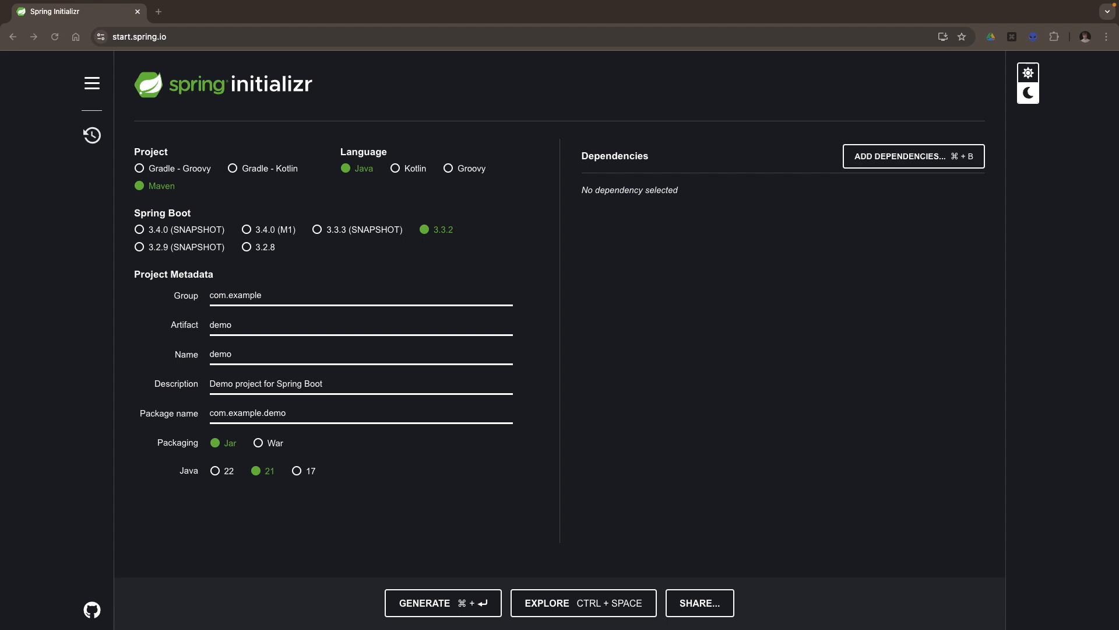
Generate the 'backend' Maven project in group com.sergio.gcp with the Spring Web dependency.
{"action": "double_click", "coordinate": [249, 295]}
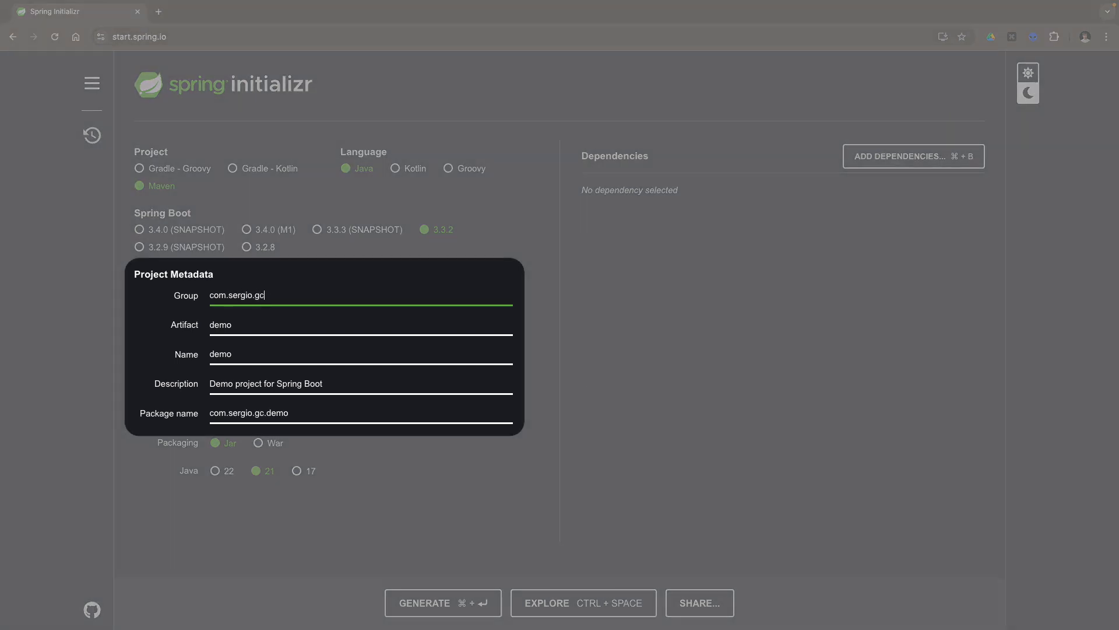
{"action": "type", "text": "backend"}
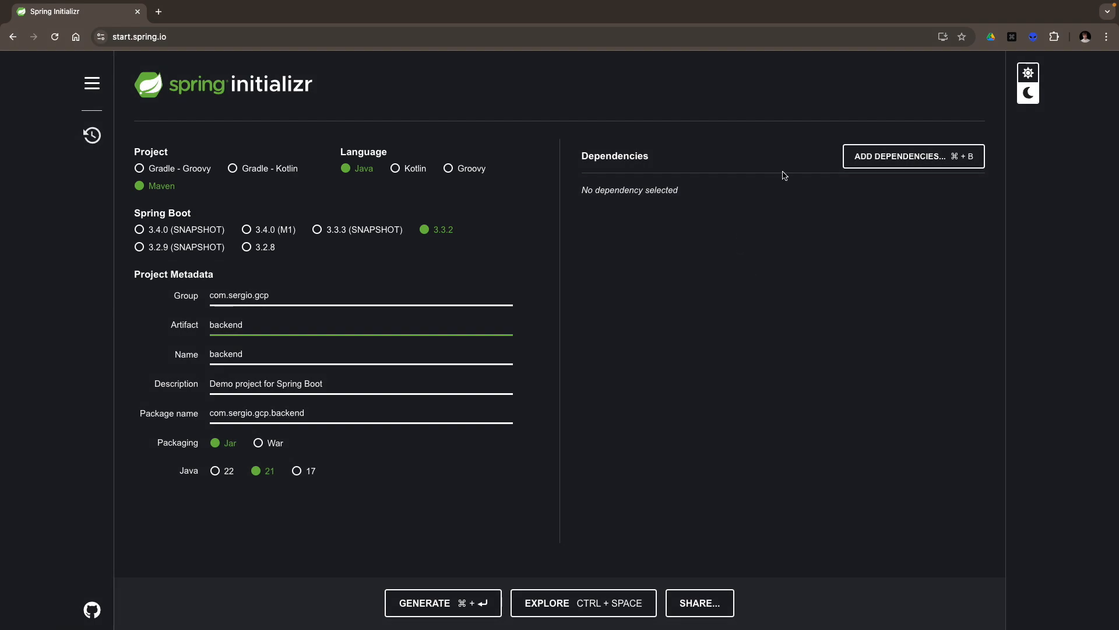
{"action": "left_click", "coordinate": [912, 156]}
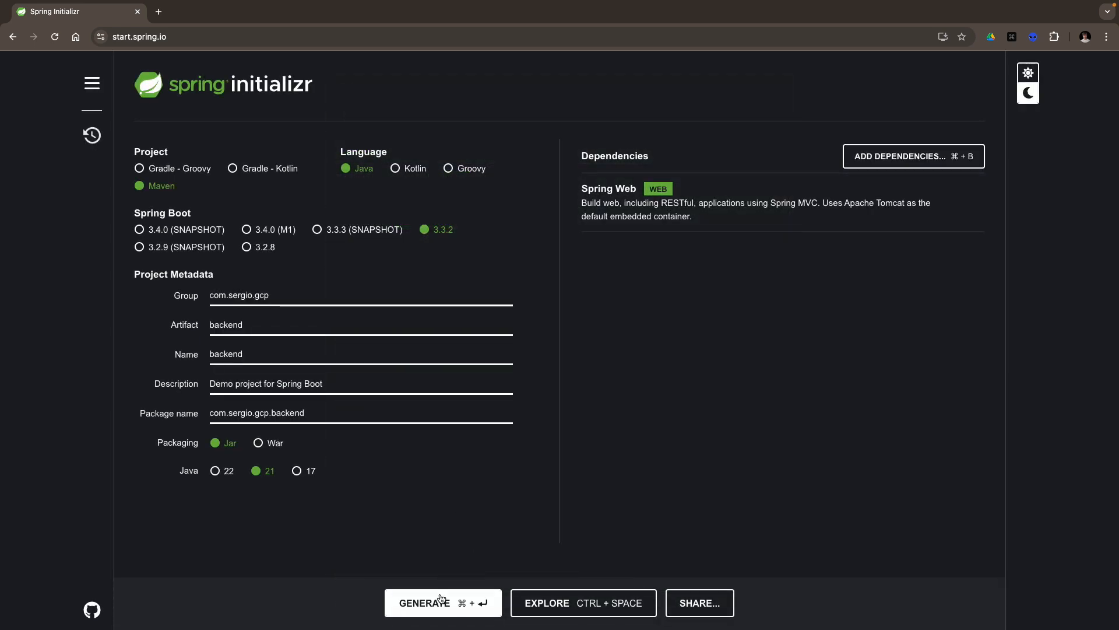
{"action": "left_click", "coordinate": [442, 602]}
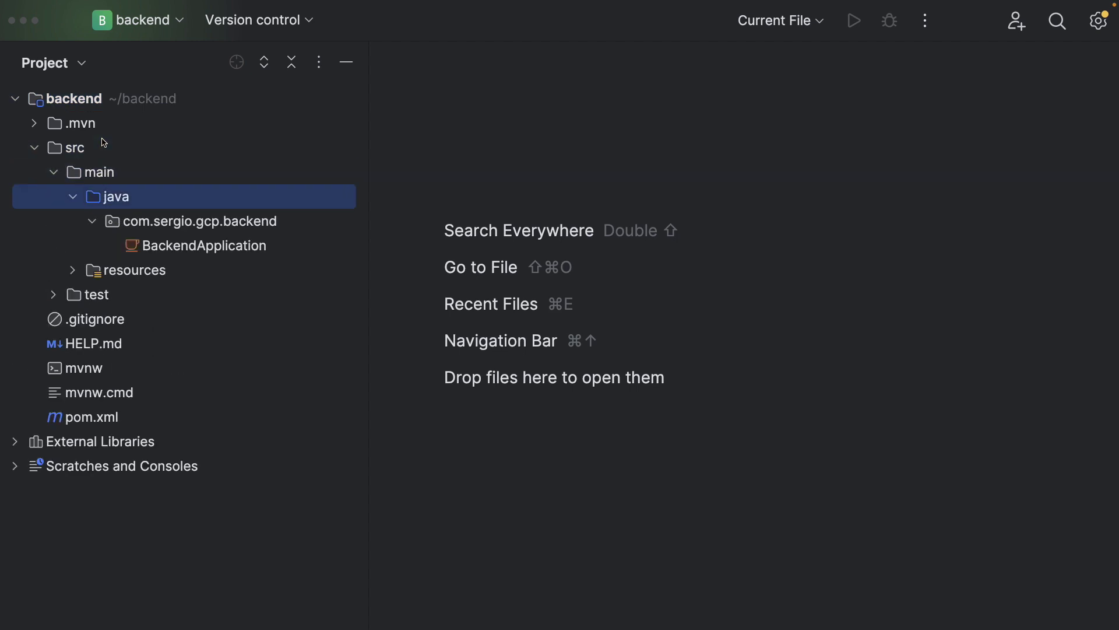
{"action": "left_click", "coordinate": [200, 220]}
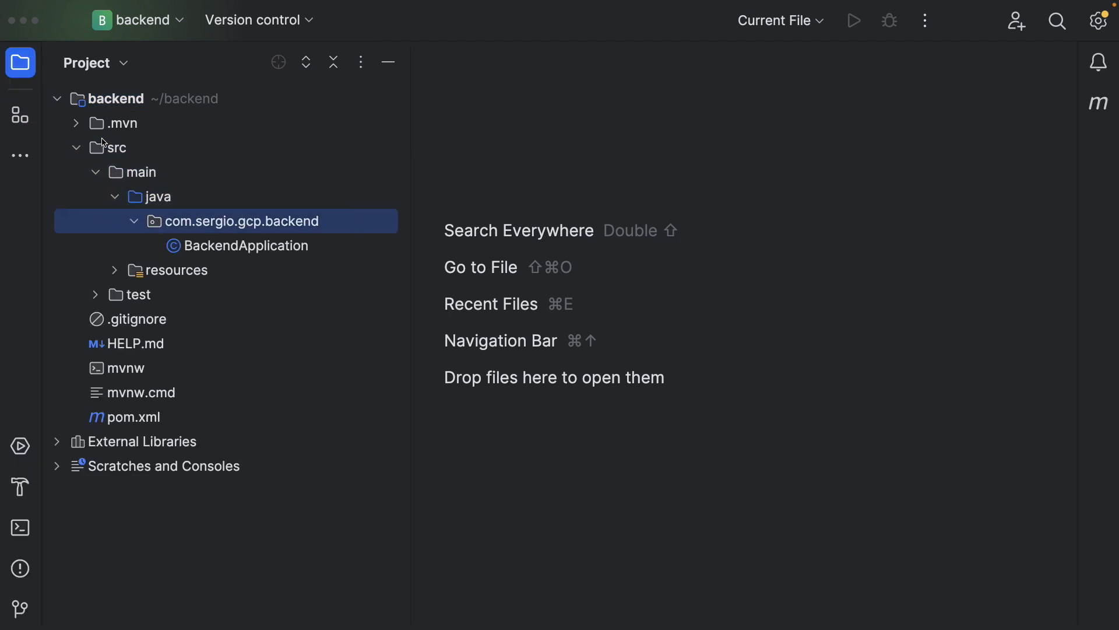
{"action": "type", "text": "HelloC"}
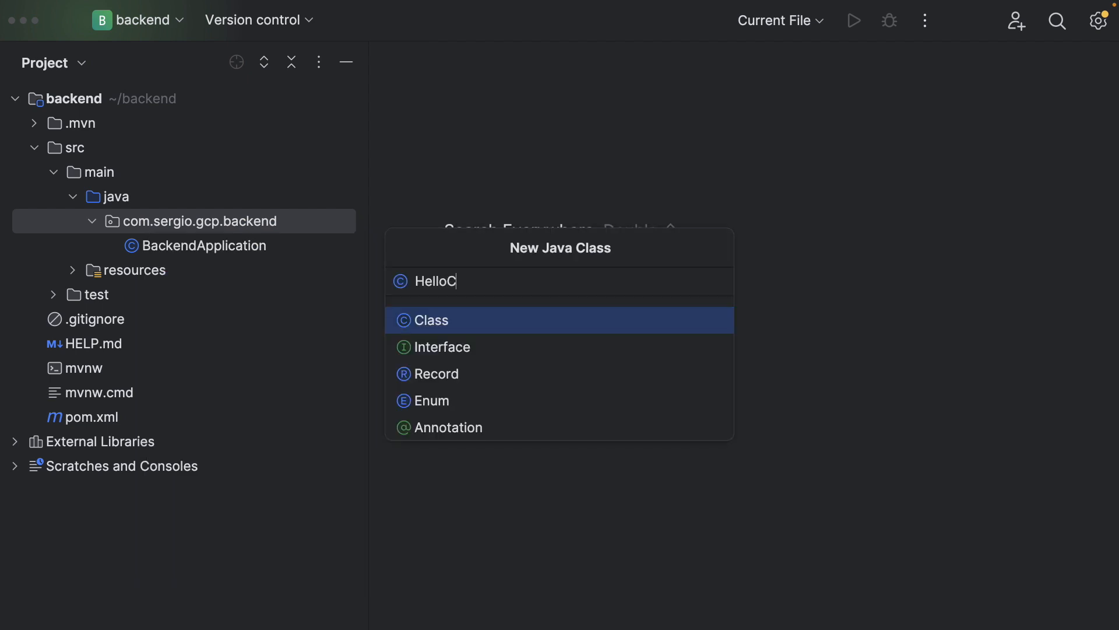
{"action": "key", "text": "Escape"}
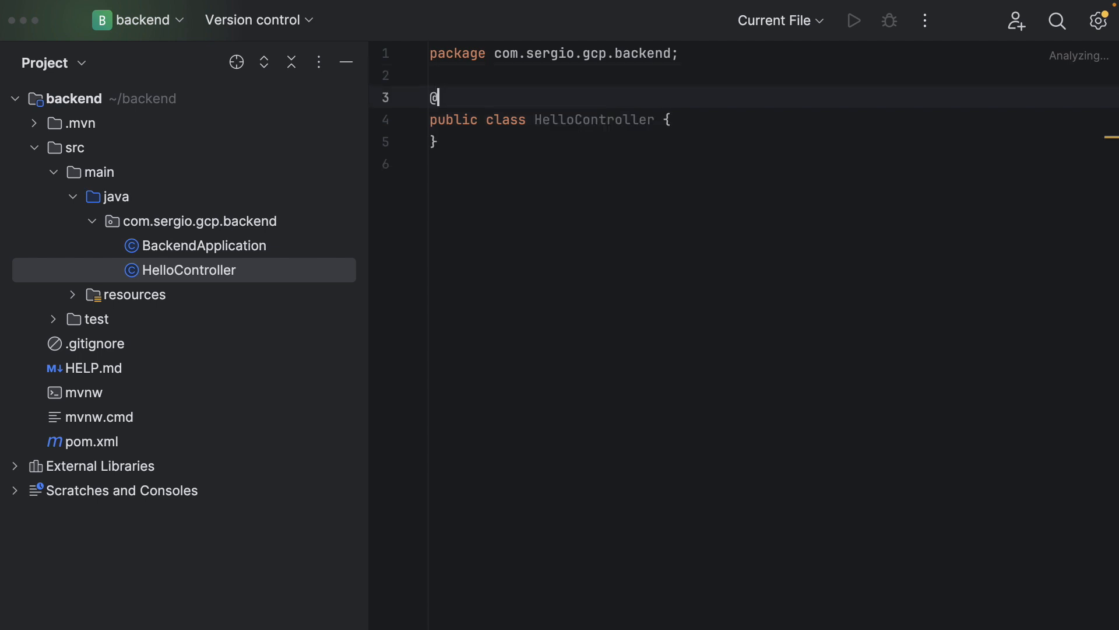
{"action": "type", "text": "RestCon"}
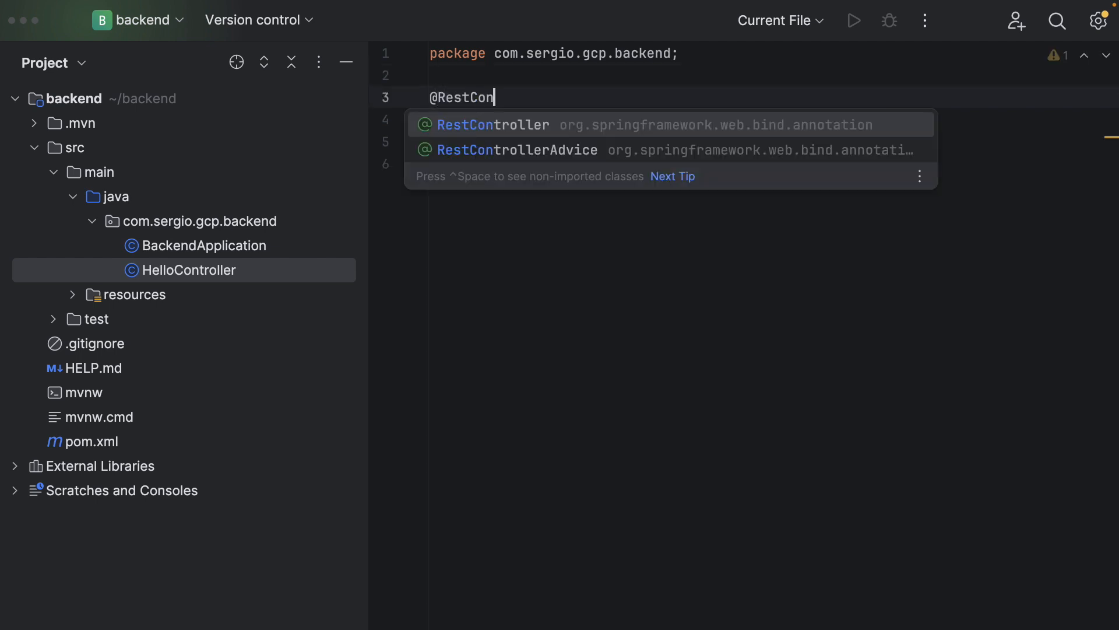
{"action": "left_click", "coordinate": [491, 124]}
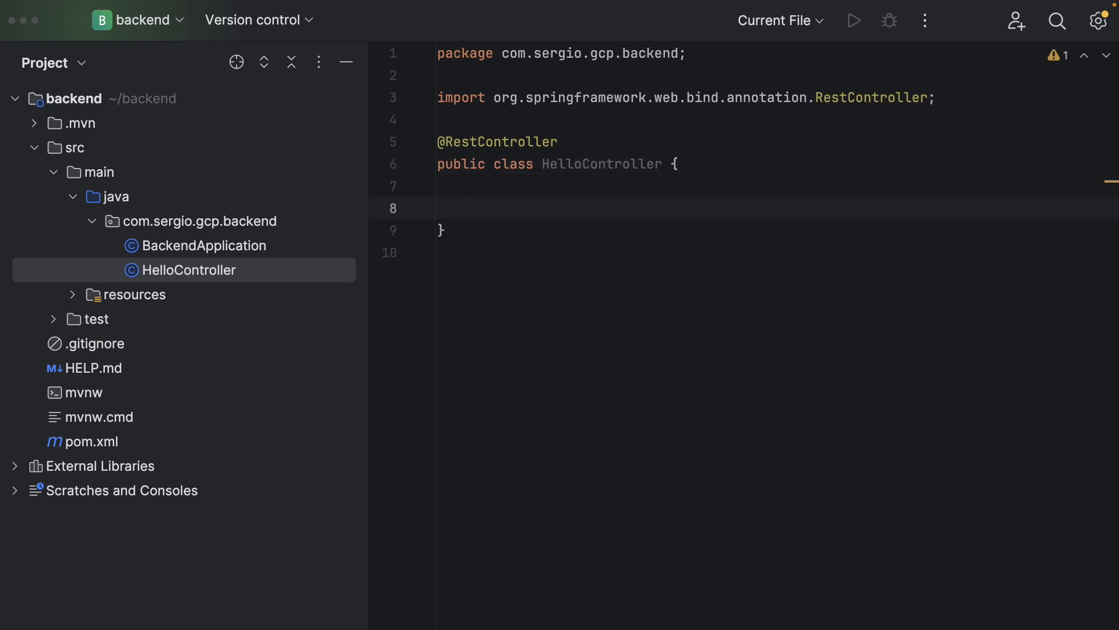
{"action": "type", "text": "@GetM"}
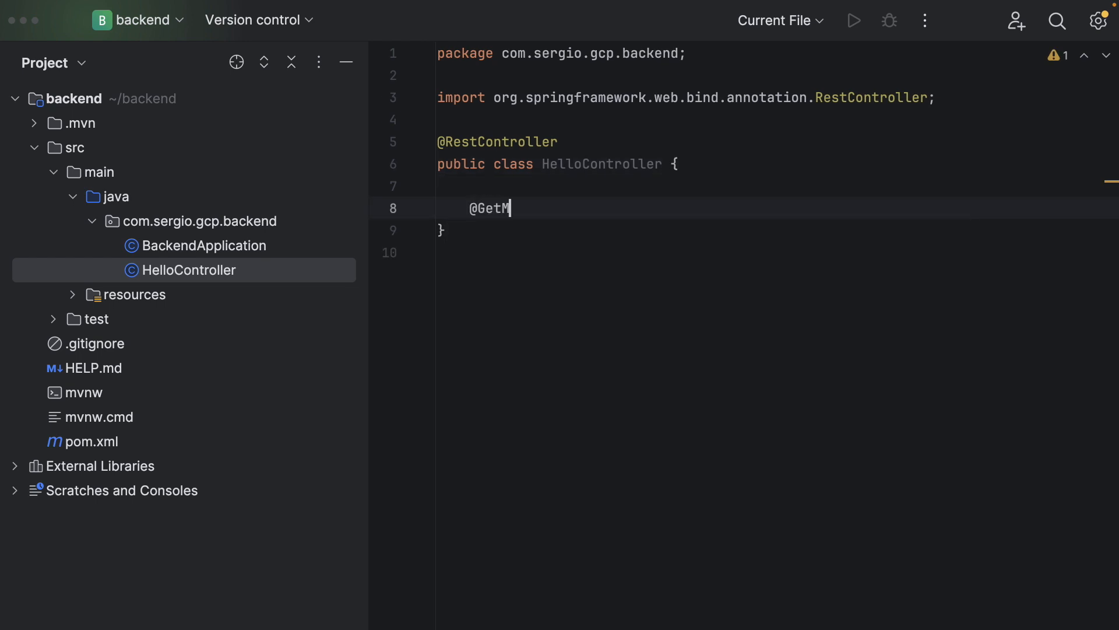
{"action": "type", "text": "apping(\"/hi\")"}
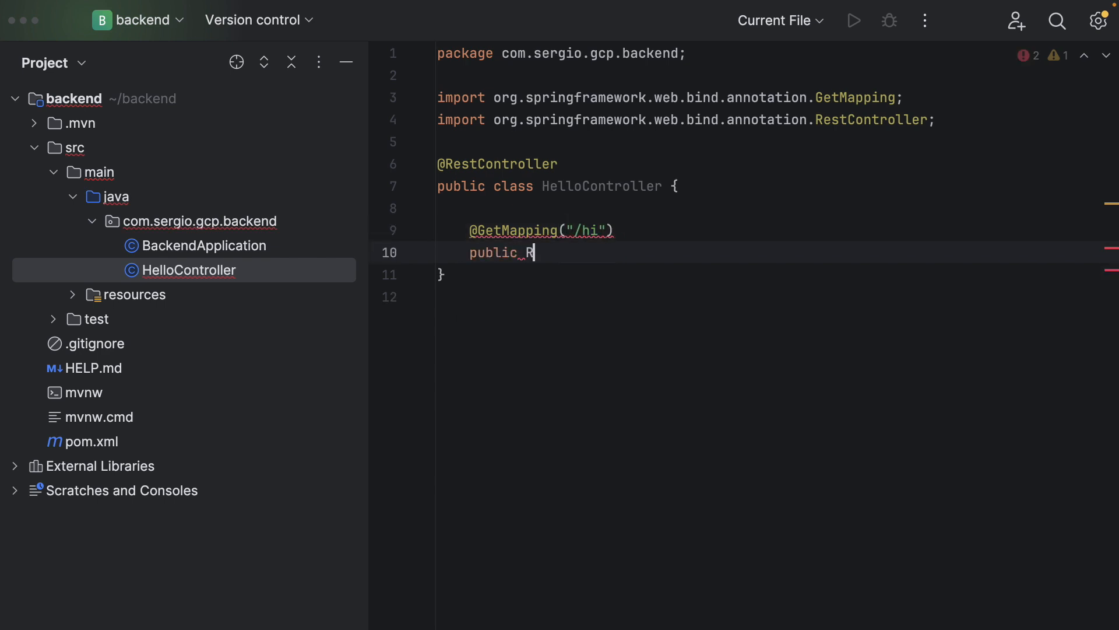
{"action": "type", "text": "esponseEntity<>"}
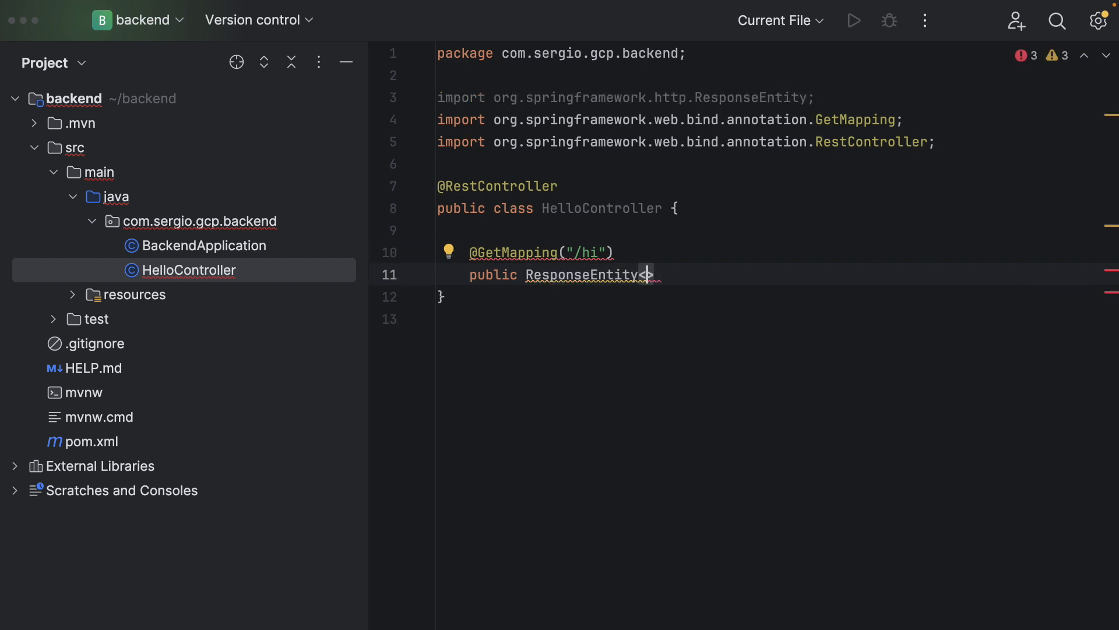
{"action": "type", "text": "ContentDo"}
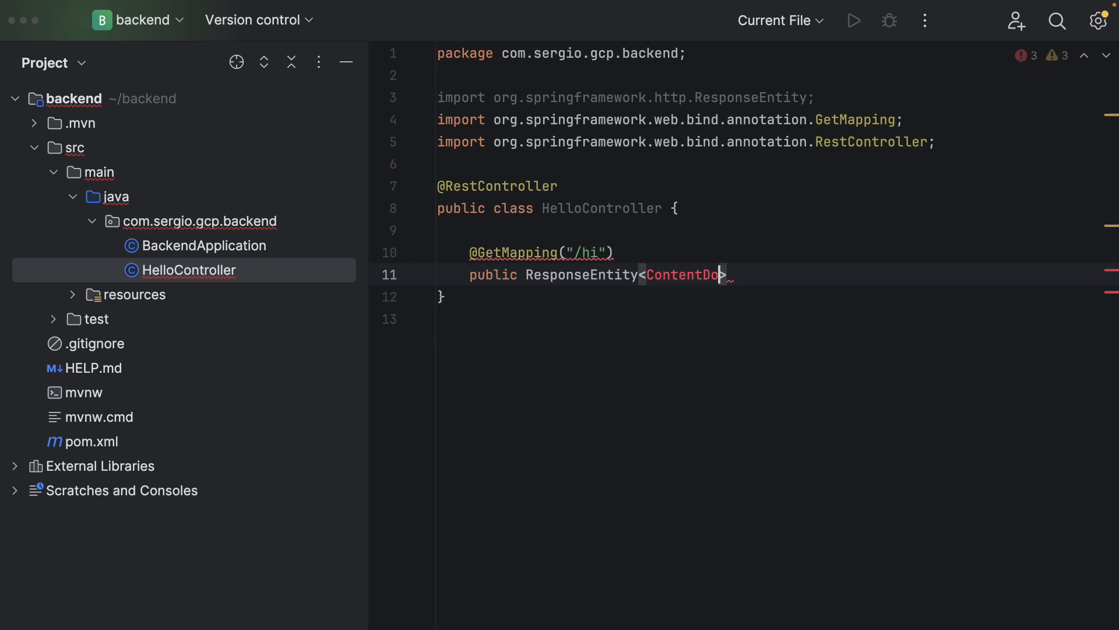
{"action": "type", "text": "> hi()"}
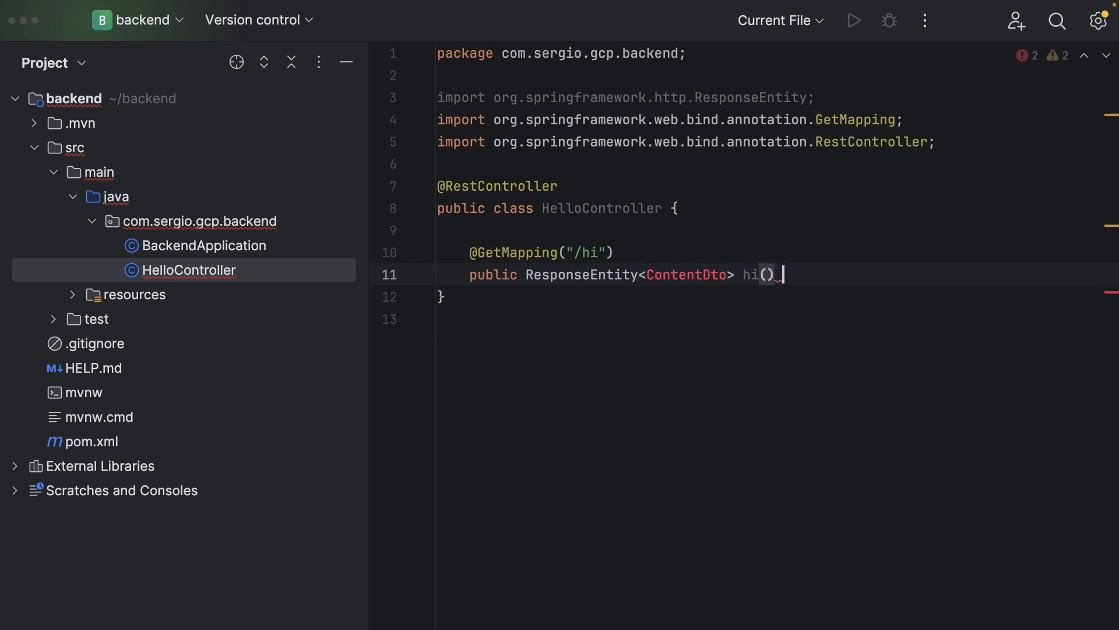
{"action": "type", "text": "{"}
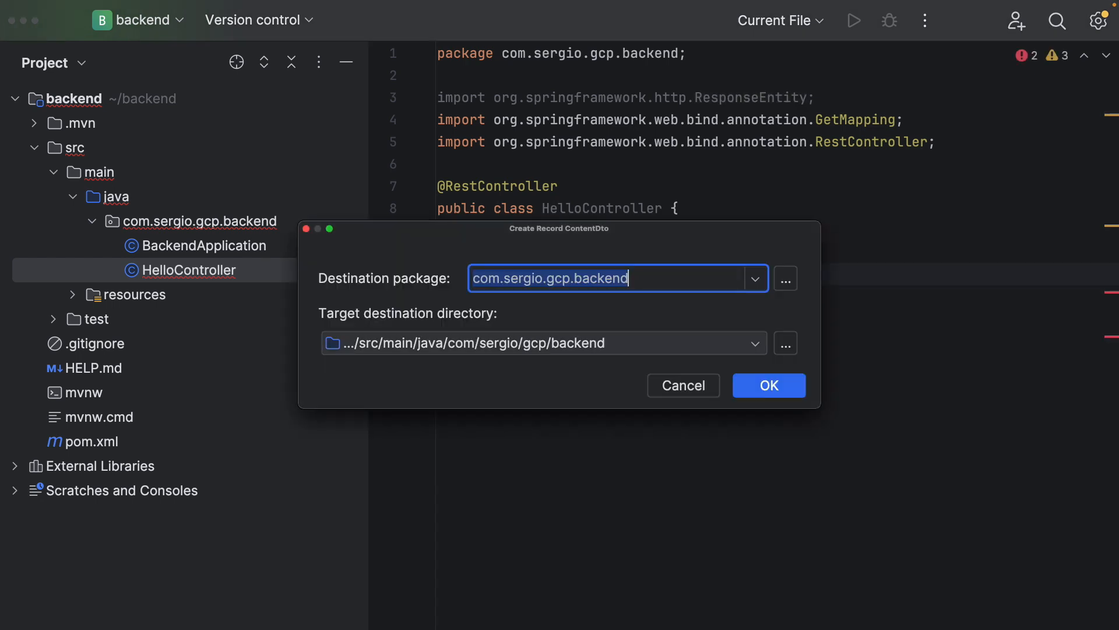
Create record ContentDto(String content) and return ResponseEntity.ok(new ContentDto("hi")) from hi().
{"action": "left_click", "coordinate": [769, 385]}
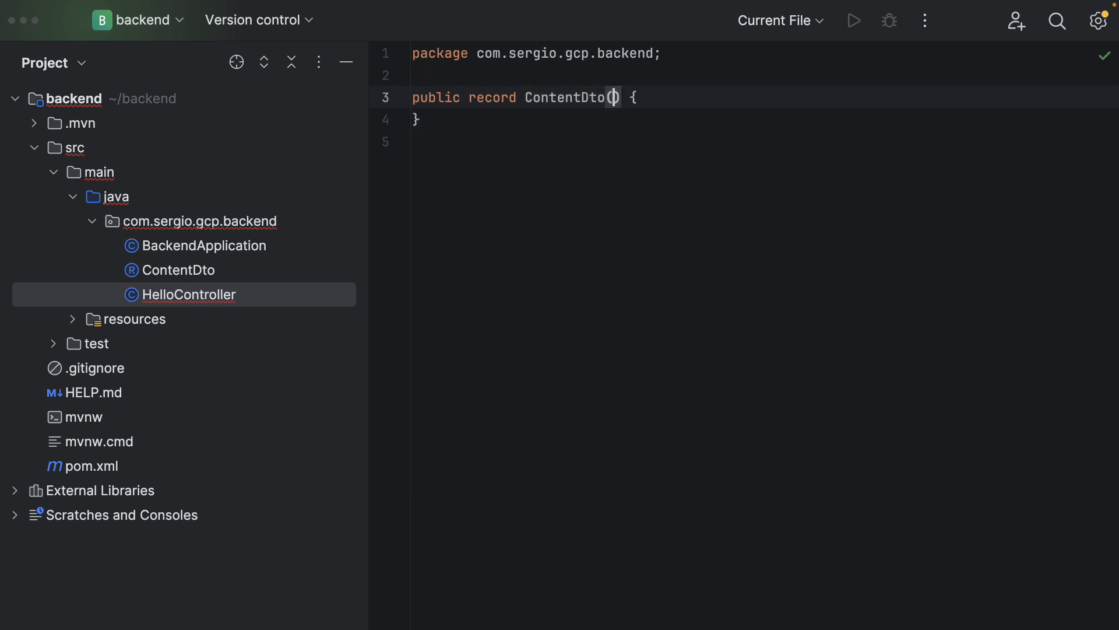
{"action": "type", "text": "String content"}
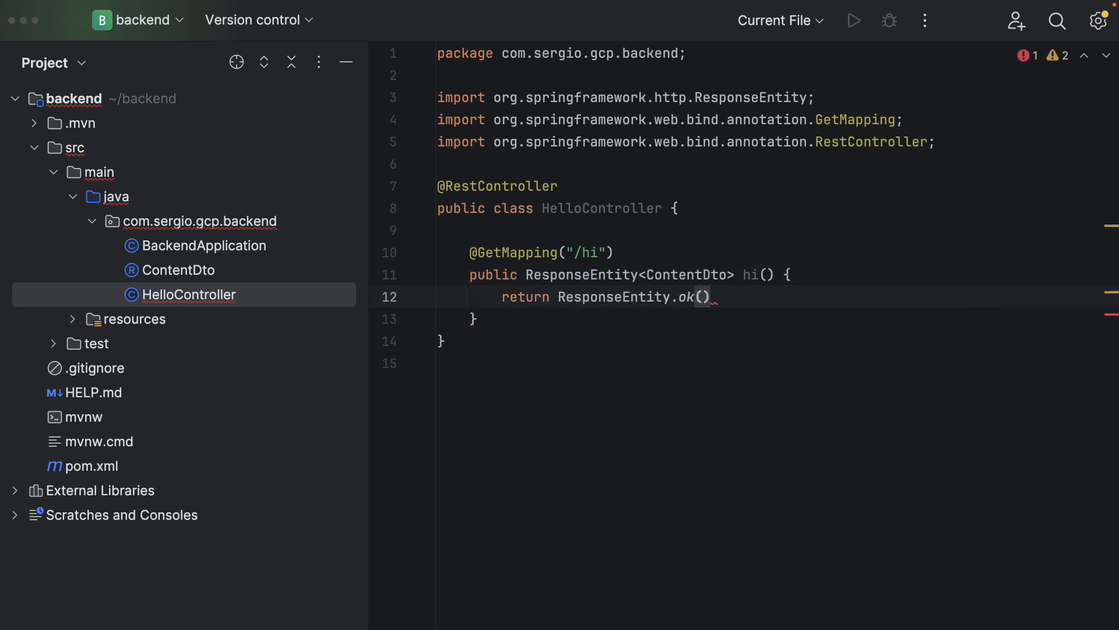
{"action": "type", "text": "new ContentDto(\"hi"}
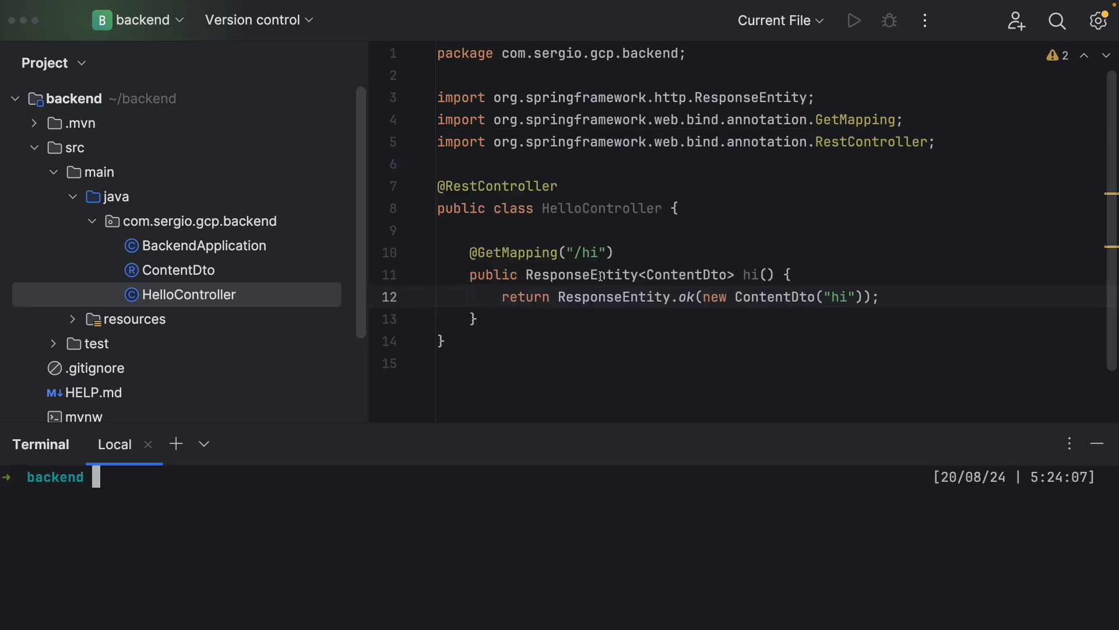
Run mvn clean package in the terminal and list the target folder's backend jar.
{"action": "type", "text": "mvn c"}
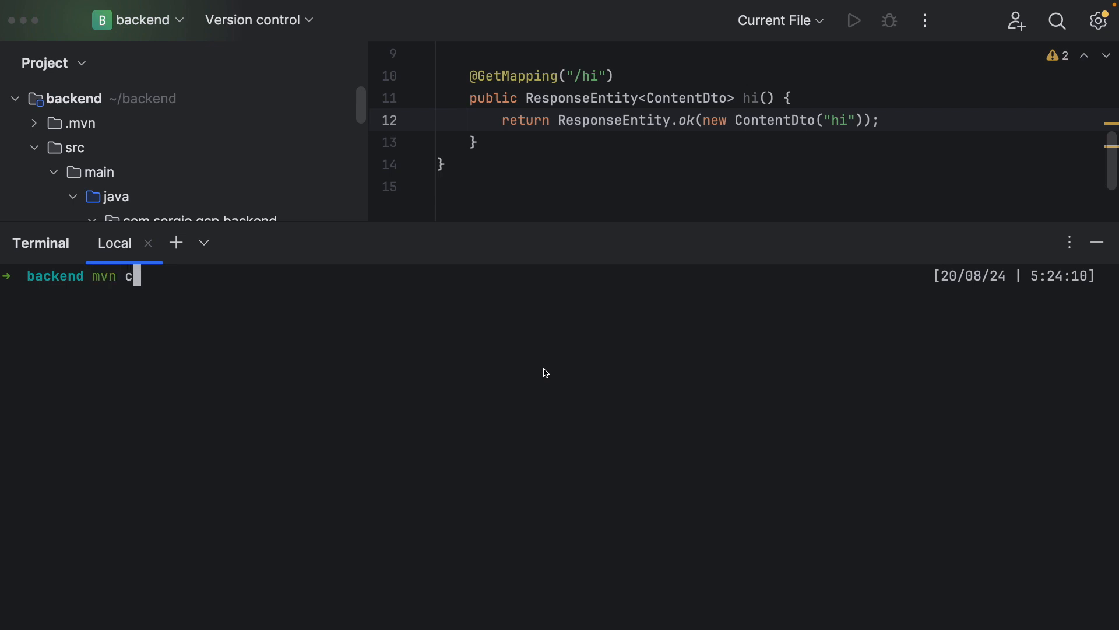
{"action": "type", "text": "lean package"}
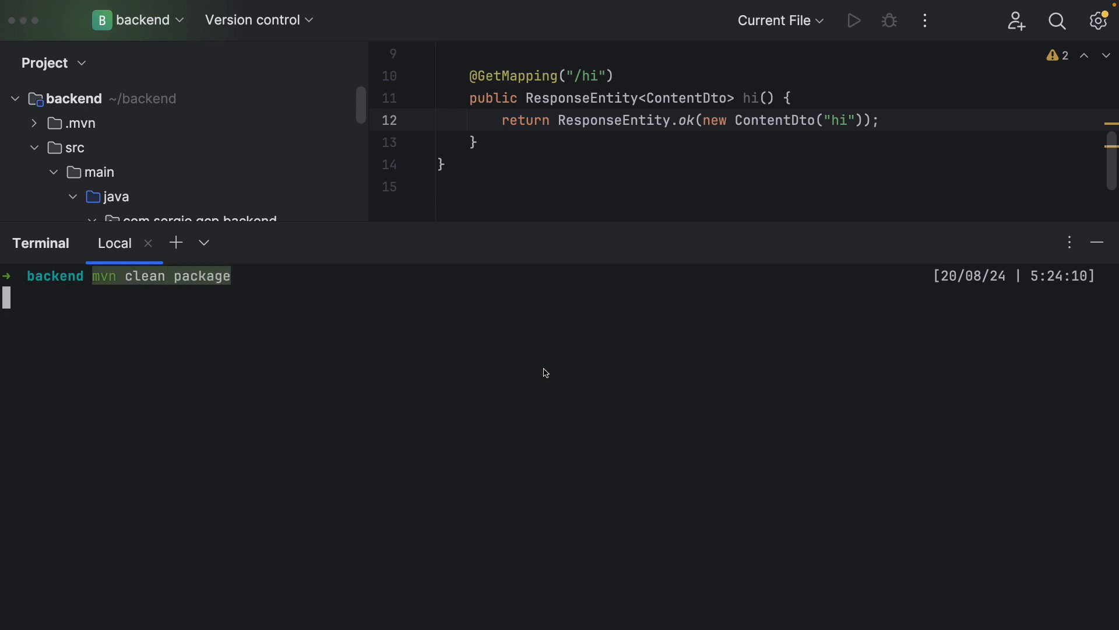
{"action": "key", "text": "Return"}
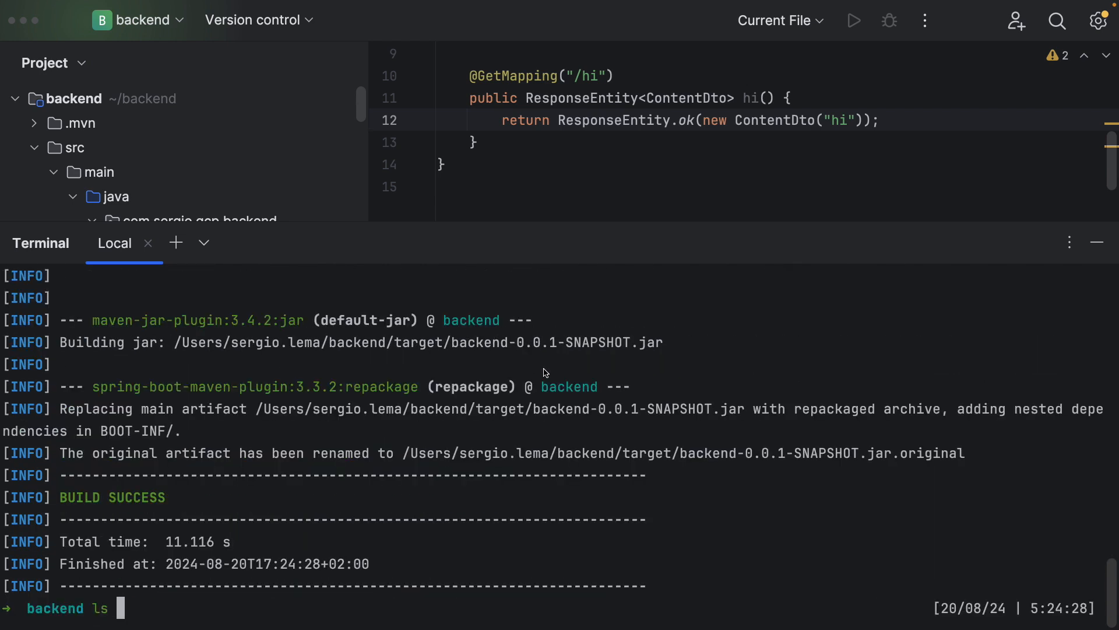
{"action": "type", "text": "target"}
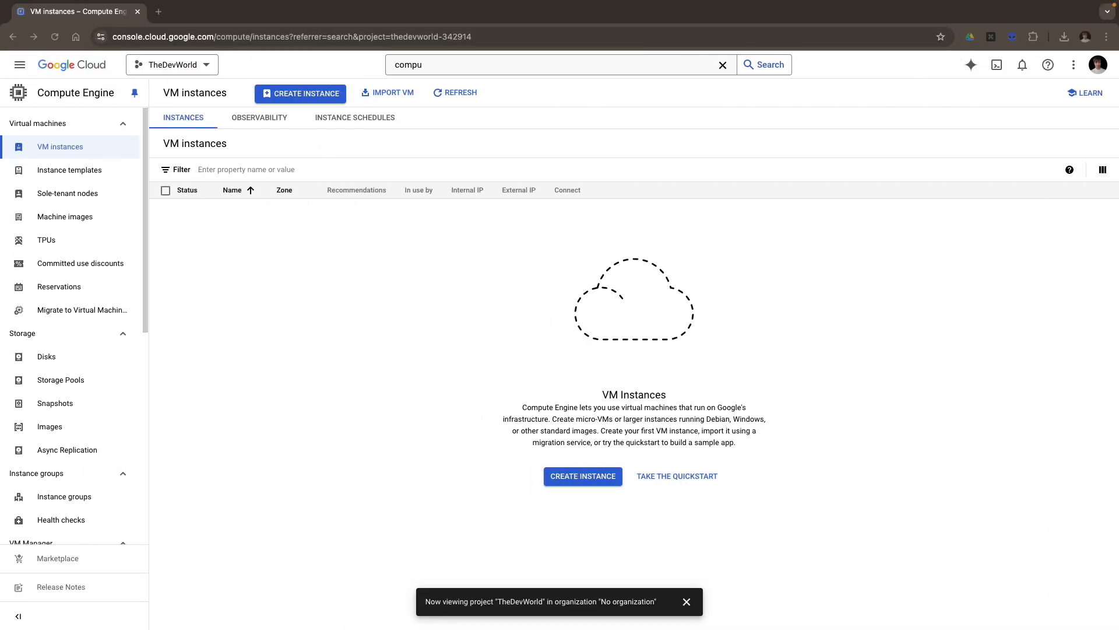
Search for Compute Engine and start a new VM instance.
{"action": "left_click", "coordinate": [557, 64]}
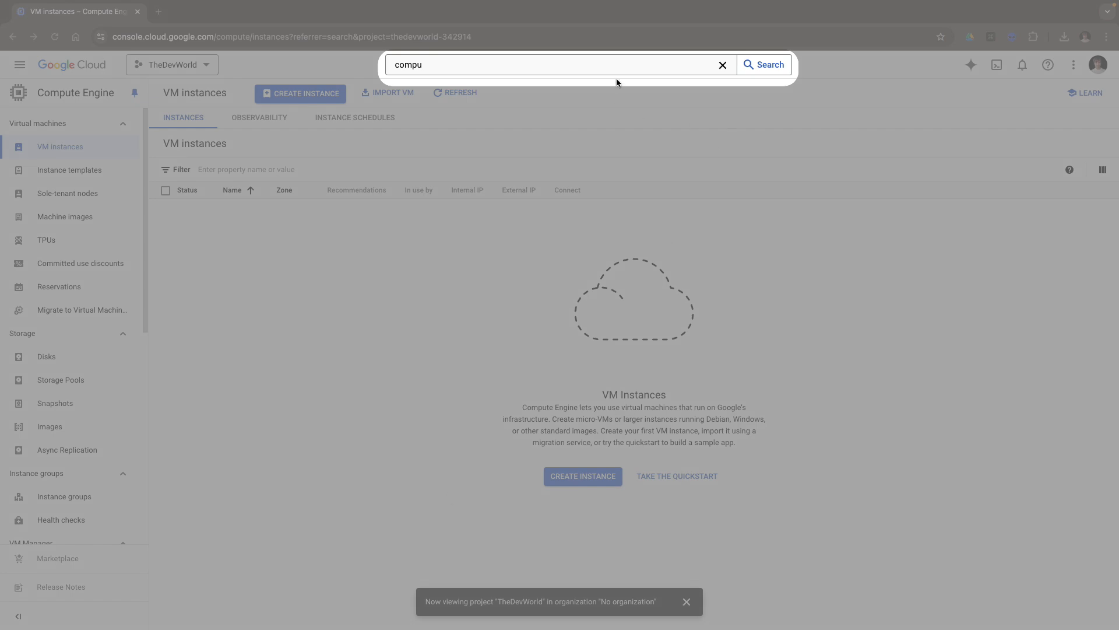
{"action": "type", "text": "te engine"}
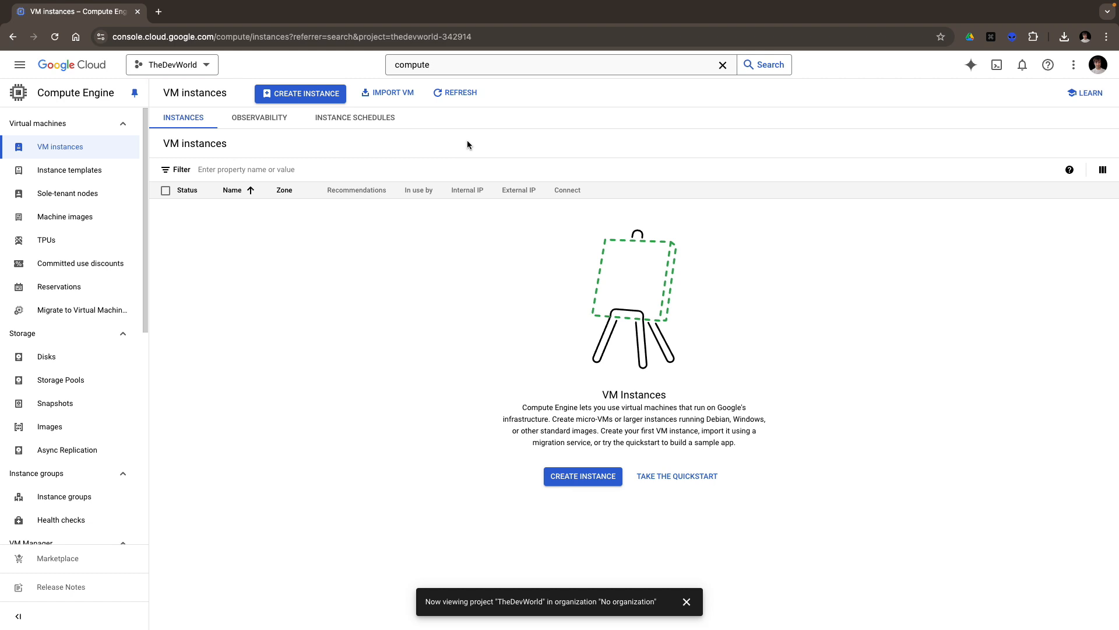
{"action": "mouse_move", "coordinate": [367, 139]}
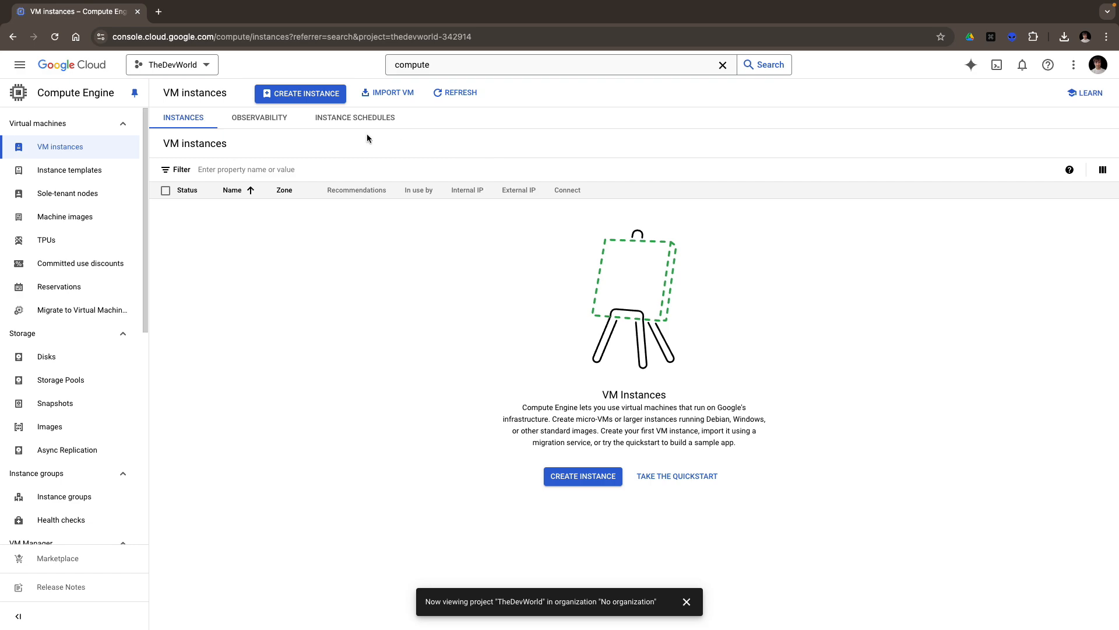
{"action": "left_click", "coordinate": [583, 476]}
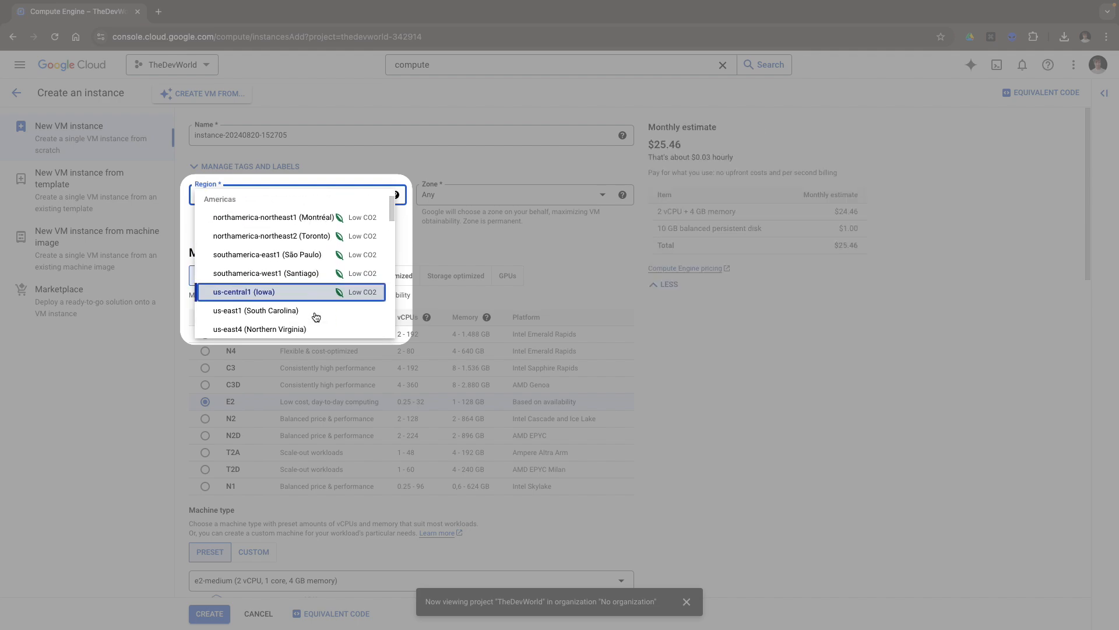
Name the VM my-instance and choose the e2-micro shared-core machine type.
{"action": "left_click", "coordinate": [245, 292]}
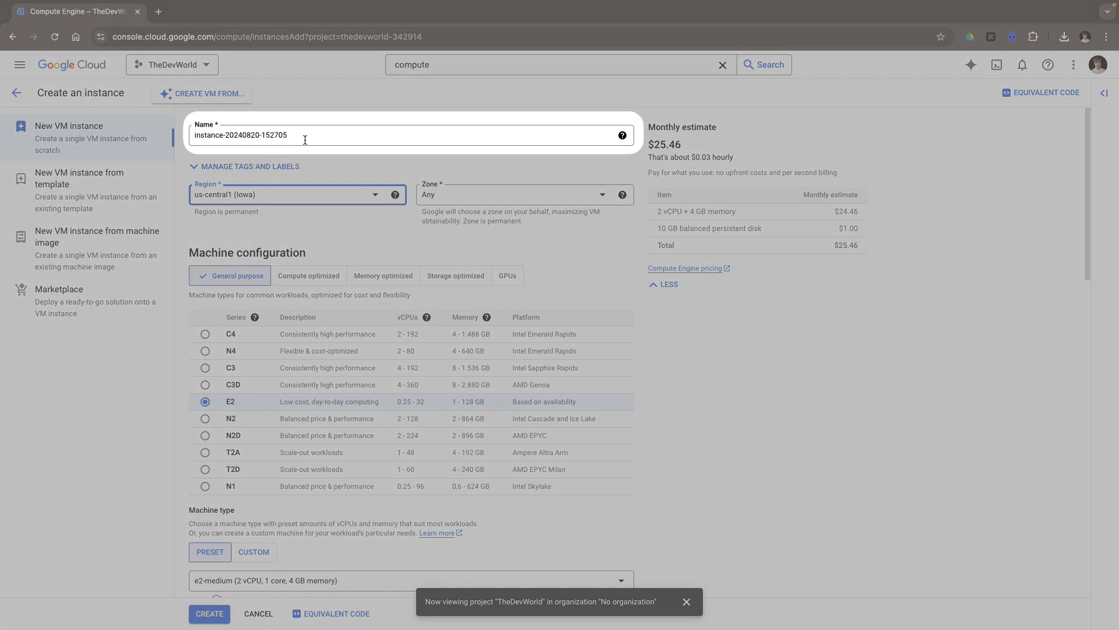
{"action": "type", "text": "my-i"}
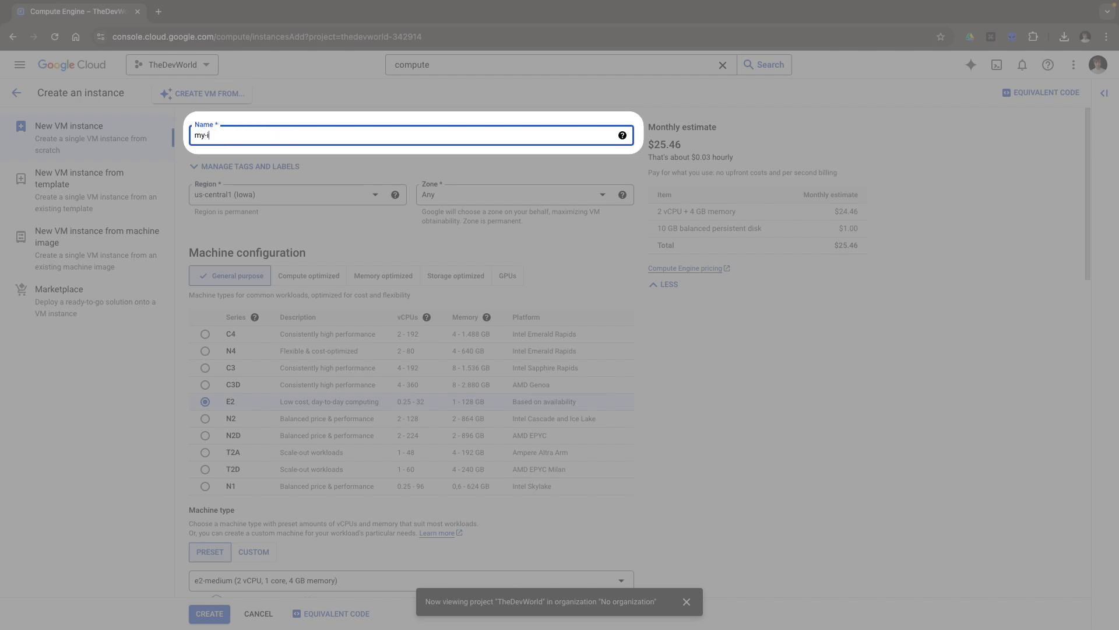
{"action": "scroll", "scroll_direction": "down", "scroll_amount": 3}
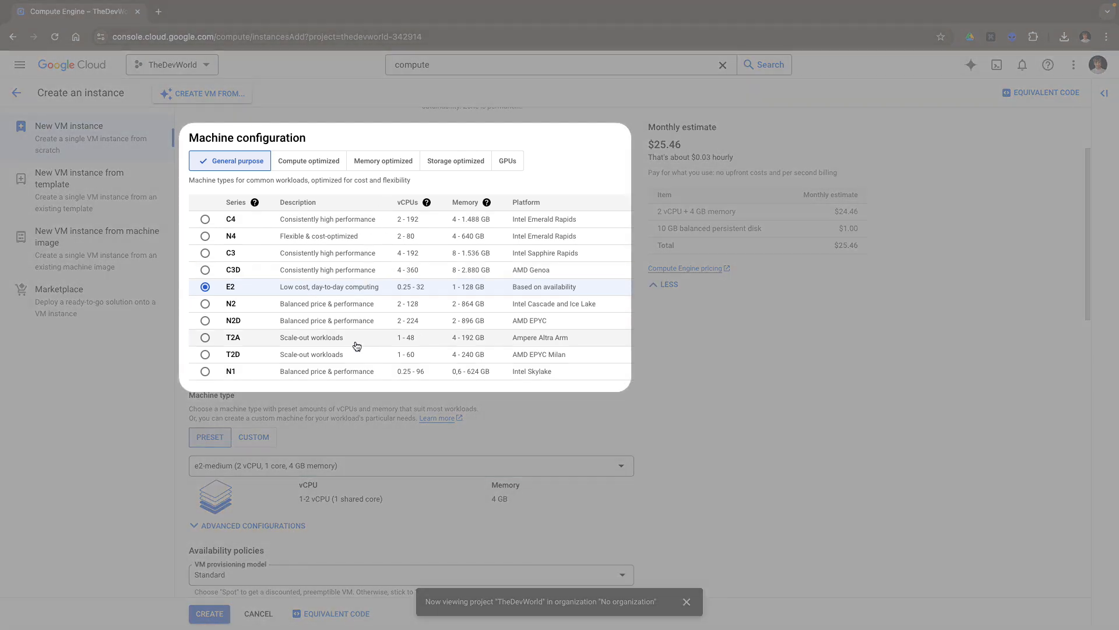
{"action": "scroll", "scroll_direction": "down", "scroll_amount": 3}
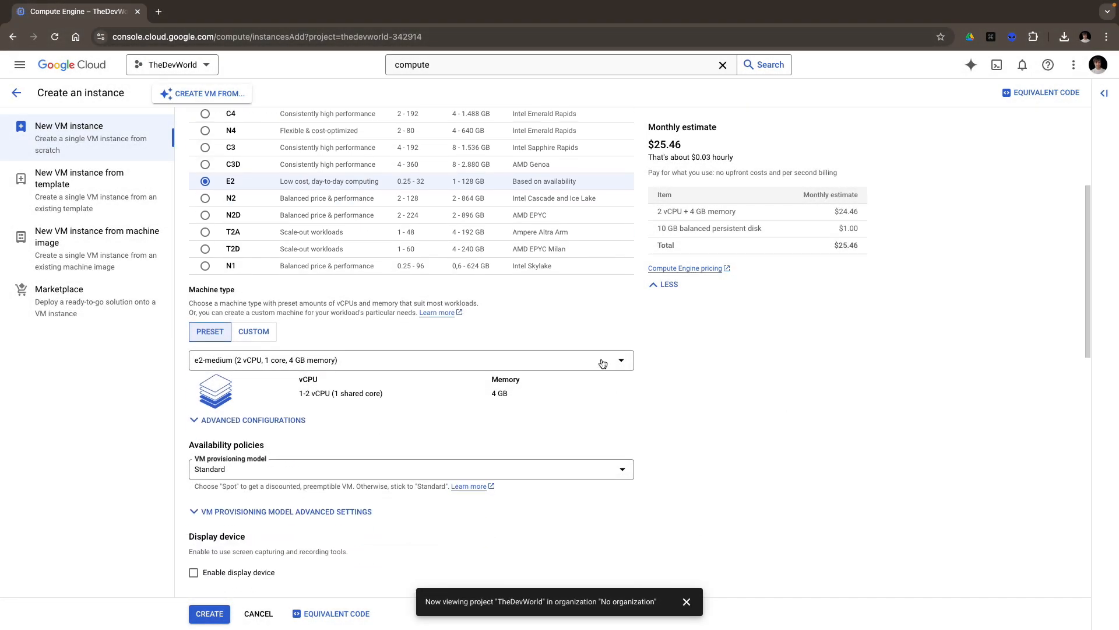
{"action": "left_click", "coordinate": [410, 360]}
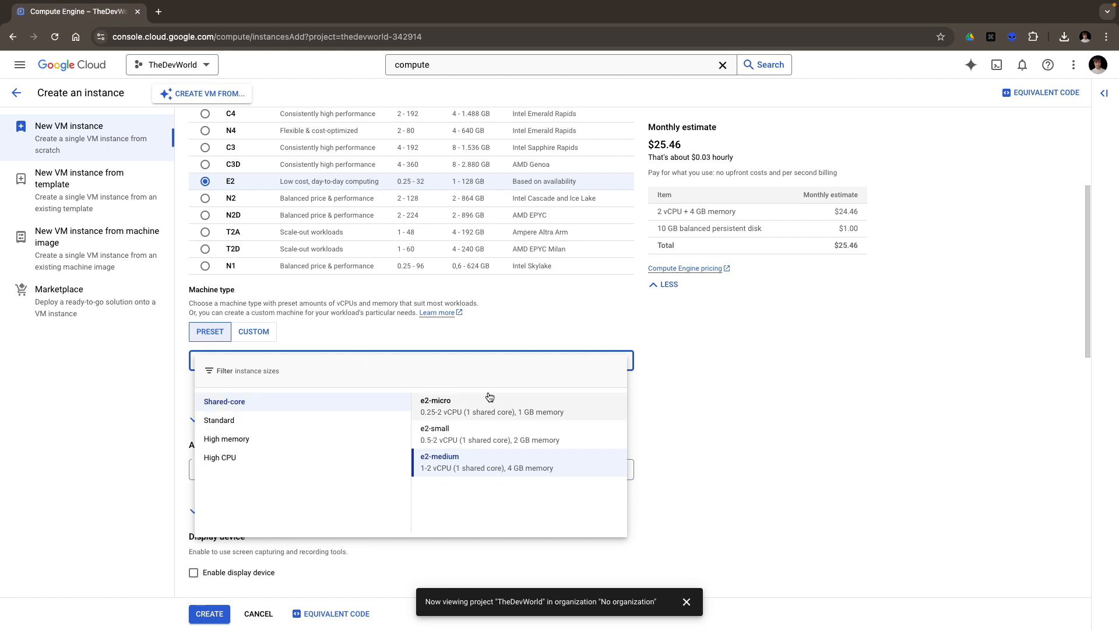
{"action": "left_click", "coordinate": [436, 403]}
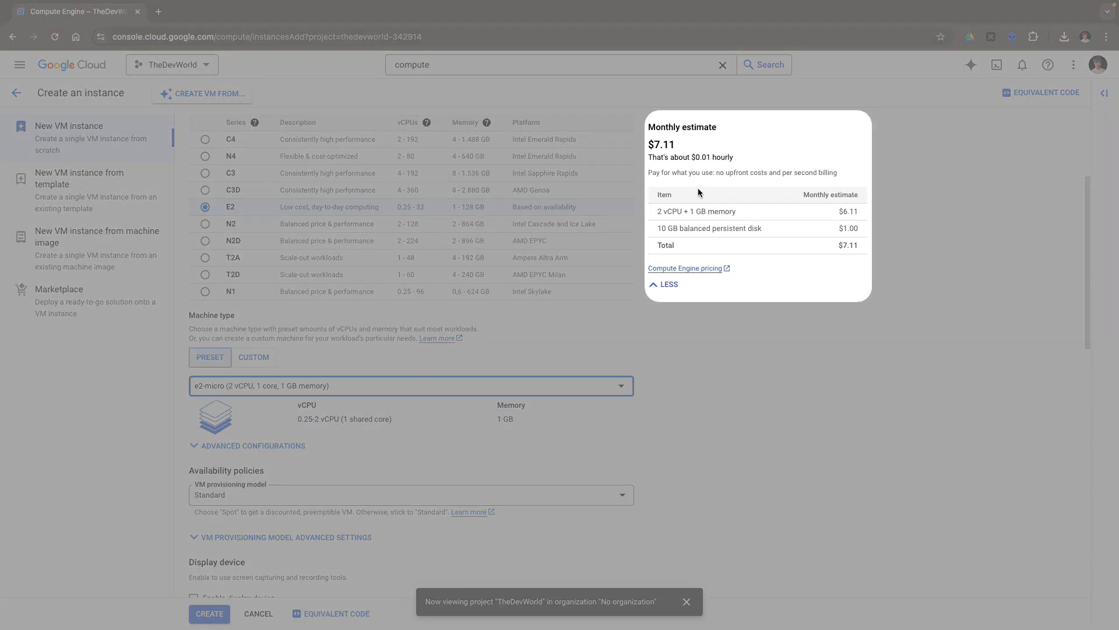
{"action": "mouse_move", "coordinate": [893, 252]}
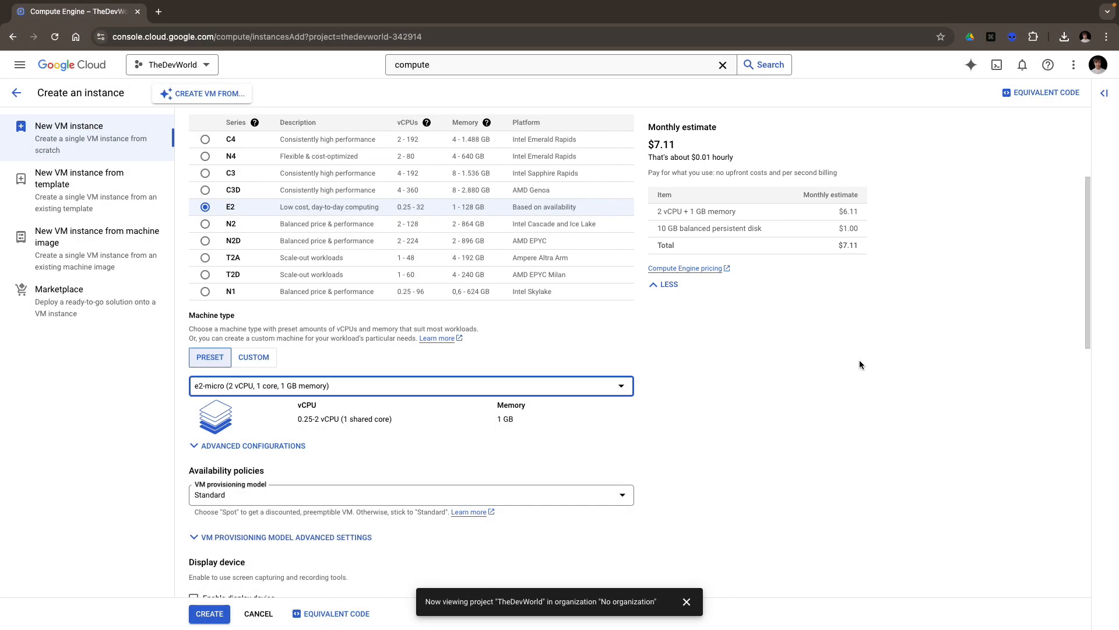
Scroll past the remaining settings and create my-instance in us-central1-c.
{"action": "scroll", "scroll_direction": "down", "scroll_amount": 3}
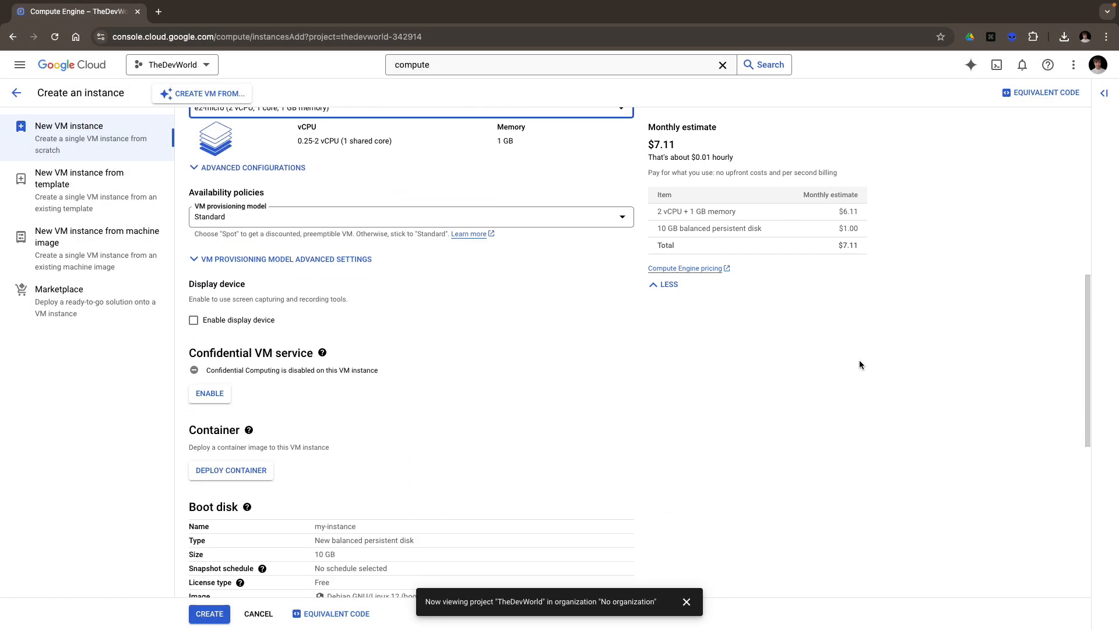
{"action": "scroll", "scroll_direction": "down", "scroll_amount": 3}
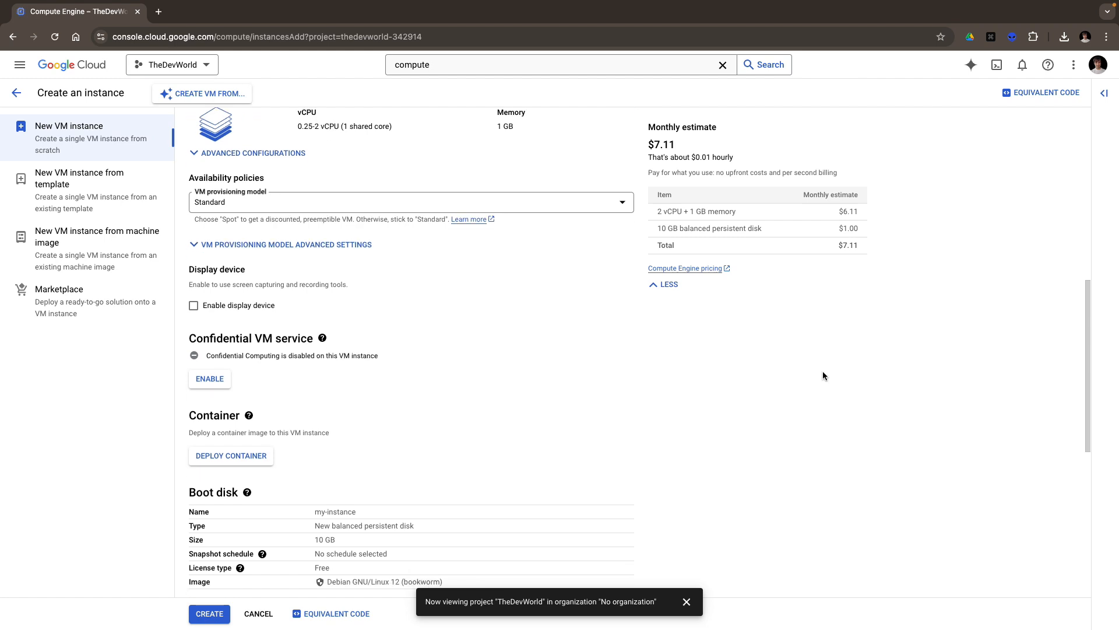
{"action": "scroll", "scroll_direction": "down", "scroll_amount": 3}
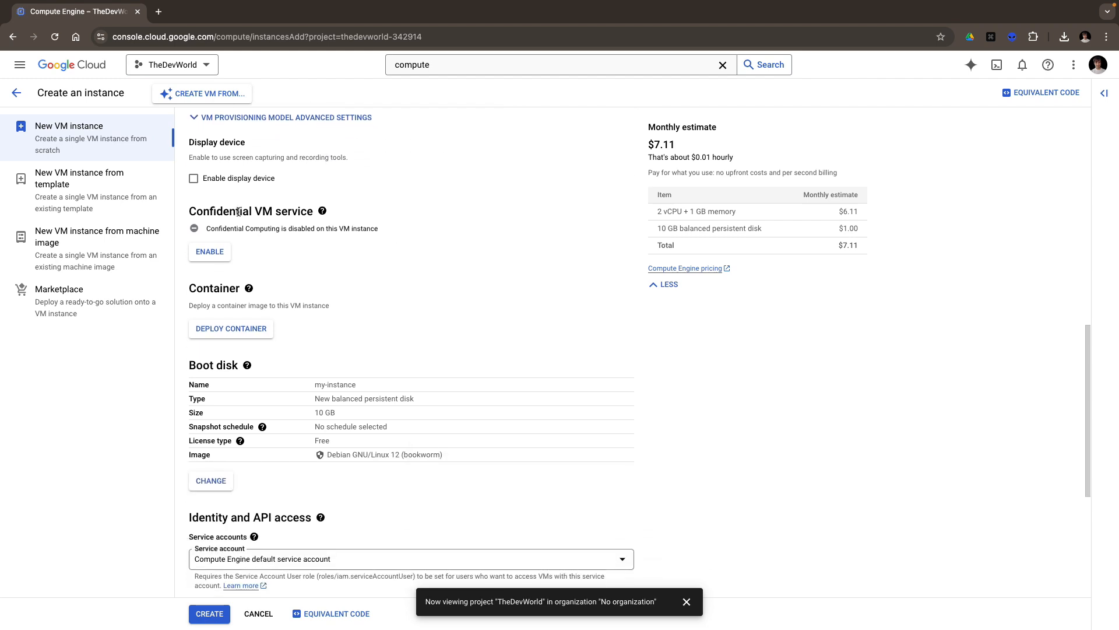
{"action": "scroll", "scroll_direction": "down", "scroll_amount": 3}
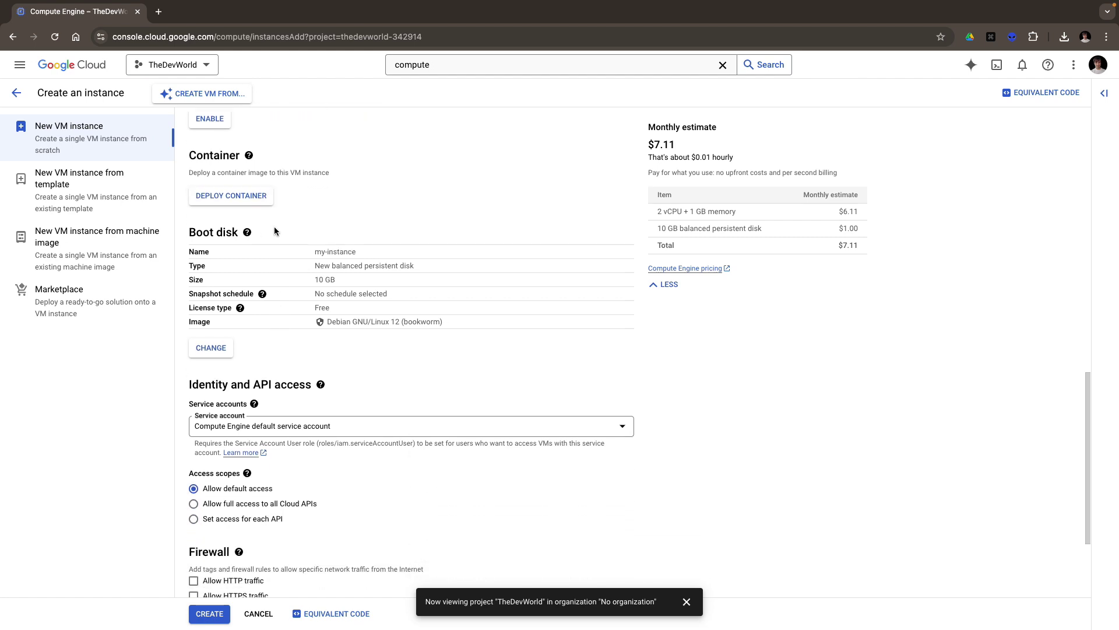
{"action": "scroll", "scroll_direction": "down", "scroll_amount": 3}
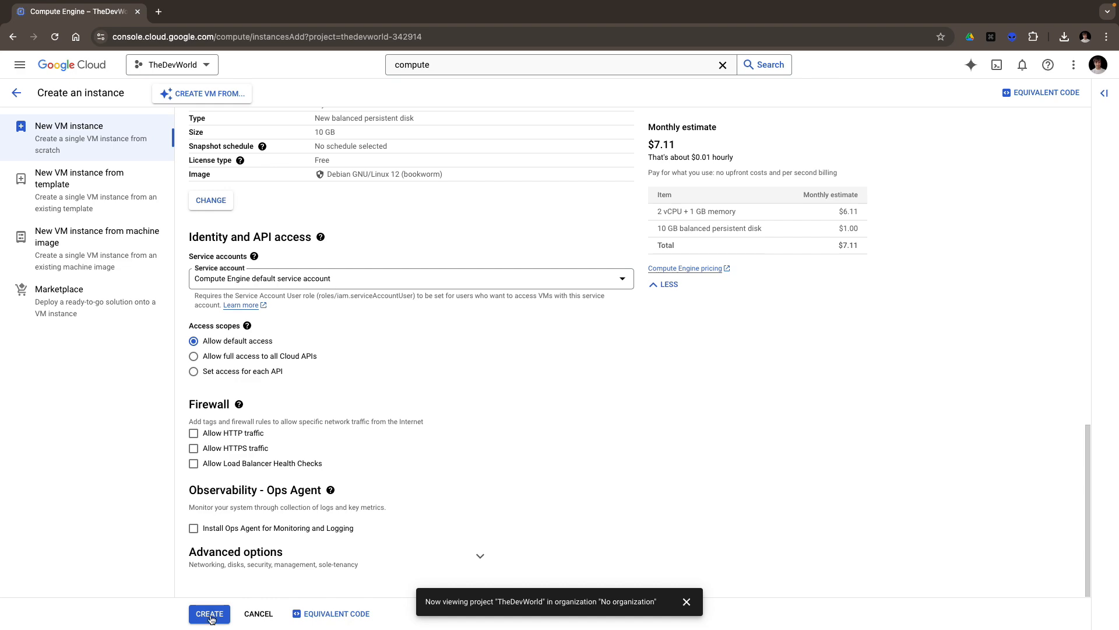
{"action": "left_click", "coordinate": [209, 613]}
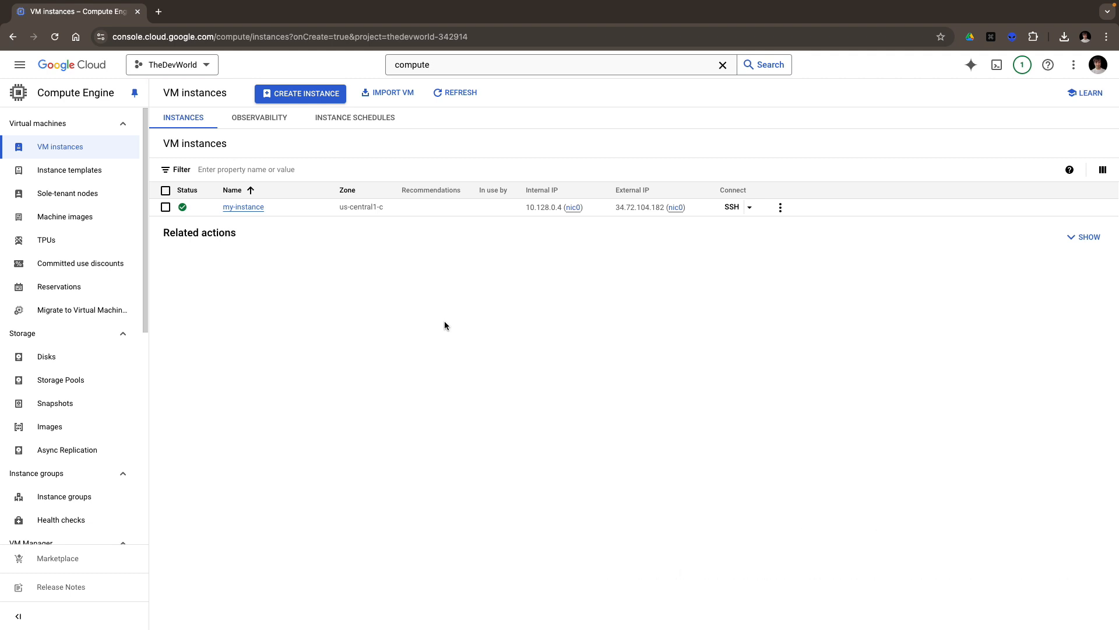
{"action": "mouse_move", "coordinate": [745, 313]}
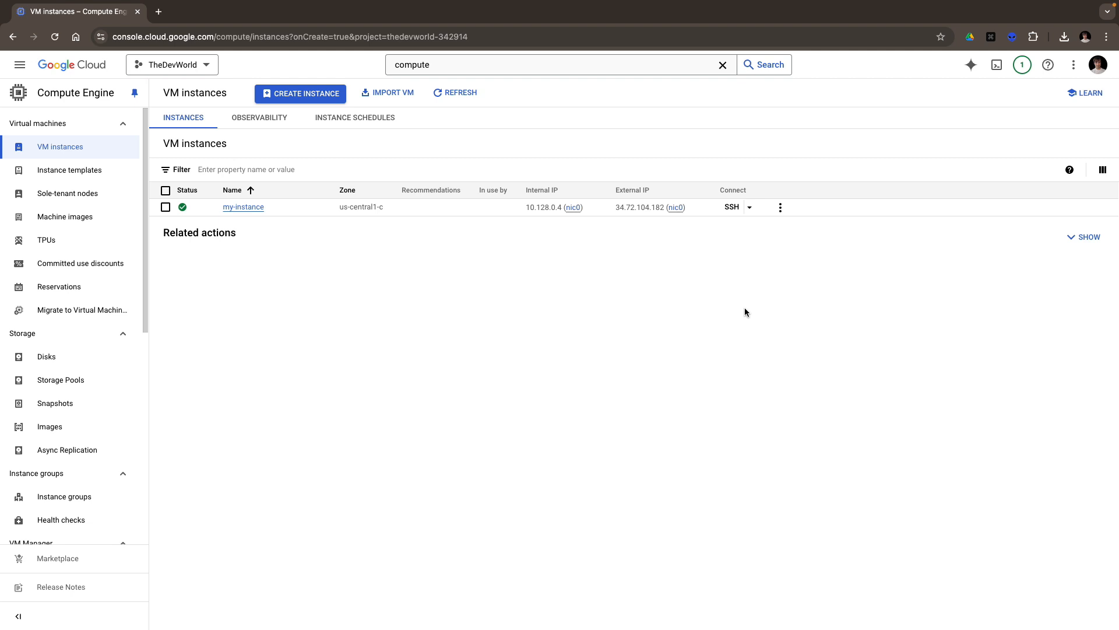
{"action": "mouse_move", "coordinate": [731, 208]}
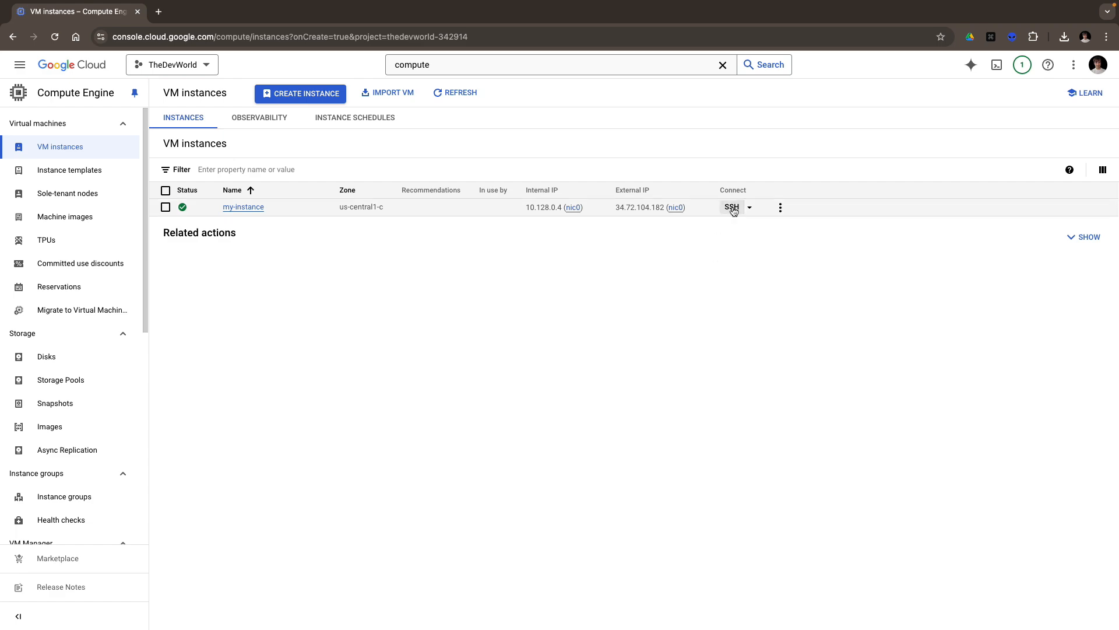
SSH into my-instance in the browser, run uname -a, and type java -version.
{"action": "left_click", "coordinate": [731, 206]}
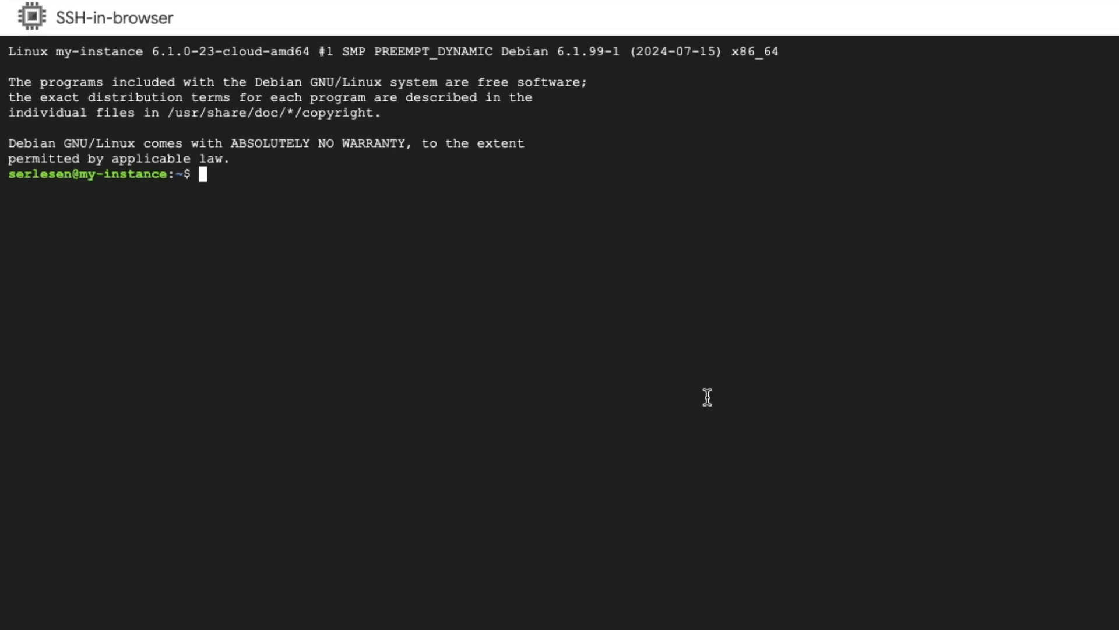
{"action": "type", "text": "uname"}
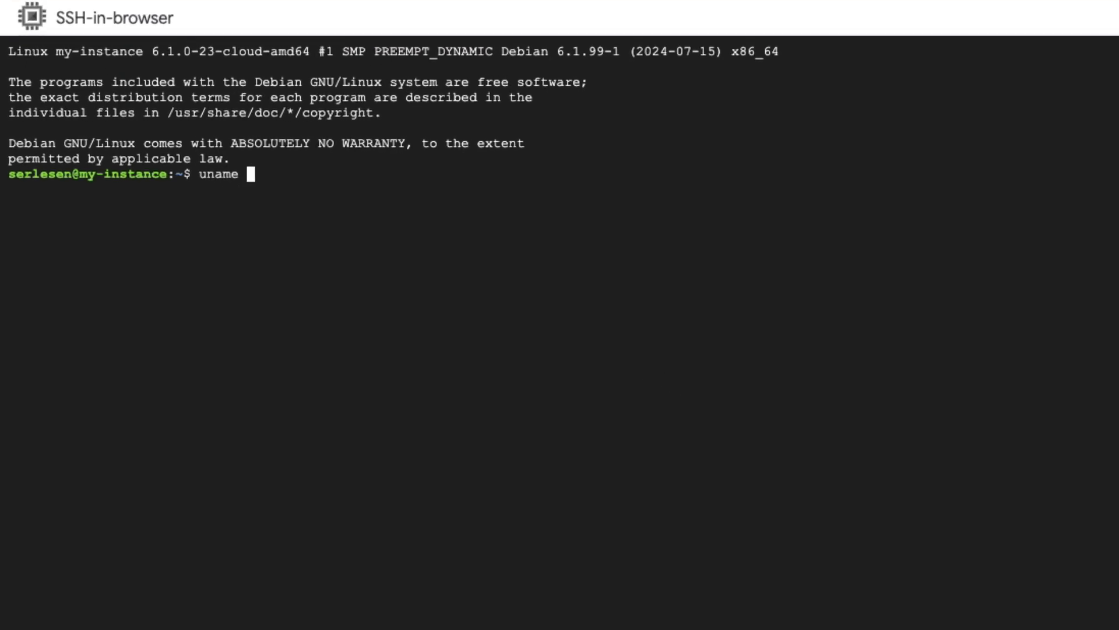
{"action": "key", "text": "Return"}
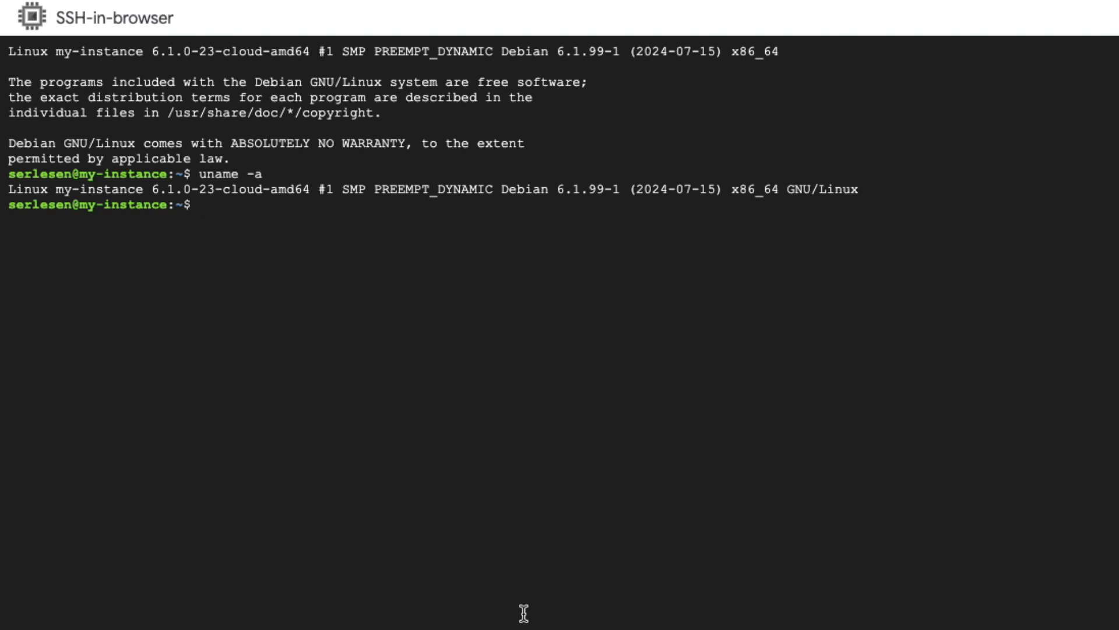
{"action": "type", "text": "java -version"}
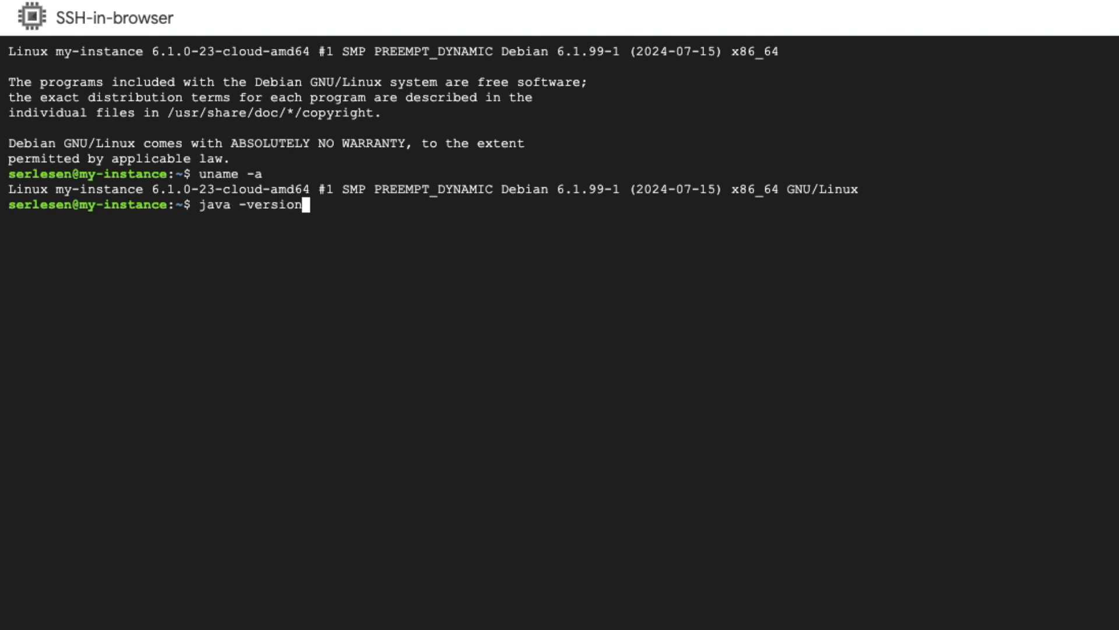
Confirm Java is not installed and refresh package lists with sudo apt-get update.
{"action": "key", "text": "Return"}
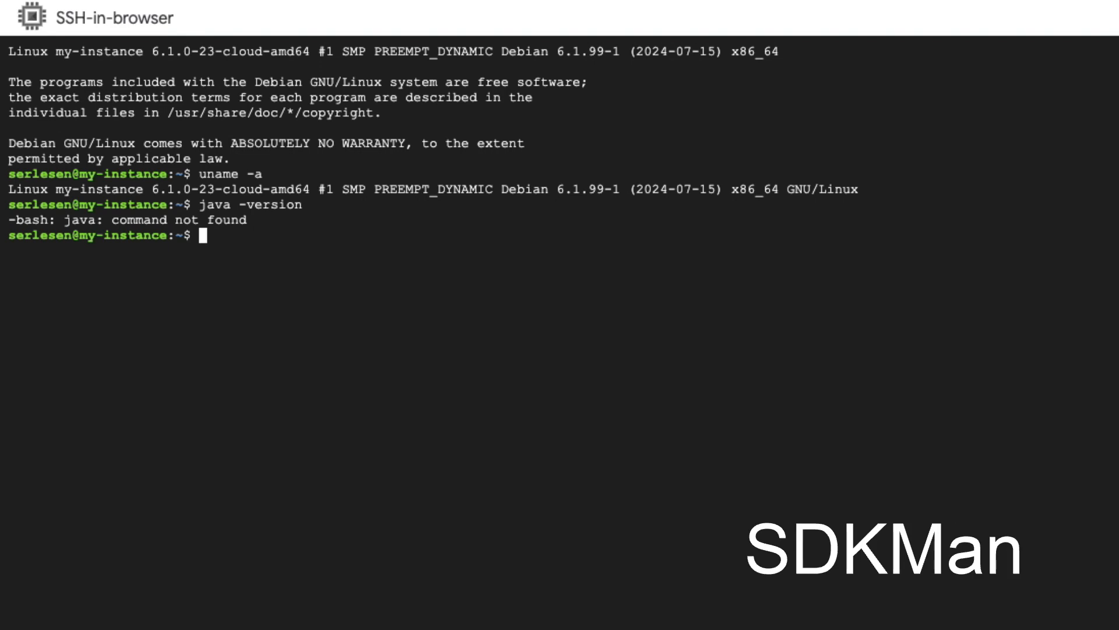
{"action": "type", "text": "sudo"}
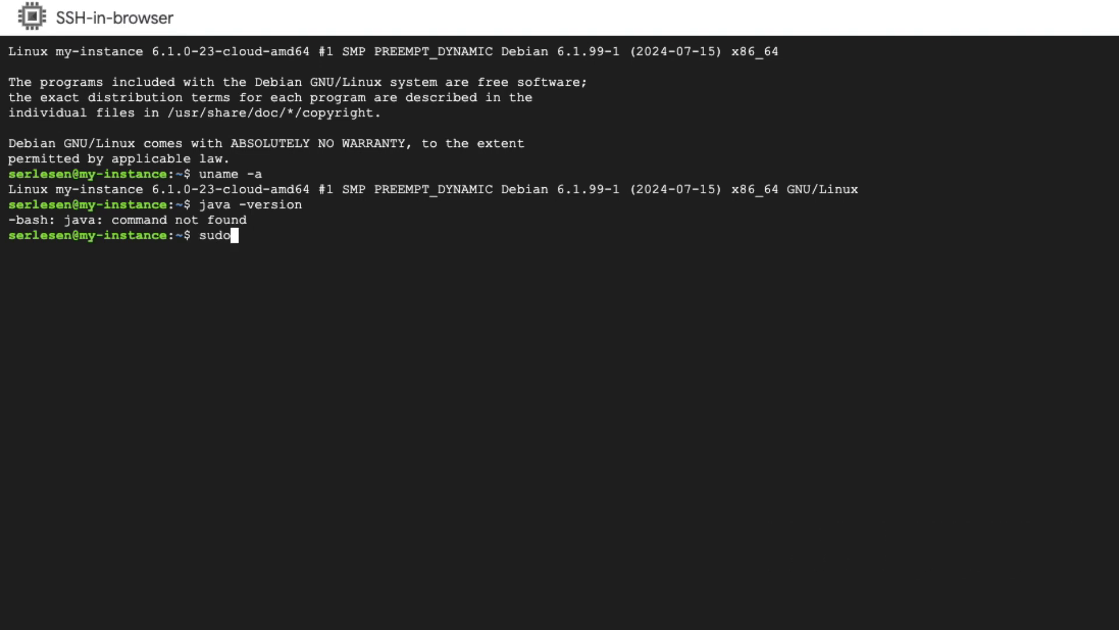
{"action": "type", "text": "apt"}
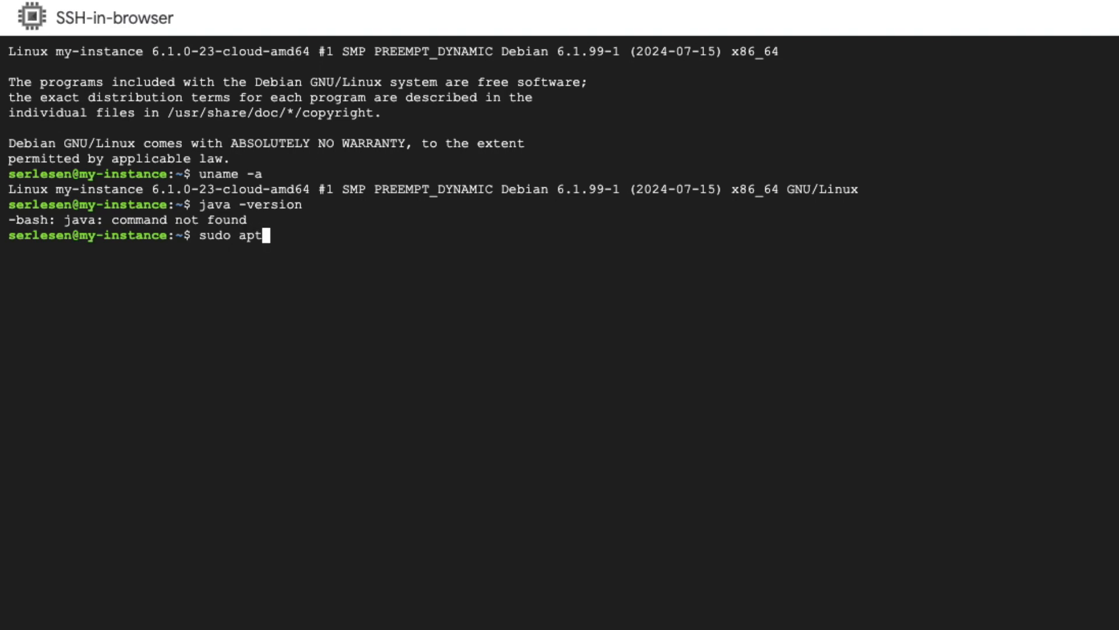
{"action": "type", "text": "-get update"}
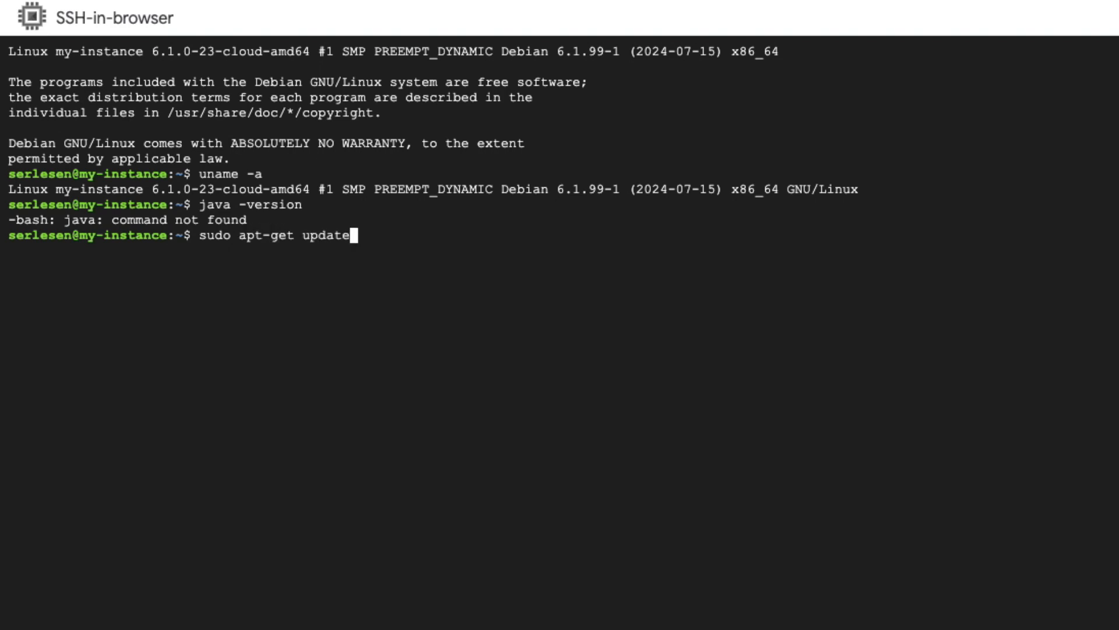
{"action": "key", "text": "Return"}
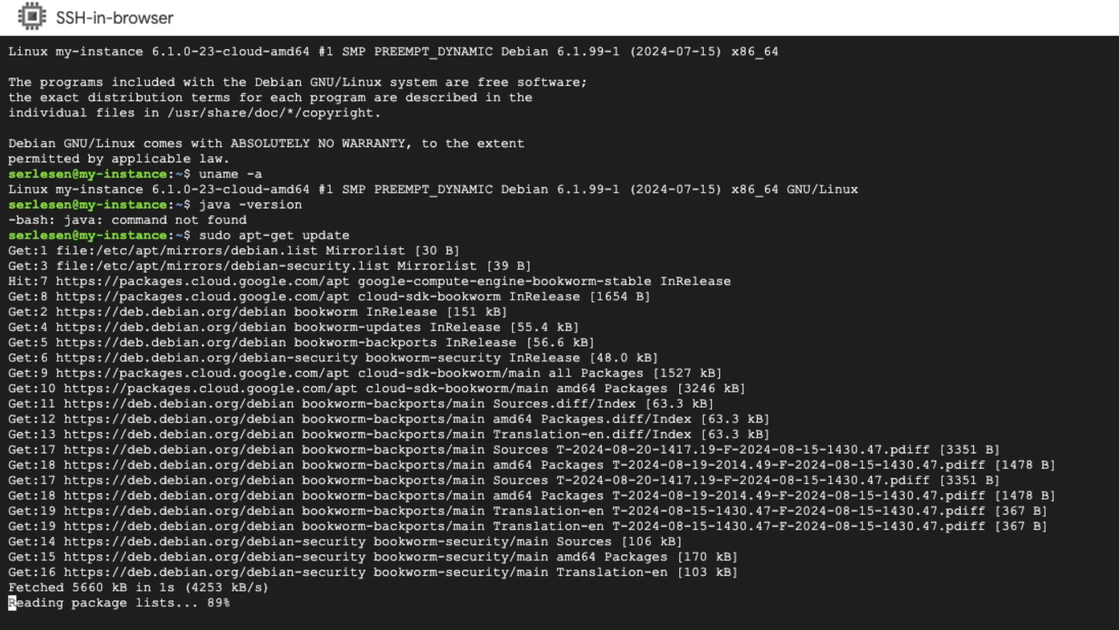
Install zip and unzip, then run the SDKMAN install script from get.sdkman.io.
{"action": "type", "text": "sudo apt-get install zip unzip"}
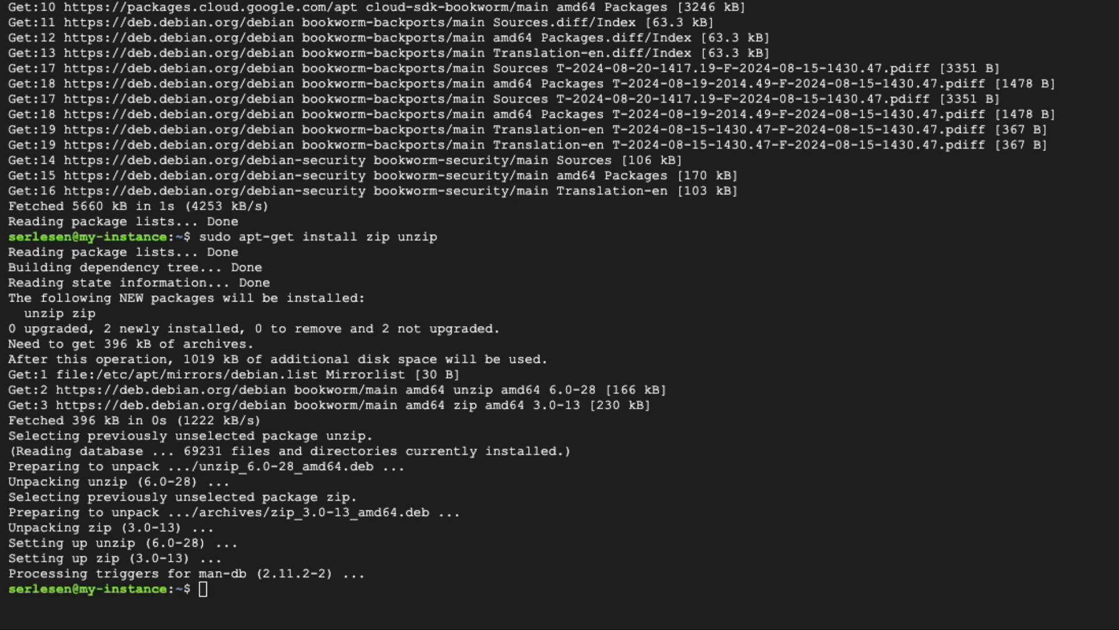
{"action": "type", "text": "curl -s \"https://get.sdkman.io\" | bash"}
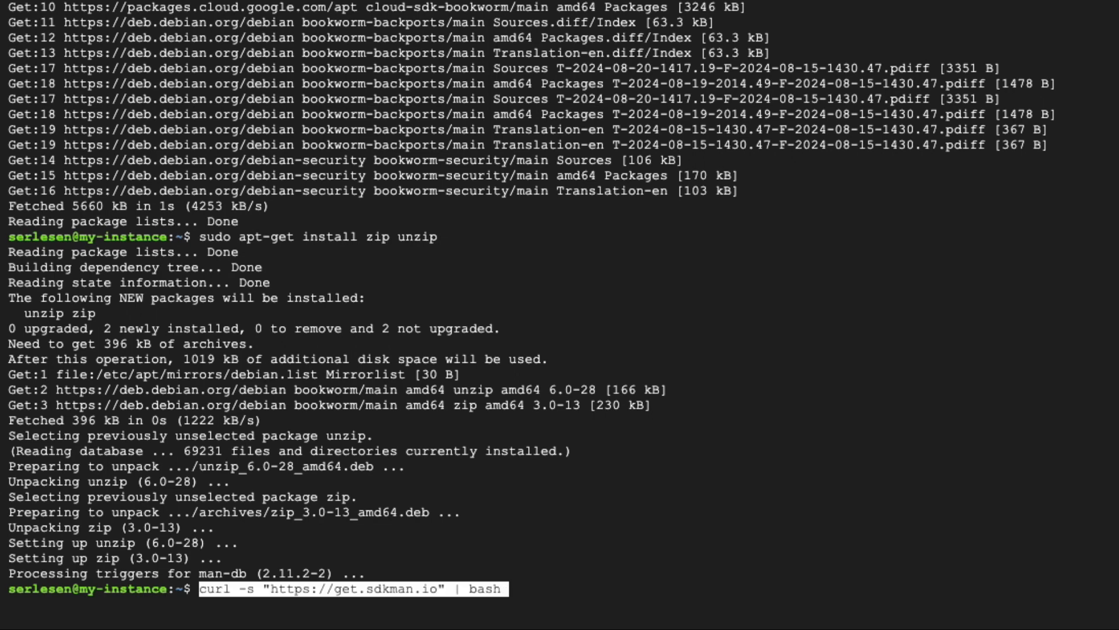
{"action": "key", "text": "Return"}
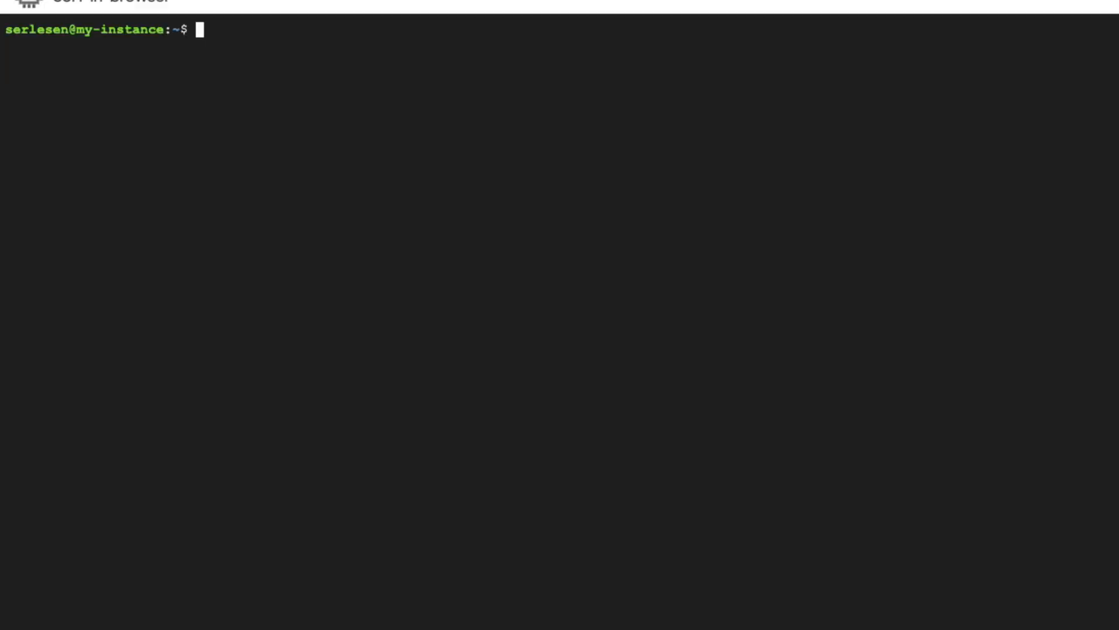
Initialize SDKMAN in the shell and confirm its version is 5.18.2.
{"action": "type", "text": "source \"$HOME/.sdkman/bin/sdkman-init.sh\""}
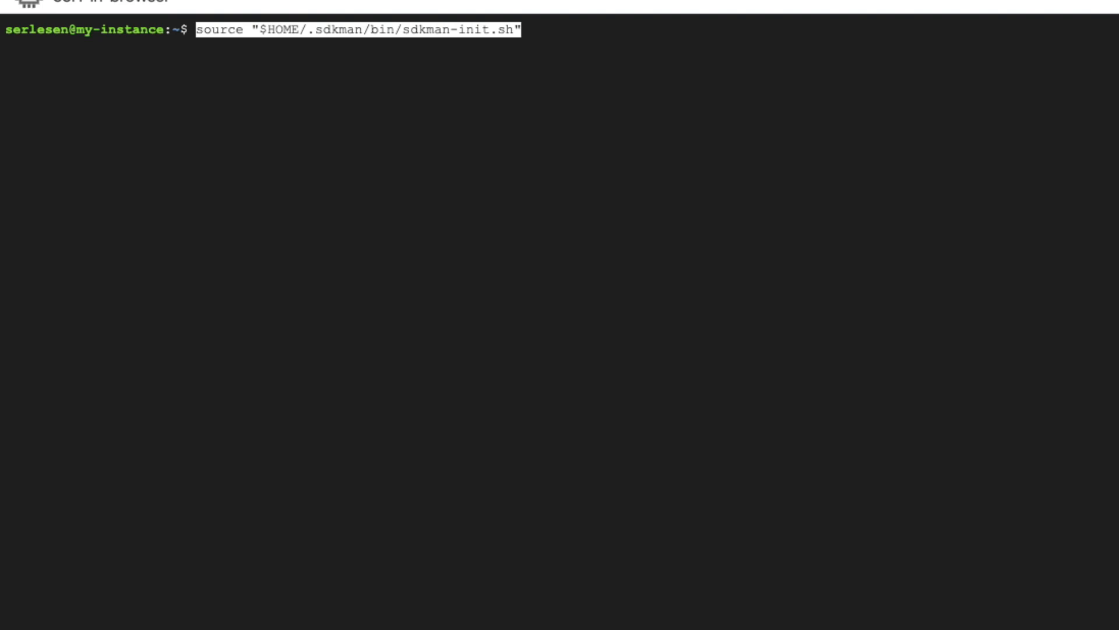
{"action": "key", "text": "Return"}
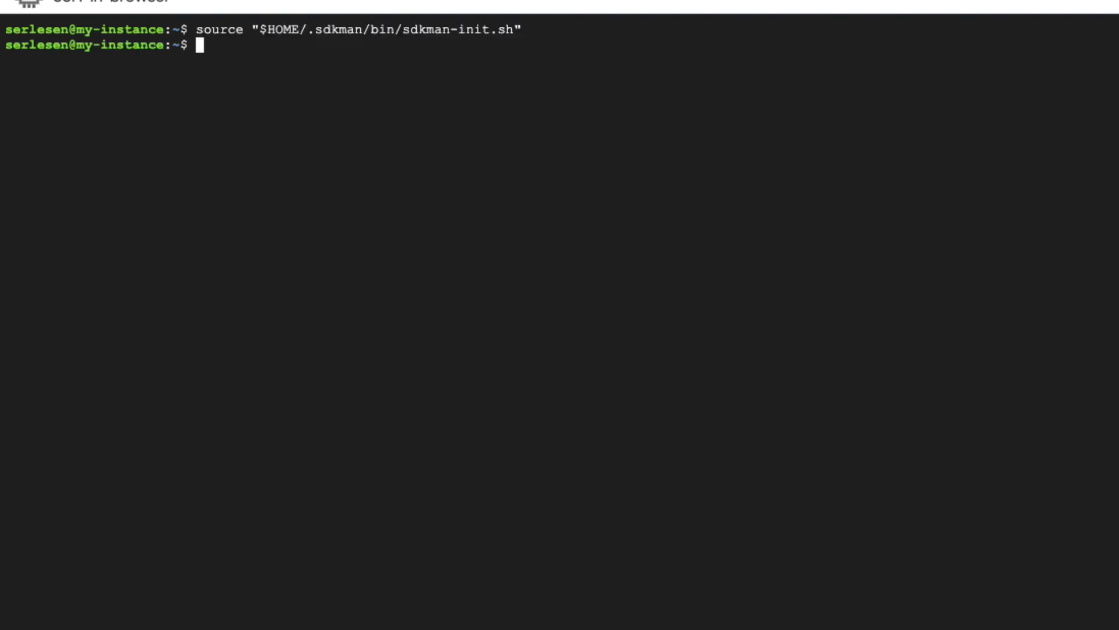
{"action": "type", "text": "sdk versi"}
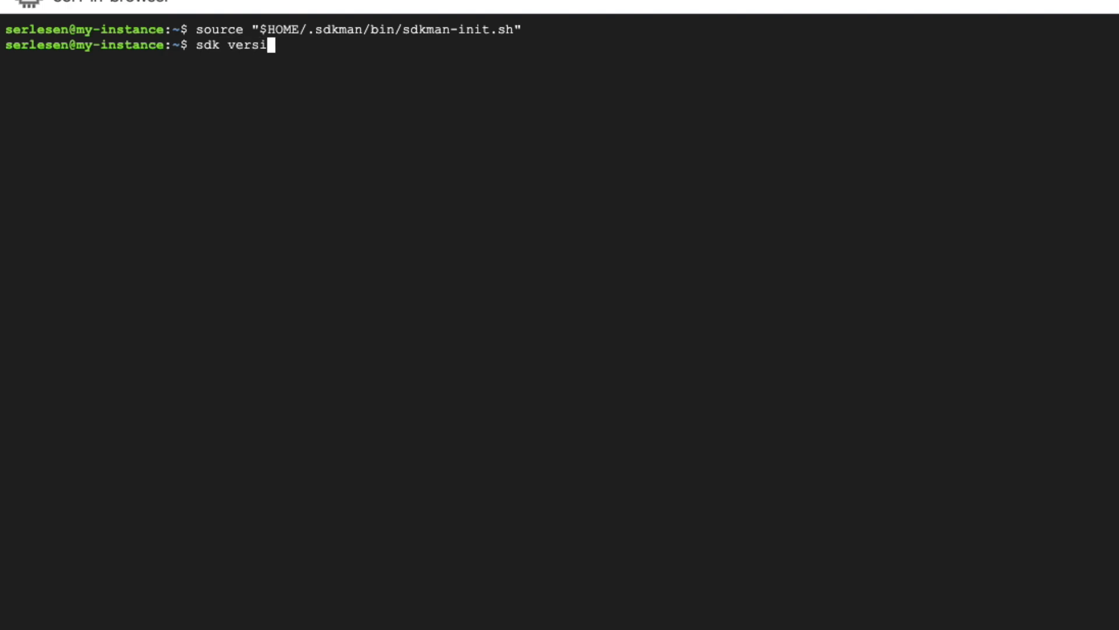
{"action": "key", "text": "Return"}
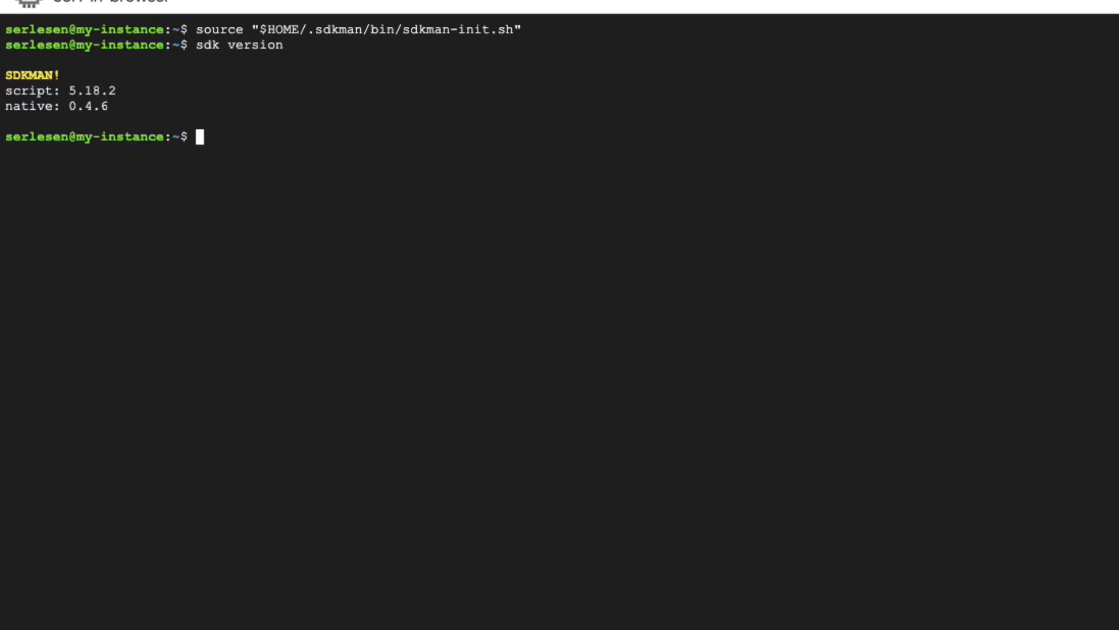
List Java versions, install java 21.0.2-open, and verify with java -version.
{"action": "type", "text": "sdk"}
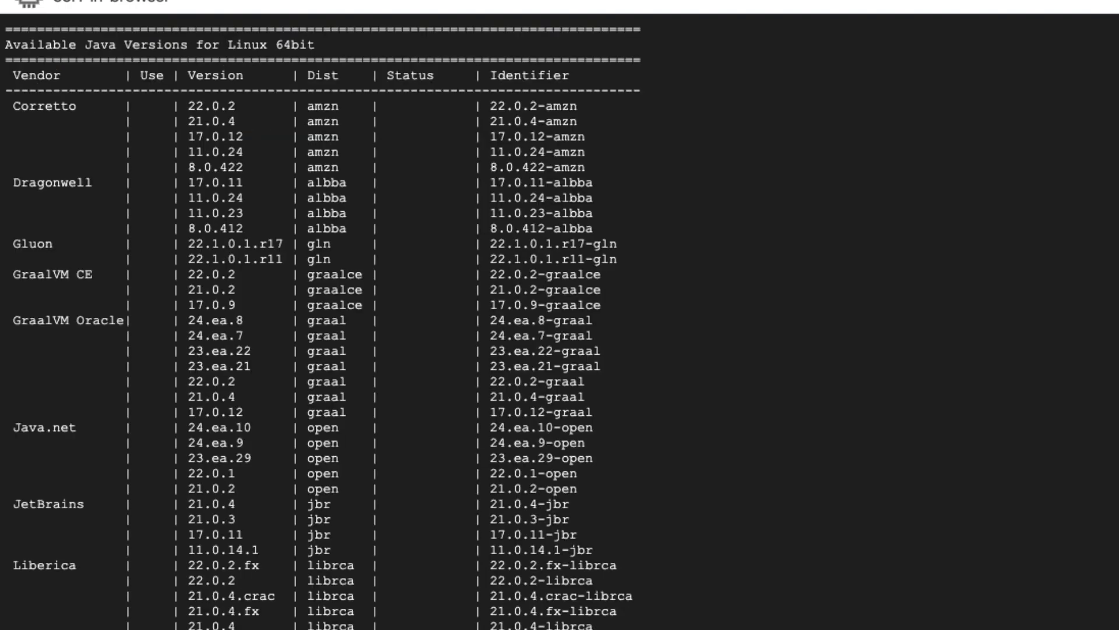
{"action": "mouse_move", "coordinate": [509, 495]}
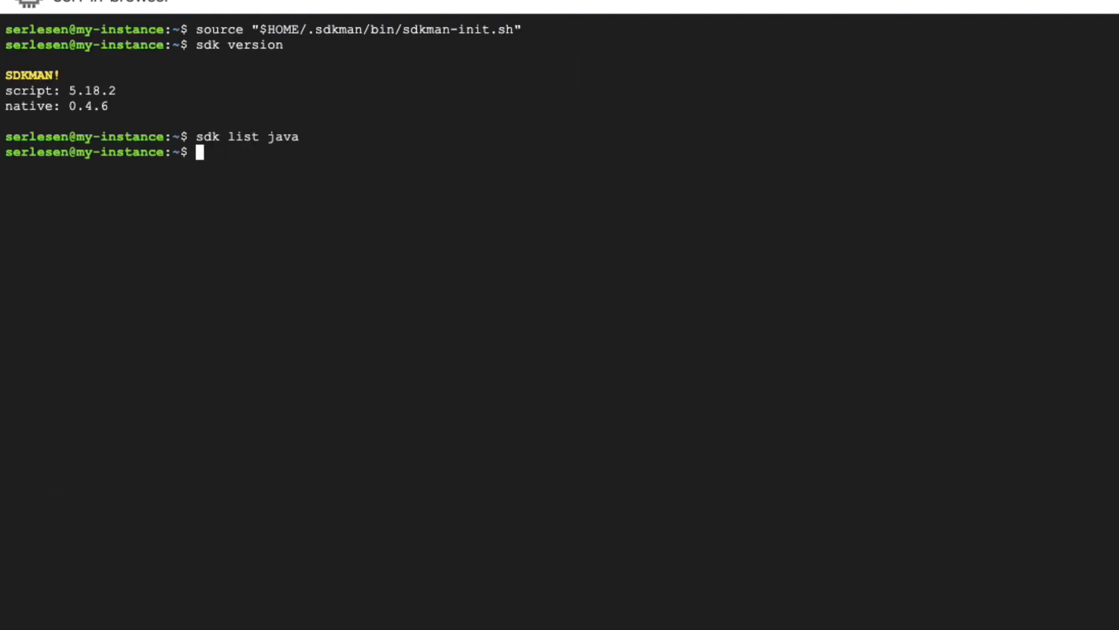
{"action": "type", "text": "sdk install java 21.0.2-open"}
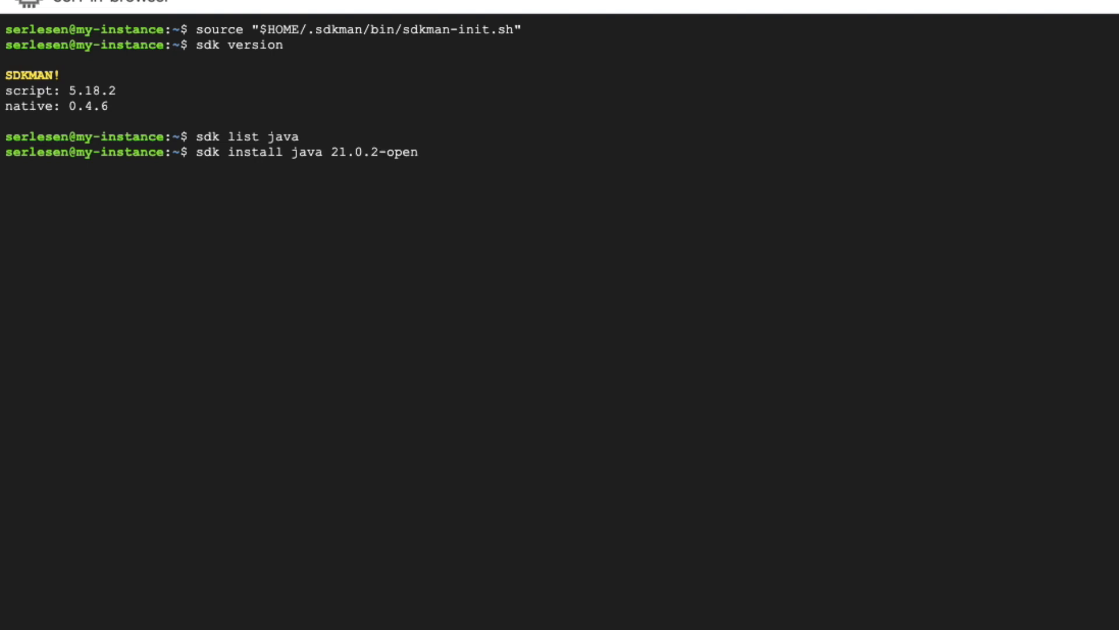
{"action": "key", "text": "Return"}
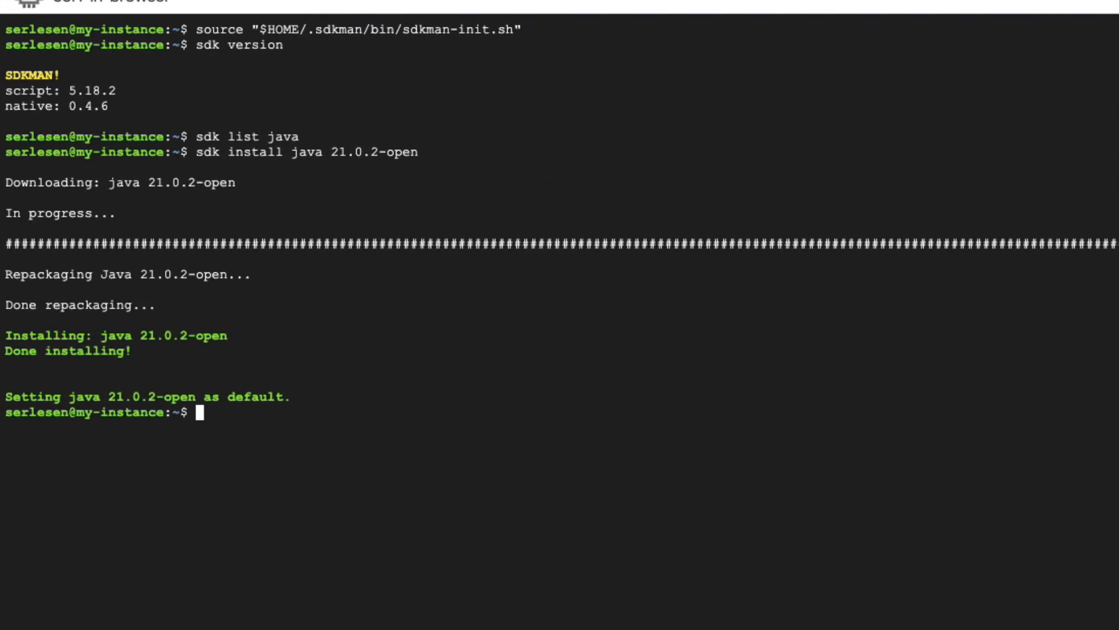
{"action": "type", "text": "java -version"}
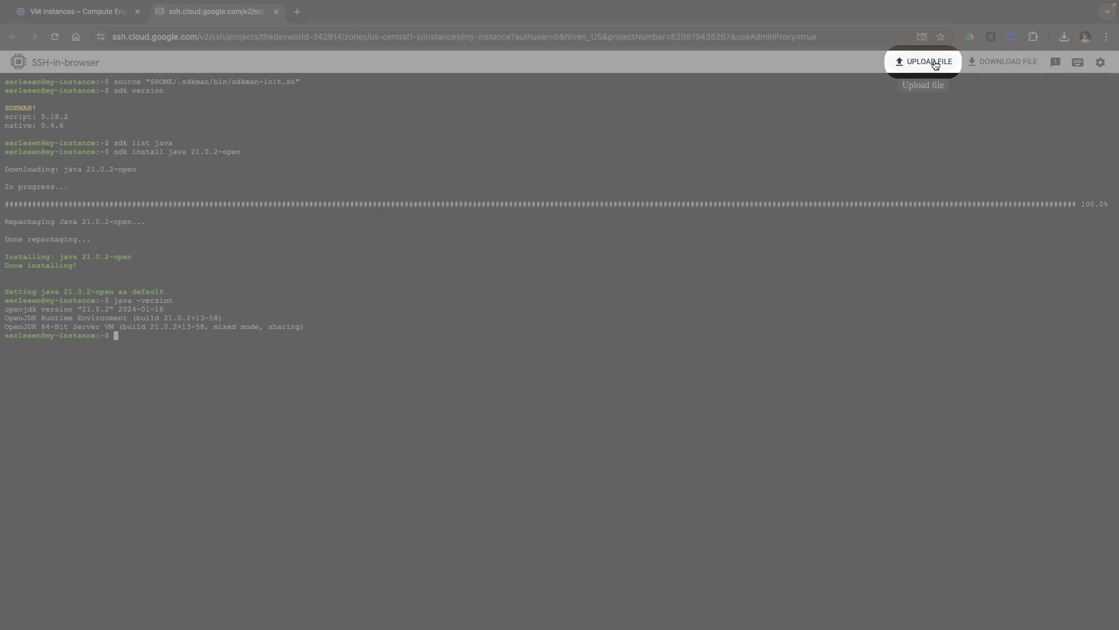
Upload backend-0.0.1-SNAPSHOT.jar to the VM, list files, and launch it with java -jar.
{"action": "left_click", "coordinate": [928, 61]}
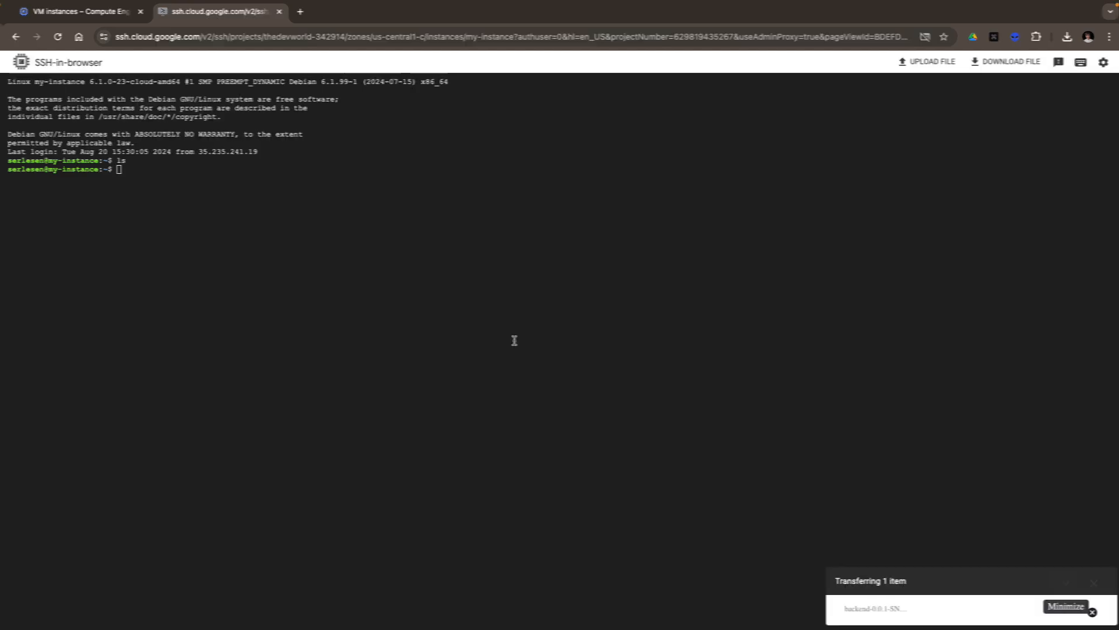
{"action": "type", "text": "ls -la"}
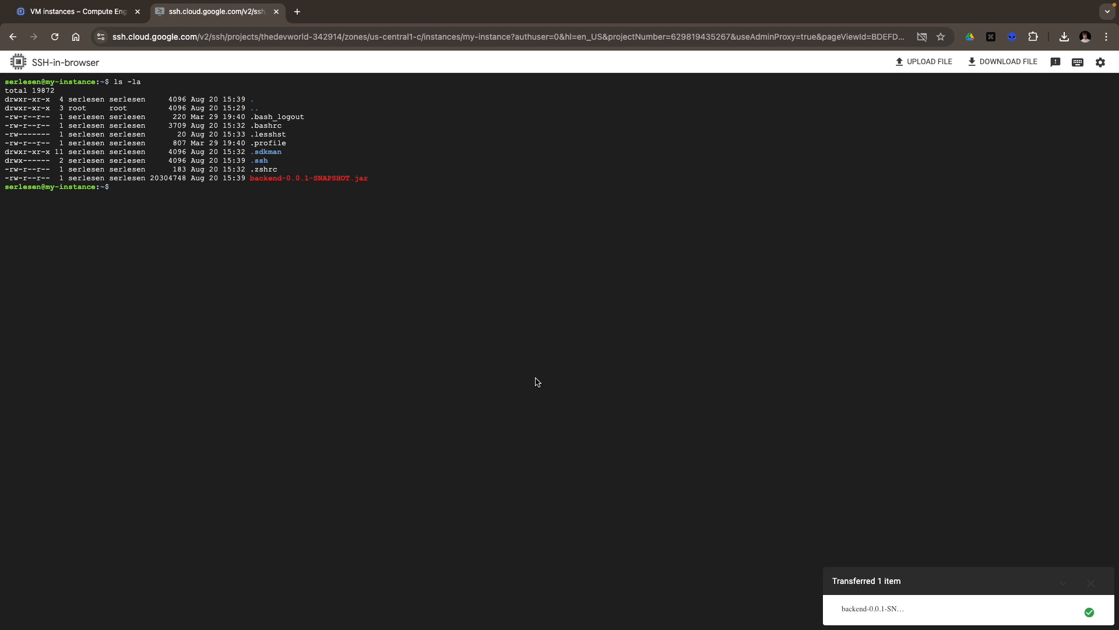
{"action": "type", "text": "java -jar"}
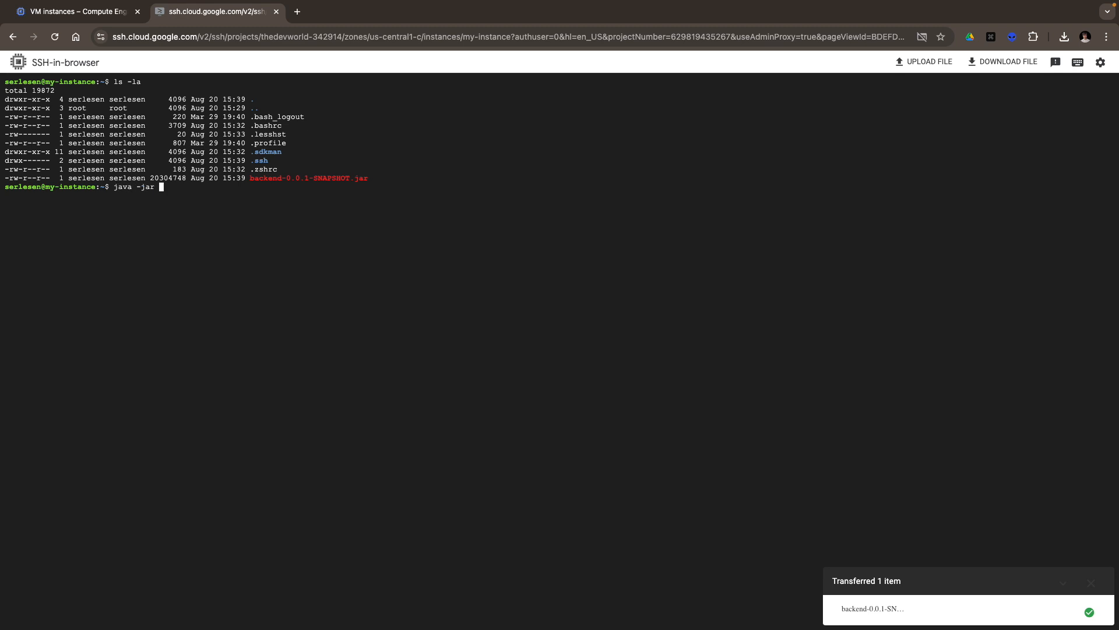
{"action": "type", "text": "backend-0.0.1-SNAPSHOT.jar"}
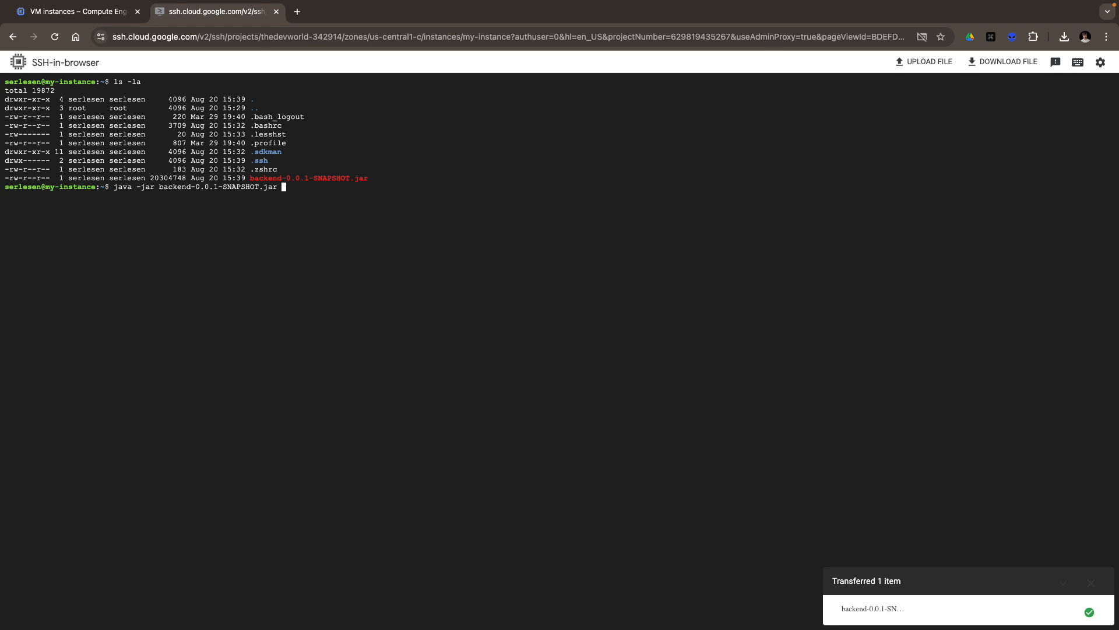
{"action": "key", "text": "Return"}
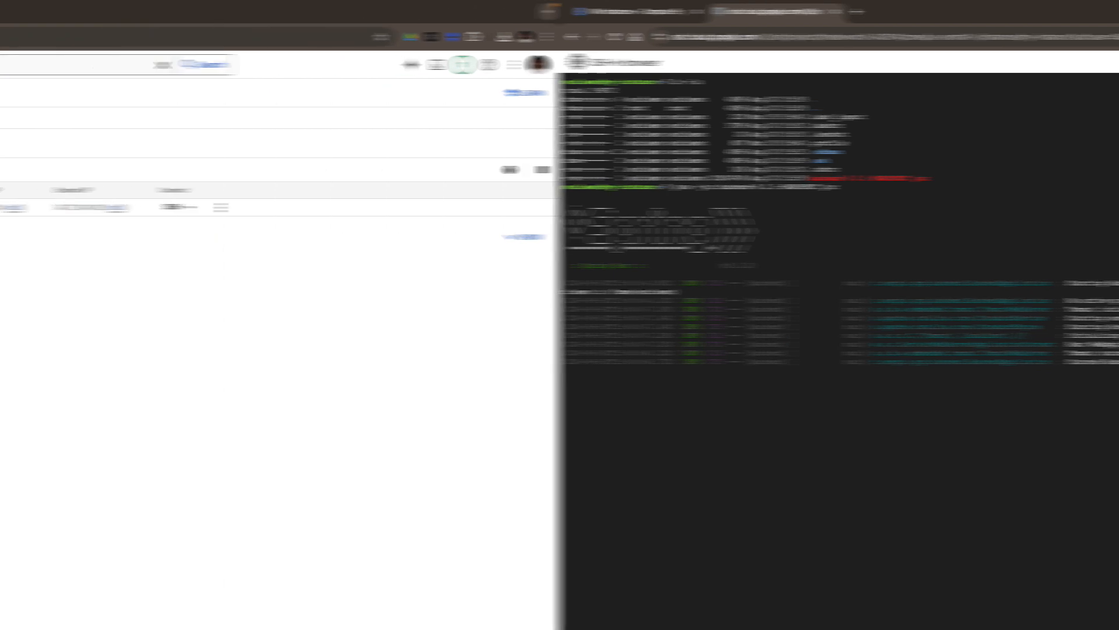
Return to the VM instances list to read my-instance's internal and external IPs.
{"action": "left_click", "coordinate": [71, 11]}
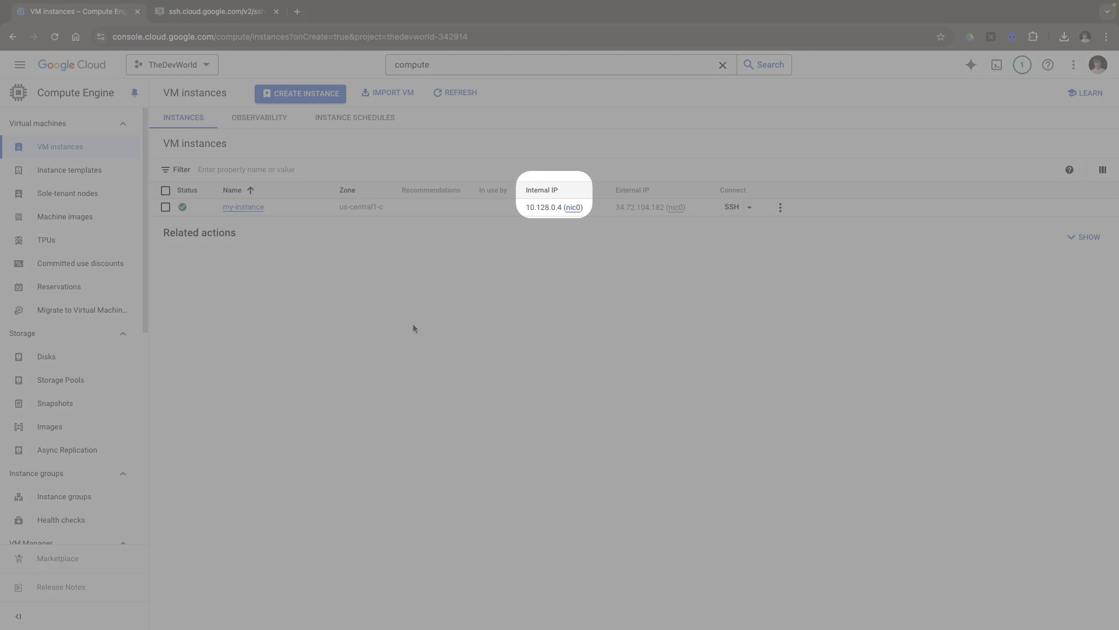
{"action": "mouse_move", "coordinate": [643, 207]}
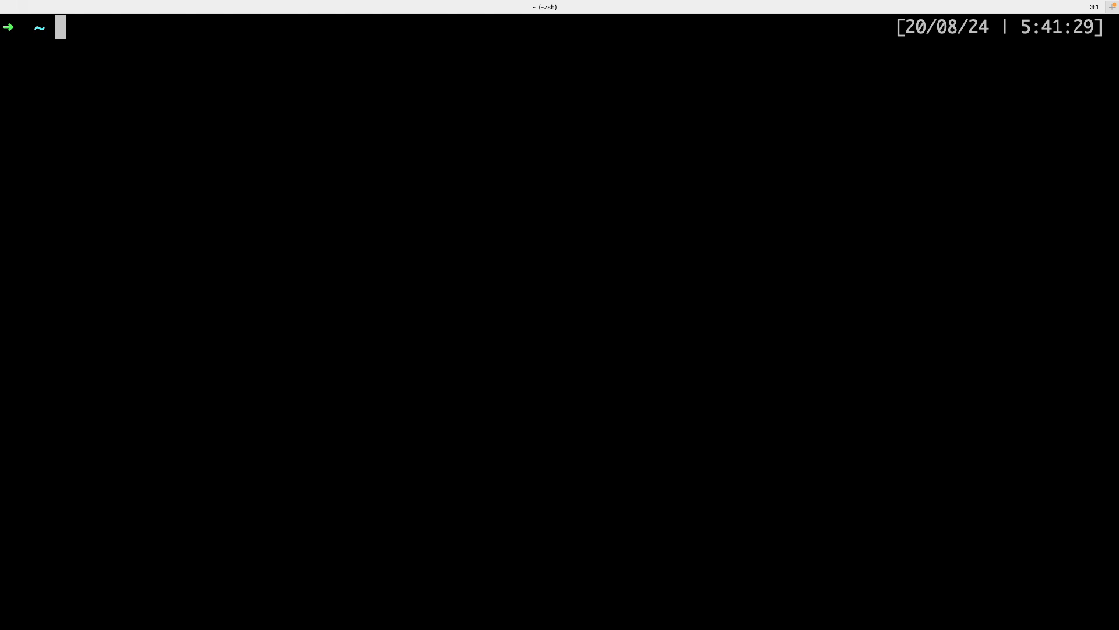
Ping the VM at 34.72.104.182, then stop the ping.
{"action": "type", "text": "ping"}
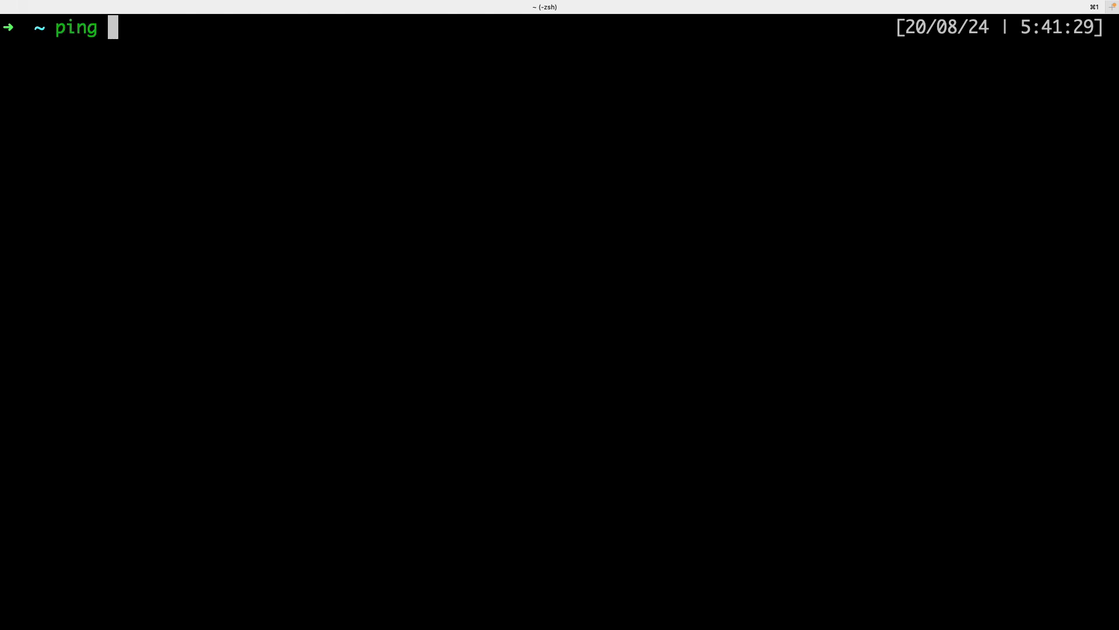
{"action": "type", "text": "34.72.104.182"}
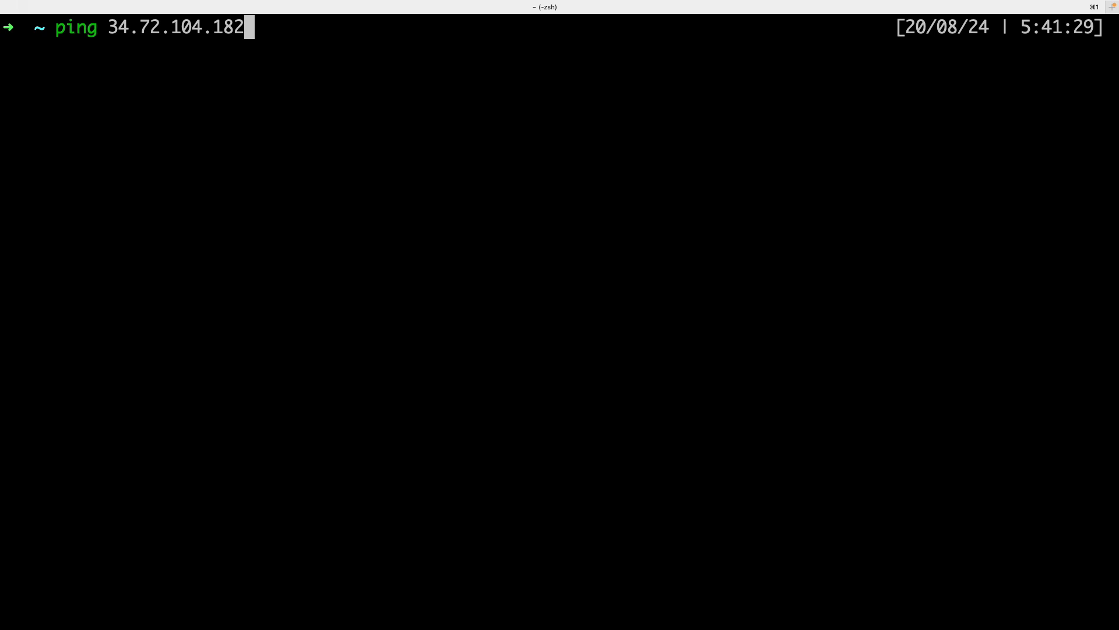
{"action": "key", "text": "Return"}
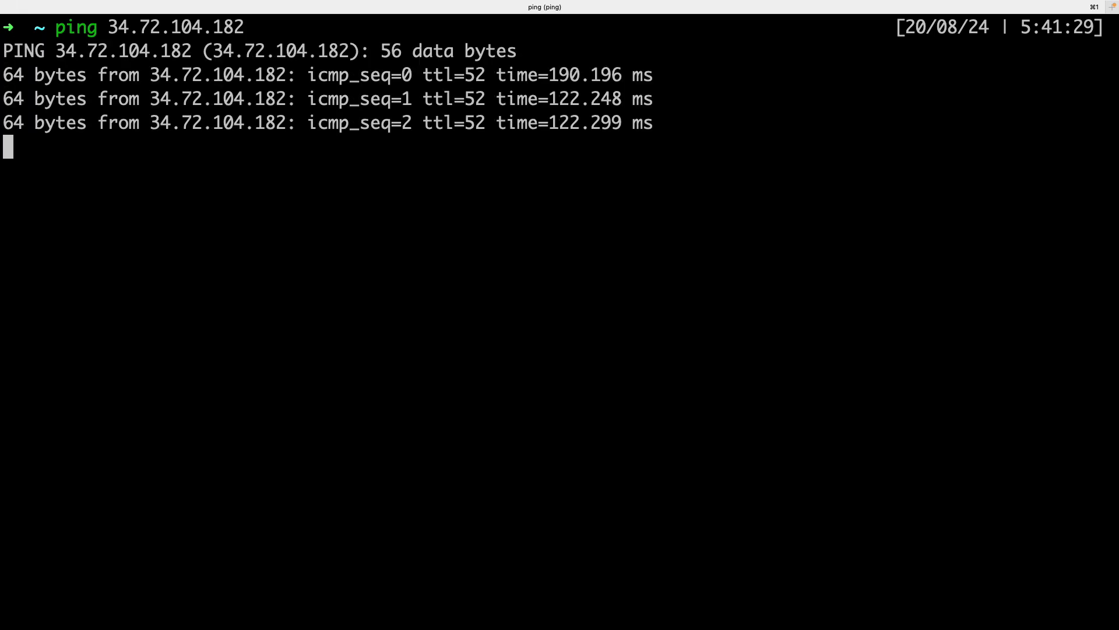
{"action": "key", "text": "ctrl+c"}
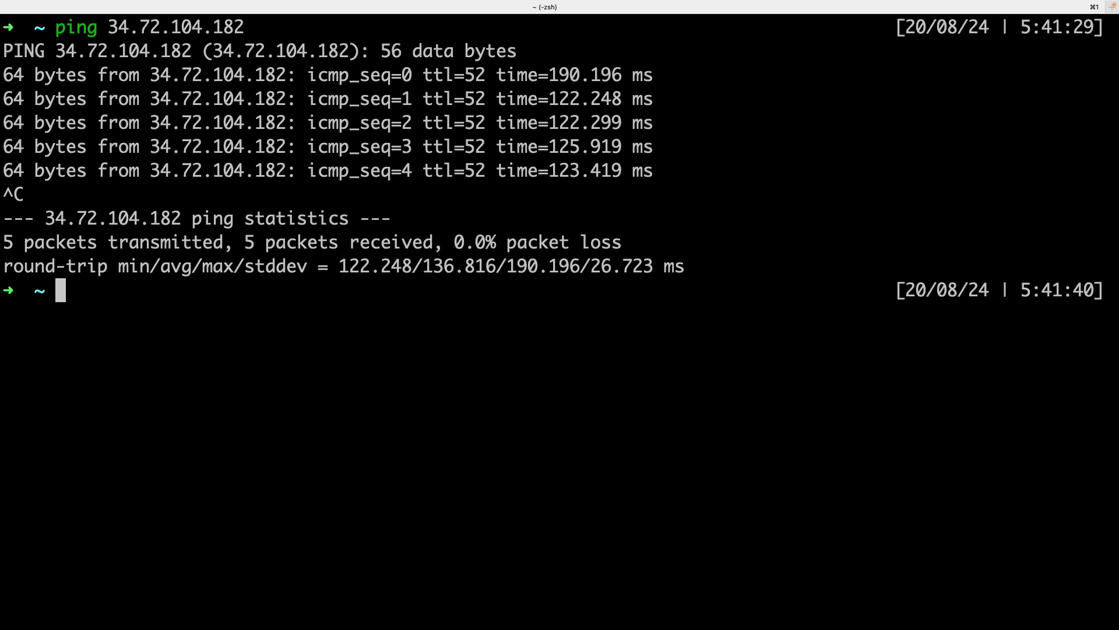
{"action": "type", "text": "curl"}
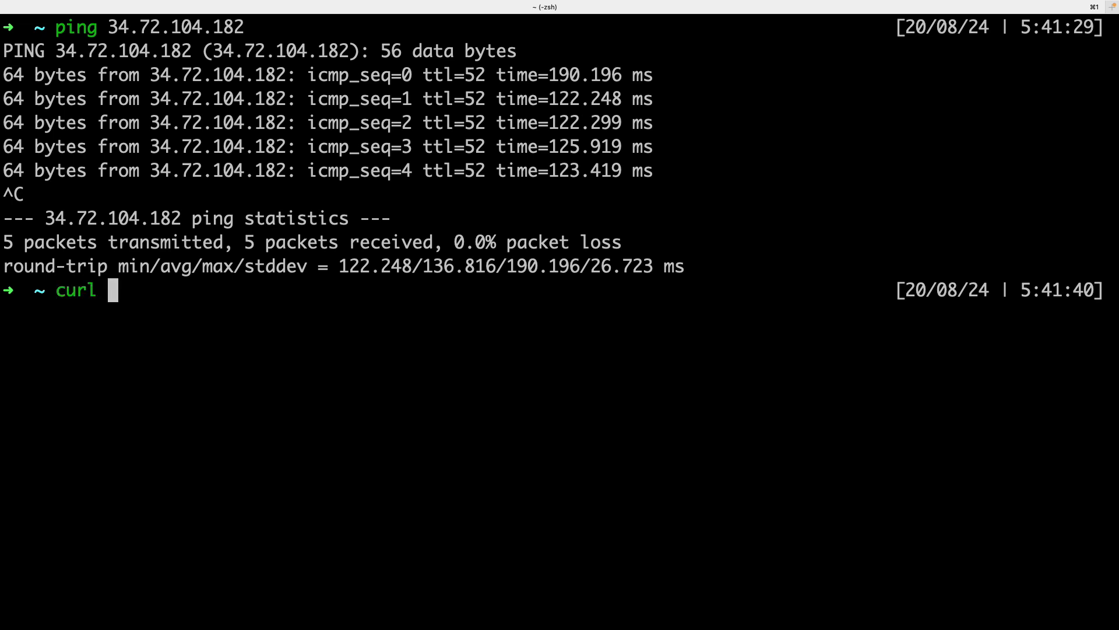
{"action": "type", "text": "34.72.104.182:8080"}
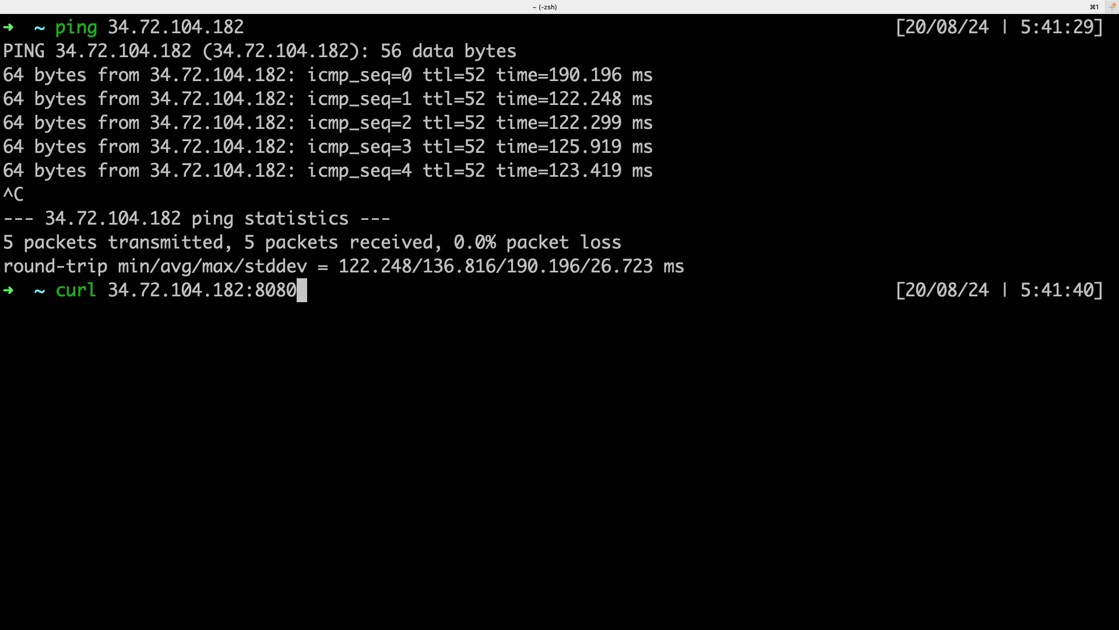
{"action": "type", "text": "/hi"}
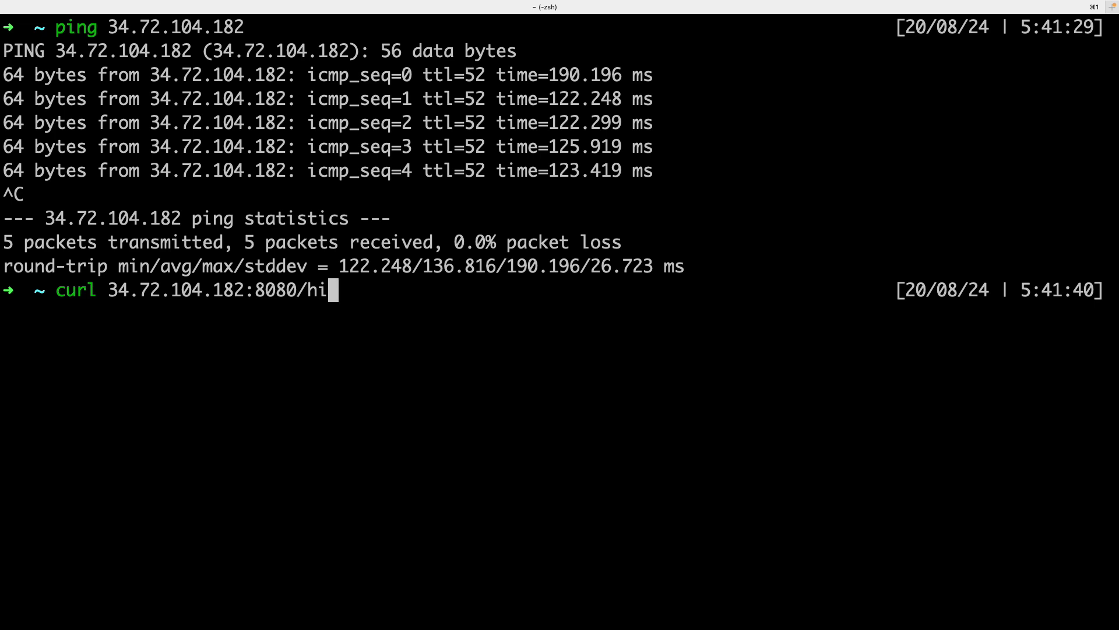
{"action": "key", "text": "Return"}
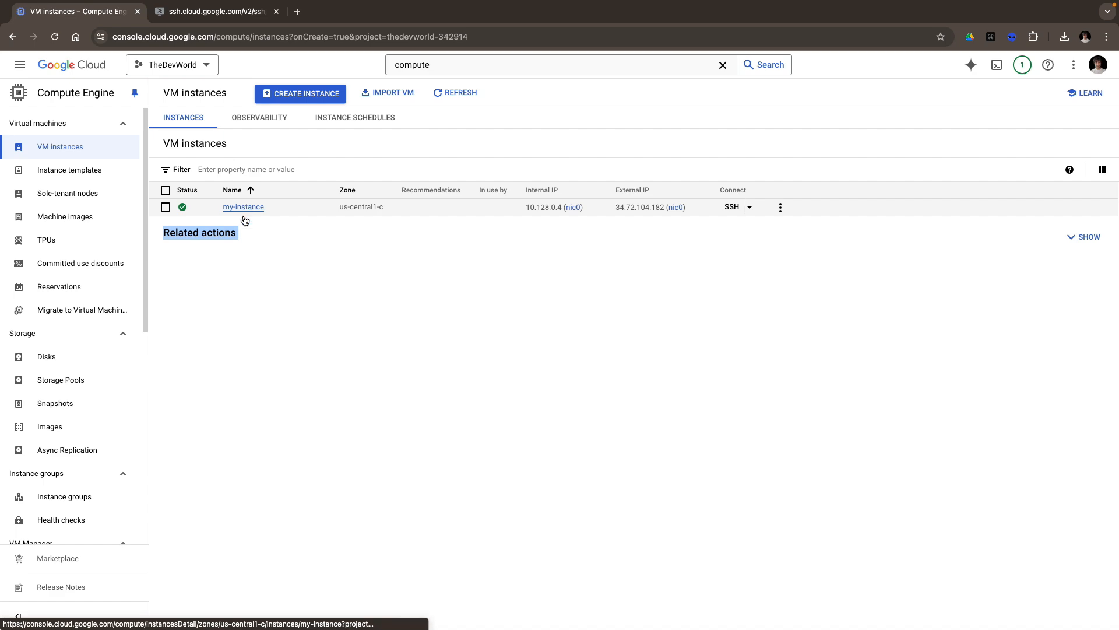
Open my-instance's details page and scroll through its settings.
{"action": "left_click", "coordinate": [242, 207]}
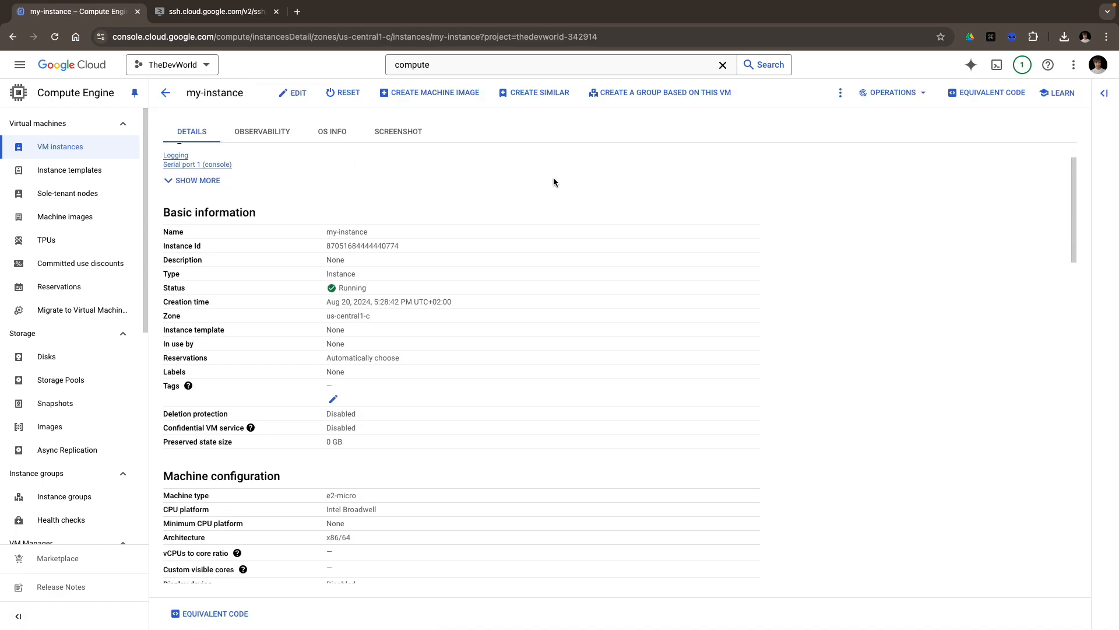
{"action": "scroll", "scroll_direction": "down", "scroll_amount": 3}
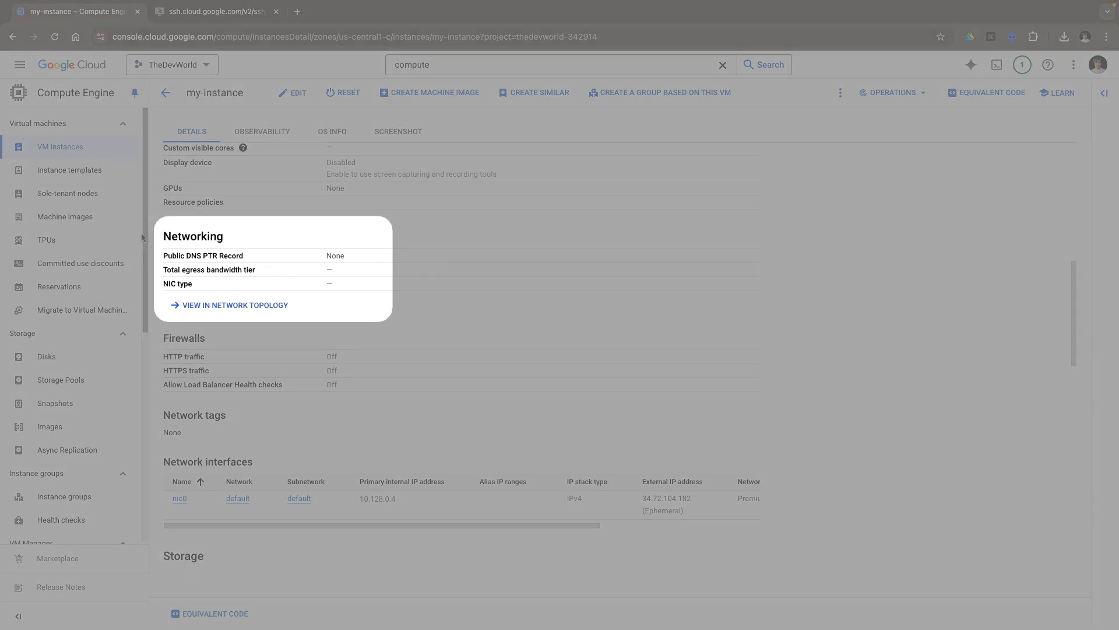
{"action": "scroll", "scroll_direction": "down", "scroll_amount": 3}
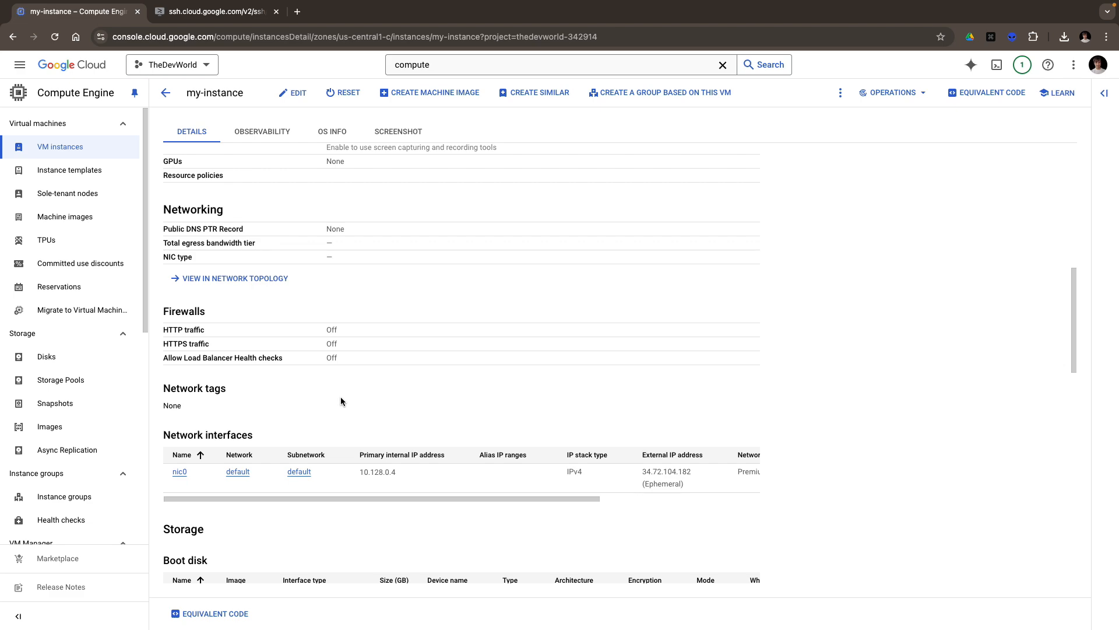
{"action": "mouse_move", "coordinate": [179, 471]}
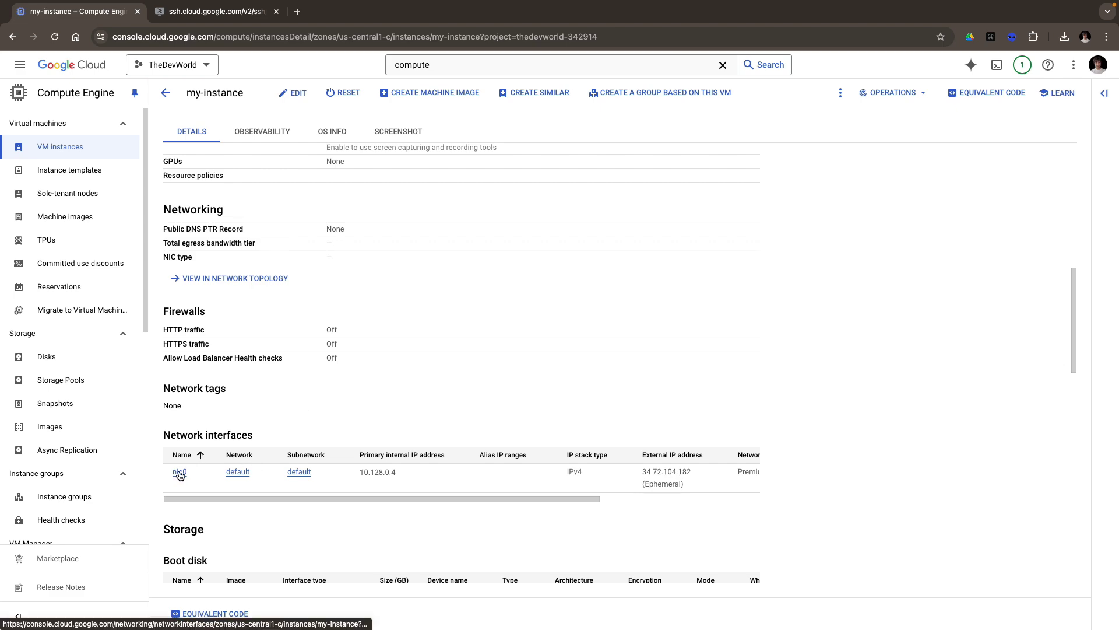
Open nic0 details and expand vpc-firewall-rules showing default-allow-icmp, ssh, internal, rdp.
{"action": "left_click", "coordinate": [178, 471]}
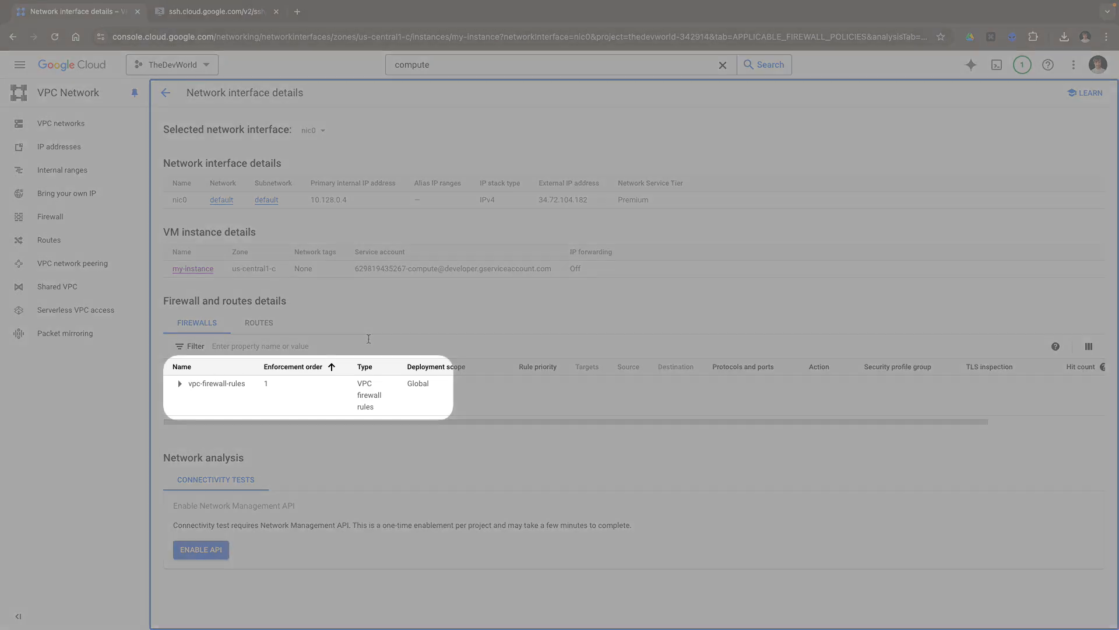
{"action": "left_click", "coordinate": [180, 384]}
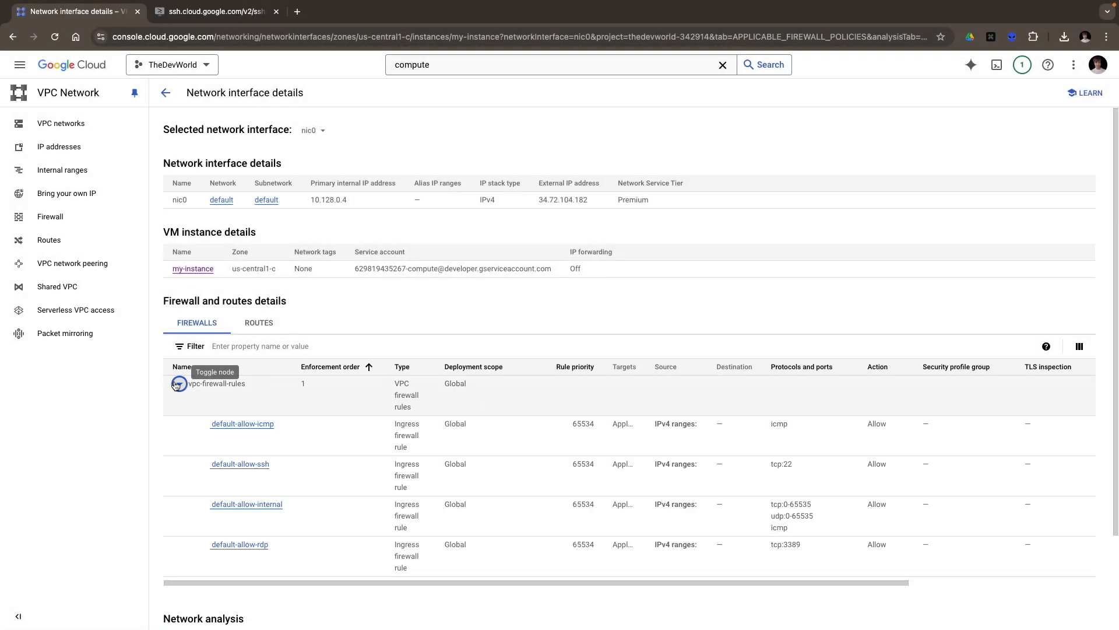
{"action": "scroll", "scroll_direction": "down", "scroll_amount": 3}
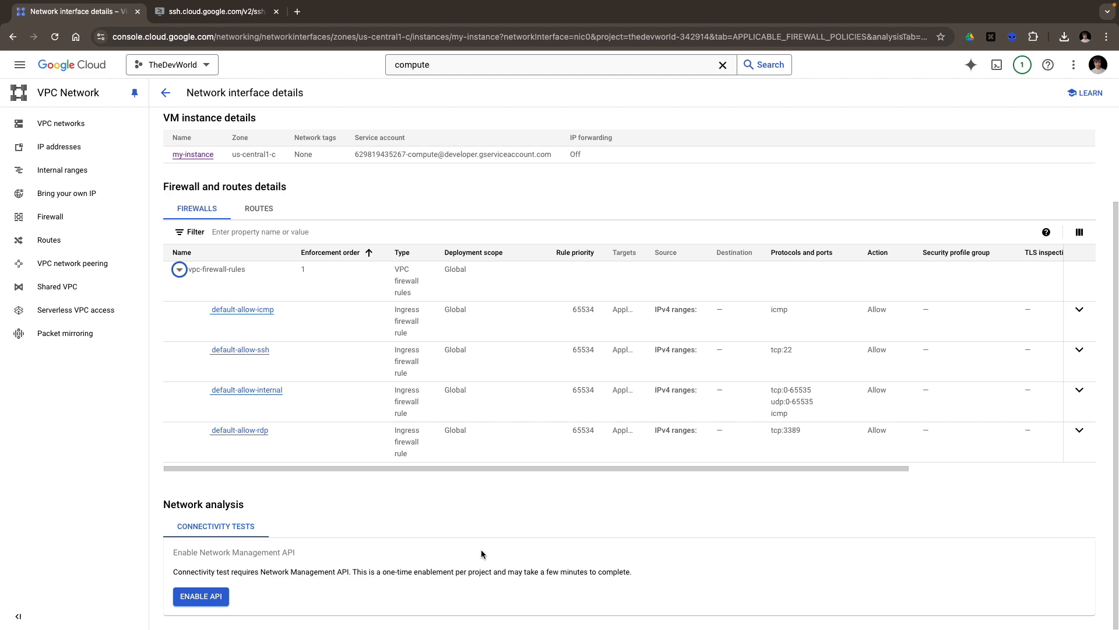
{"action": "mouse_move", "coordinate": [50, 216]}
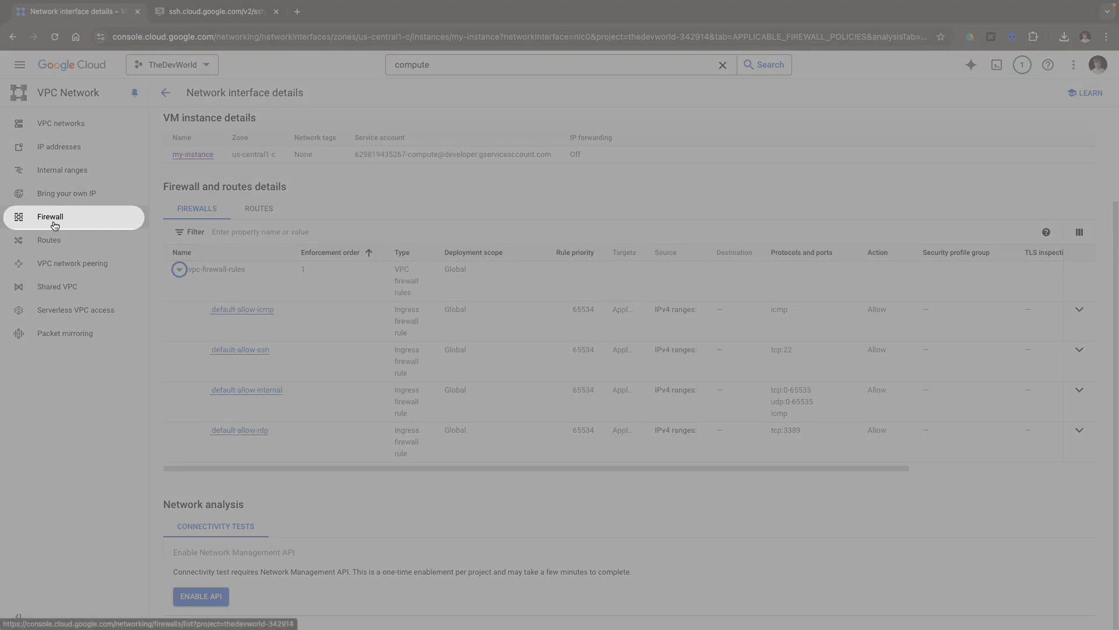
Start a new firewall rule named default-spring-boot from the firewall rules list.
{"action": "left_click", "coordinate": [50, 216]}
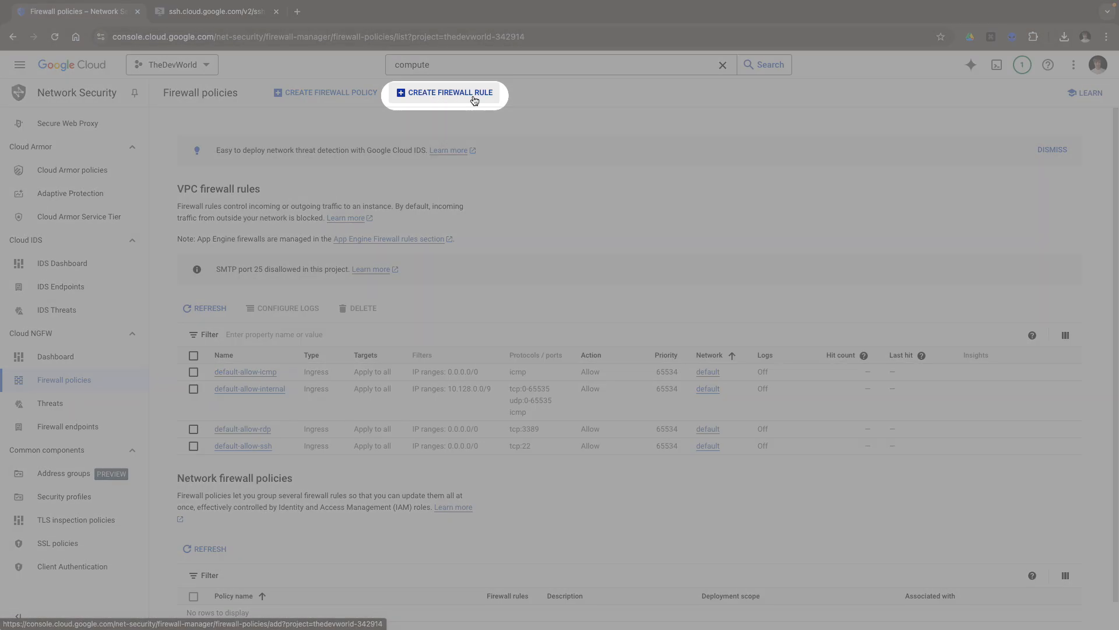
{"action": "left_click", "coordinate": [450, 92]}
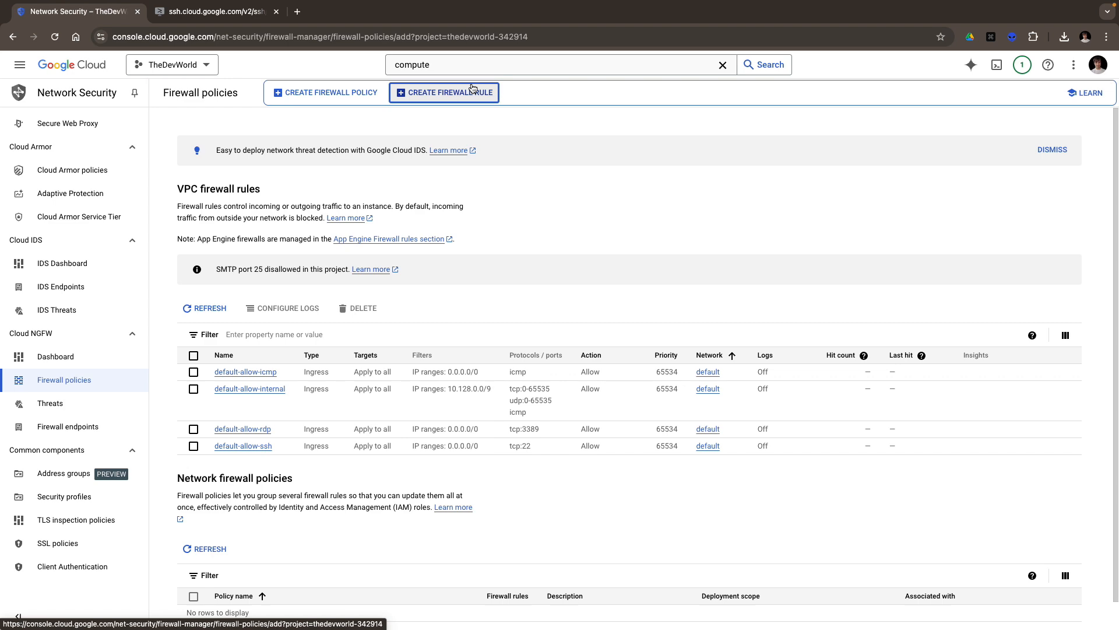
{"action": "left_click", "coordinate": [443, 93]}
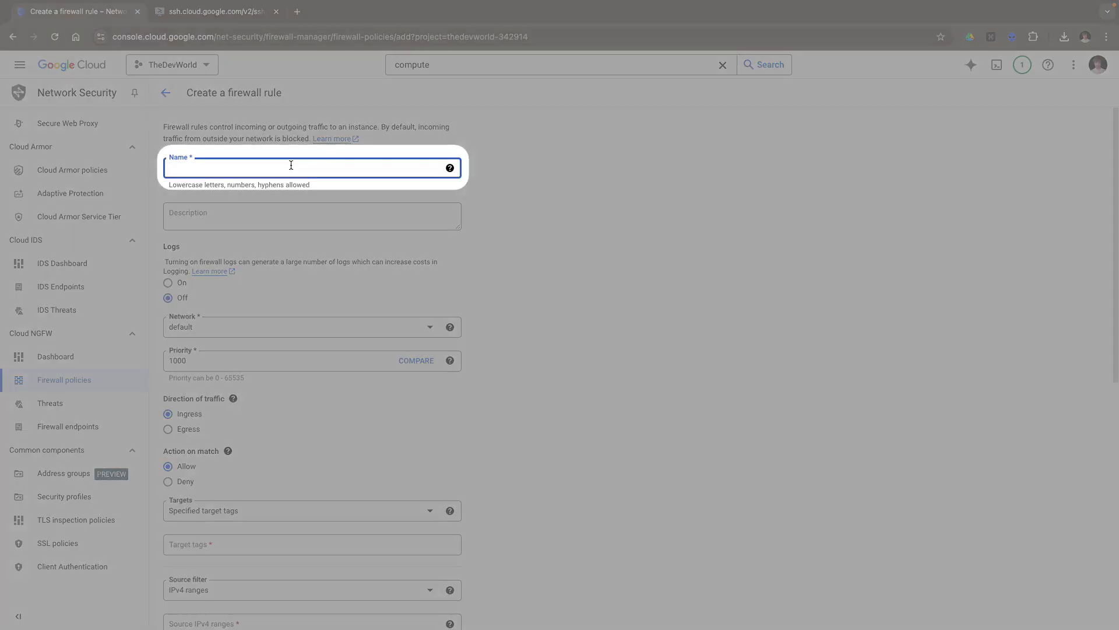
{"action": "type", "text": "default-spri"}
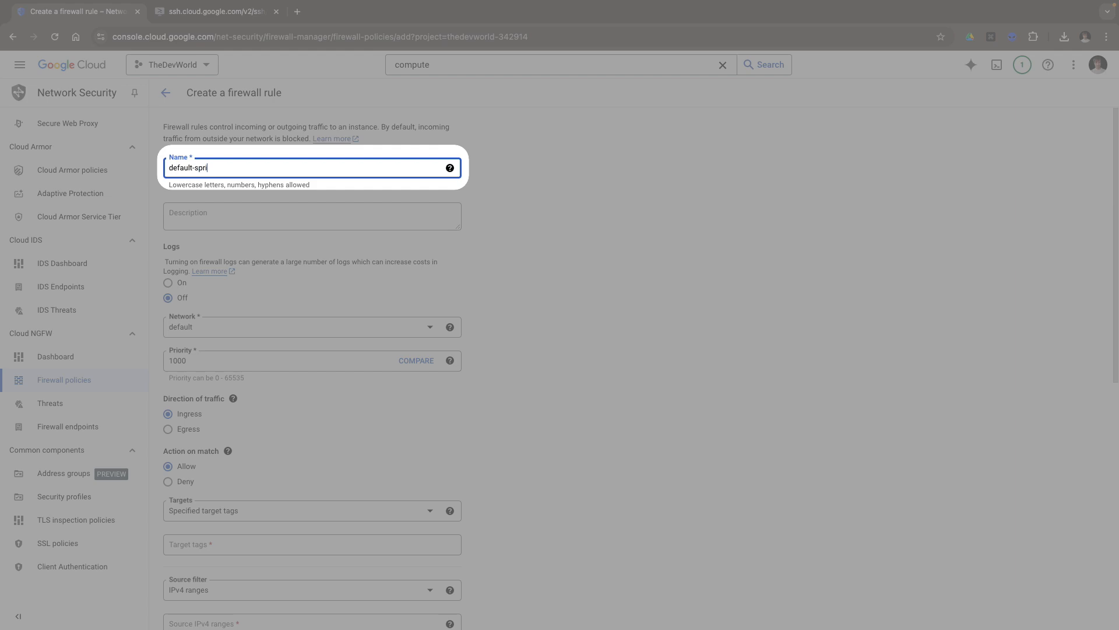
{"action": "type", "text": "ng-boot"}
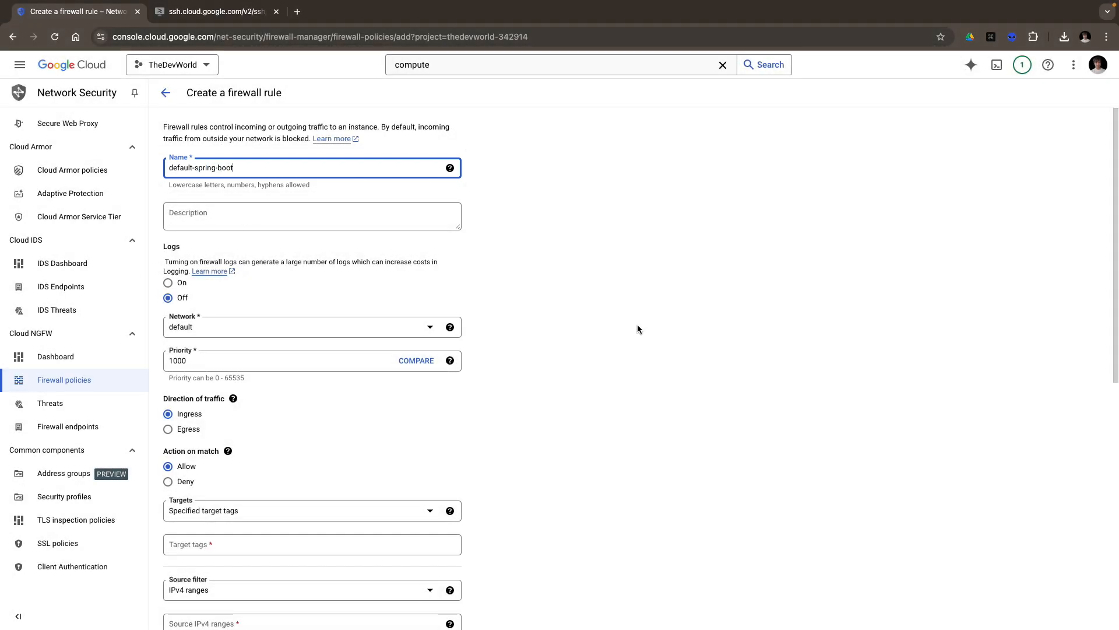
{"action": "scroll", "scroll_direction": "down", "scroll_amount": 3}
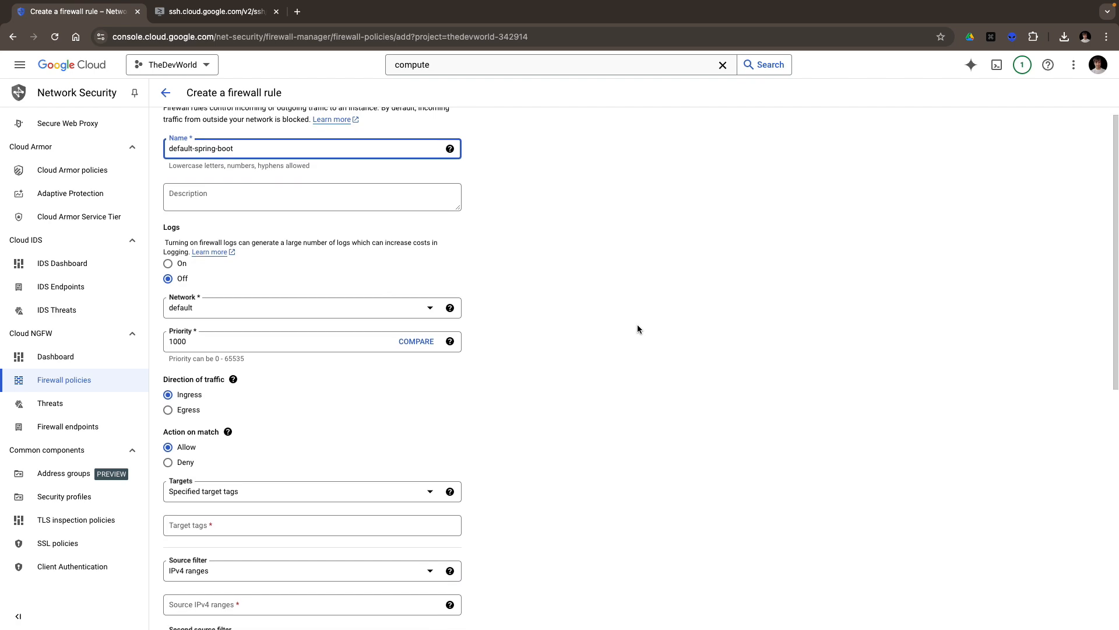
{"action": "scroll", "scroll_direction": "down", "scroll_amount": 3}
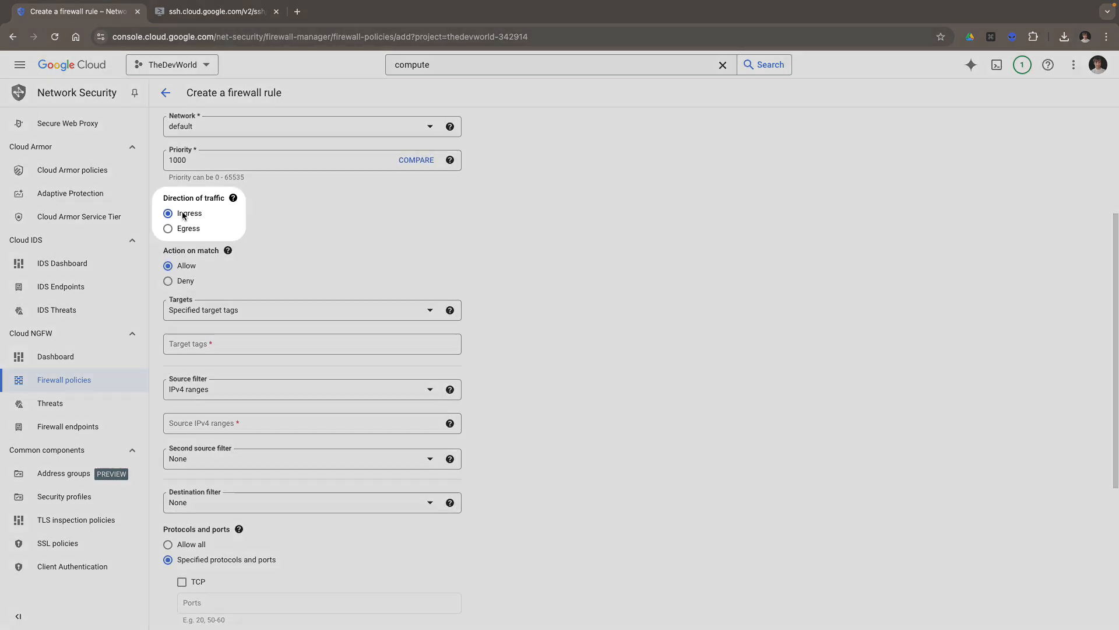
{"action": "scroll", "scroll_direction": "down", "scroll_amount": 3}
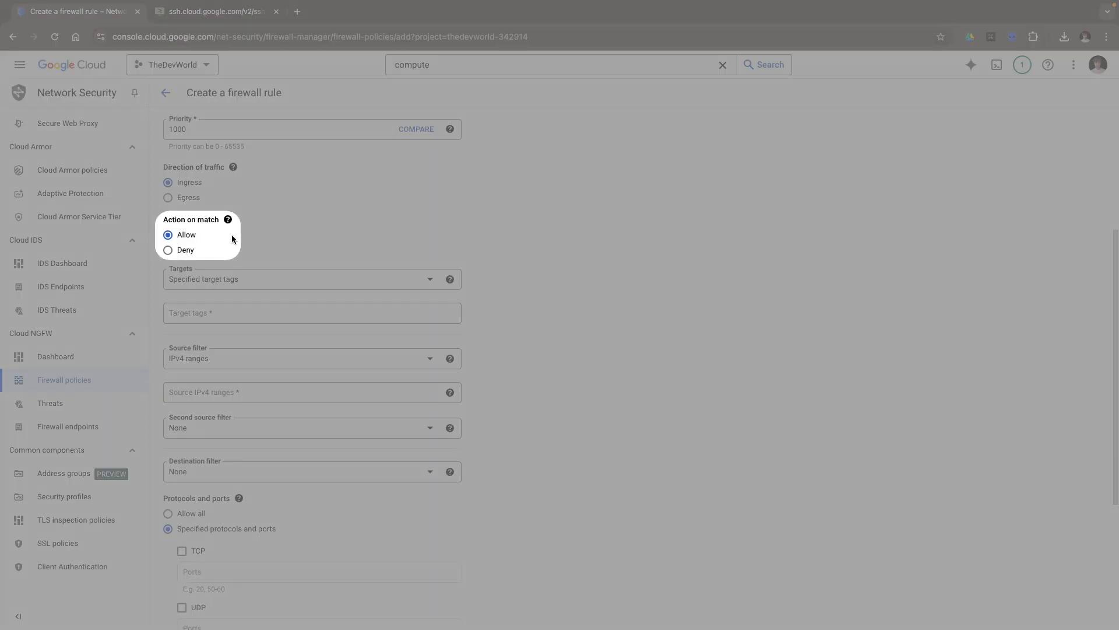
Target tag default-spring-boot, source 0.0.0.0/0, TCP port 8080, and create the rule.
{"action": "left_click", "coordinate": [311, 279]}
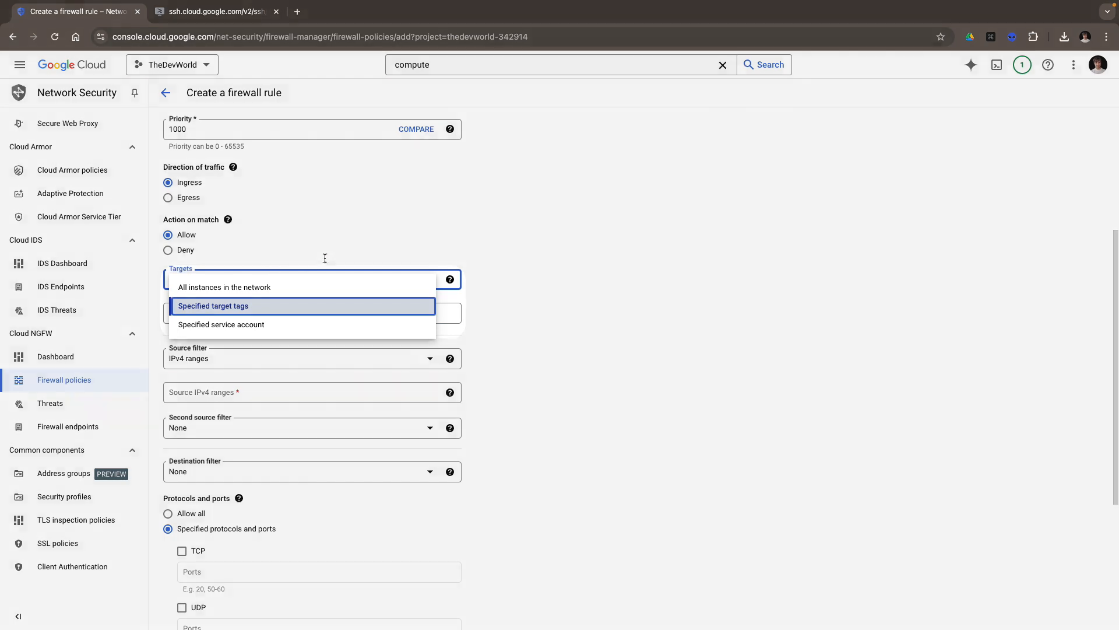
{"action": "left_click", "coordinate": [213, 305]}
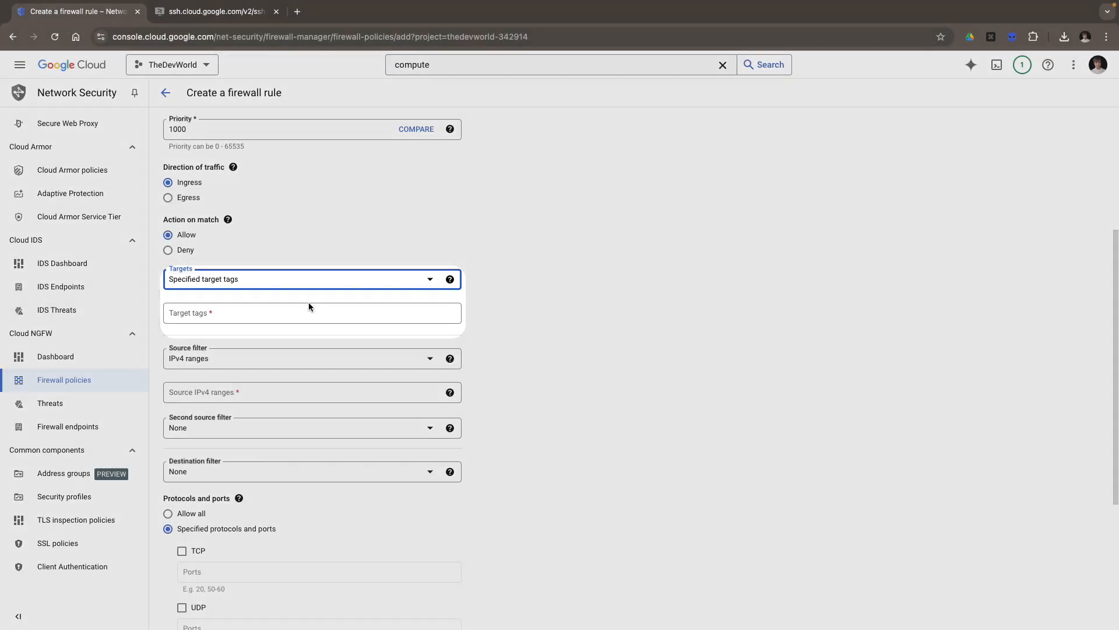
{"action": "left_click", "coordinate": [311, 312]}
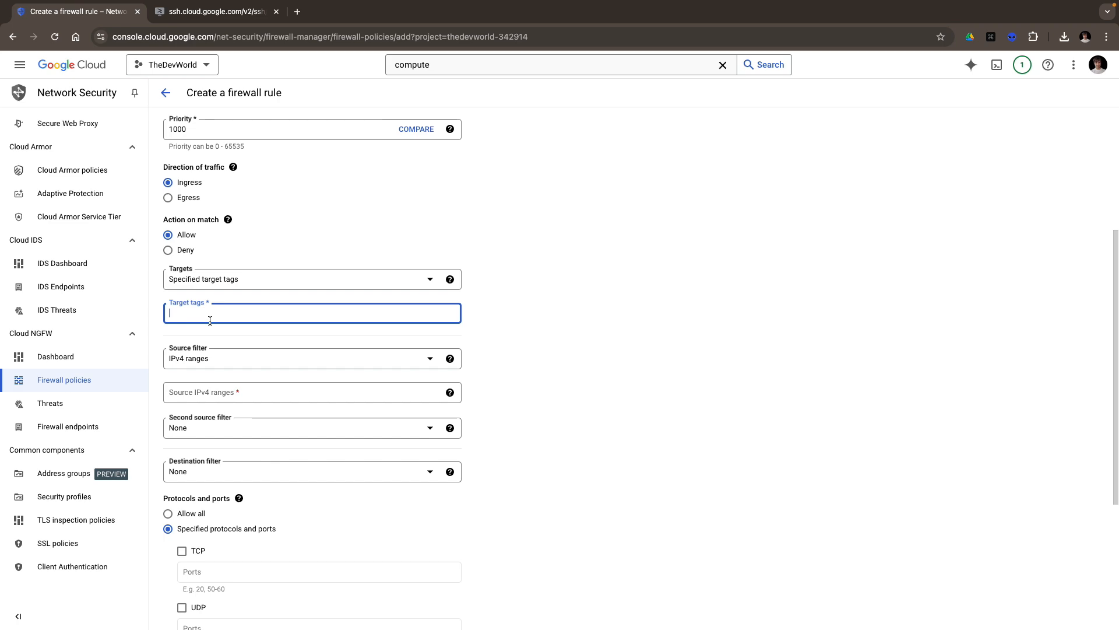
{"action": "scroll", "scroll_direction": "up", "scroll_amount": 3}
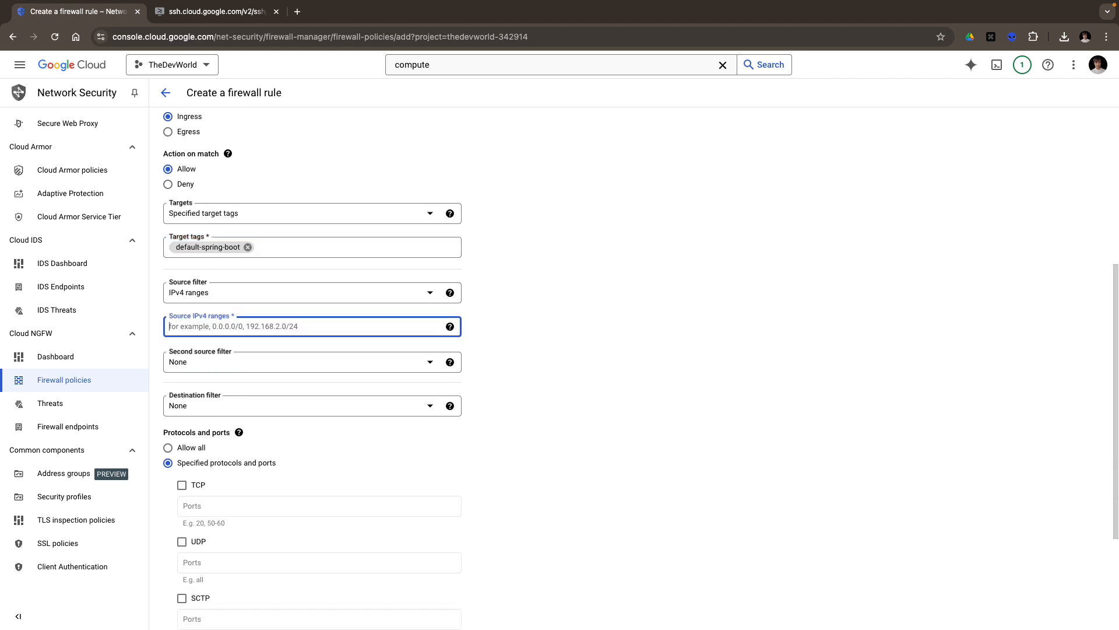
{"action": "type", "text": "0.0.0.0/"}
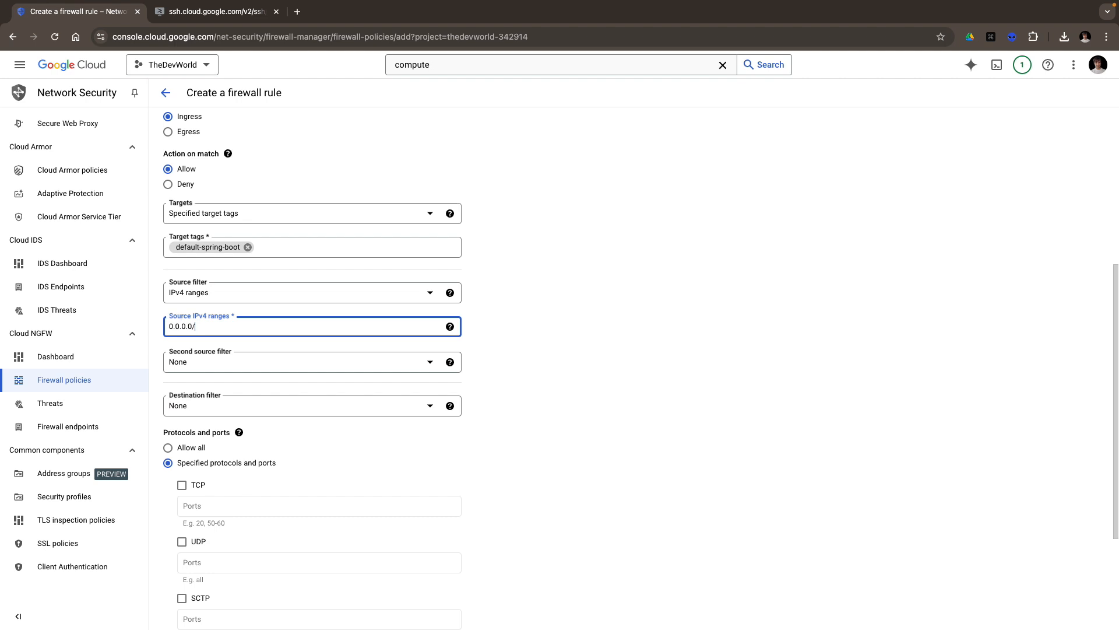
{"action": "type", "text": "0"}
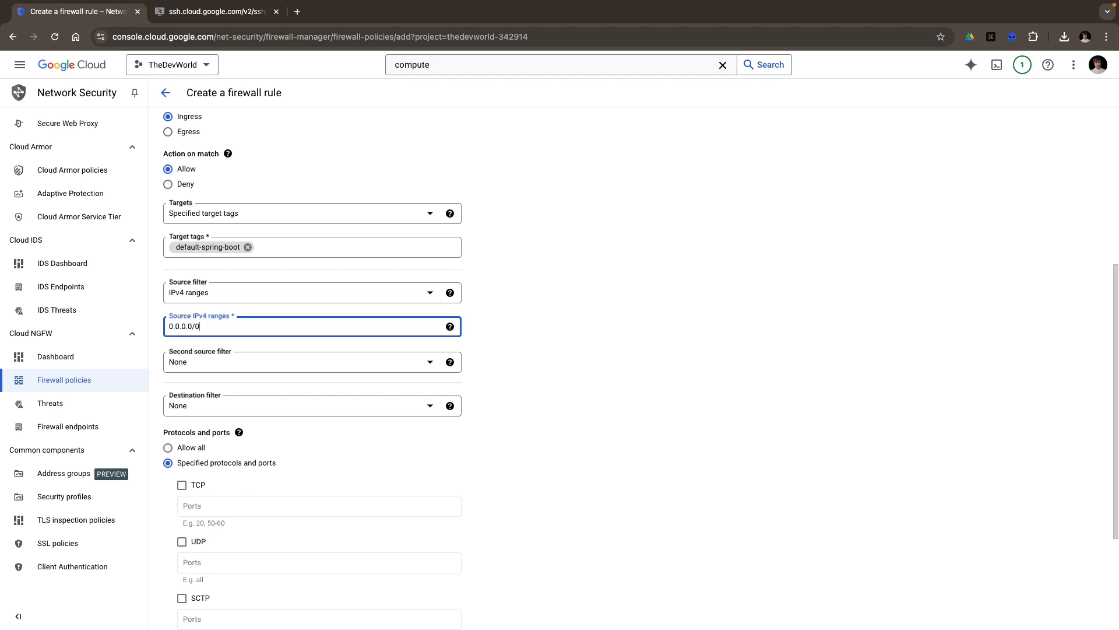
{"action": "scroll", "scroll_direction": "down", "scroll_amount": 3}
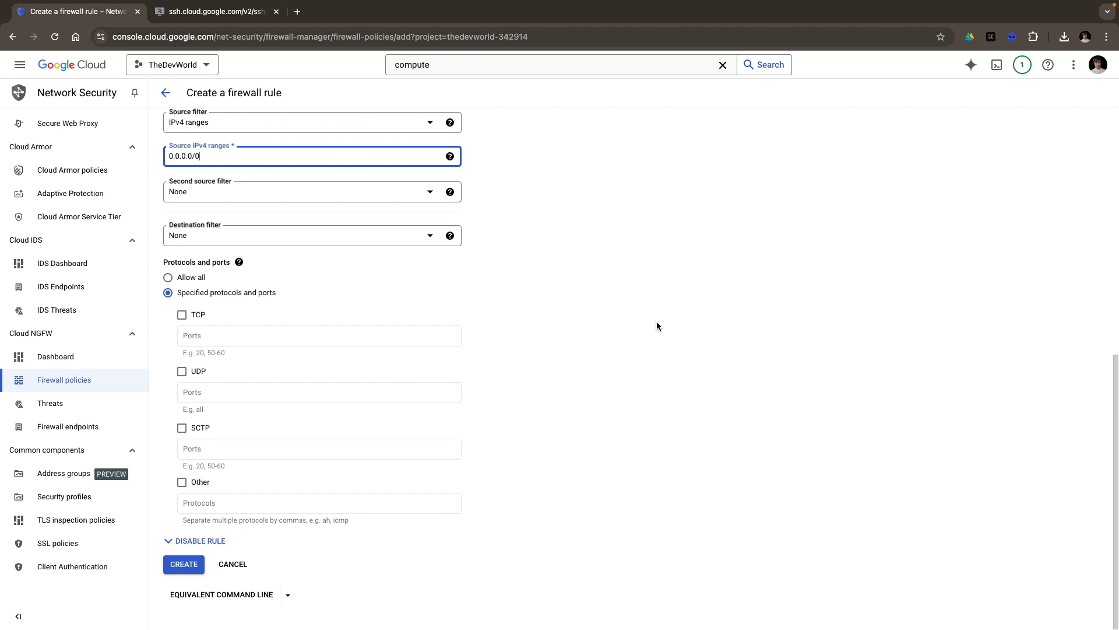
{"action": "mouse_move", "coordinate": [249, 300]}
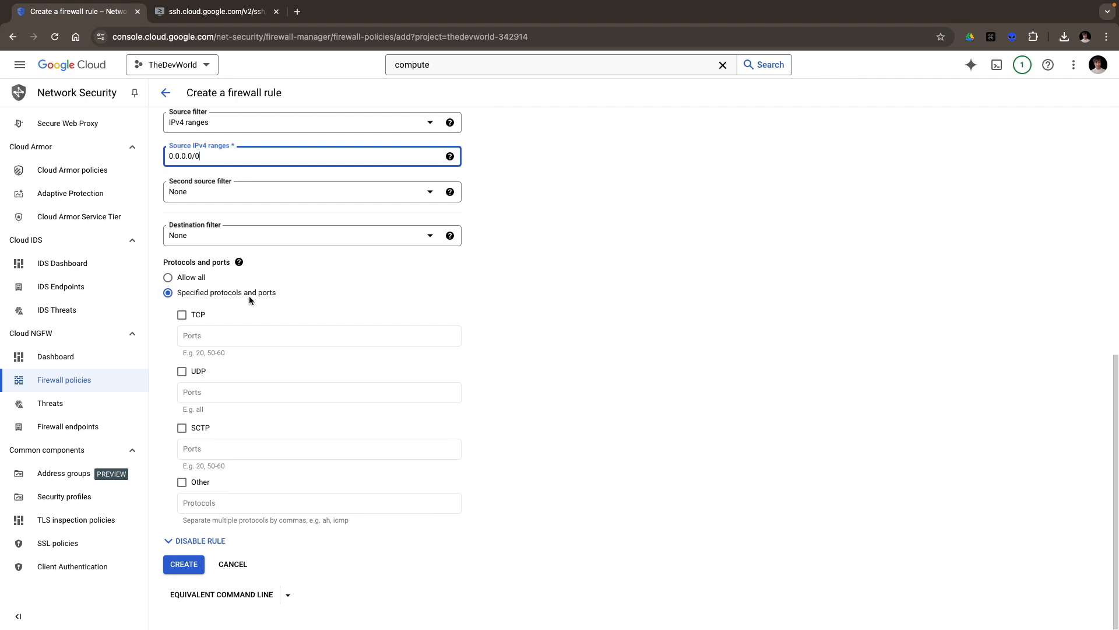
{"action": "left_click", "coordinate": [182, 314]}
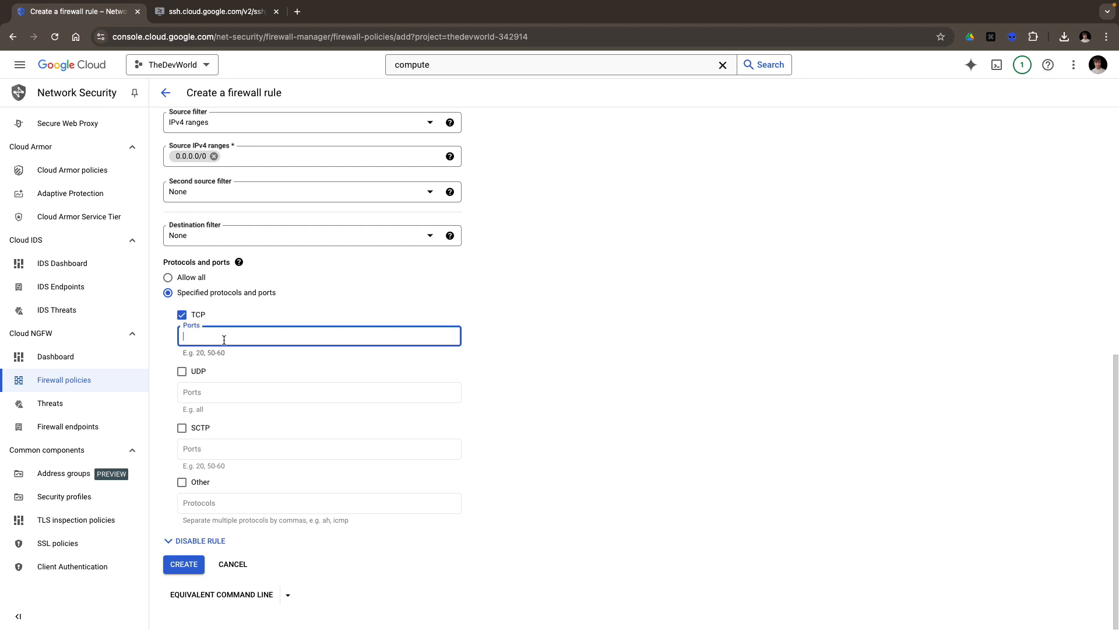
{"action": "type", "text": "8080"}
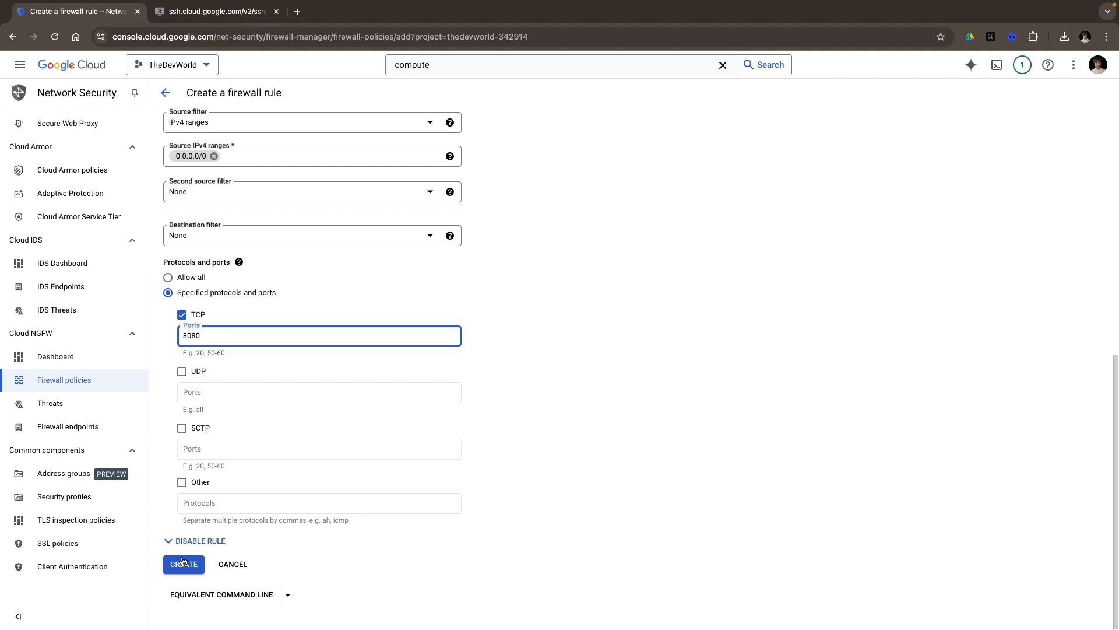
{"action": "left_click", "coordinate": [183, 564]}
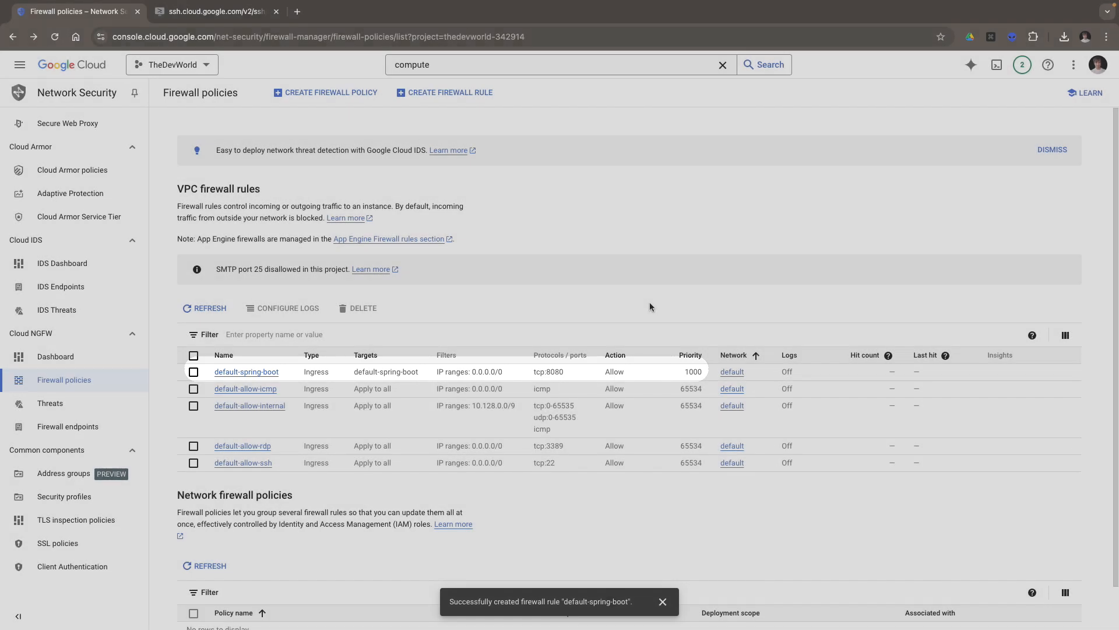
Go to Compute Engine VM instances and open my-instance's details.
{"action": "type", "text": "engine"}
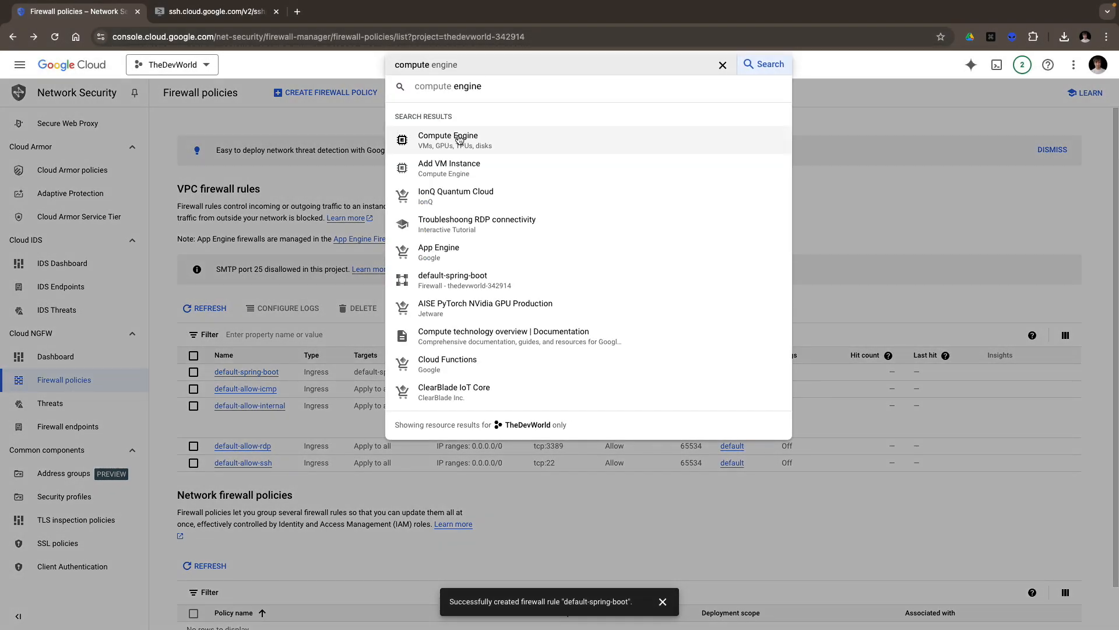
{"action": "left_click", "coordinate": [448, 140]}
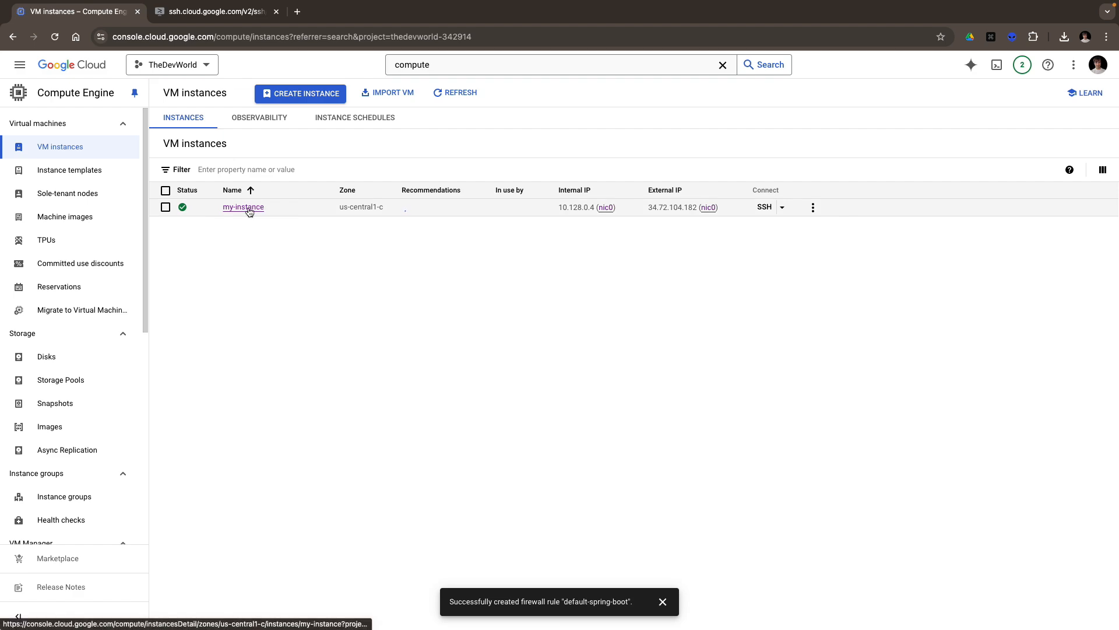
{"action": "left_click", "coordinate": [244, 207]}
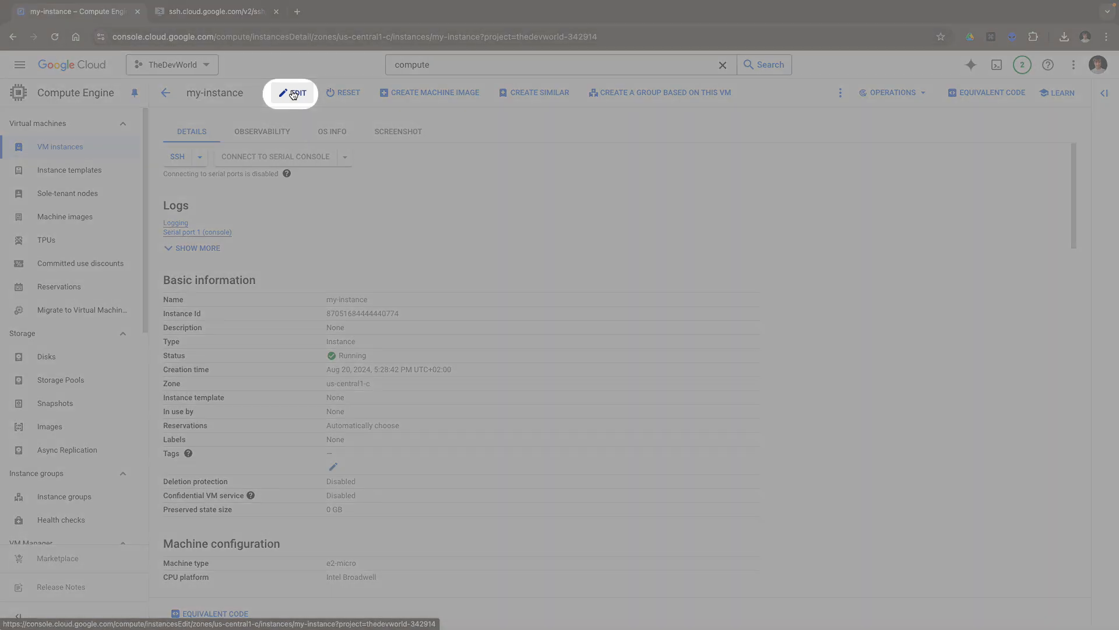
Edit my-instance, add network tag default-spring-boot, and save.
{"action": "left_click", "coordinate": [291, 92]}
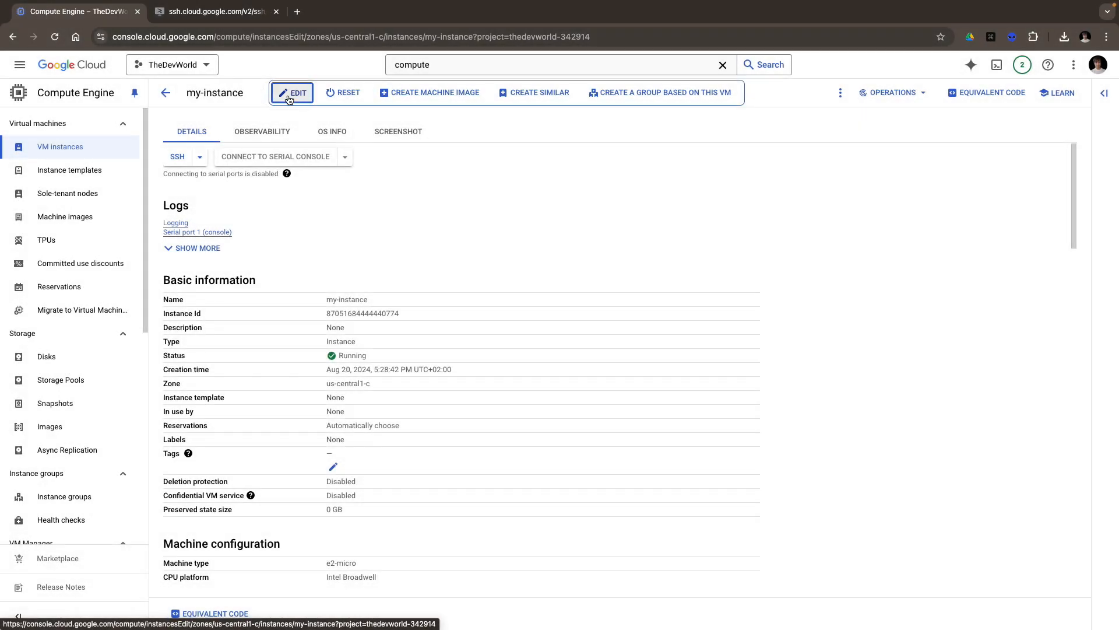
{"action": "left_click", "coordinate": [292, 93]}
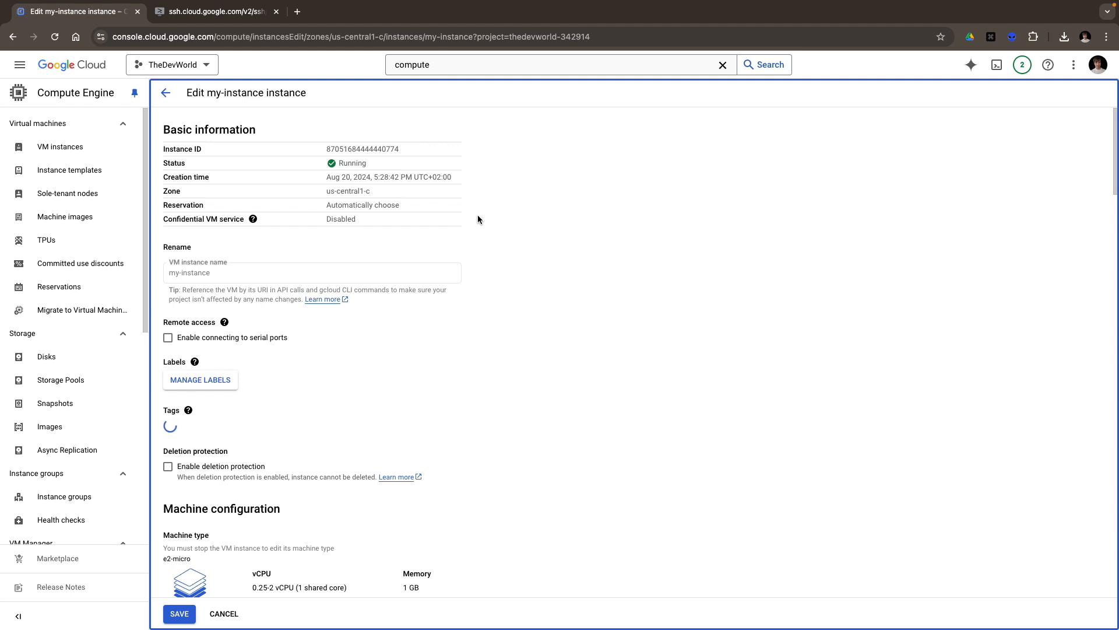
{"action": "scroll", "scroll_direction": "down", "scroll_amount": 3}
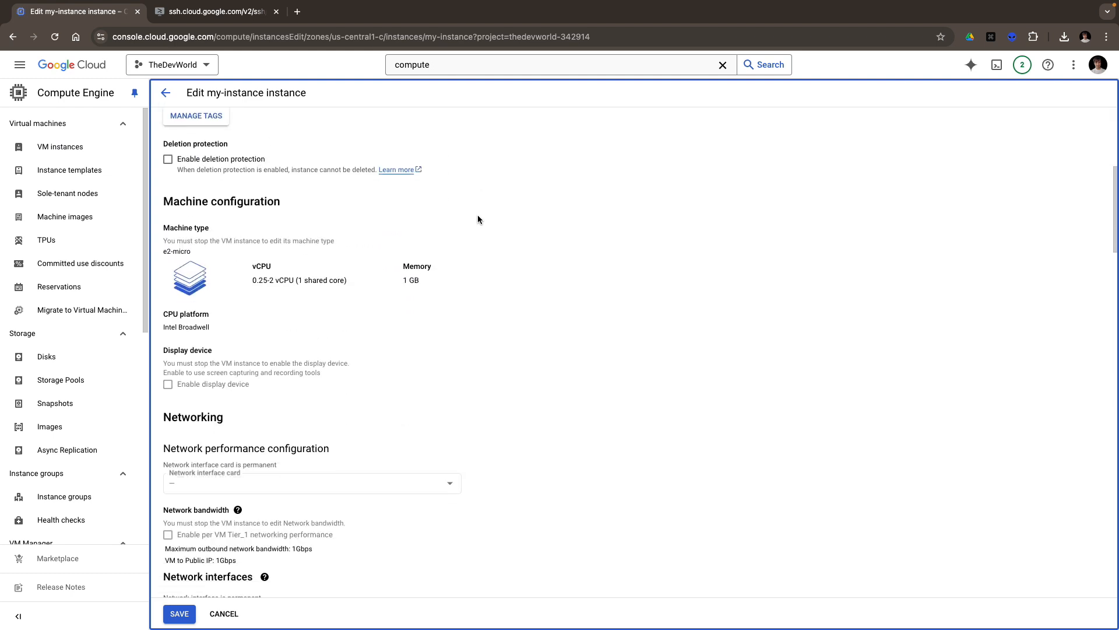
{"action": "scroll", "scroll_direction": "down", "scroll_amount": 3}
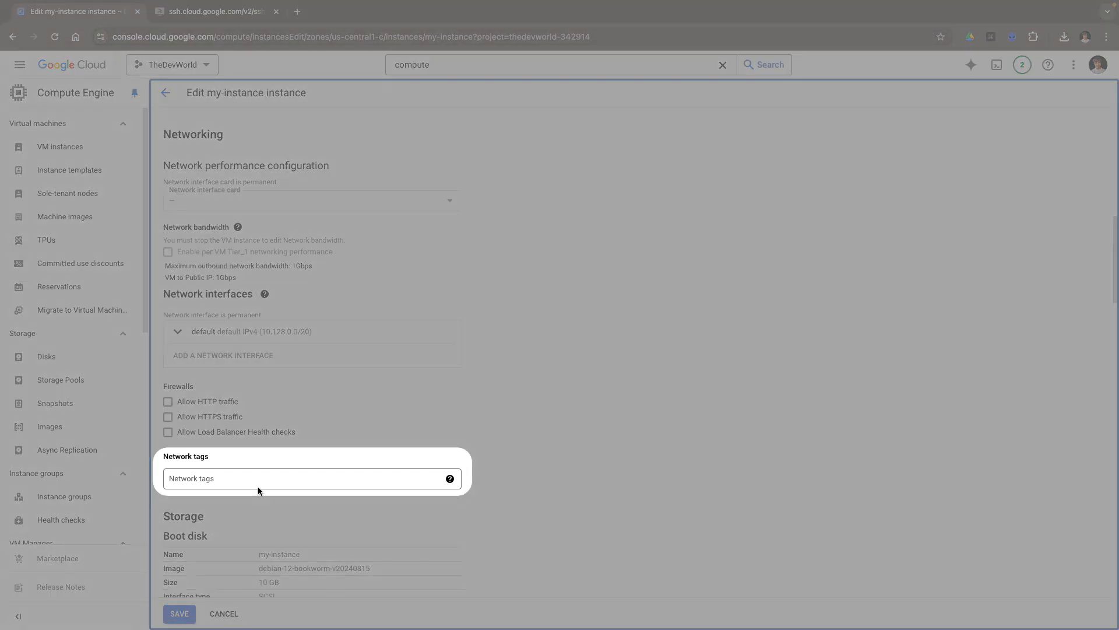
{"action": "left_click", "coordinate": [307, 478]}
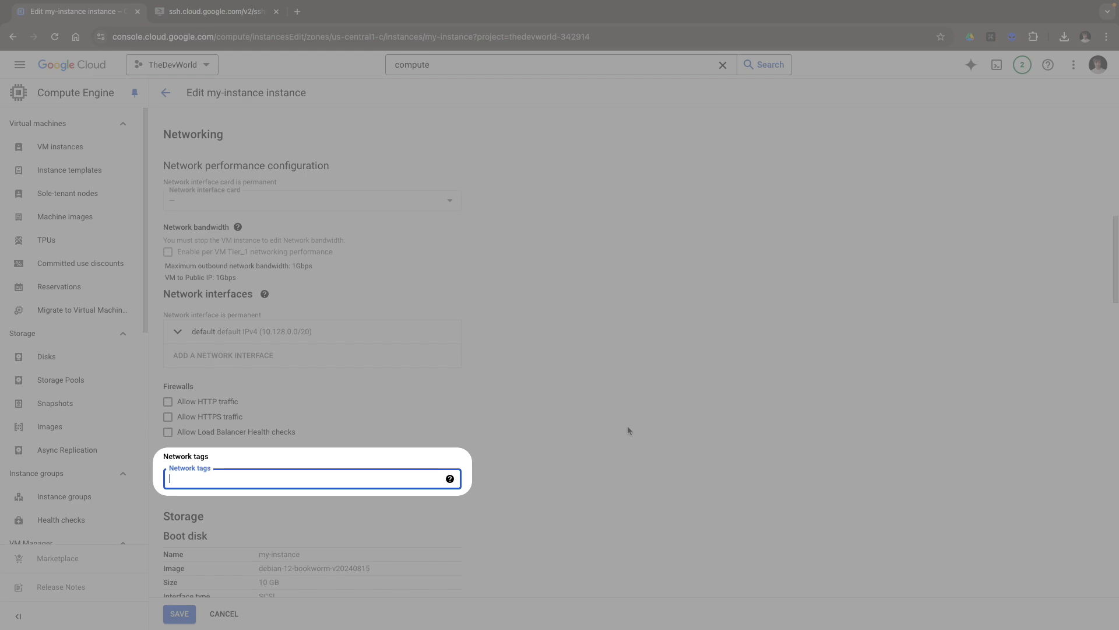
{"action": "type", "text": "defaul"}
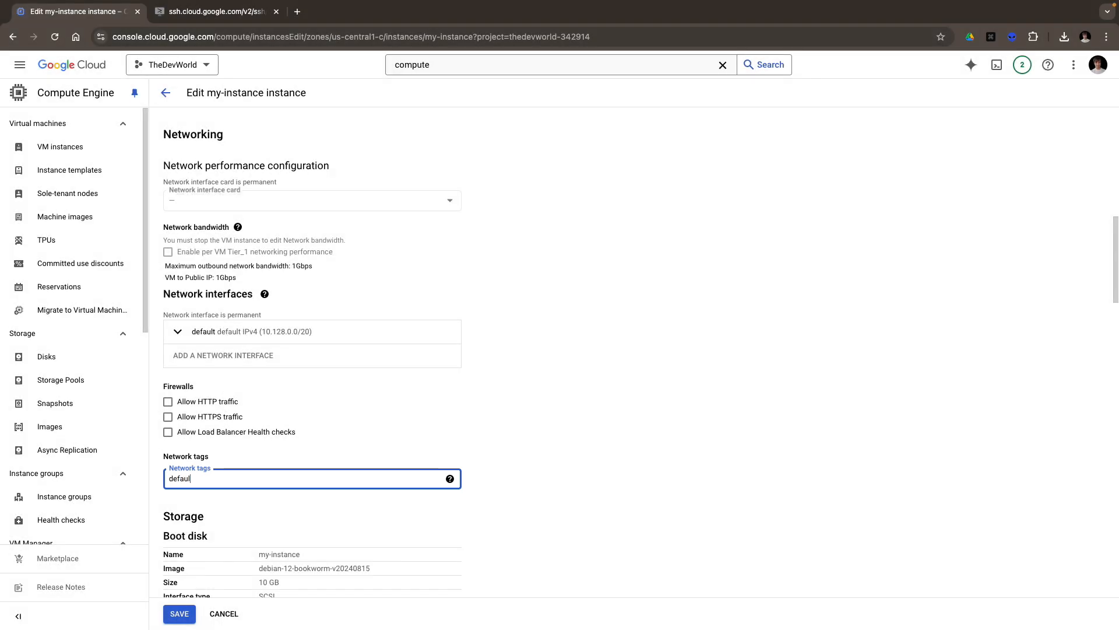
{"action": "type", "text": "t-sprign"}
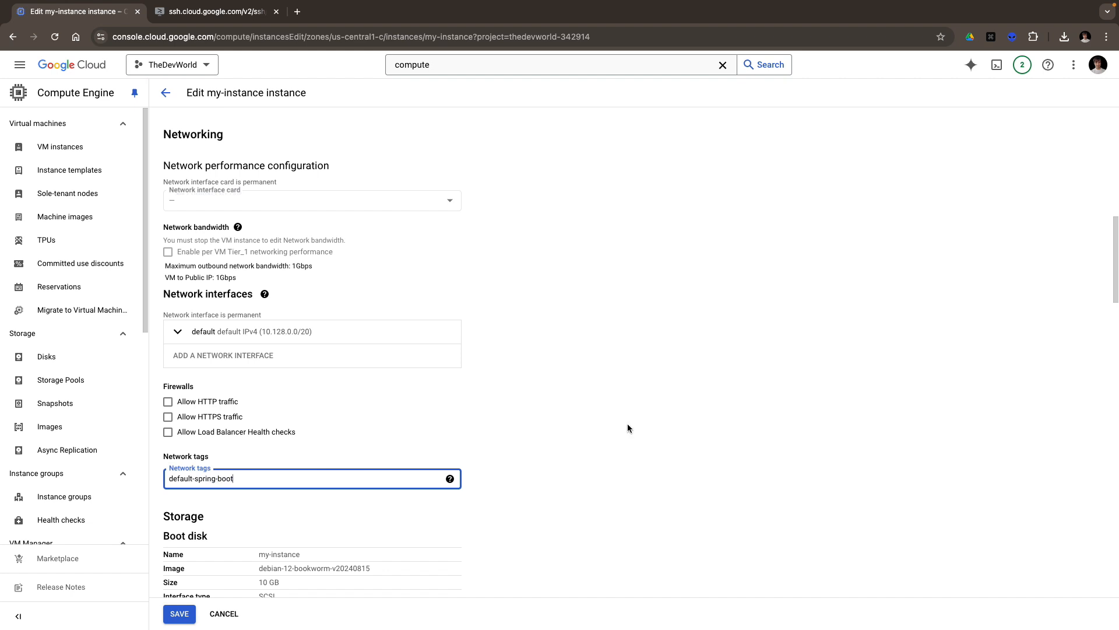
{"action": "mouse_move", "coordinate": [806, 390]}
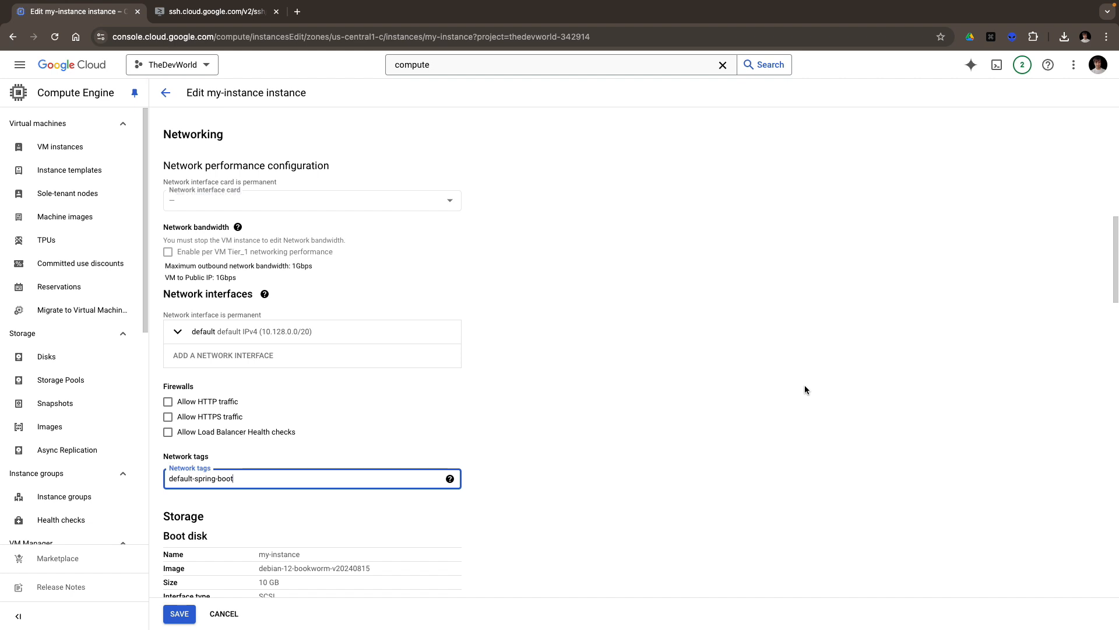
{"action": "left_click", "coordinate": [179, 613]}
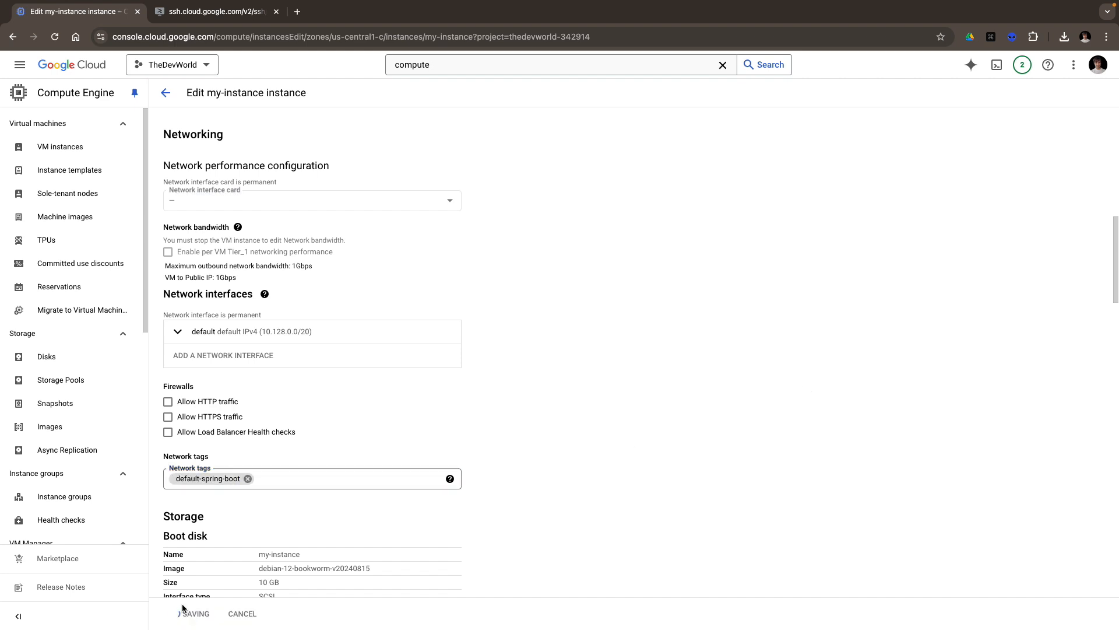
{"action": "left_click", "coordinate": [197, 613]}
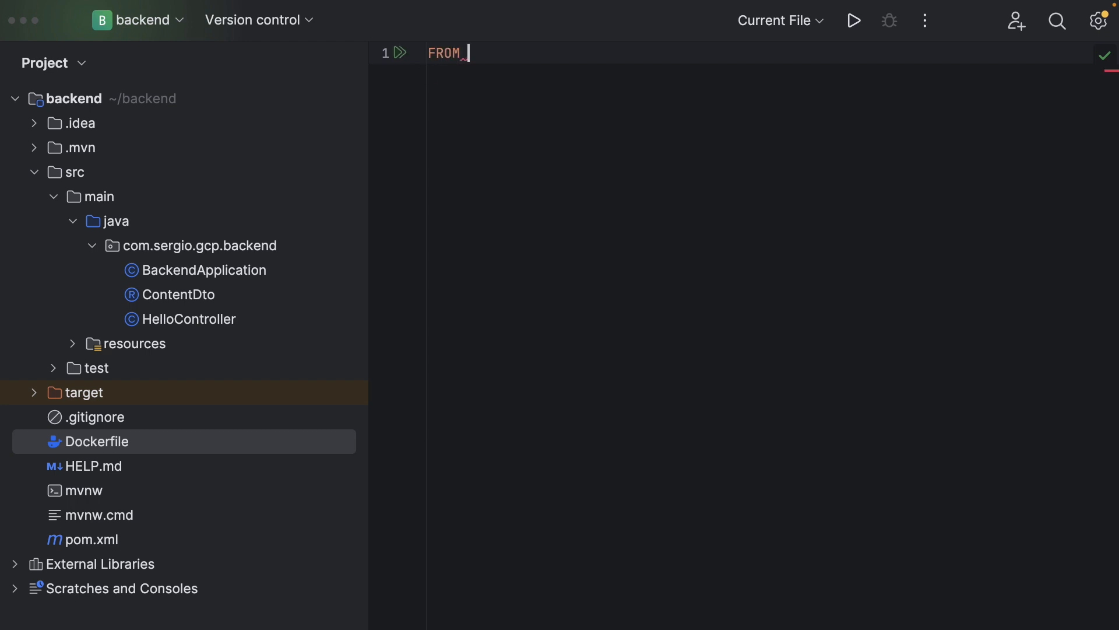
Write FROM openjdk:21-slim-bullseye, WORKDIR /app, and COPY the target jar to /app/backend.jar.
{"action": "type", "text": "openjdk"}
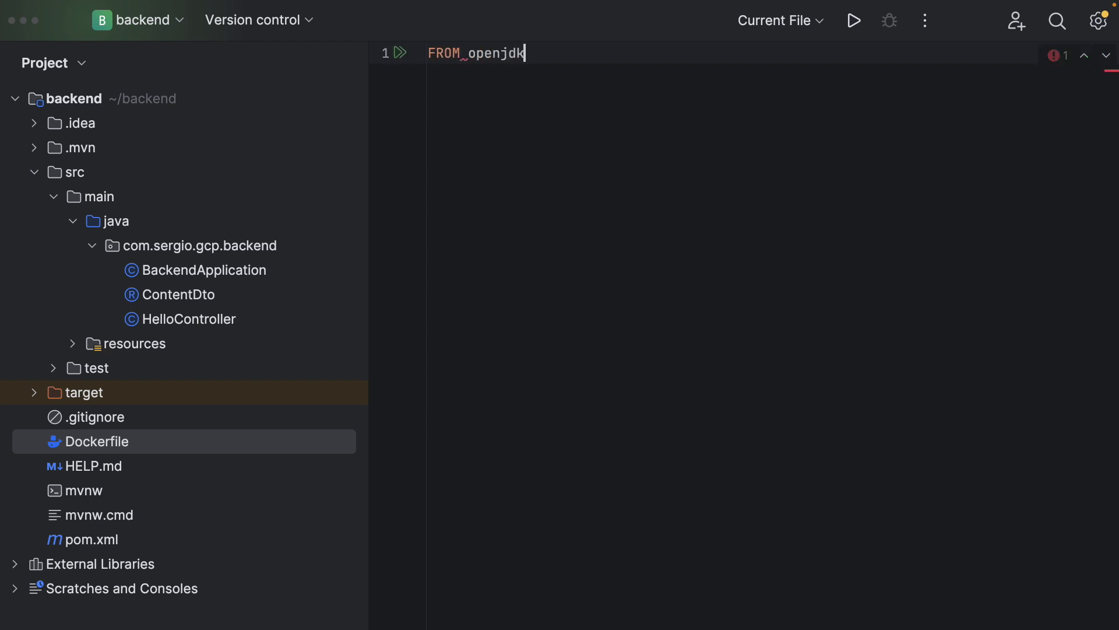
{"action": "type", "text": ":21-s"}
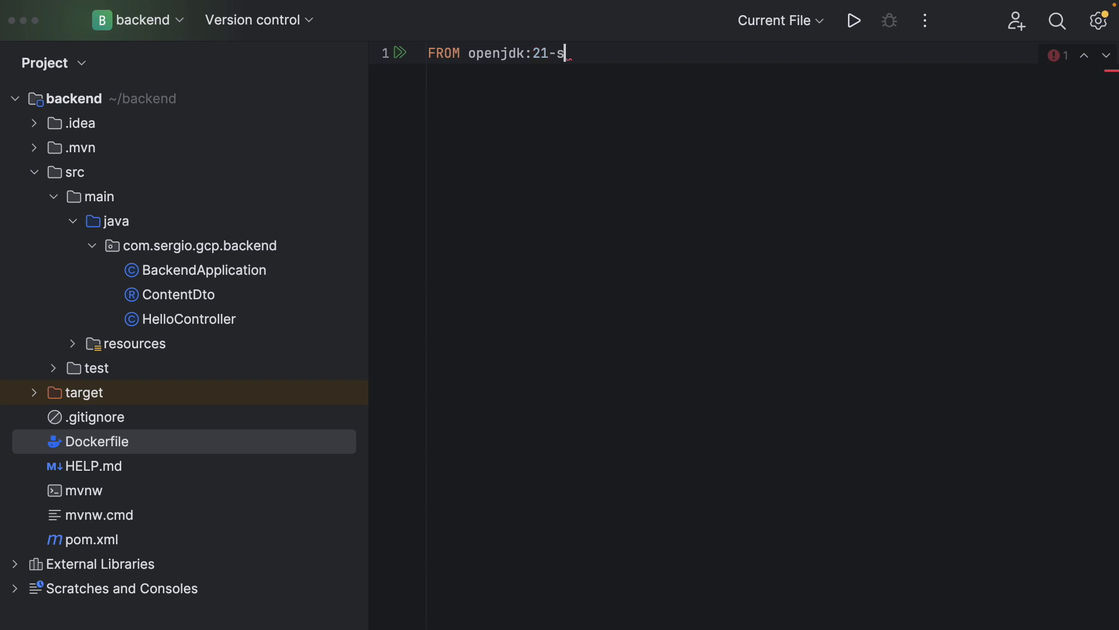
{"action": "type", "text": "lim-bull"}
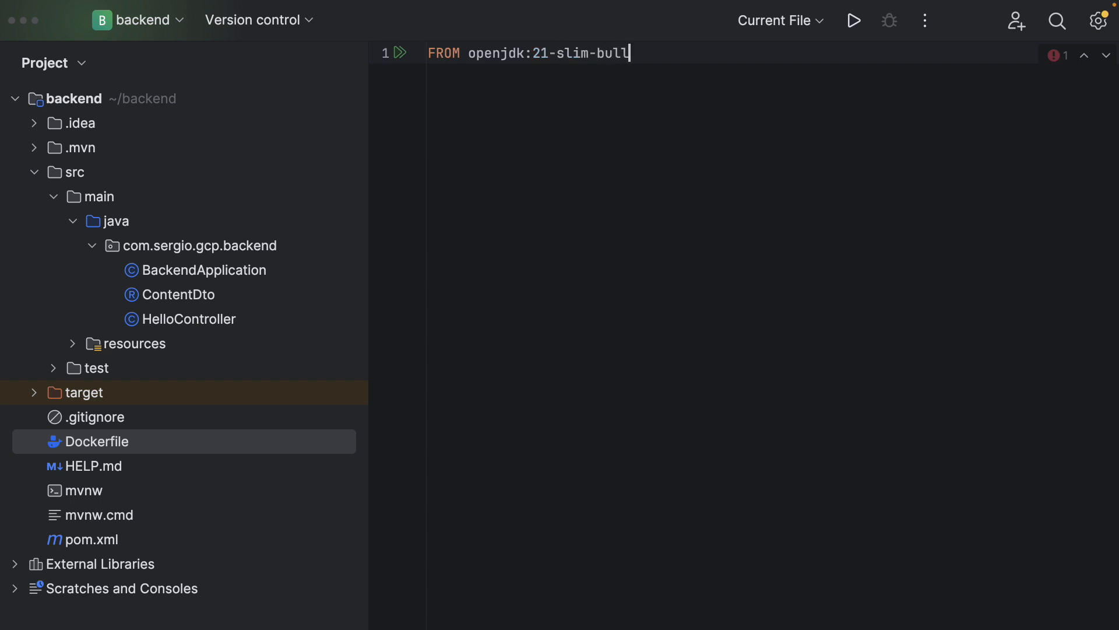
{"action": "type", "text": "seye"}
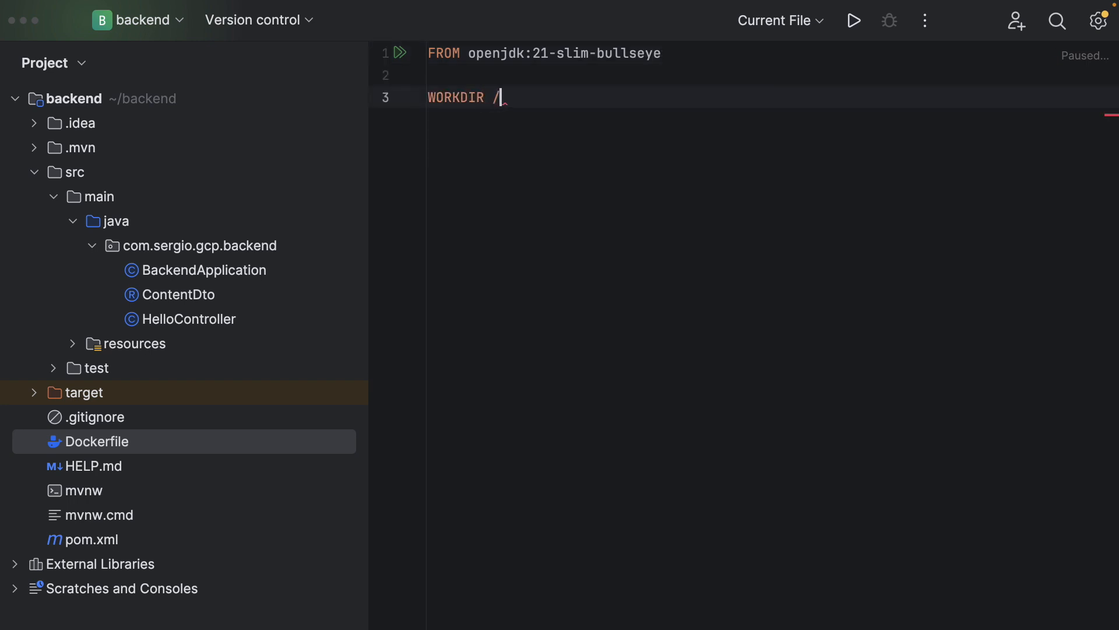
{"action": "type", "text": "app"}
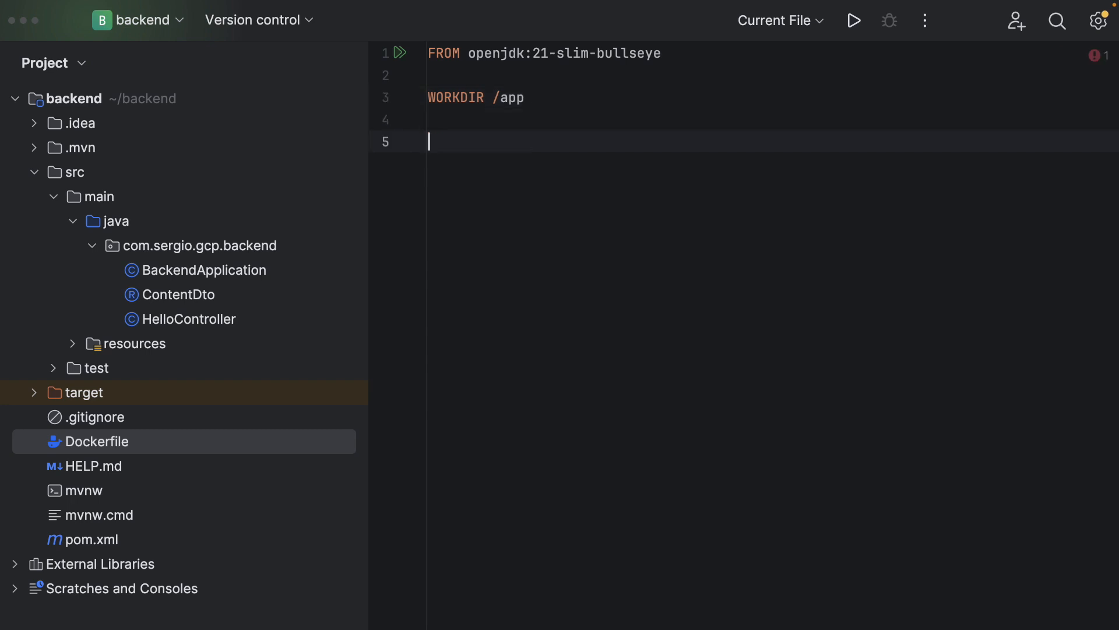
{"action": "type", "text": "COPY t"}
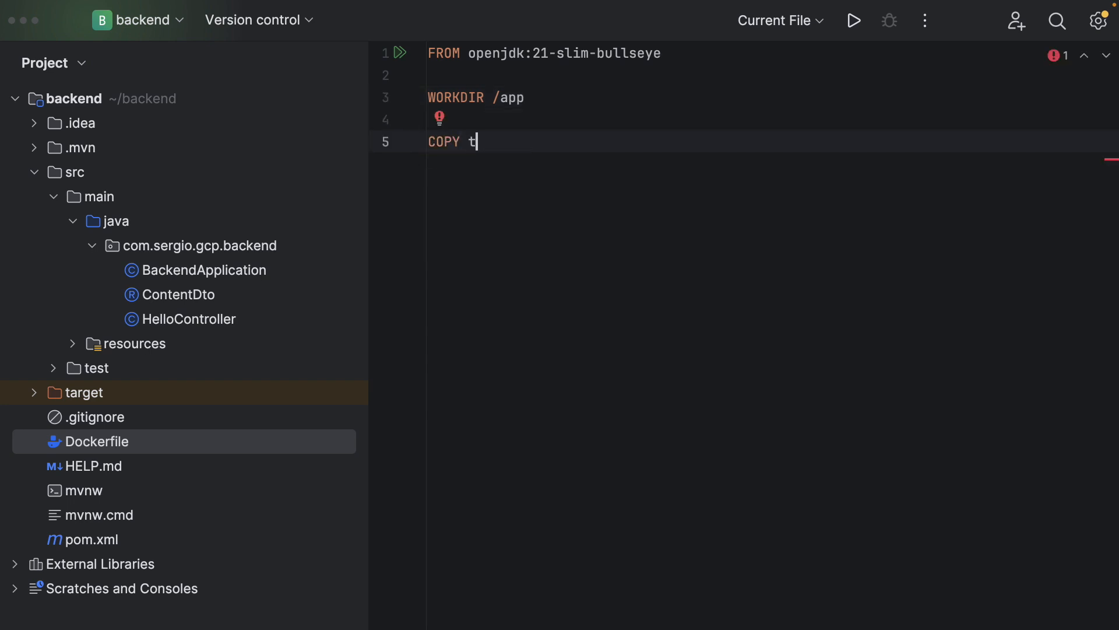
{"action": "type", "text": "arget/"}
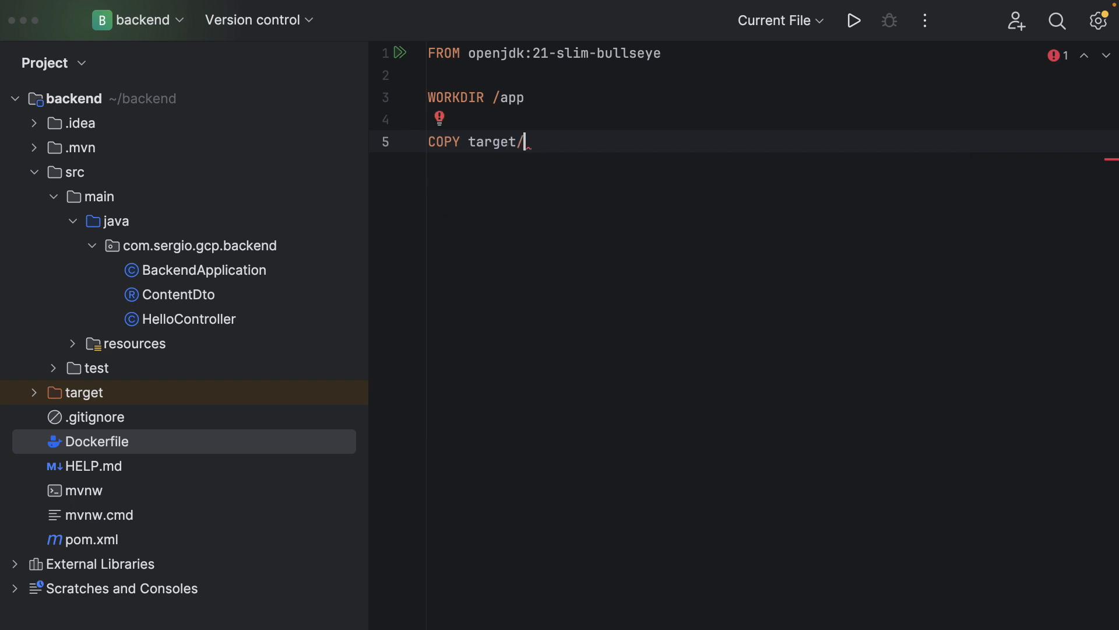
{"action": "type", "text": "backend-0.0.1-SNAPSHOT.jar"}
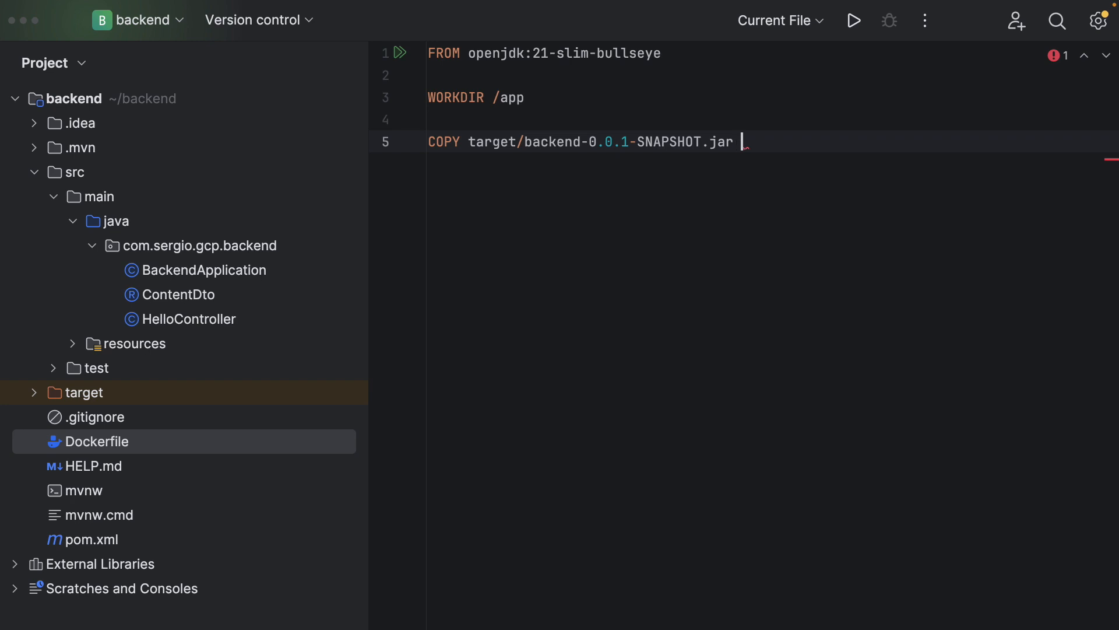
{"action": "type", "text": "/app/backend"}
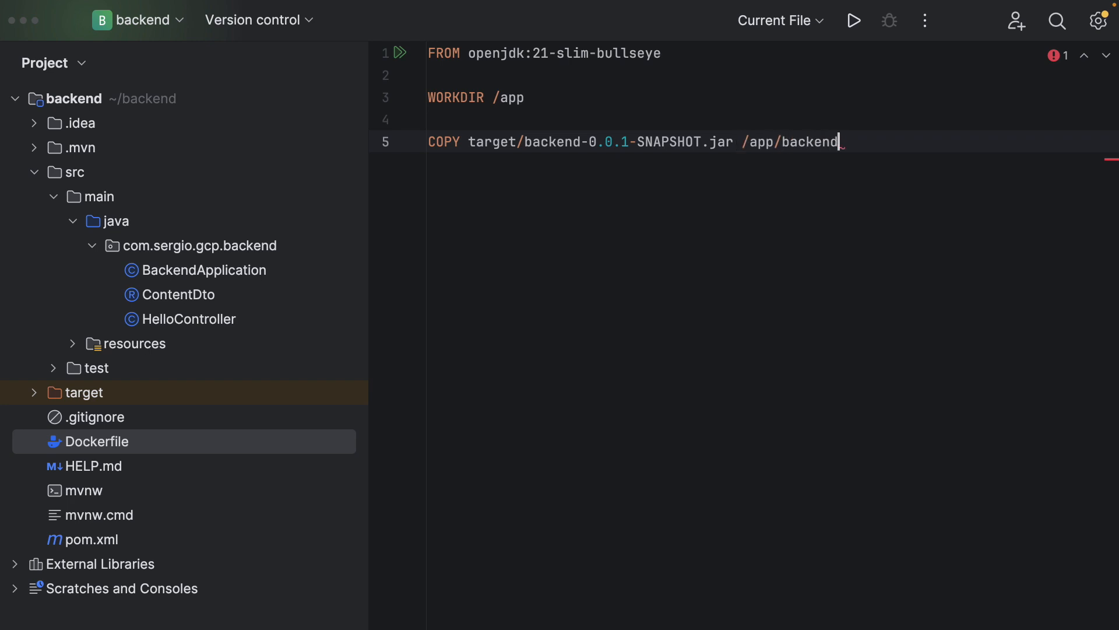
{"action": "type", "text": ".jar"}
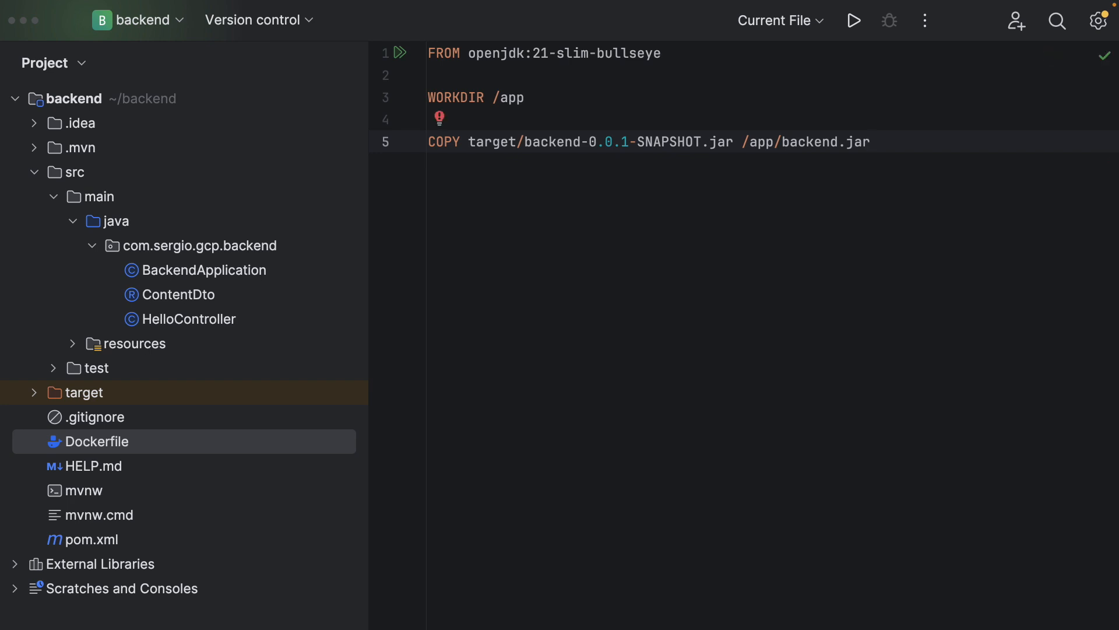
Add EXPOSE 8080 and ENTRYPOINT ["java", "-jar", "/app/backend.jar"].
{"action": "type", "text": "EXPOS"}
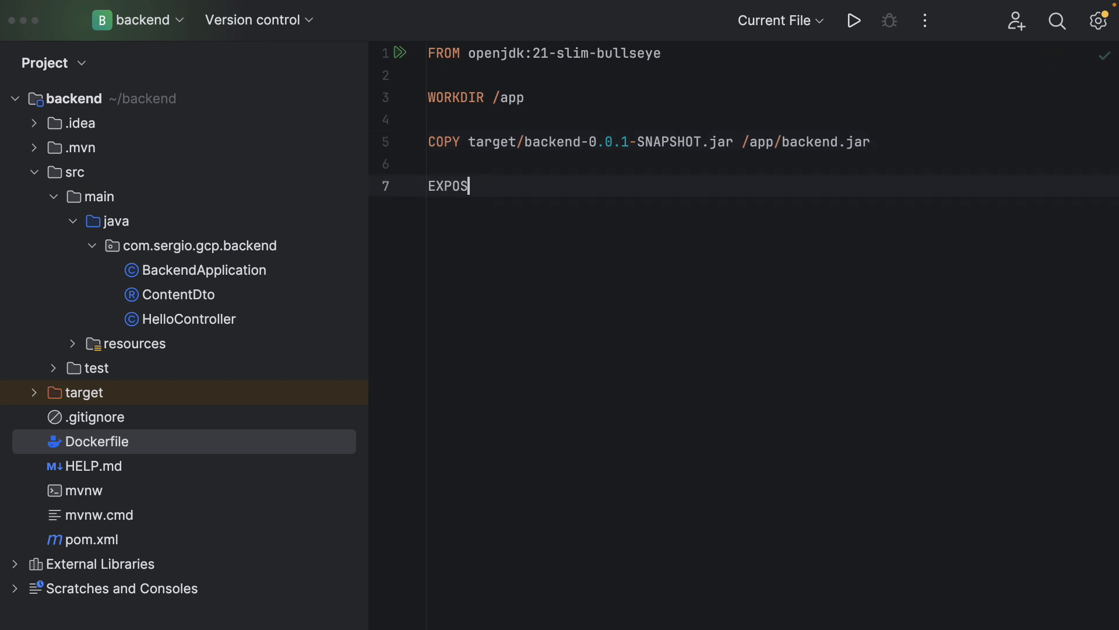
{"action": "type", "text": "E 8080"}
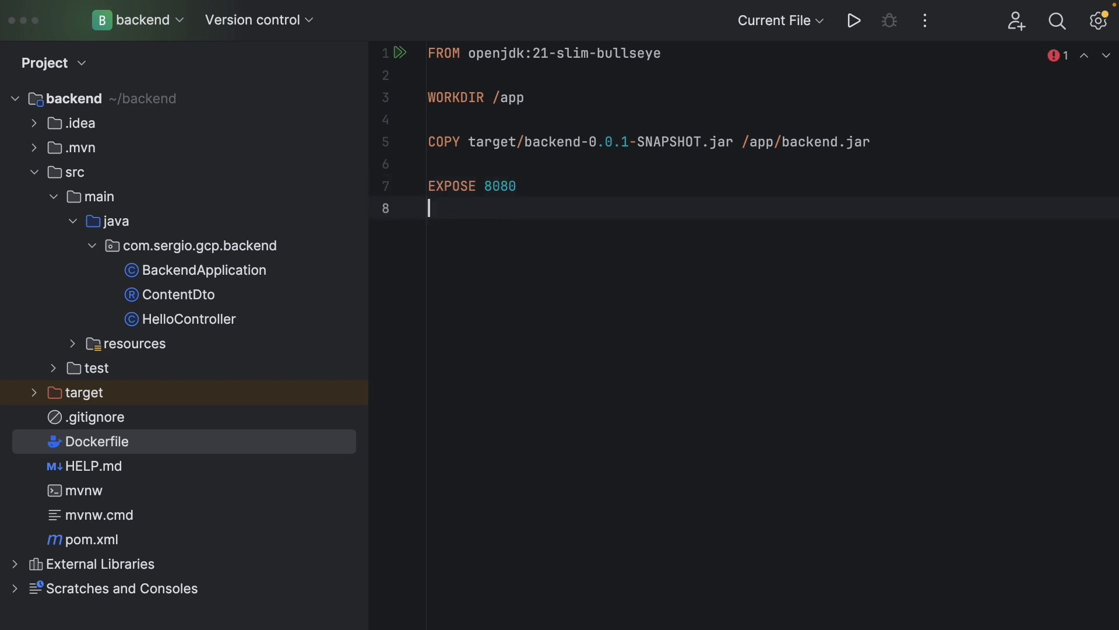
{"action": "type", "text": "ENTRYPOINT"}
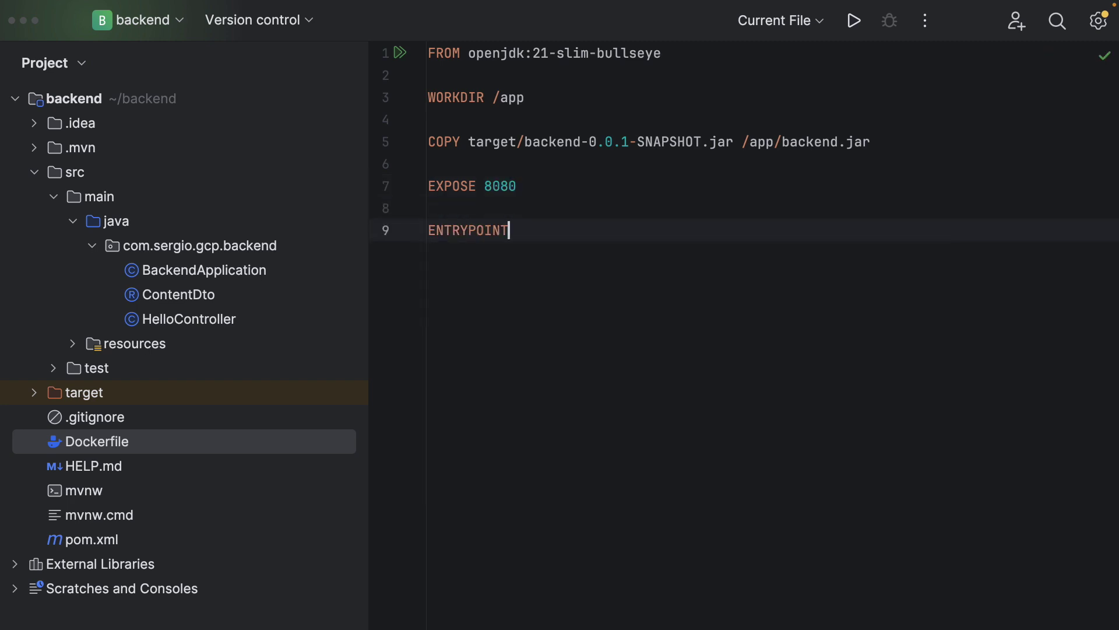
{"action": "type", "text": "[]"}
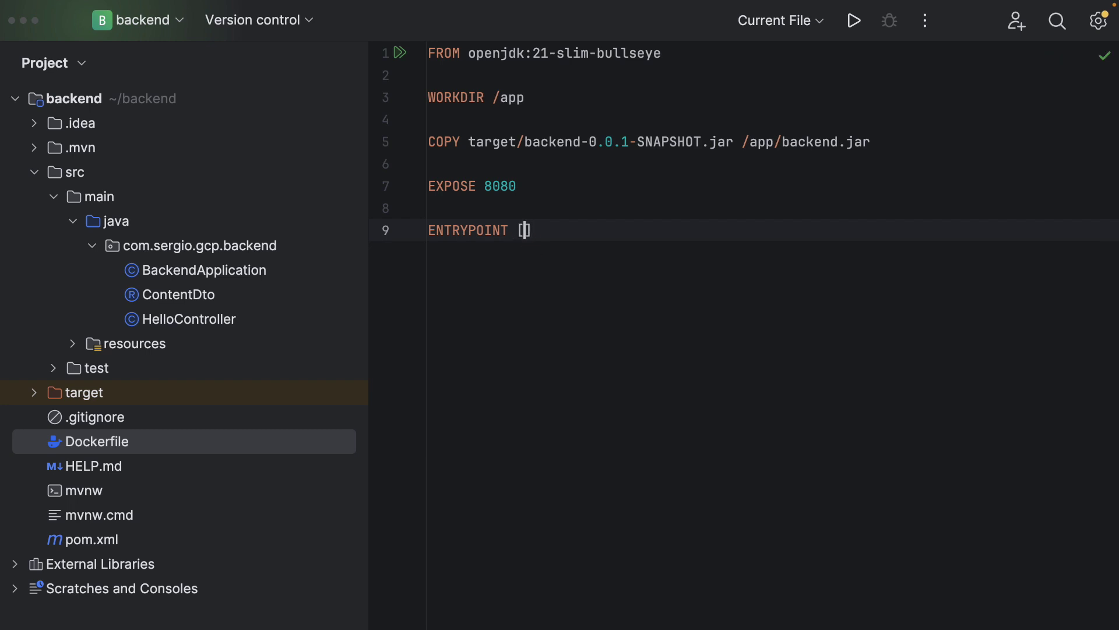
{"action": "type", "text": "\"java\""}
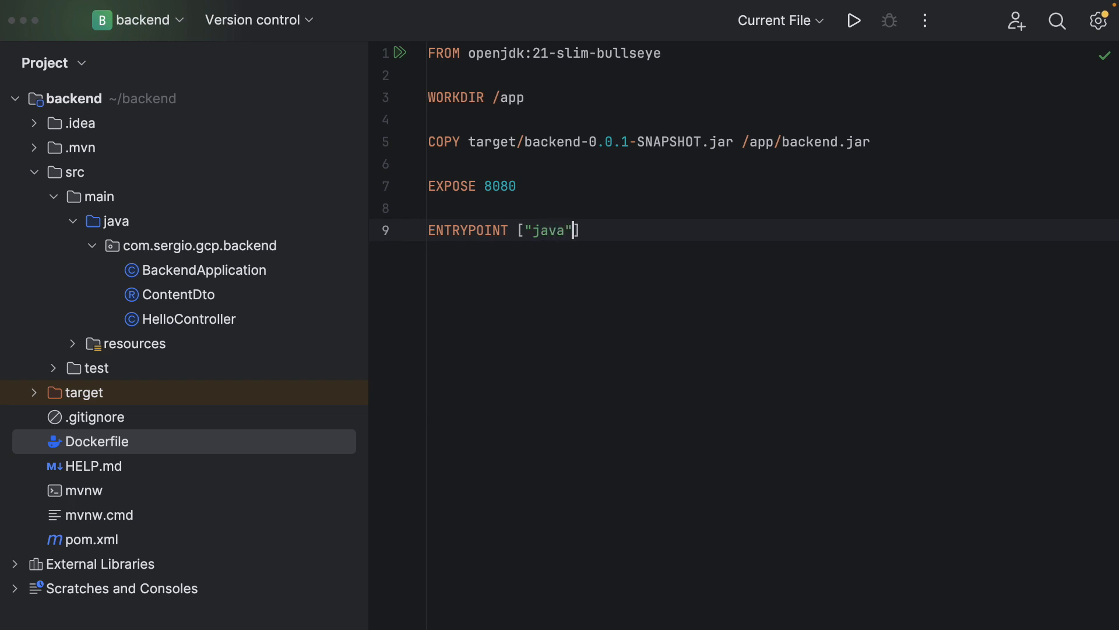
{"action": "type", "text": ",\"-\"jar]"}
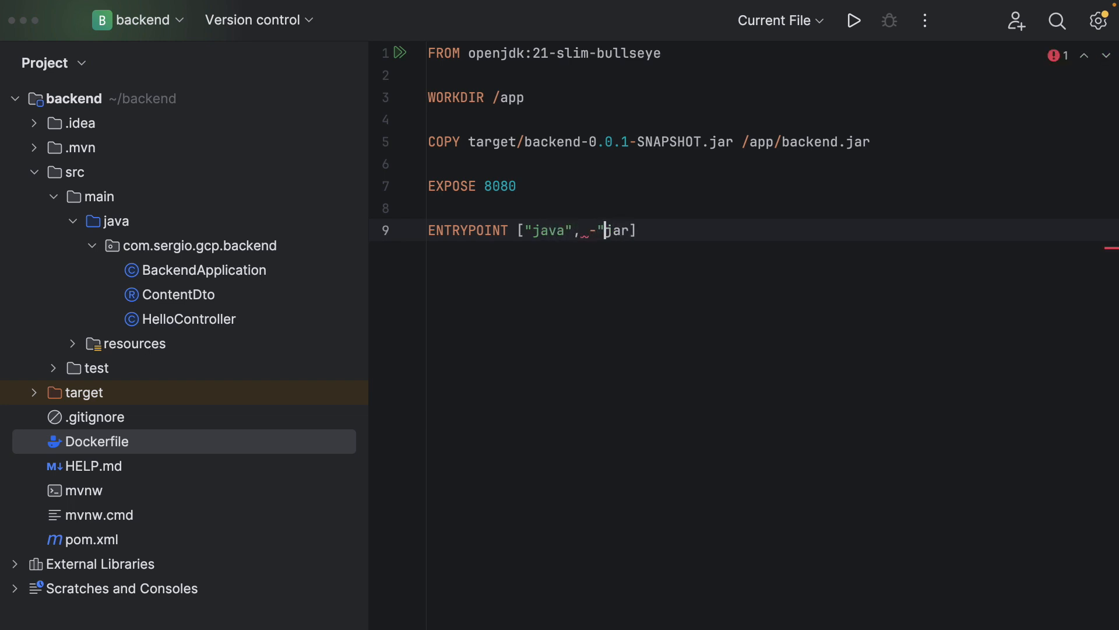
{"action": "type", "text": "\"-jar\""}
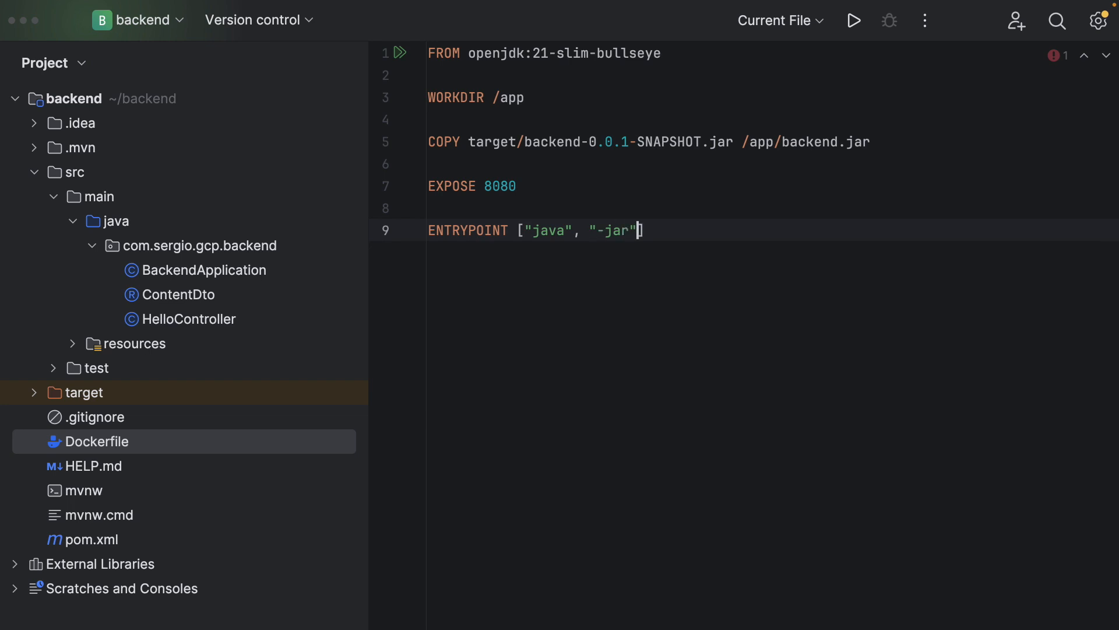
{"action": "type", "text": ", \"\""}
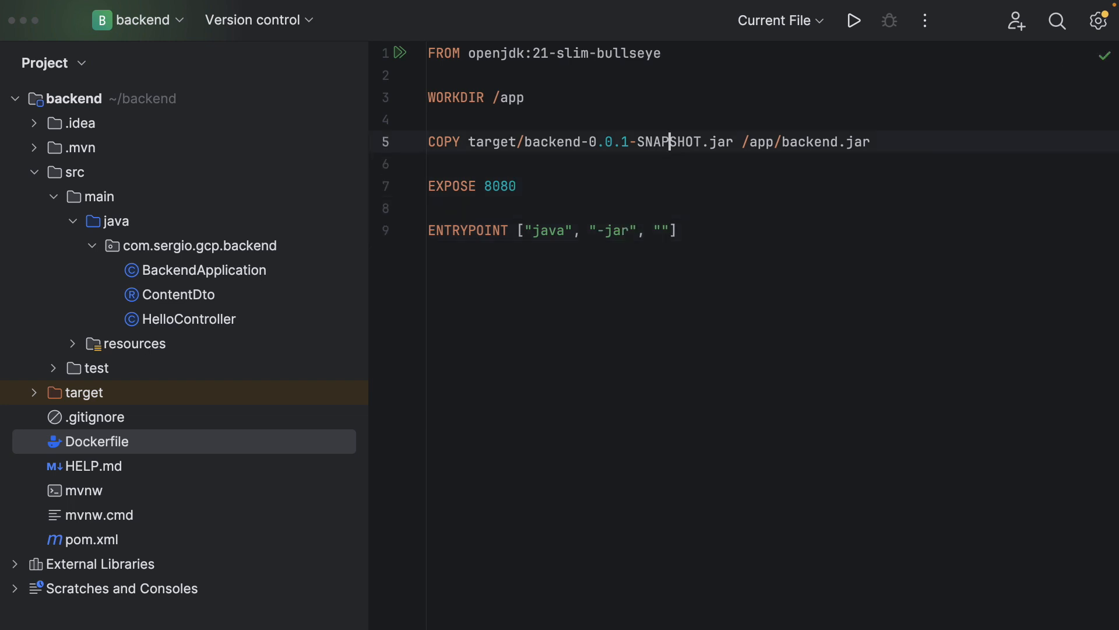
{"action": "double_click", "coordinate": [805, 141]}
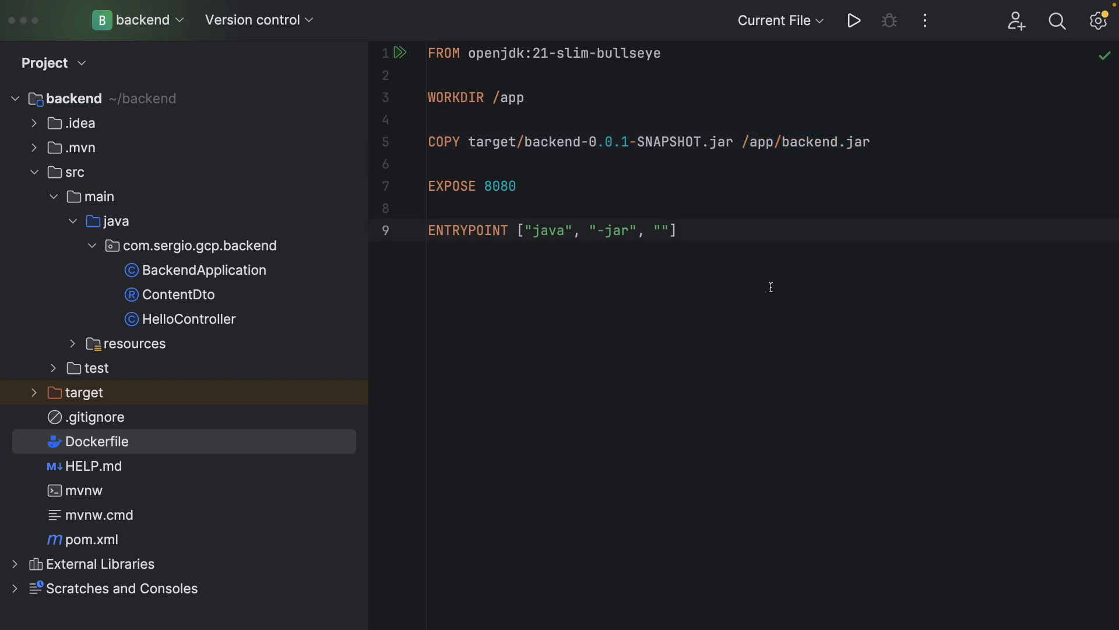
{"action": "type", "text": "/app/backend.jar"}
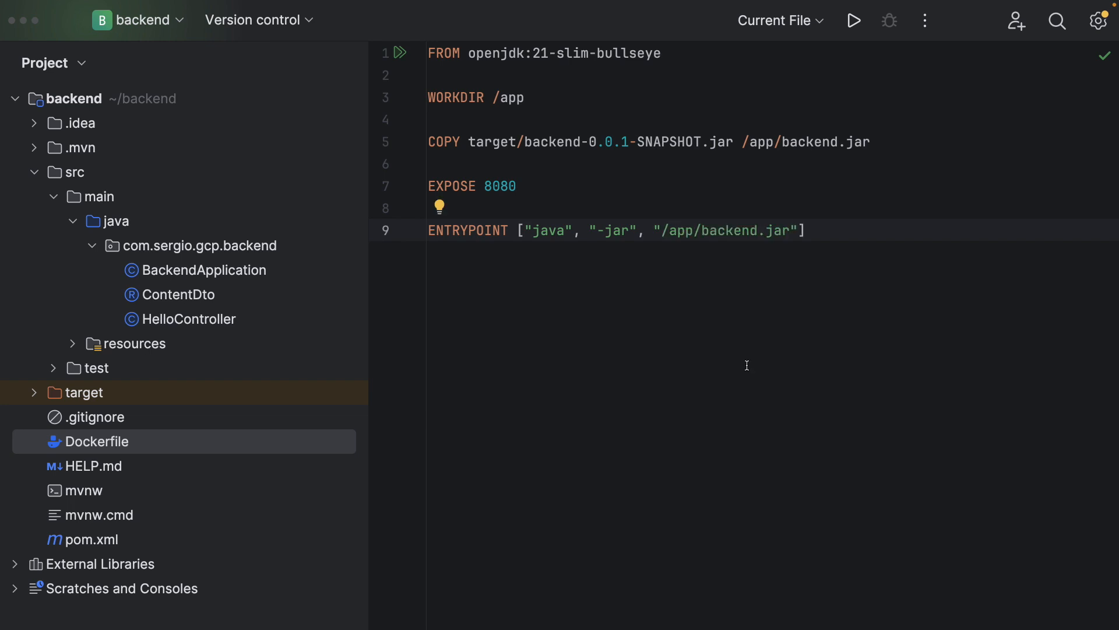
{"action": "left_click", "coordinate": [791, 229]}
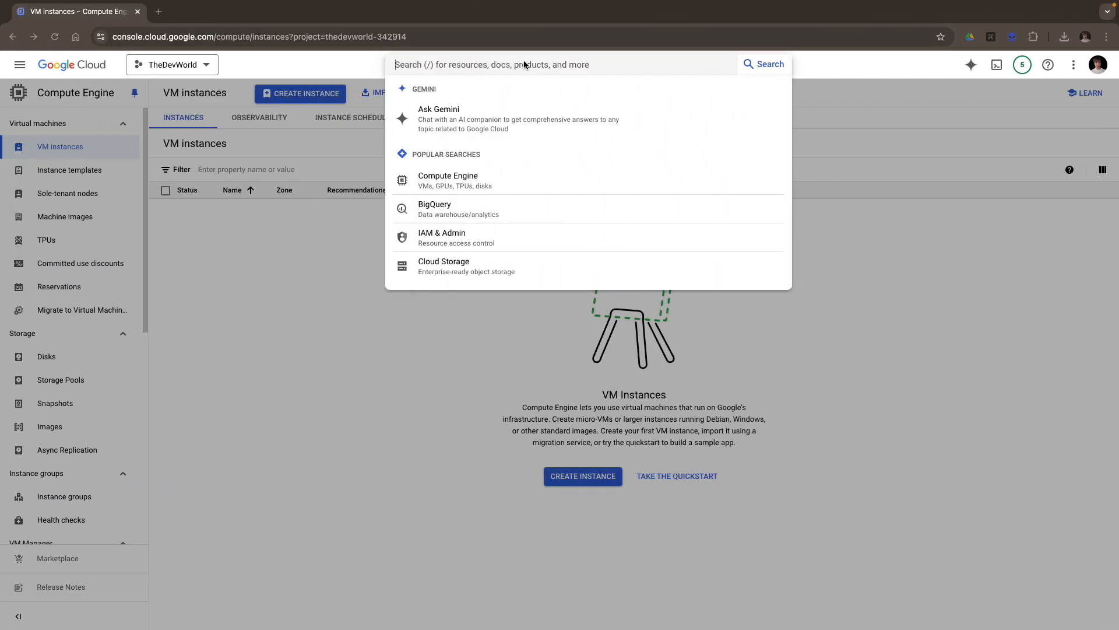
Search 'artifacts' and open Artifact Registry's empty Repositories page.
{"action": "type", "text": "arti"}
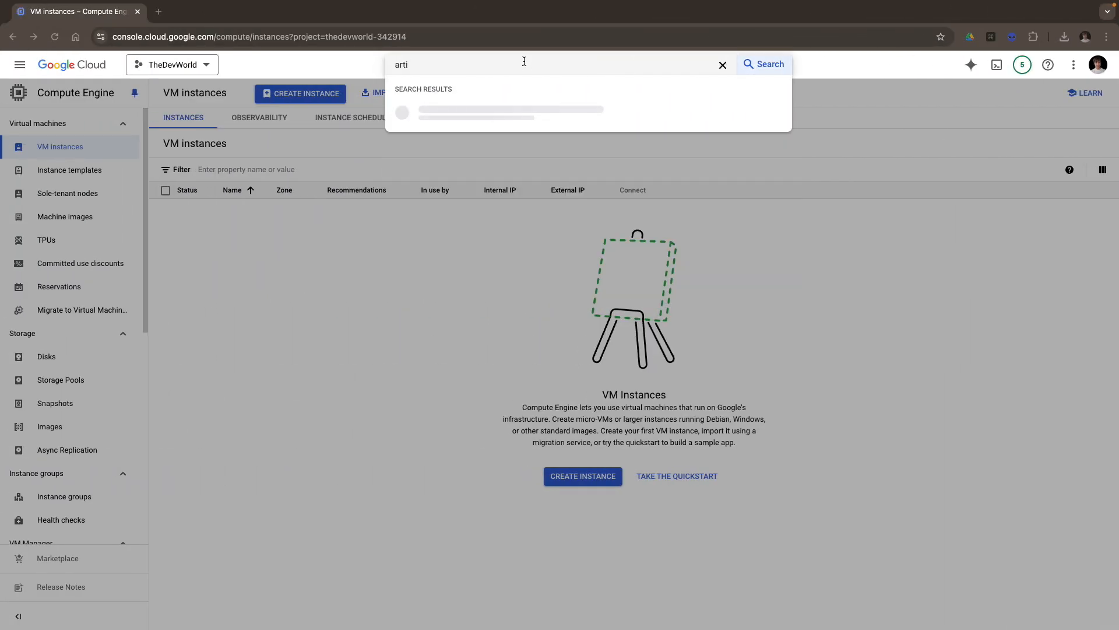
{"action": "type", "text": "facts"}
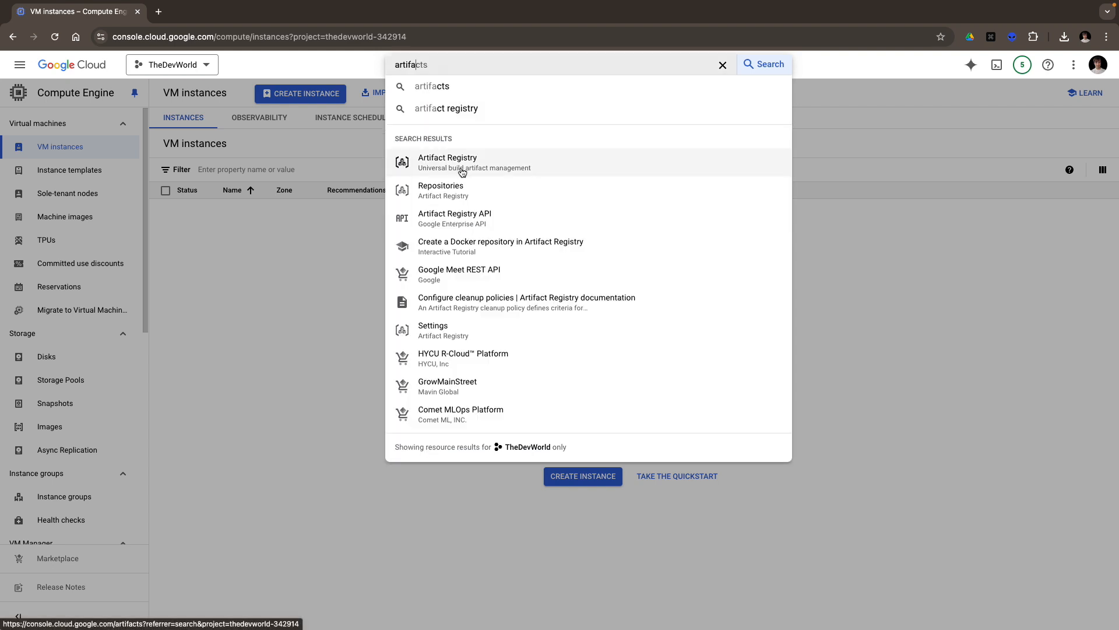
{"action": "left_click", "coordinate": [448, 162]}
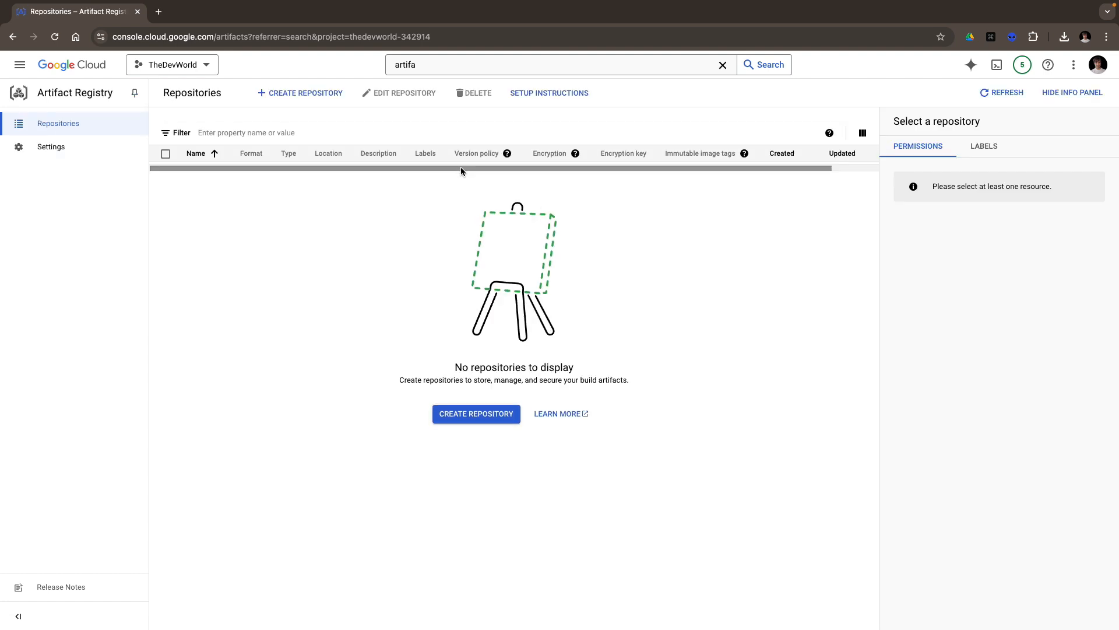
{"action": "mouse_move", "coordinate": [305, 93]}
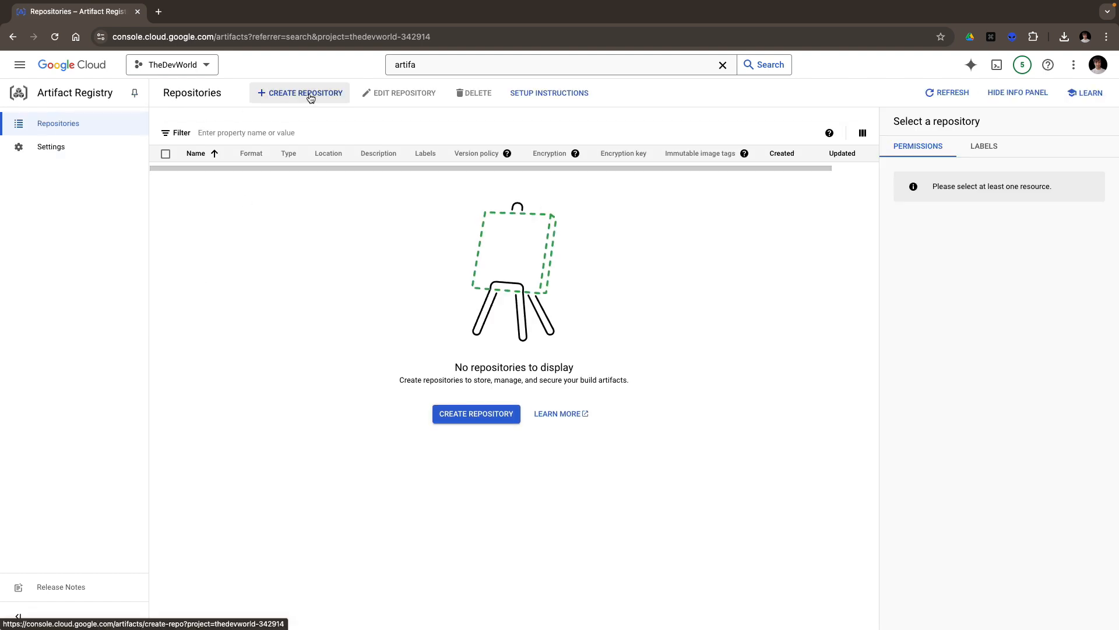
Name a new repository my-repository, pick region us-central1 (Iowa), and create it.
{"action": "left_click", "coordinate": [299, 93]}
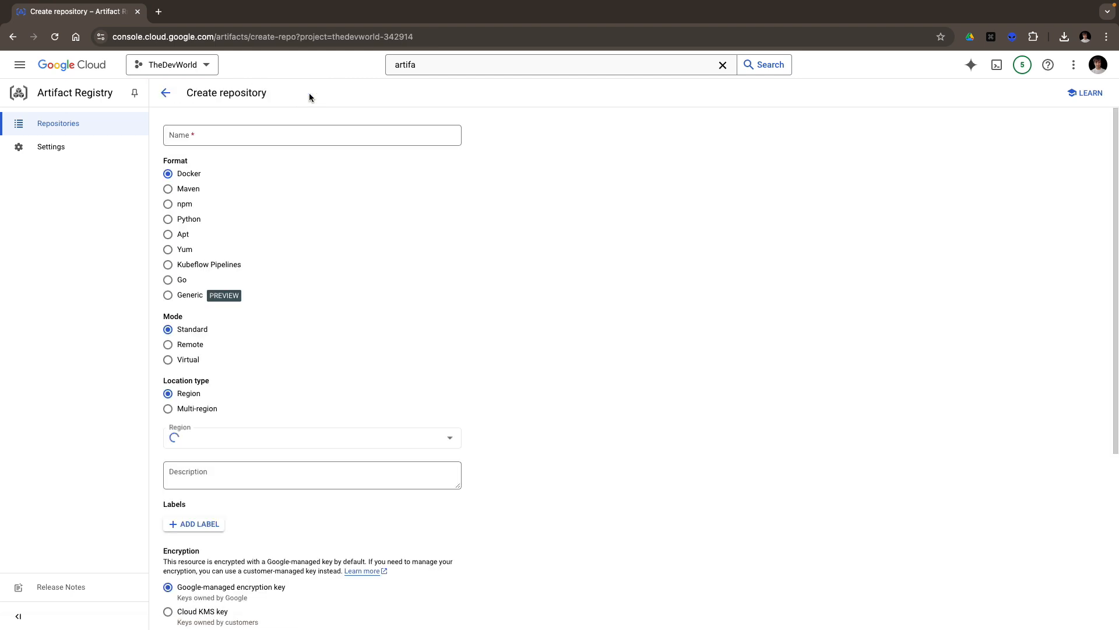
{"action": "type", "text": "my-"}
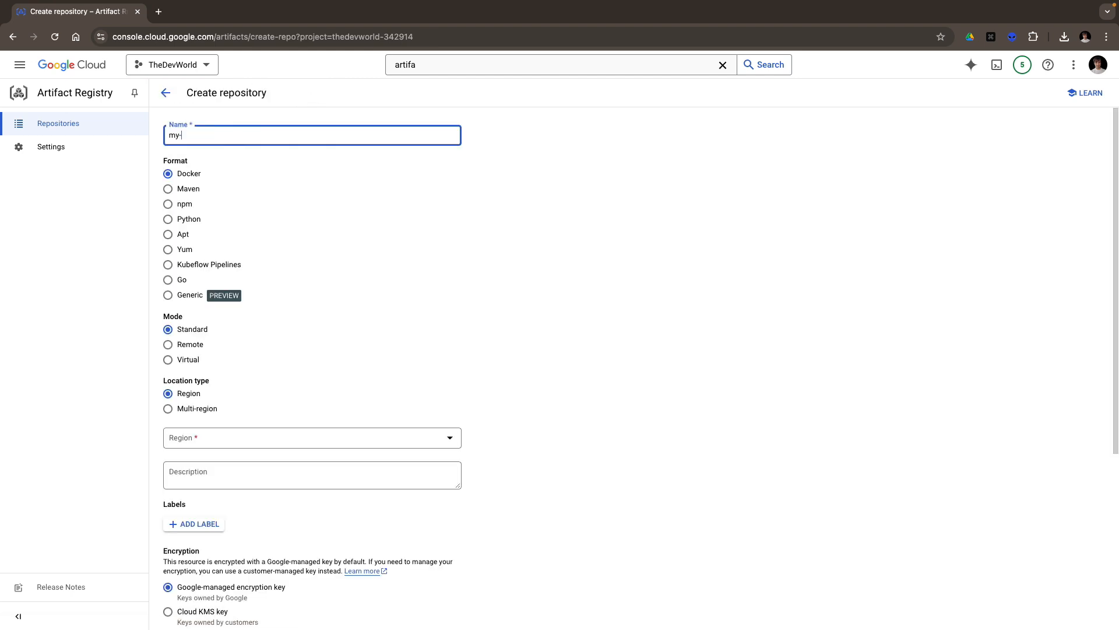
{"action": "type", "text": "repository"}
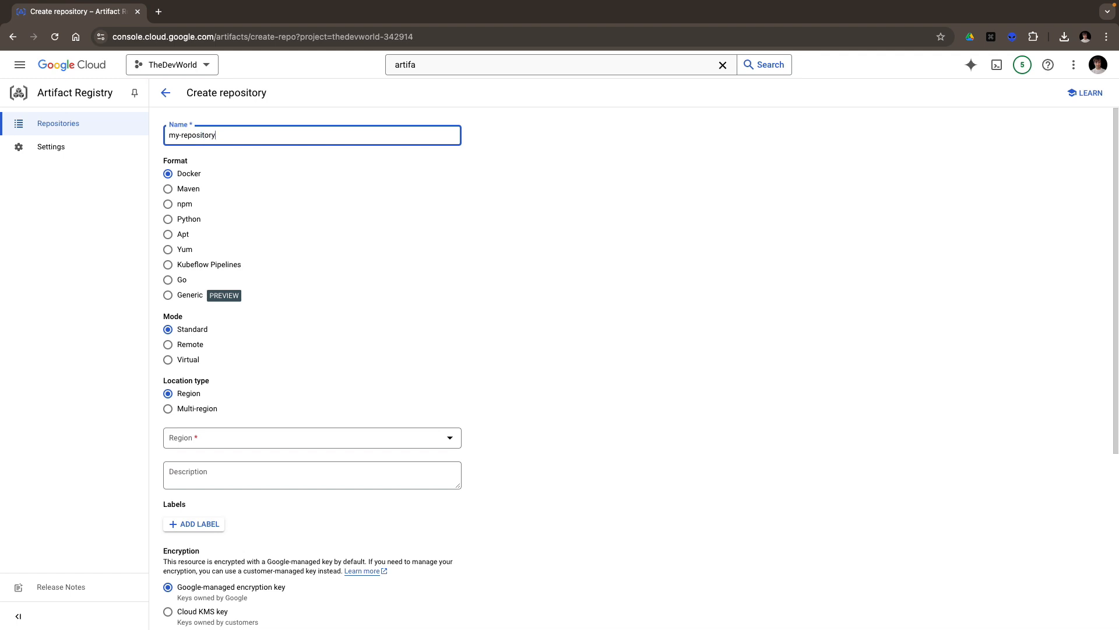
{"action": "scroll", "scroll_direction": "down", "scroll_amount": 3}
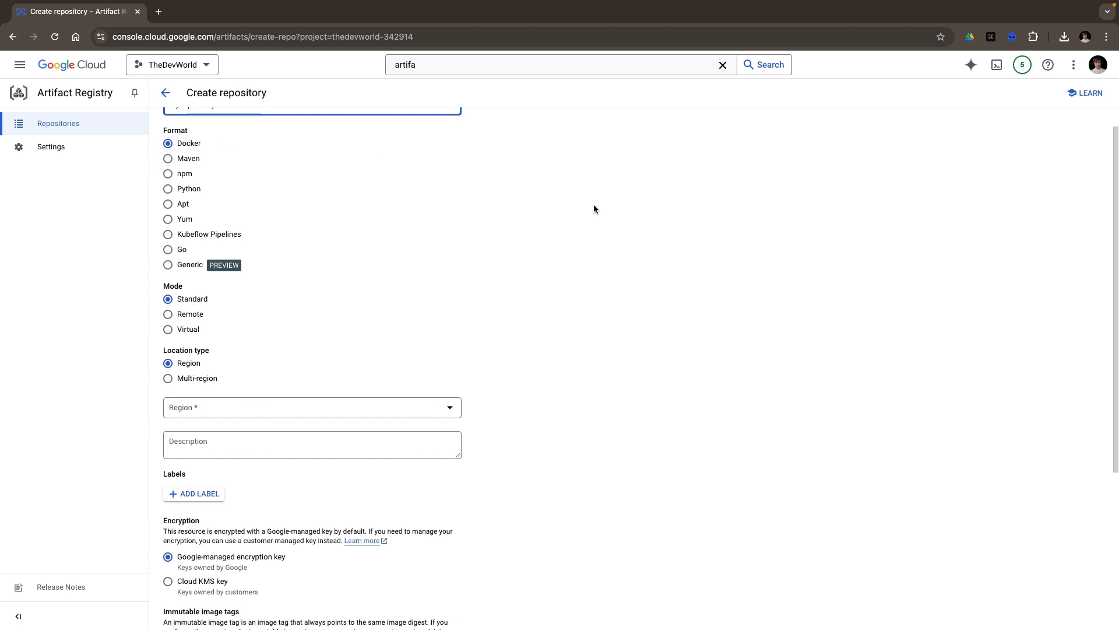
{"action": "left_click", "coordinate": [311, 407]}
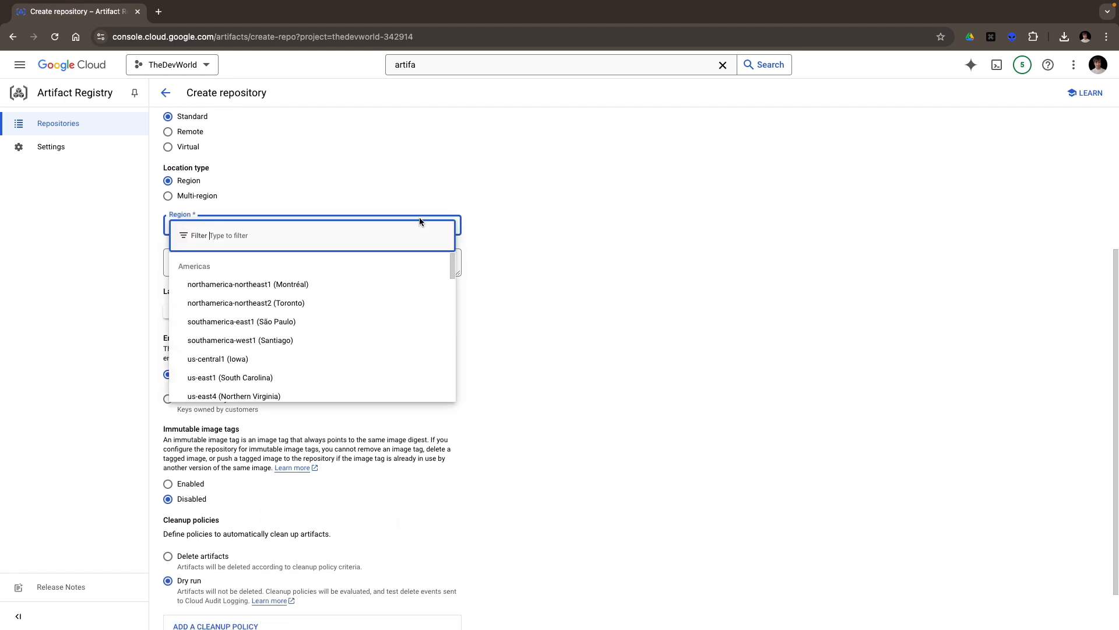
{"action": "left_click", "coordinate": [217, 358]}
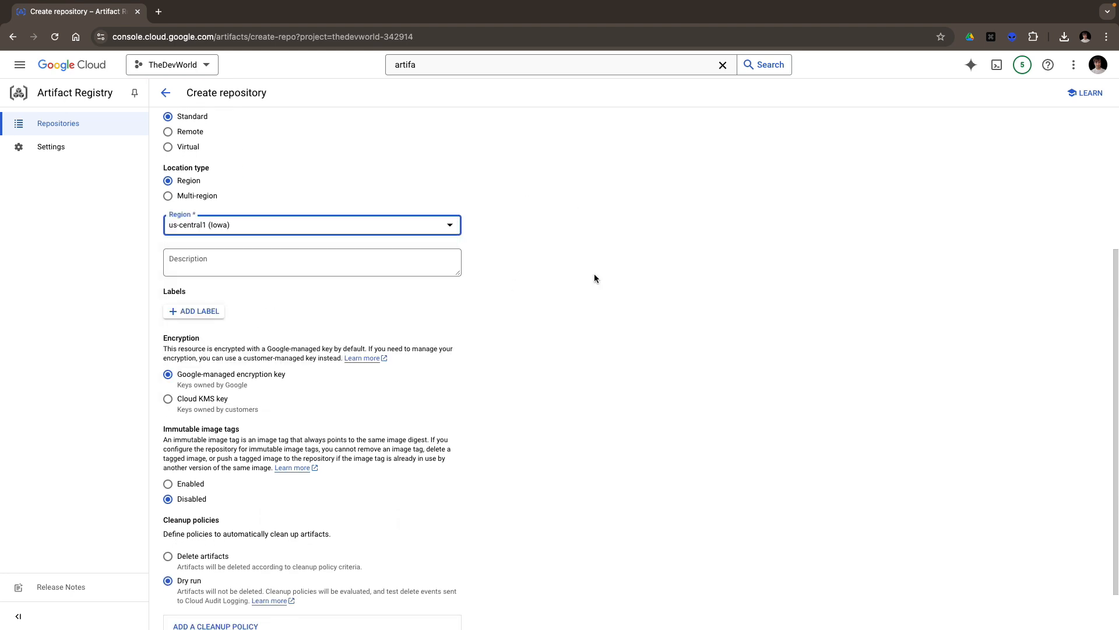
{"action": "scroll", "scroll_direction": "down", "scroll_amount": 3}
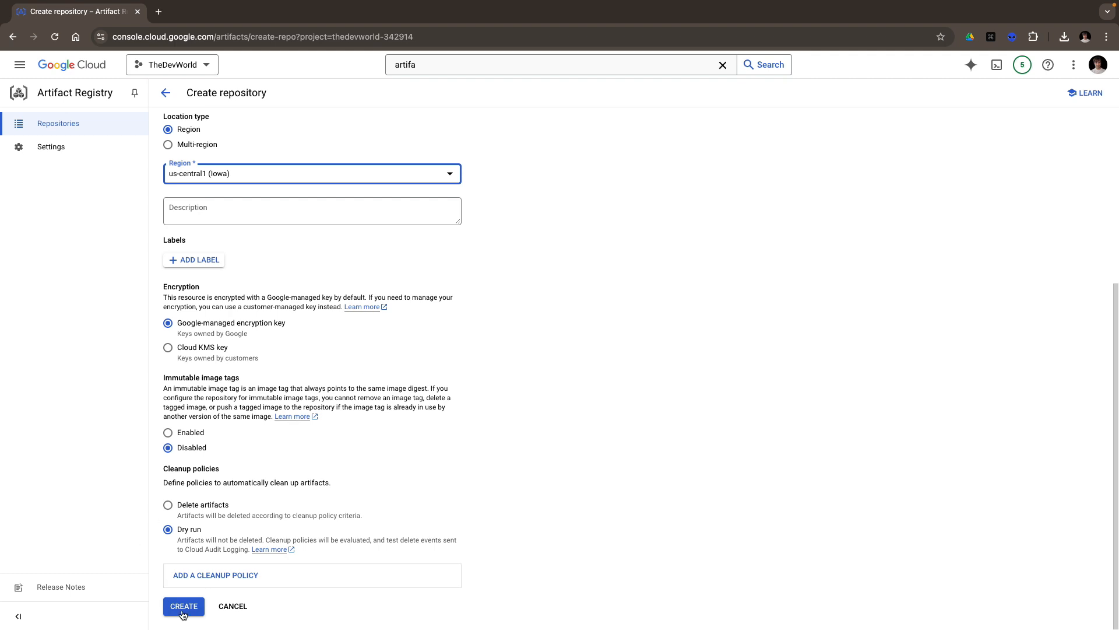
{"action": "left_click", "coordinate": [183, 606]}
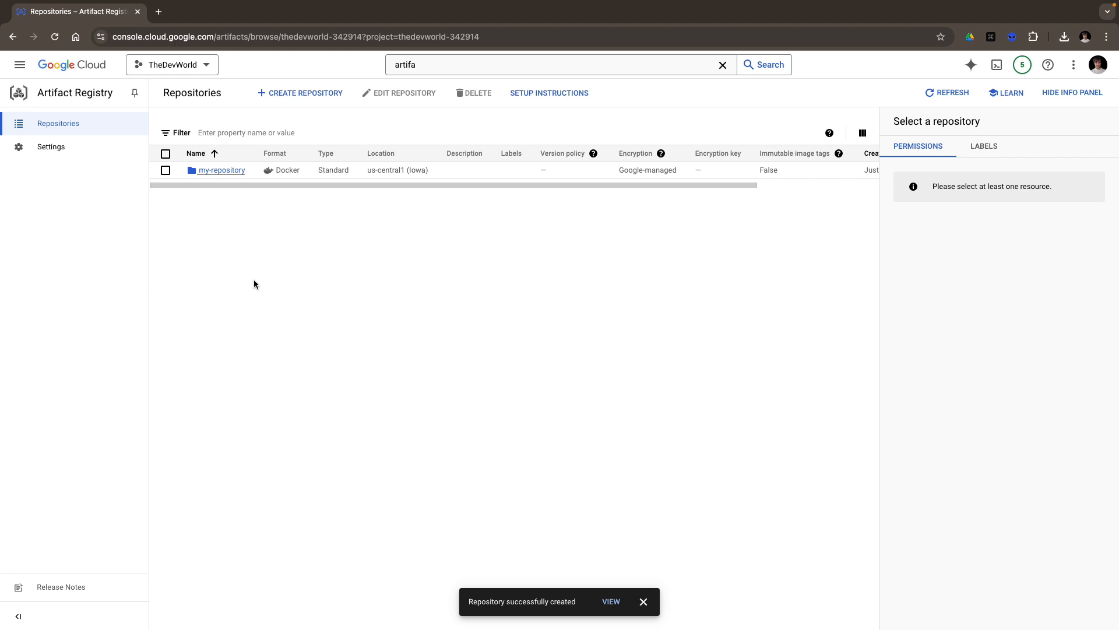
Copy my-repository's 'gcloud auth configure-docker us-central1-docker.pkg.dev' setup command.
{"action": "left_click", "coordinate": [165, 170]}
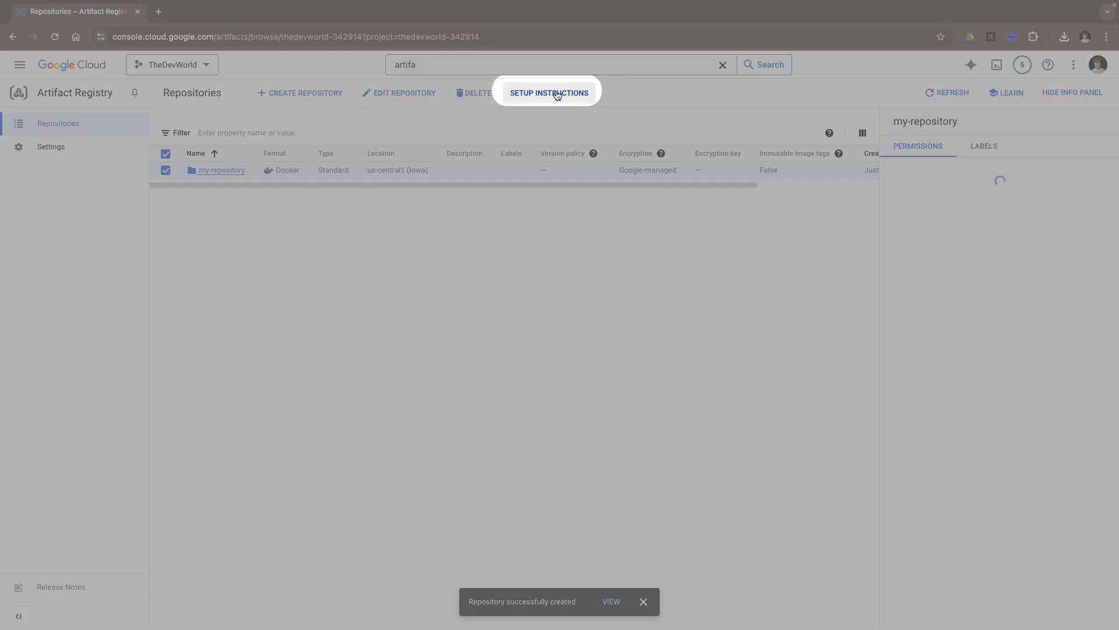
{"action": "left_click", "coordinate": [548, 92]}
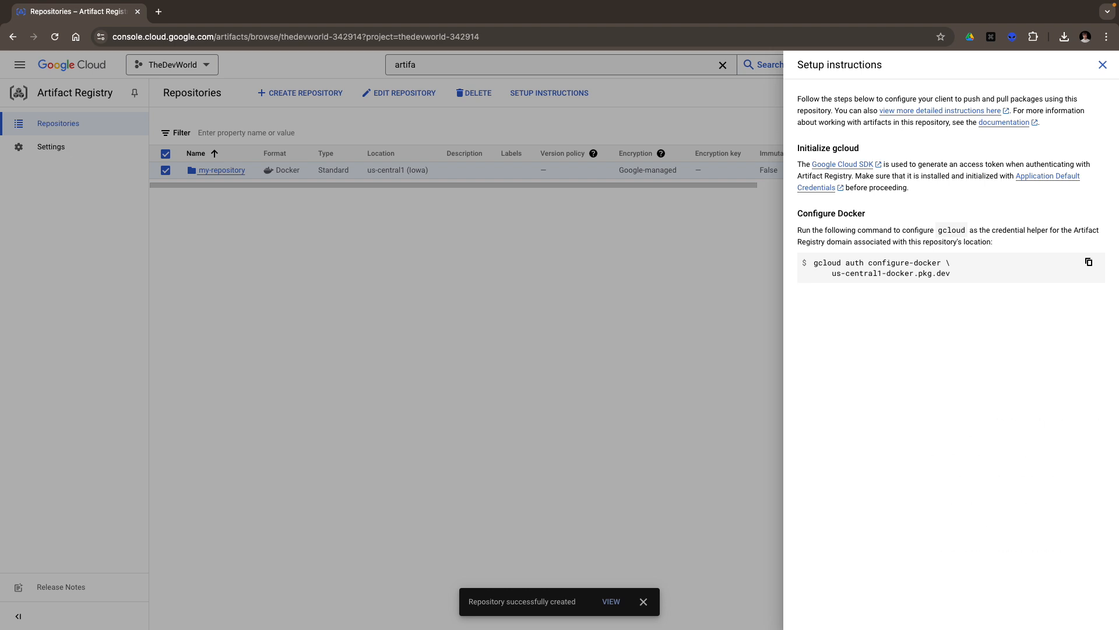
{"action": "left_click", "coordinate": [1088, 261]}
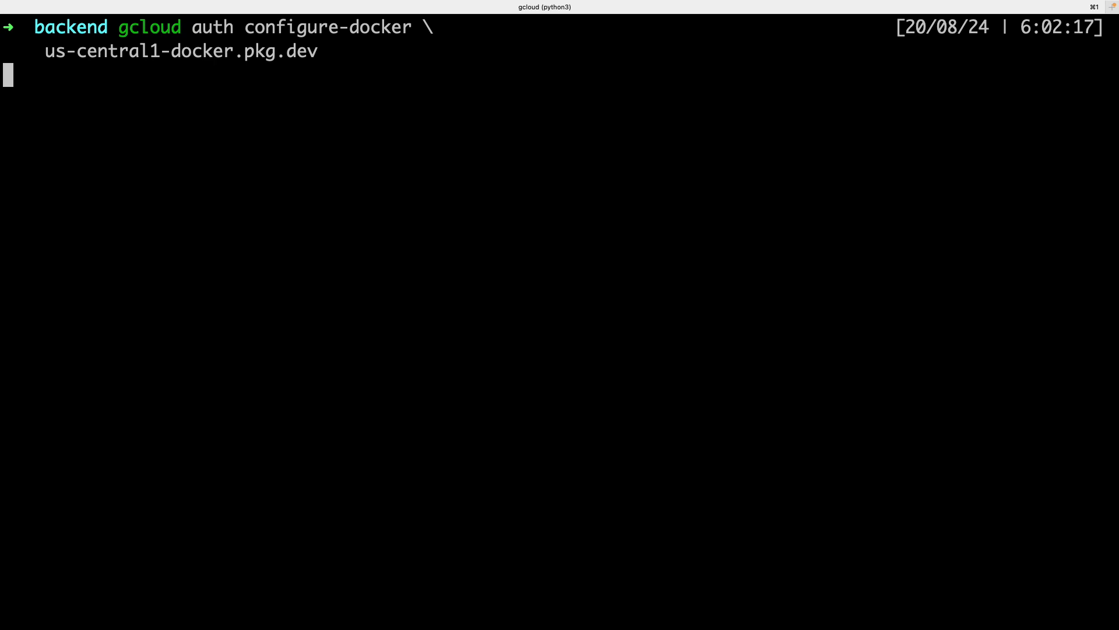
Configure Docker auth for us-central1-docker.pkg.dev and copy my-repository's path.
{"action": "key", "text": "Return"}
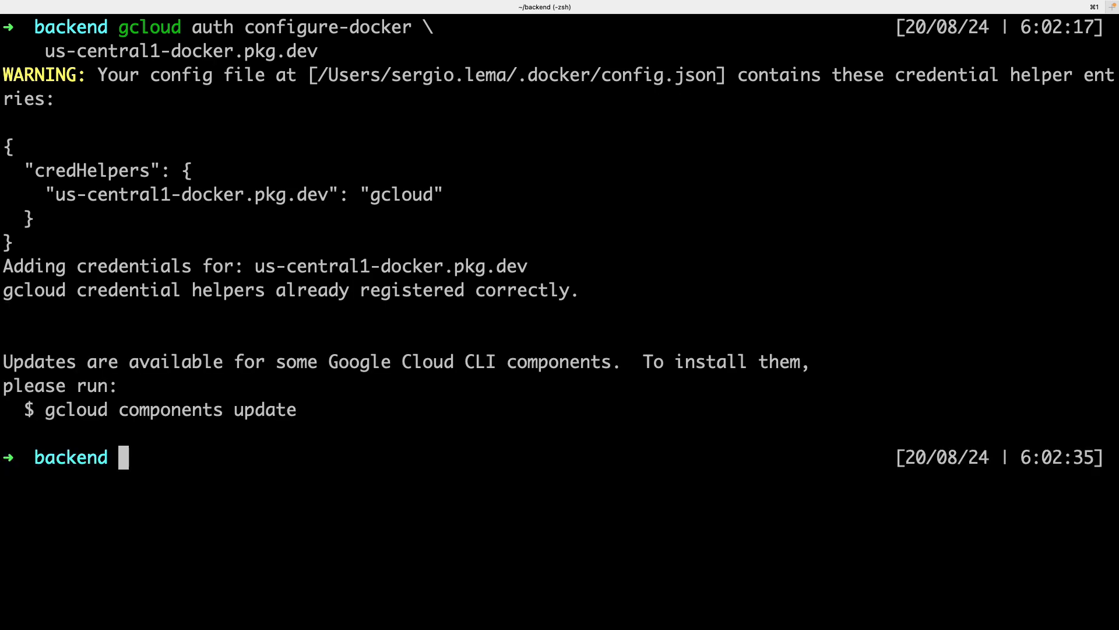
{"action": "mouse_move", "coordinate": [419, 320]}
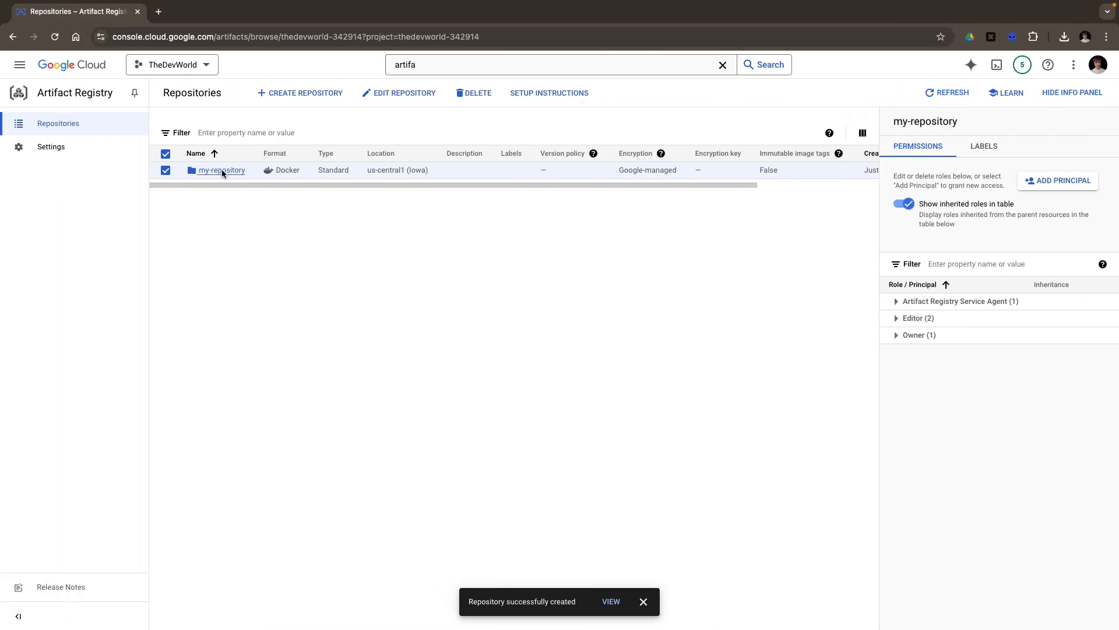
{"action": "left_click", "coordinate": [220, 169]}
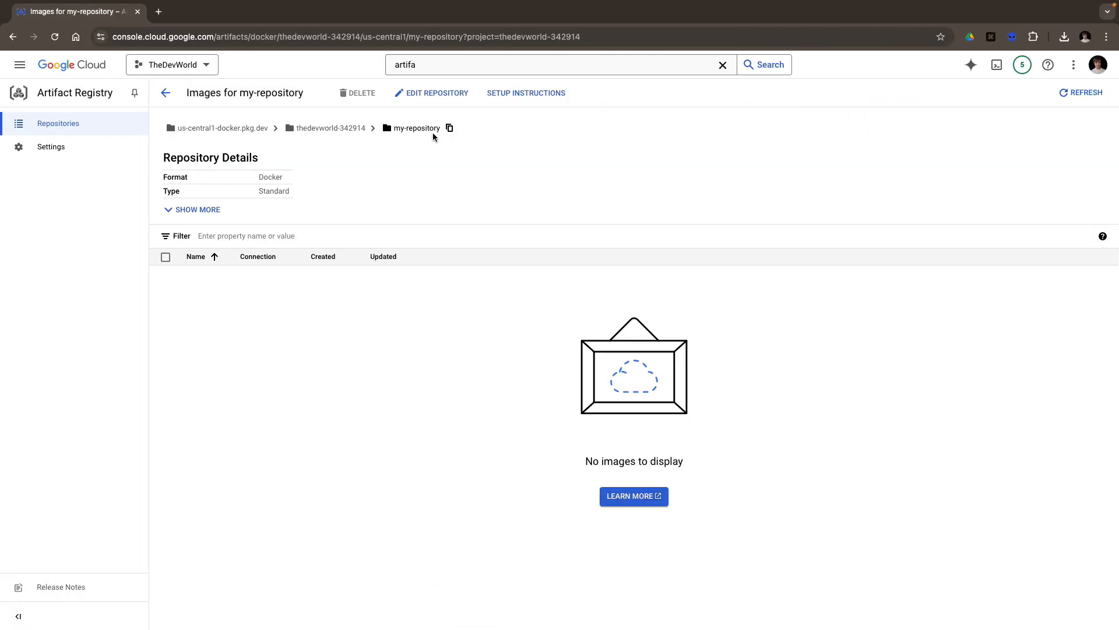
{"action": "left_click", "coordinate": [449, 128]}
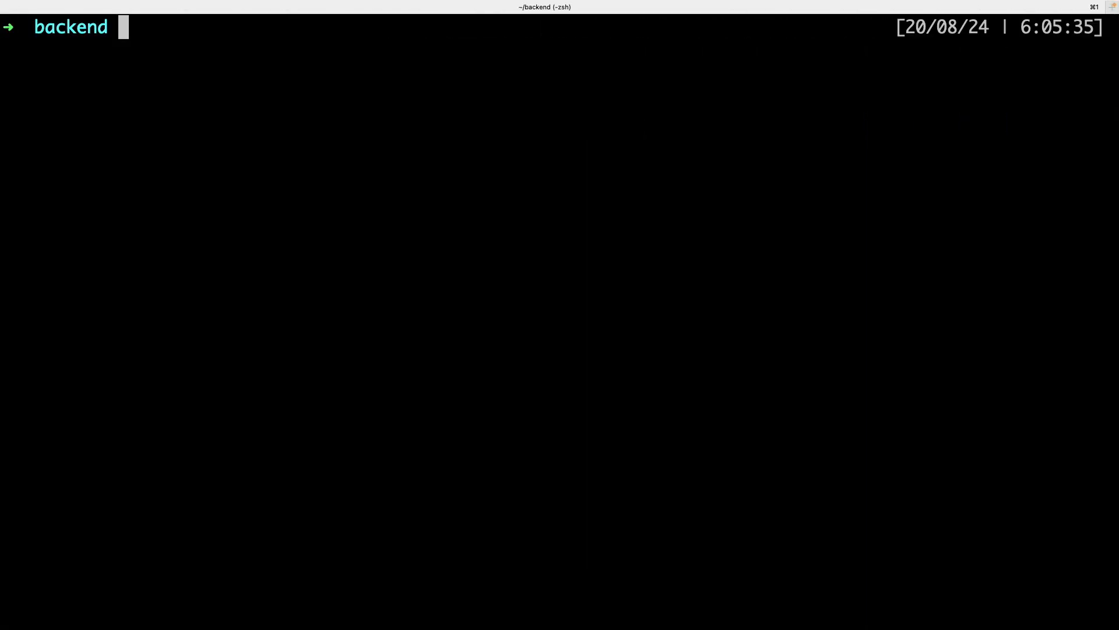
List the backend folder's files with ll, confirming the Dockerfile is there.
{"action": "type", "text": "ll"}
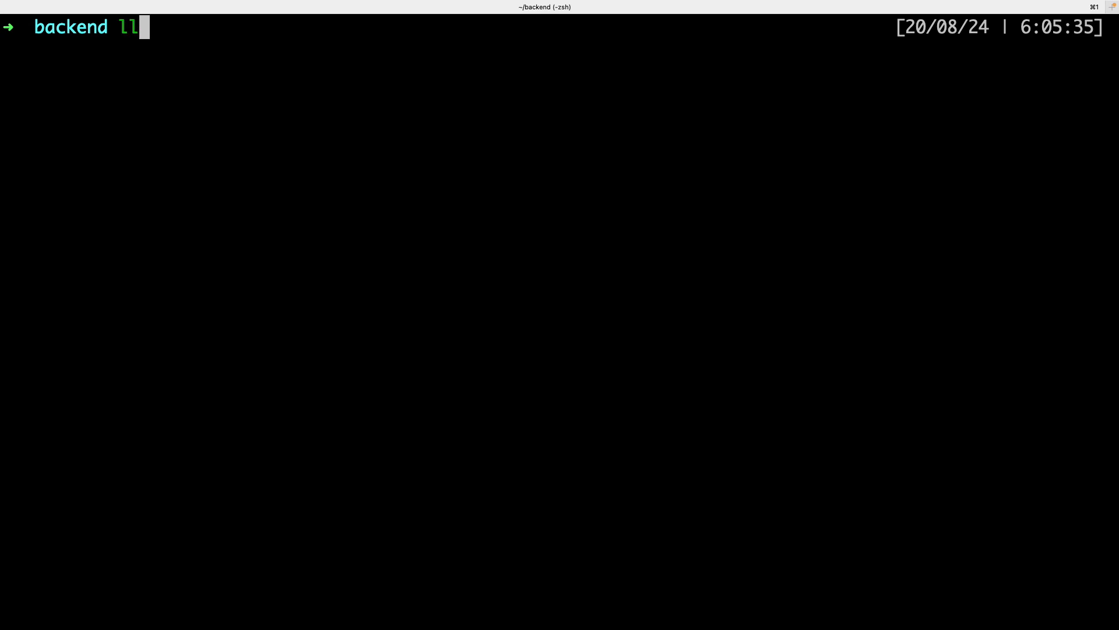
{"action": "key", "text": "Return"}
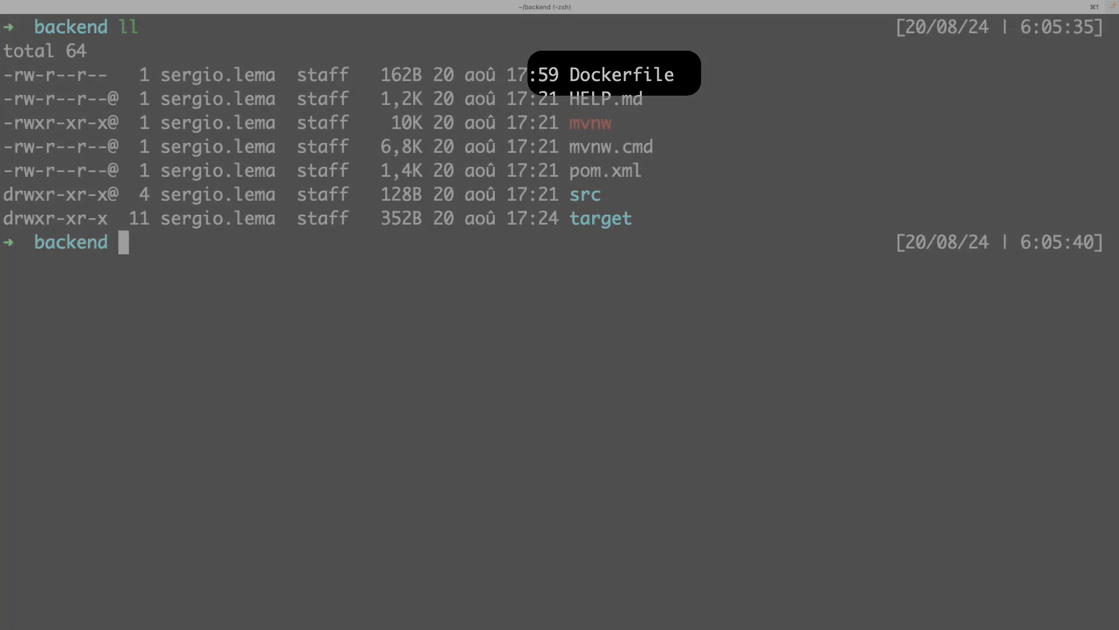
{"action": "type", "text": "docker built -t us-central1-docker.pkg.dev/thedevworld-342914/my-repository/"}
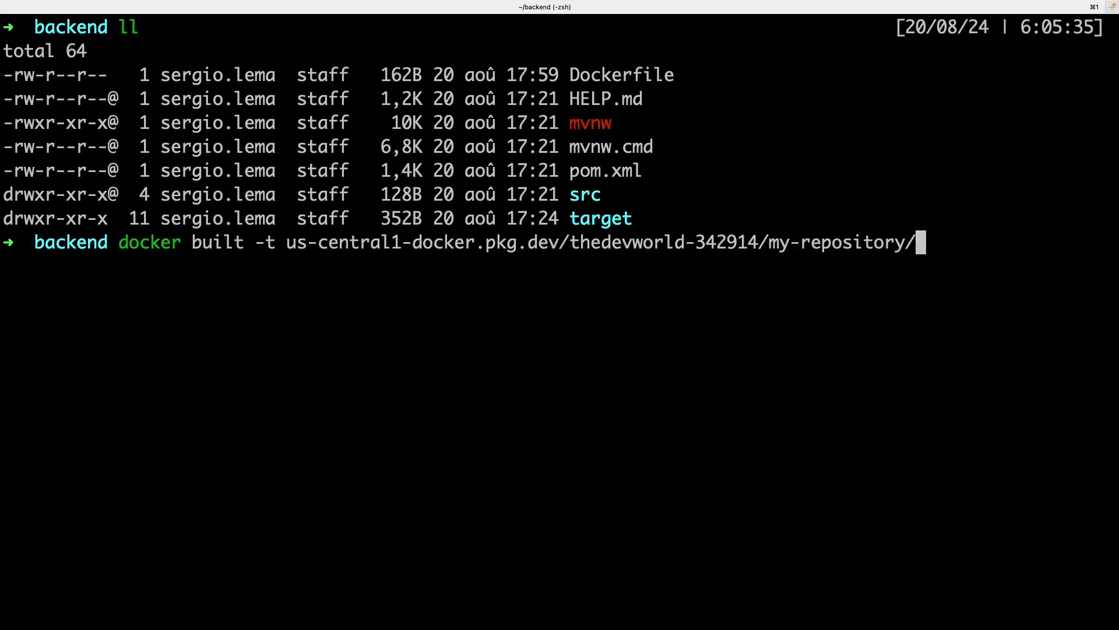
Build the image tagged us-central1-docker.pkg.dev/thedevworld-342914/my-repository/backend from the backend folder.
{"action": "type", "text": "backend ."}
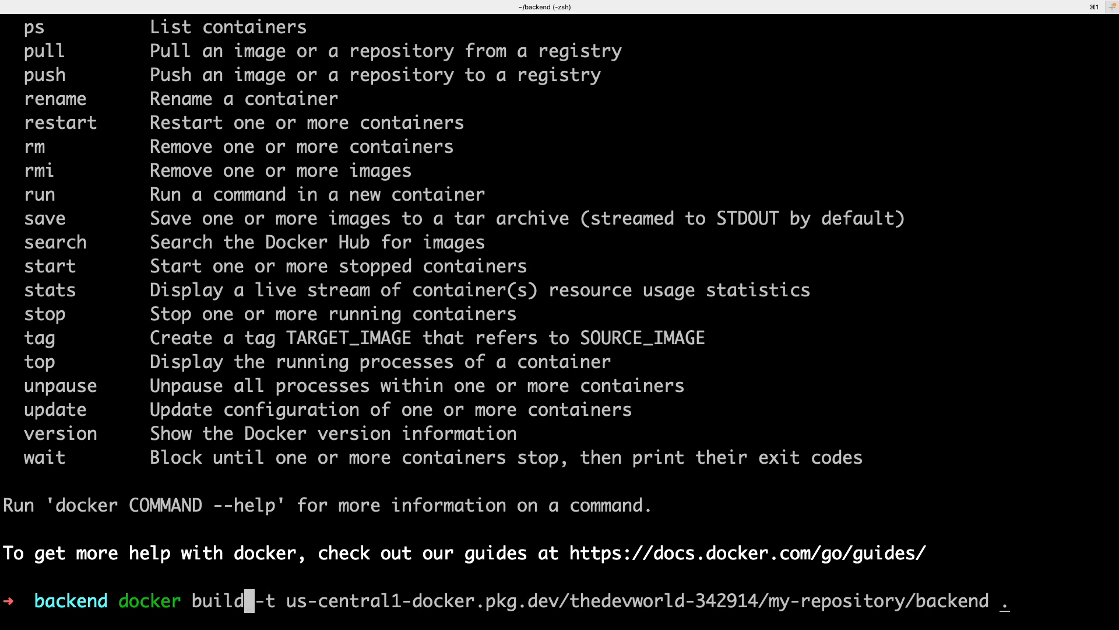
{"action": "key", "text": "Return"}
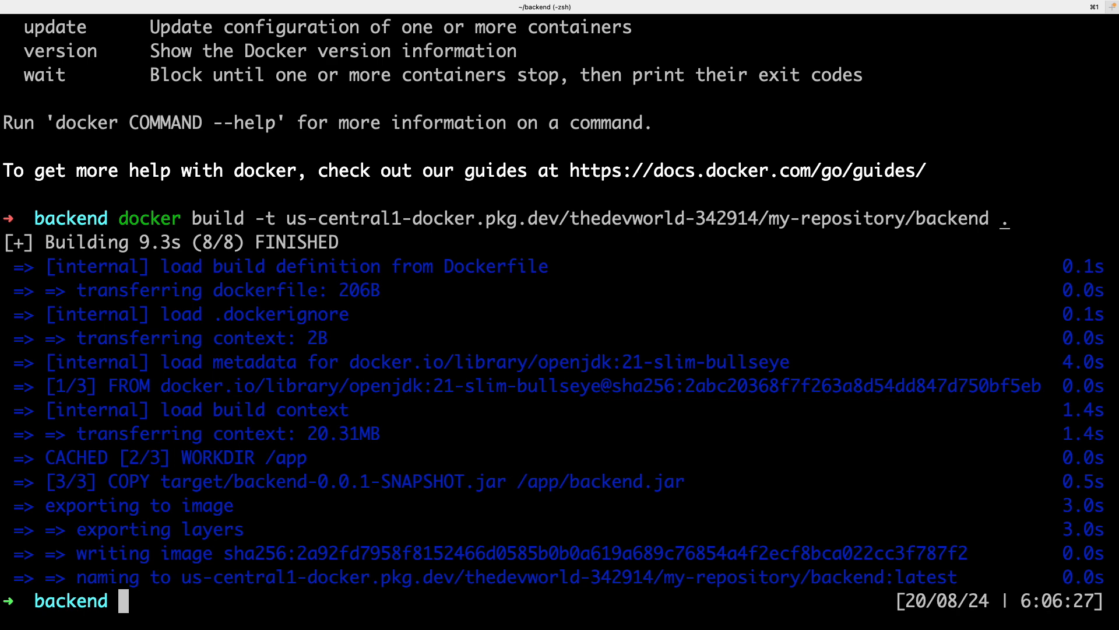
{"action": "type", "text": "docker p"}
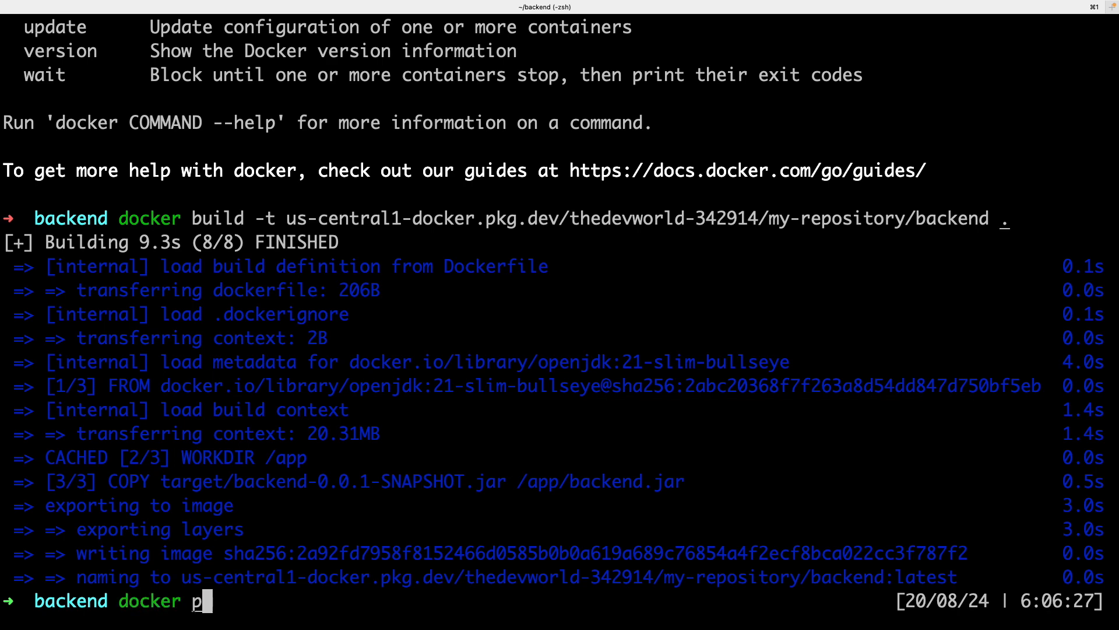
Push the backend image to us-central1-docker.pkg.dev/thedevworld-342914/my-repository.
{"action": "type", "text": "ush us-central1-docker.pkg.dev/thedevworld-342914/my-repository"}
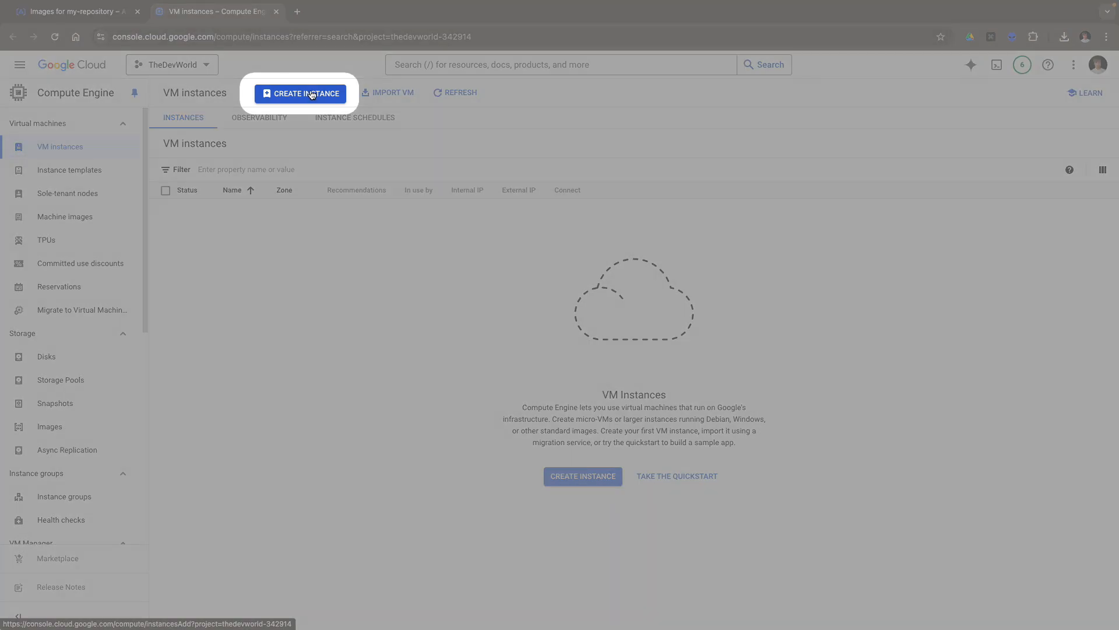
{"action": "mouse_move", "coordinate": [316, 64]}
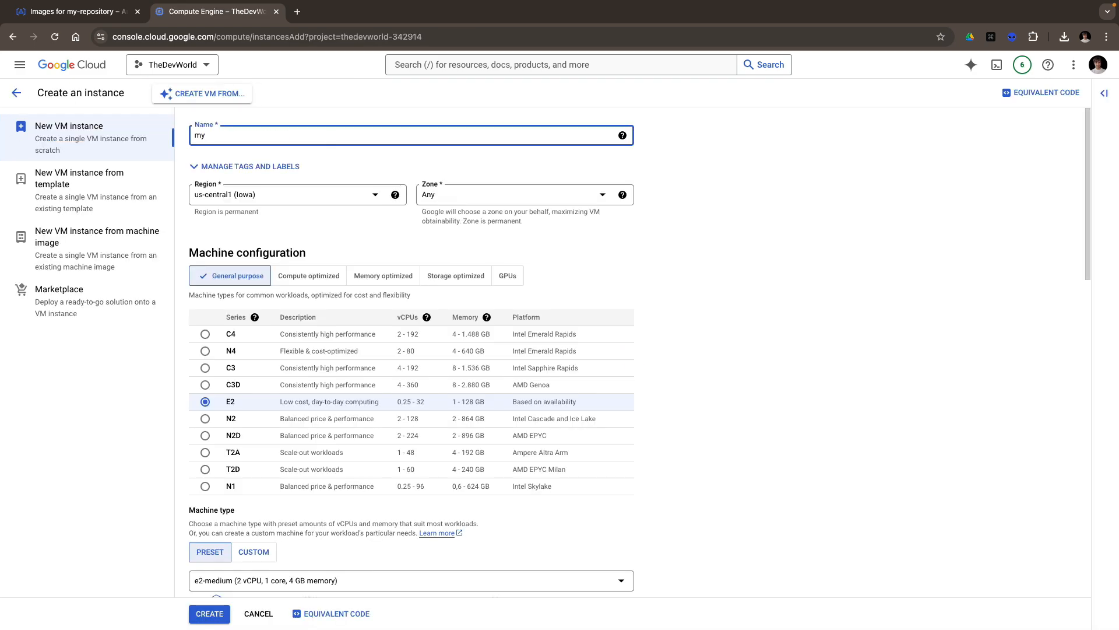
Name the VM my-instance and choose the e2-micro machine type.
{"action": "type", "text": "-instance"}
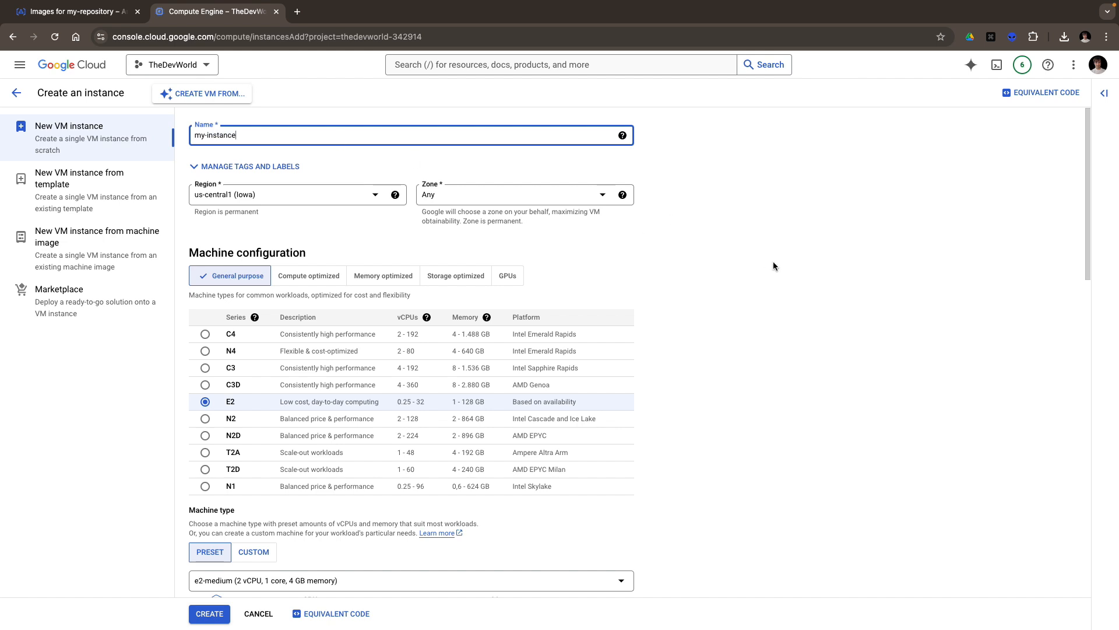
{"action": "scroll", "scroll_direction": "down", "scroll_amount": 3}
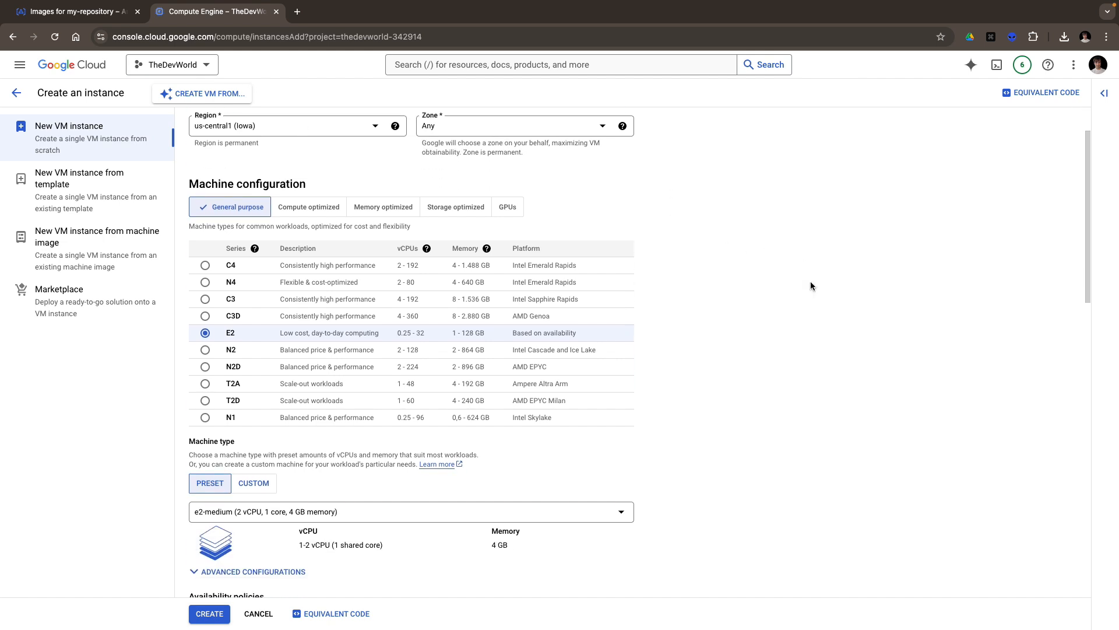
{"action": "scroll", "scroll_direction": "down", "scroll_amount": 3}
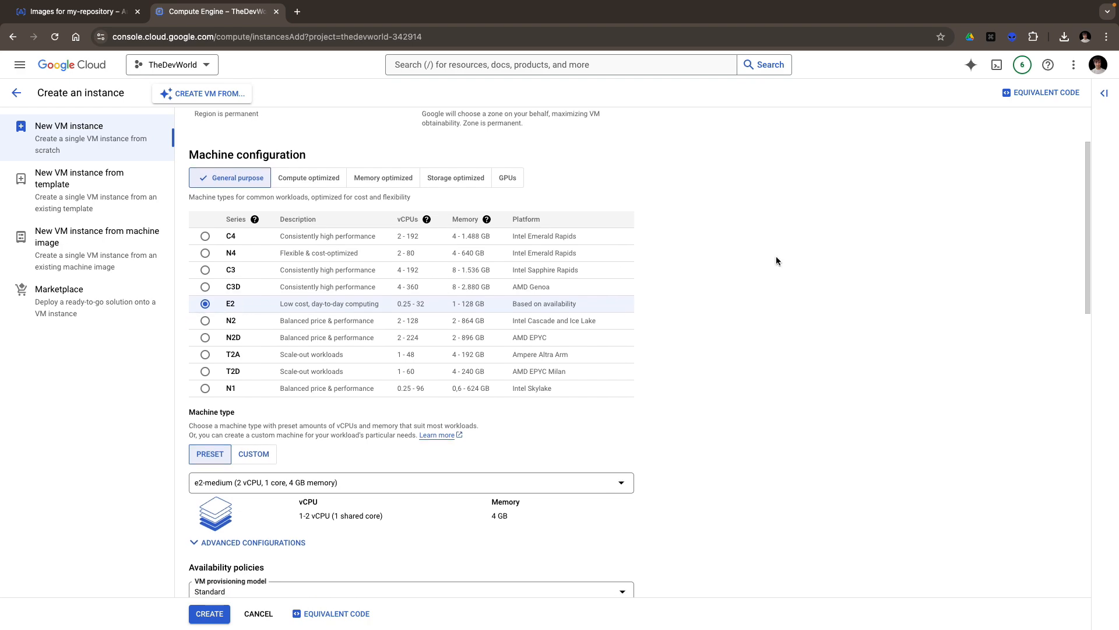
{"action": "scroll", "scroll_direction": "down", "scroll_amount": 3}
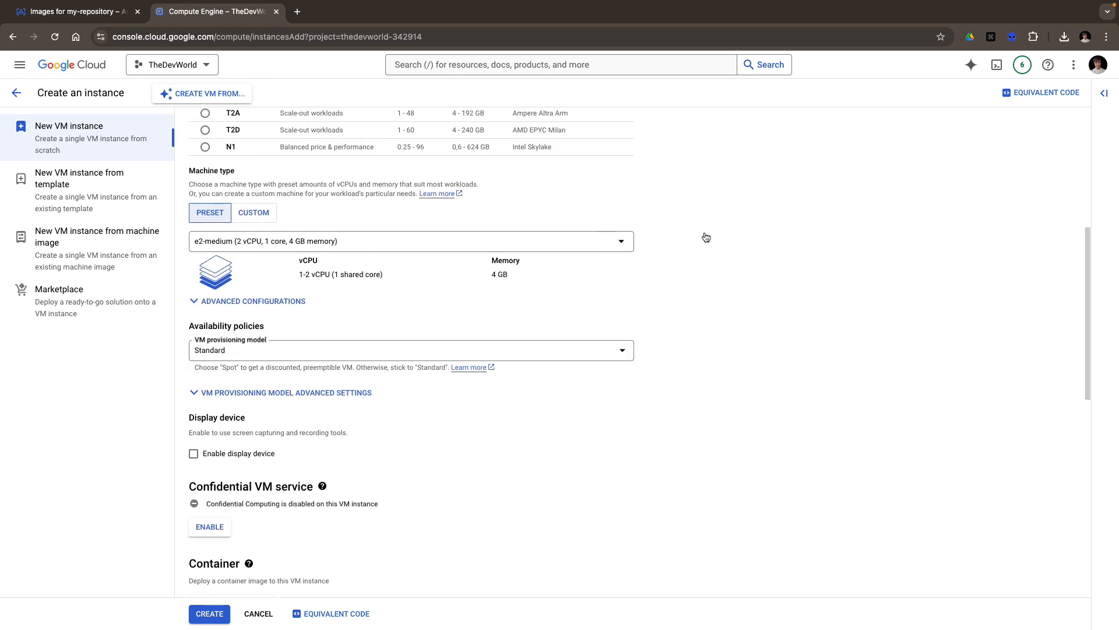
{"action": "left_click", "coordinate": [411, 240]}
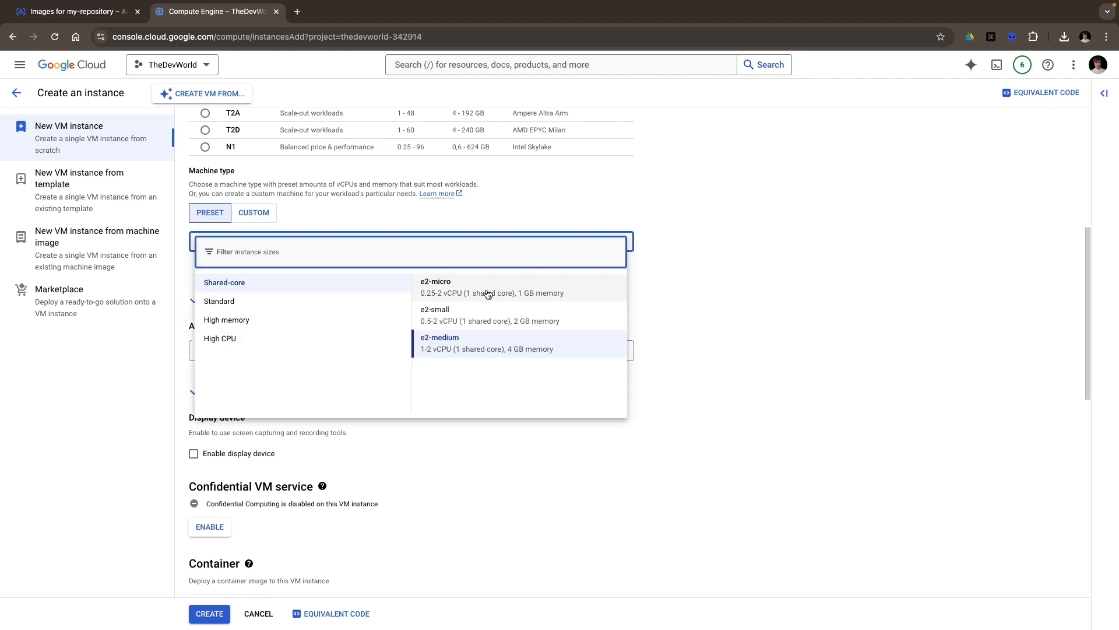
{"action": "left_click", "coordinate": [487, 287]}
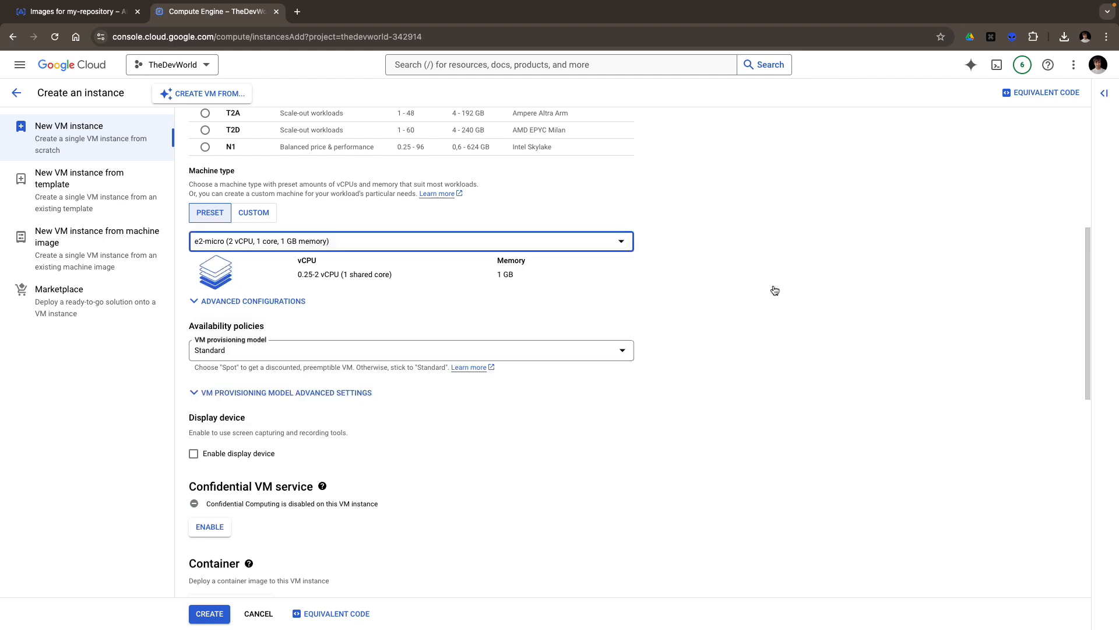
{"action": "scroll", "scroll_direction": "down", "scroll_amount": 3}
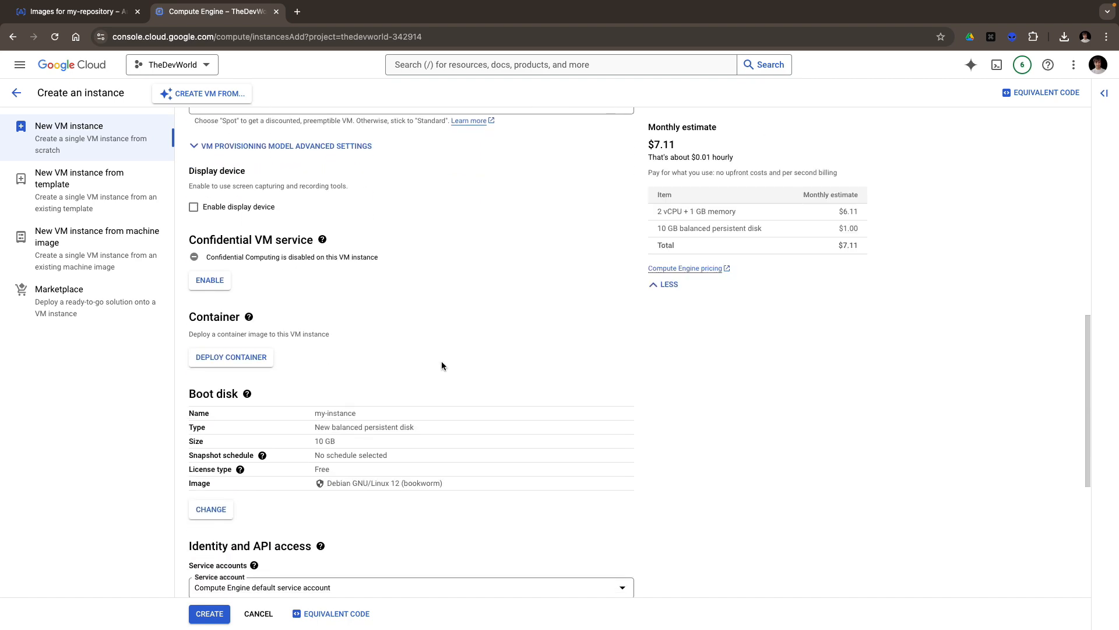
Set the VM's container image to my-repository/backend:latest, copying the path from Artifact Registry.
{"action": "left_click", "coordinate": [230, 357]}
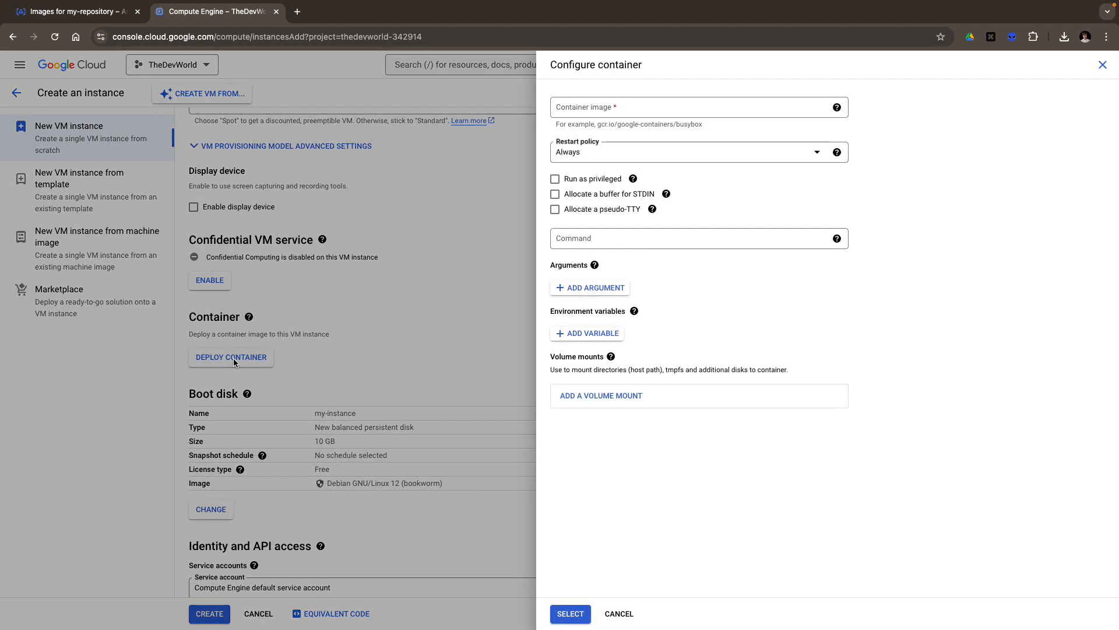
{"action": "mouse_move", "coordinate": [183, 218]}
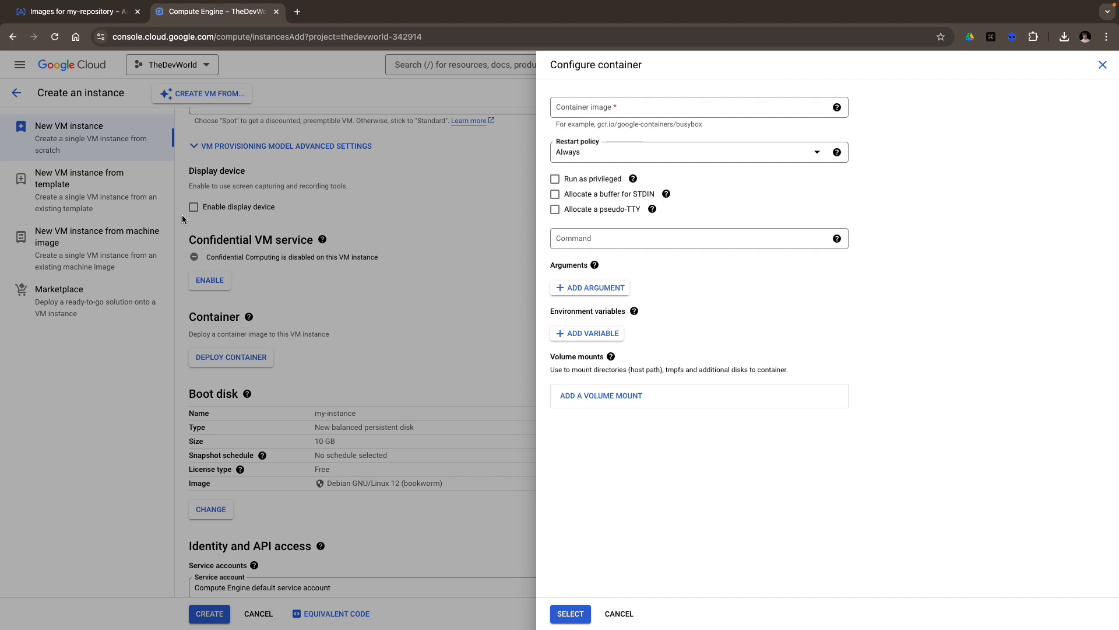
{"action": "left_click", "coordinate": [71, 12]}
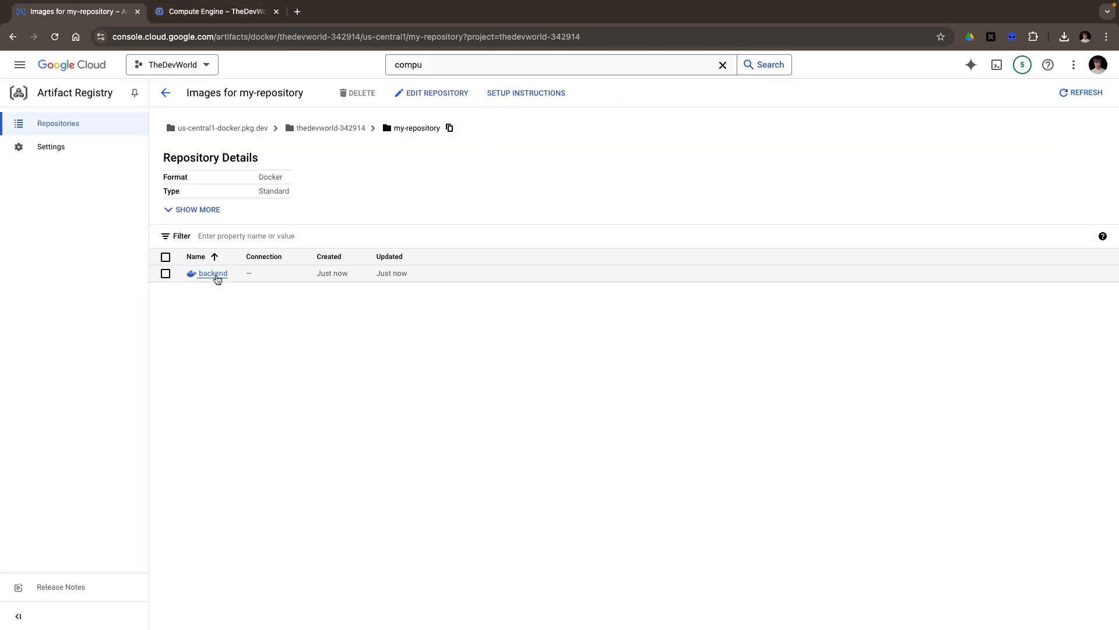
{"action": "mouse_move", "coordinate": [213, 272]}
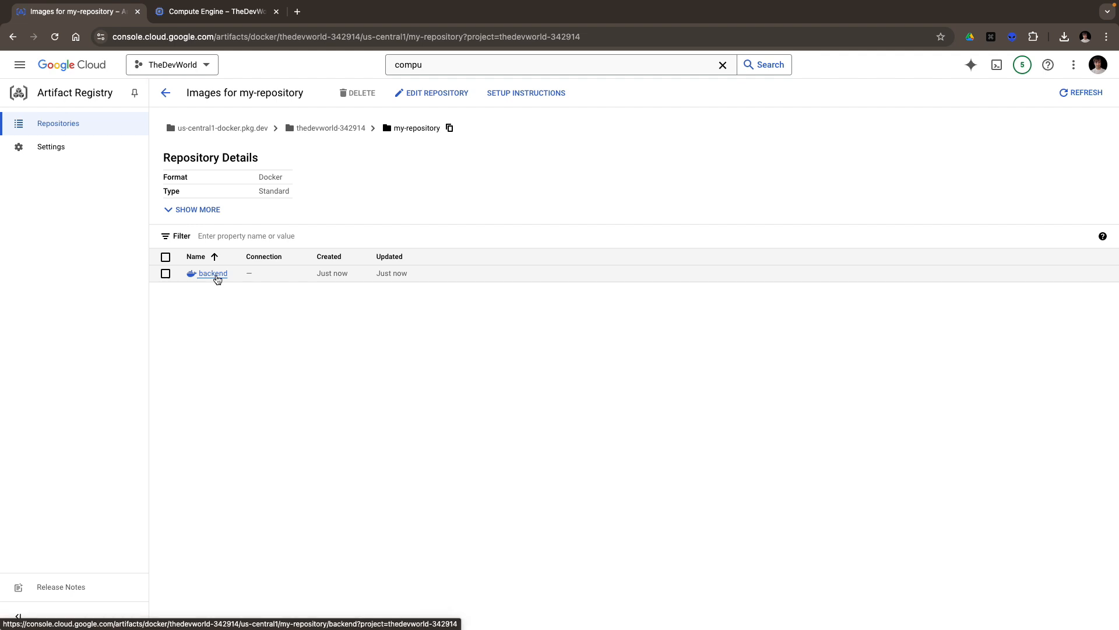
{"action": "mouse_move", "coordinate": [225, 279]}
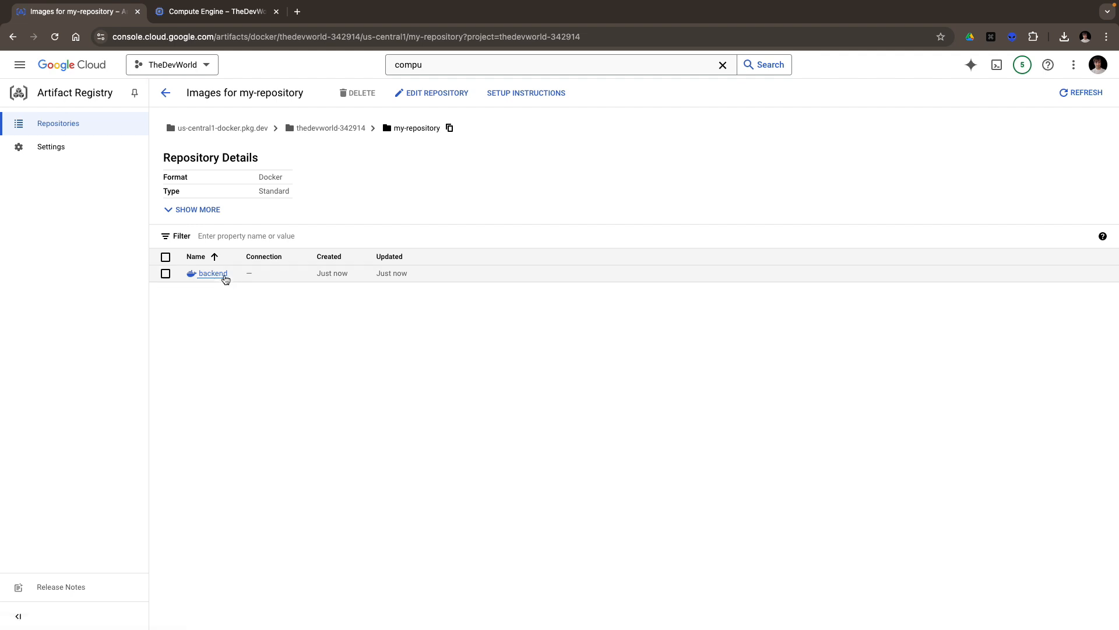
{"action": "left_click", "coordinate": [213, 273]}
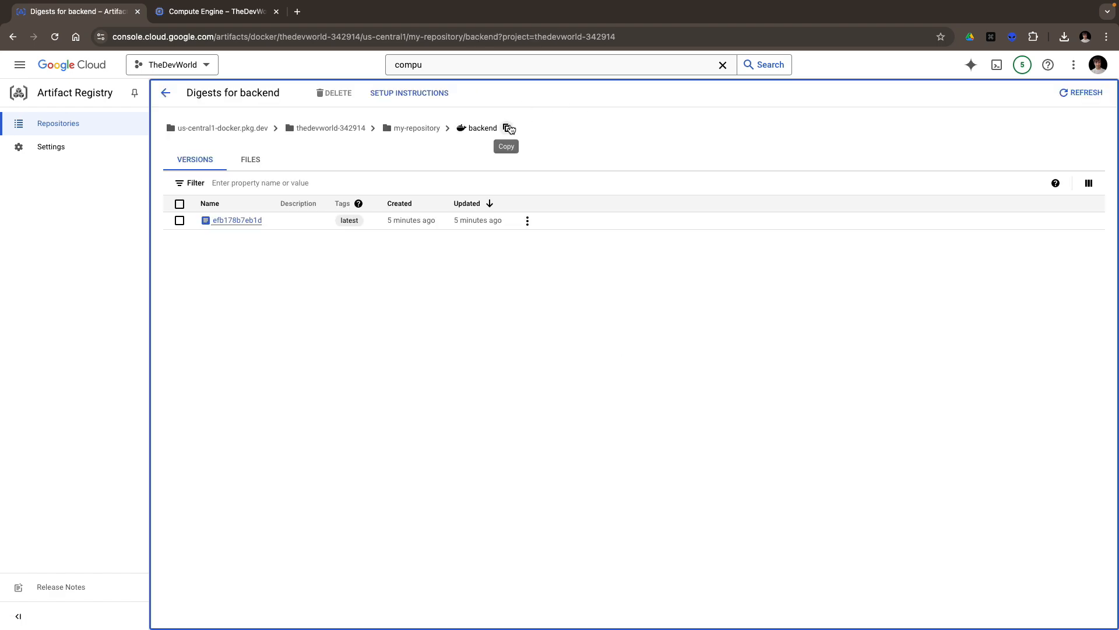
{"action": "left_click", "coordinate": [214, 11]}
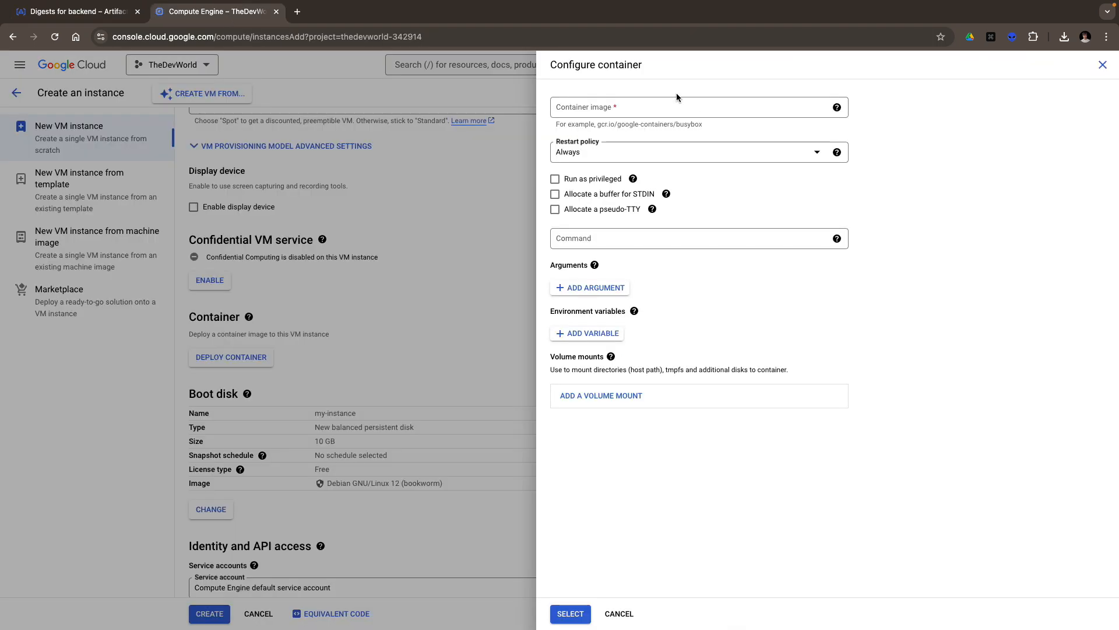
{"action": "type", "text": "us-central1-docker.pkg.dev/thedevworld-342914/my-repository/backend:"}
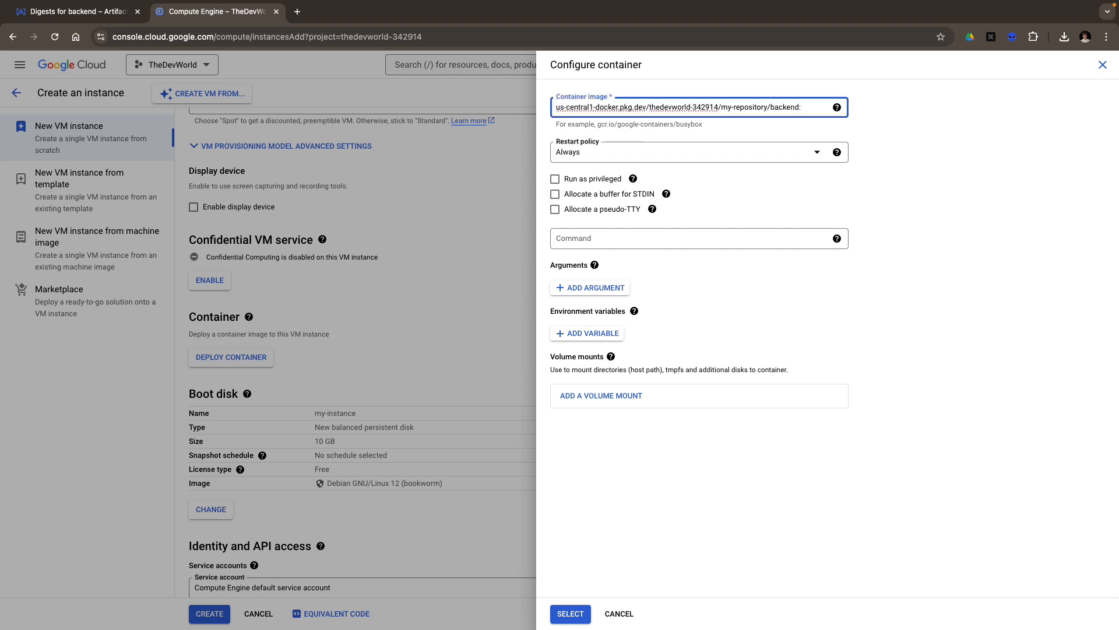
{"action": "type", "text": "latest"}
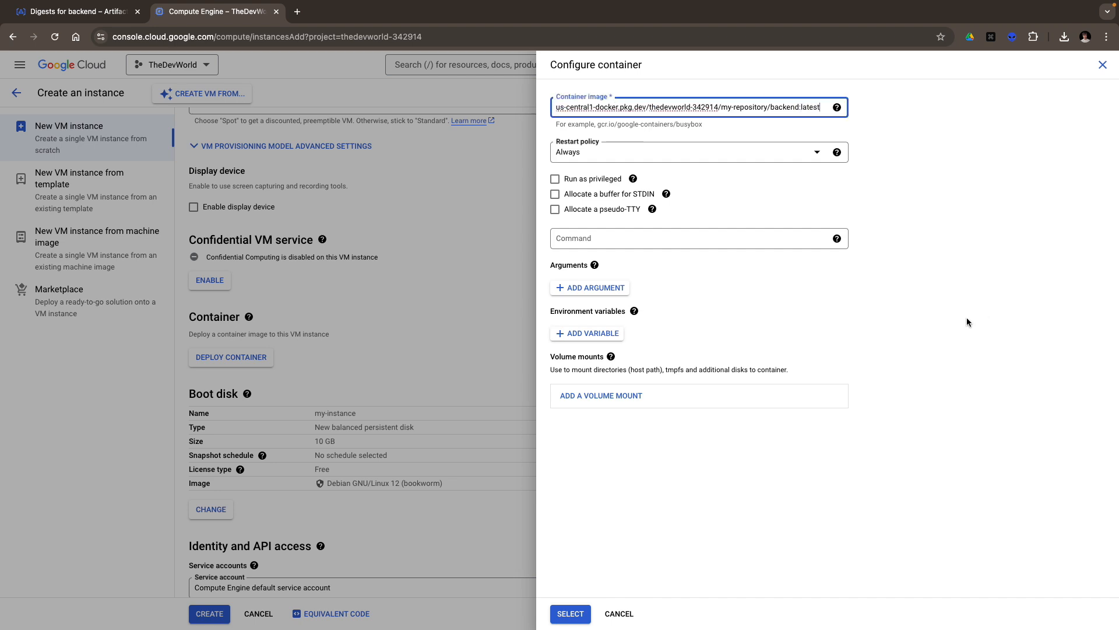
{"action": "mouse_move", "coordinate": [584, 573]}
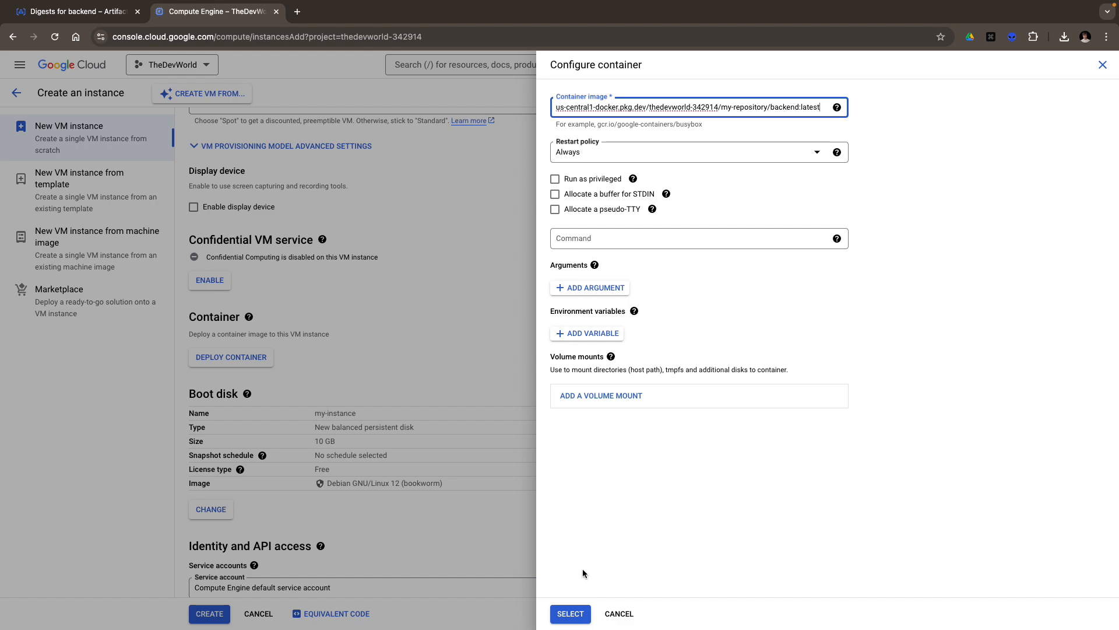
{"action": "left_click", "coordinate": [569, 613]}
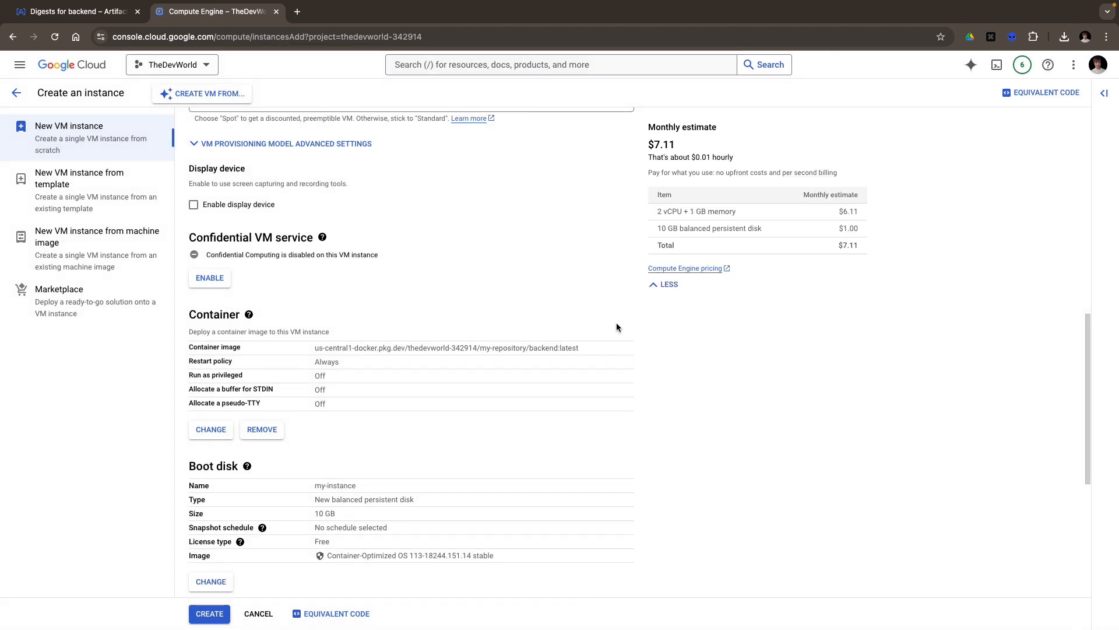
Add the default-spring-boot network tag in the instance's Networking options.
{"action": "scroll", "scroll_direction": "down", "scroll_amount": 3}
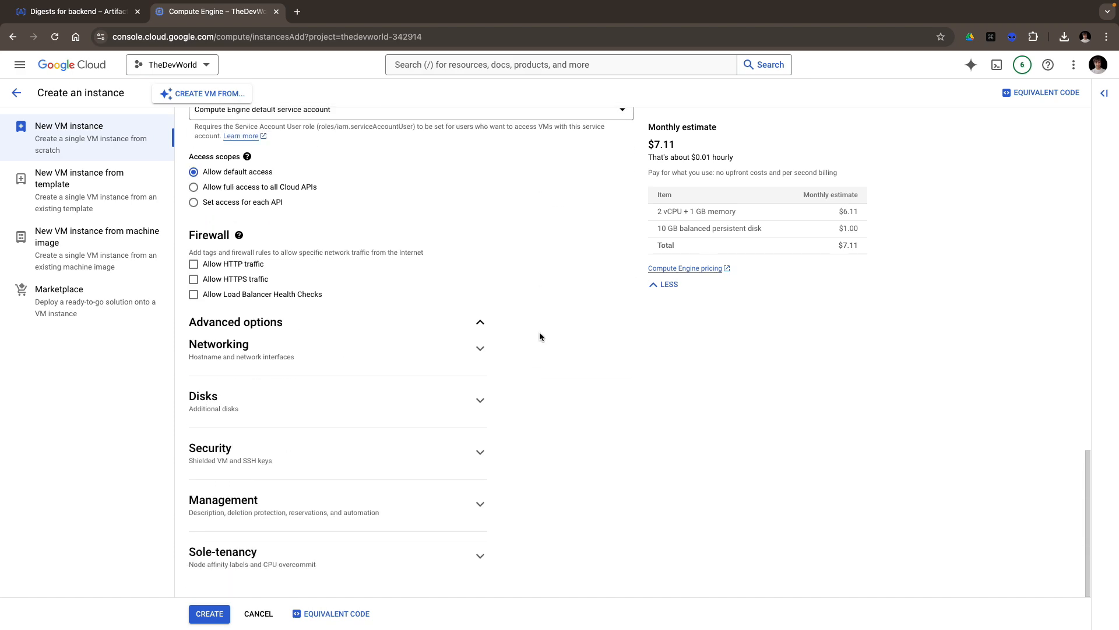
{"action": "left_click", "coordinate": [480, 349]}
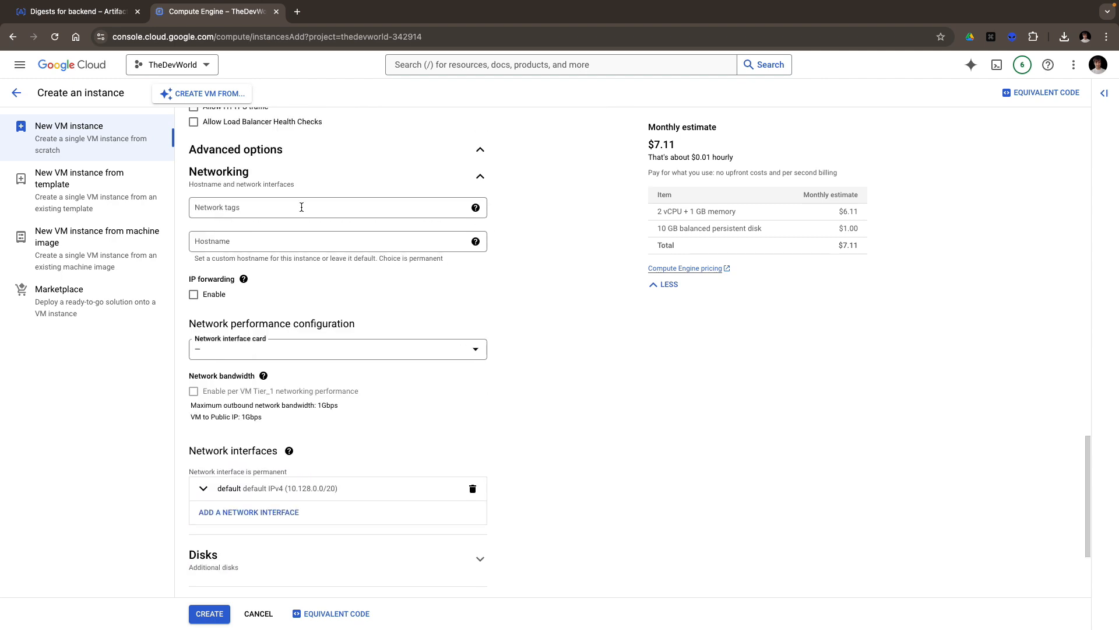
{"action": "type", "text": "default-spring-boot"}
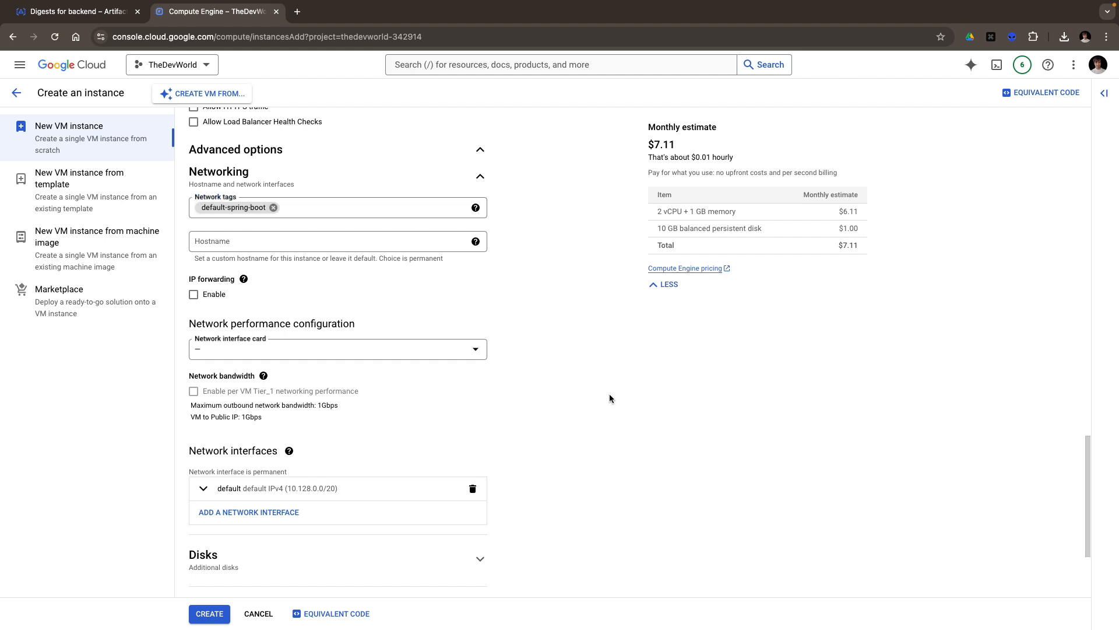
{"action": "mouse_move", "coordinate": [168, 575]}
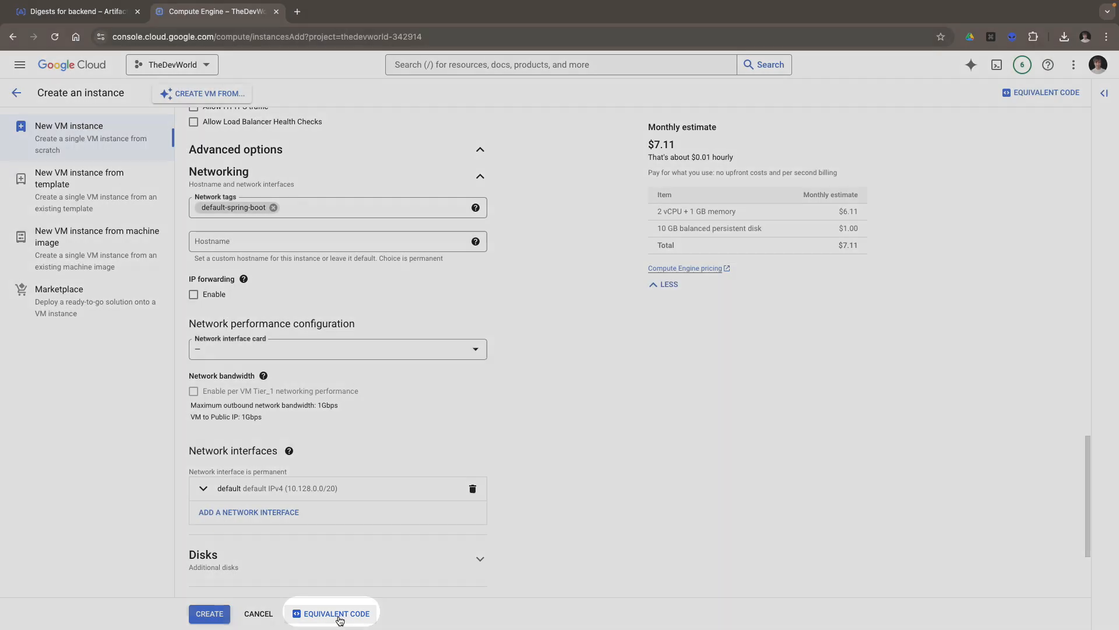
Copy the instance's equivalent gcloud command line.
{"action": "left_click", "coordinate": [335, 613]}
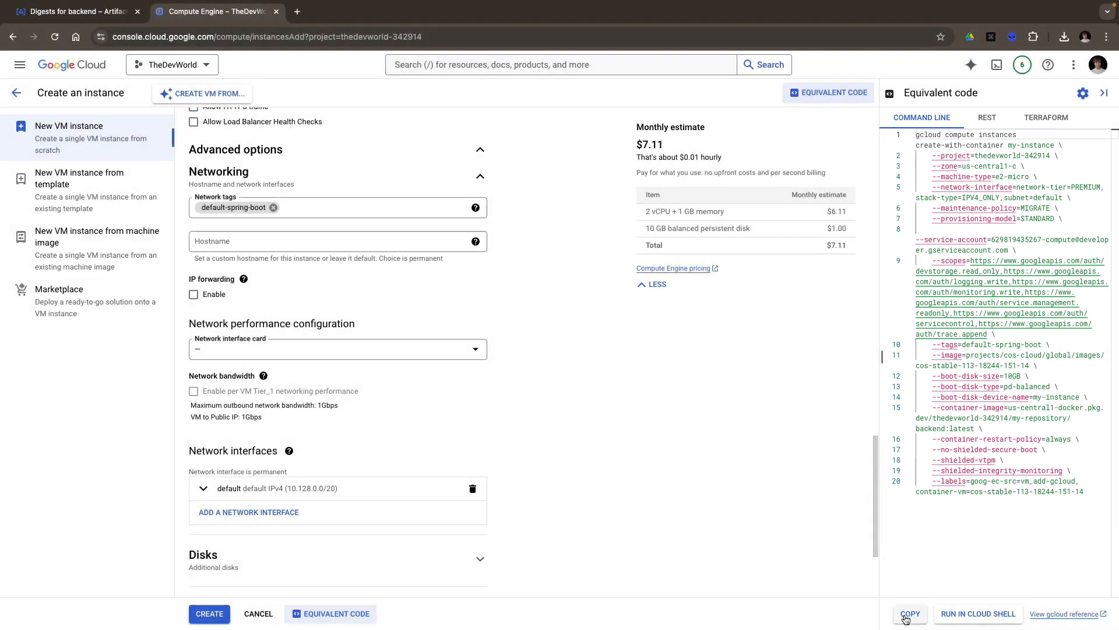
{"action": "left_click", "coordinate": [977, 618]}
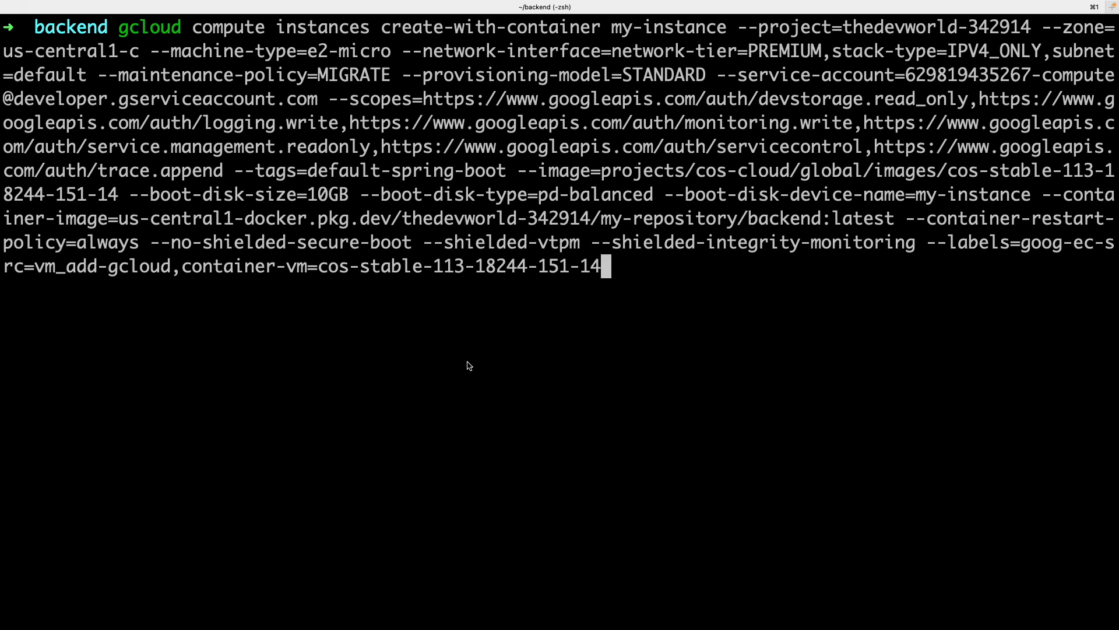
Run the gcloud create-with-container command, launching my-instance at 34.28.175.130.
{"action": "key", "text": "Return"}
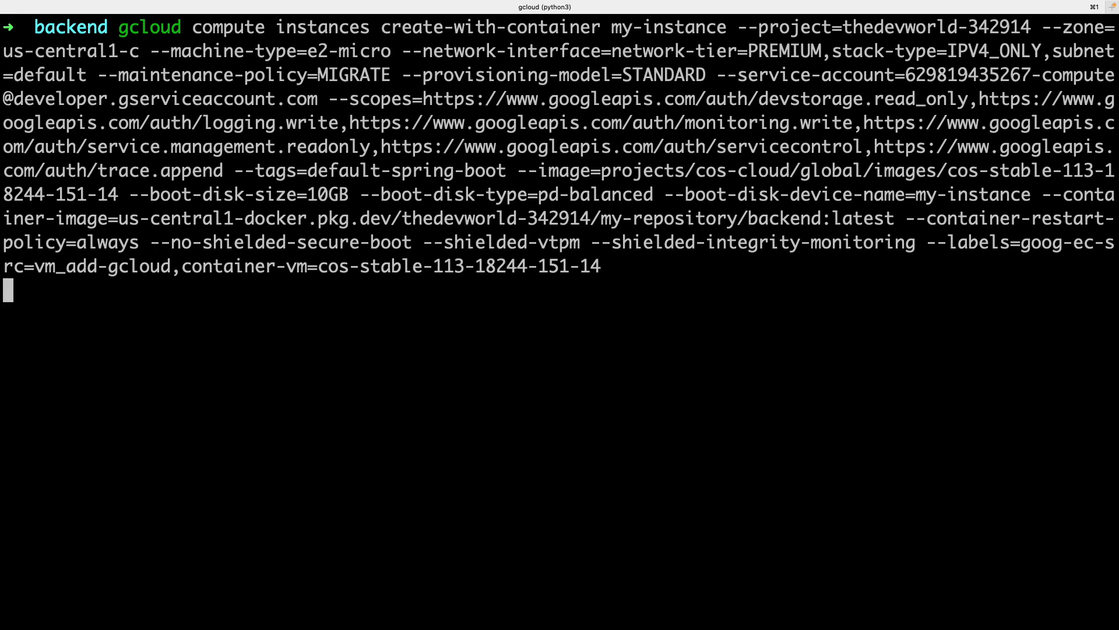
{"action": "key", "text": "Return"}
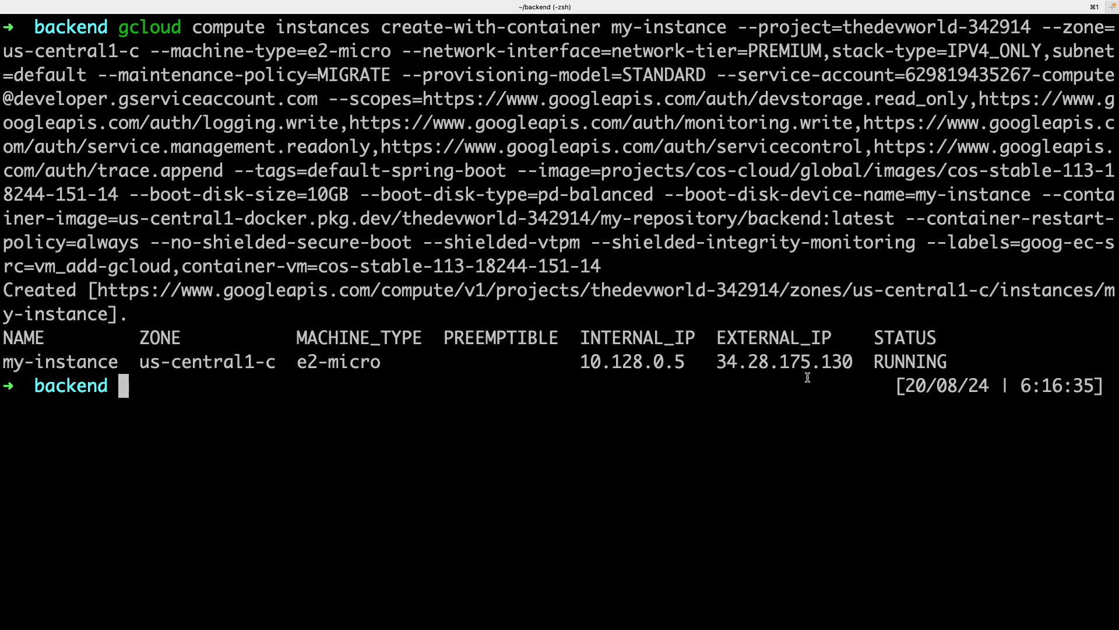
{"action": "mouse_move", "coordinate": [531, 500]}
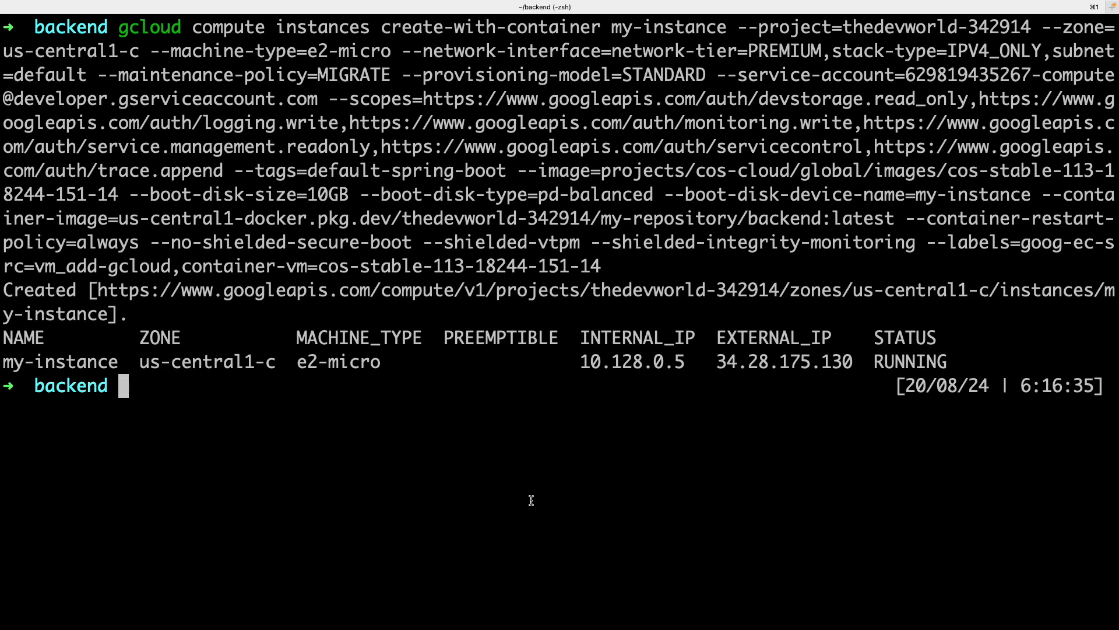
Curl 34.28.175.130:8080/hi and receive {"content":"hi"}.
{"action": "type", "text": "cur"}
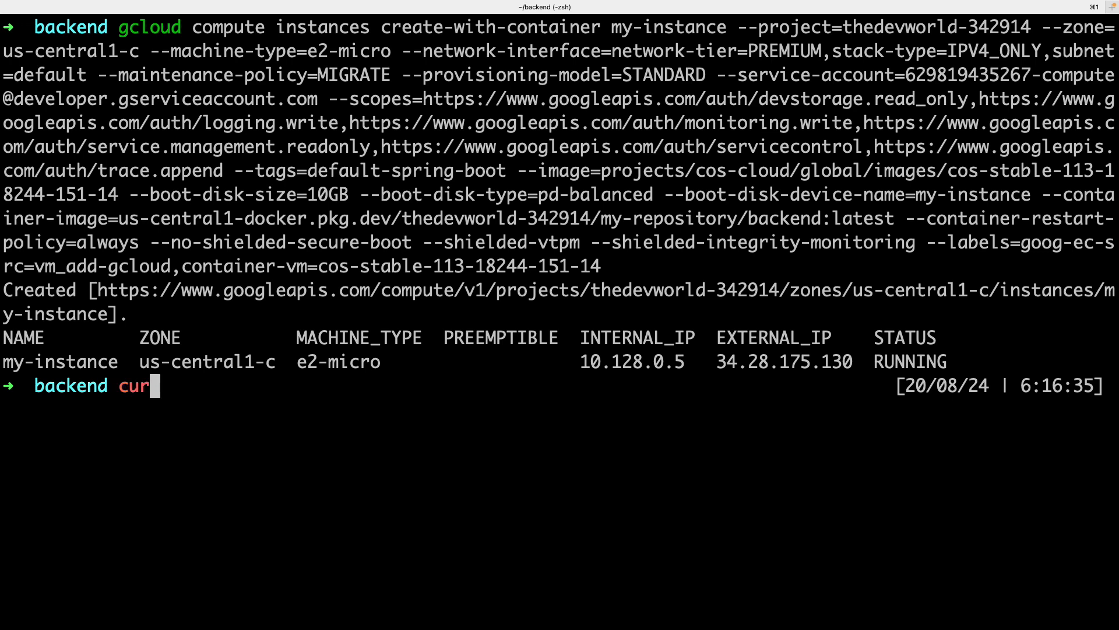
{"action": "type", "text": "l 34.28.175.130:"}
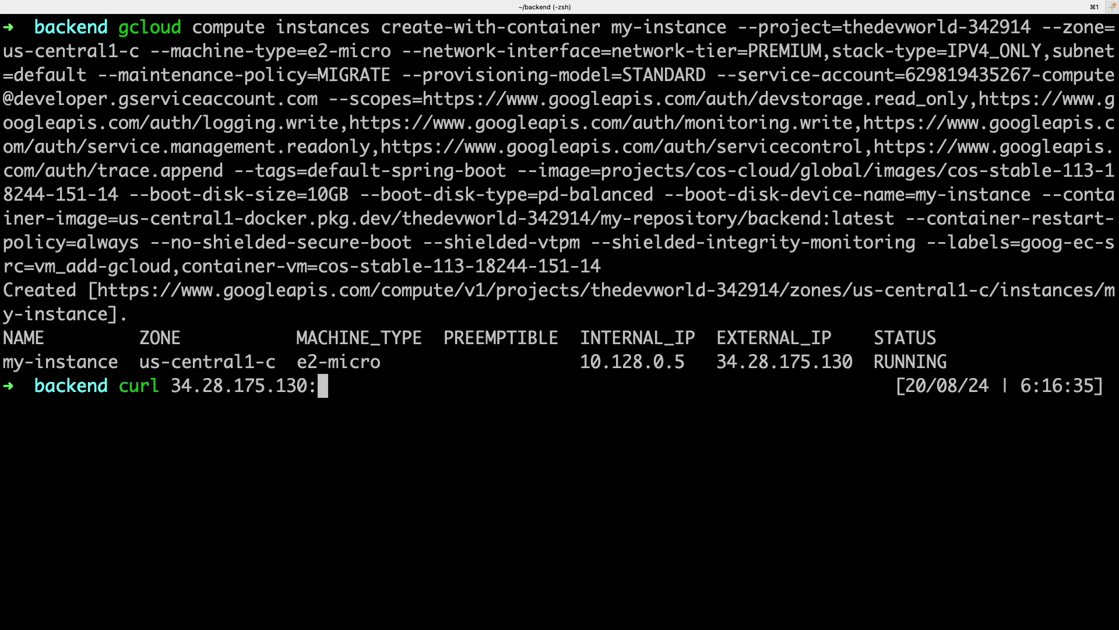
{"action": "type", "text": "8080/hi"}
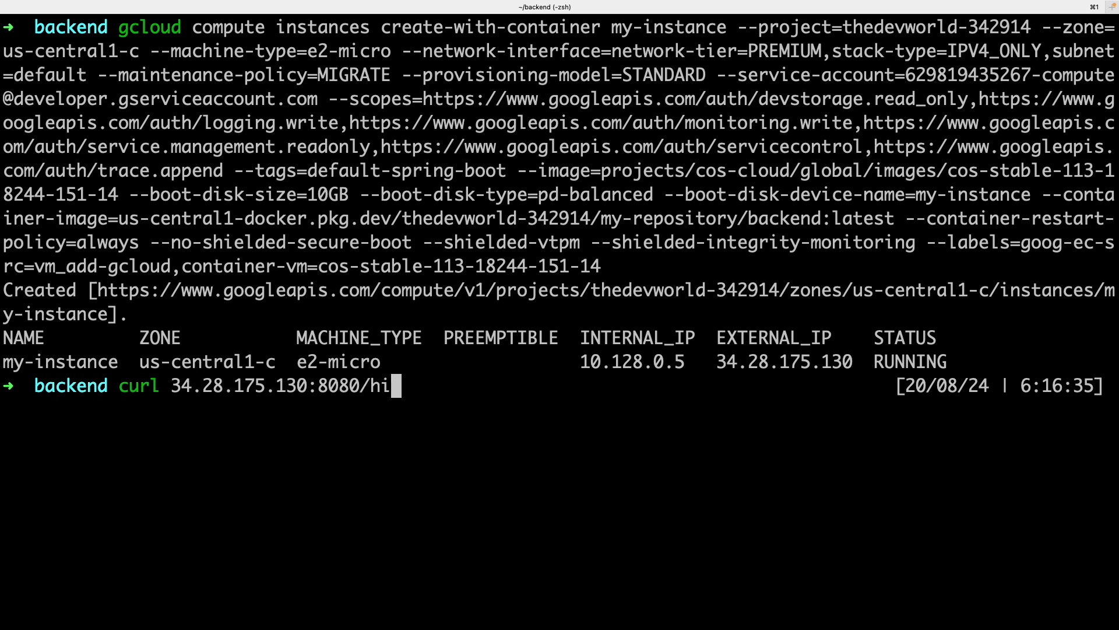
{"action": "key", "text": "Return"}
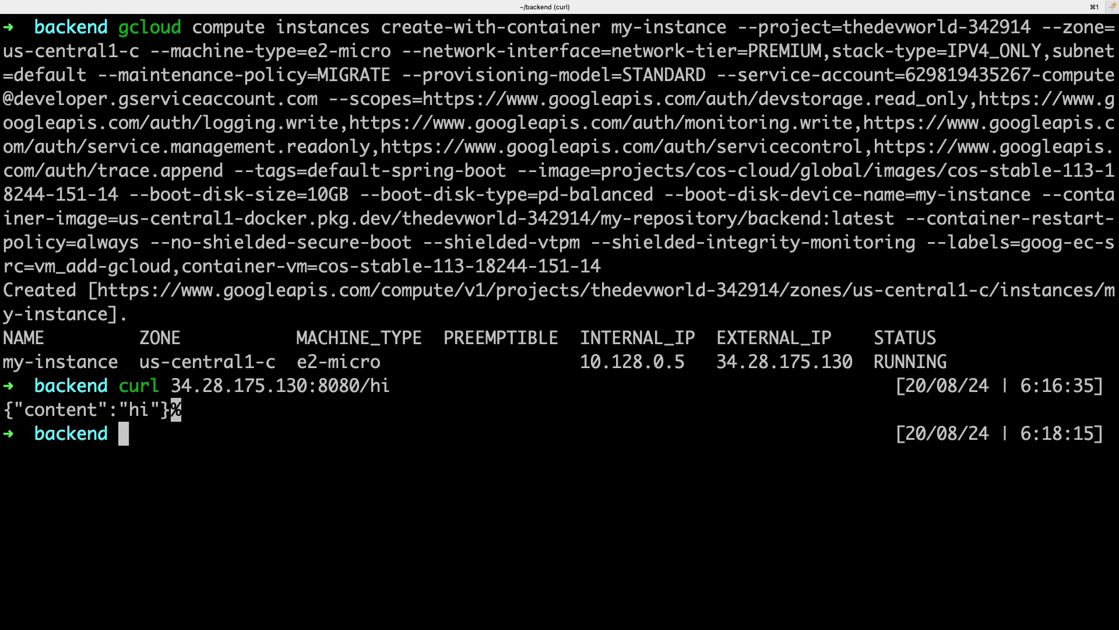